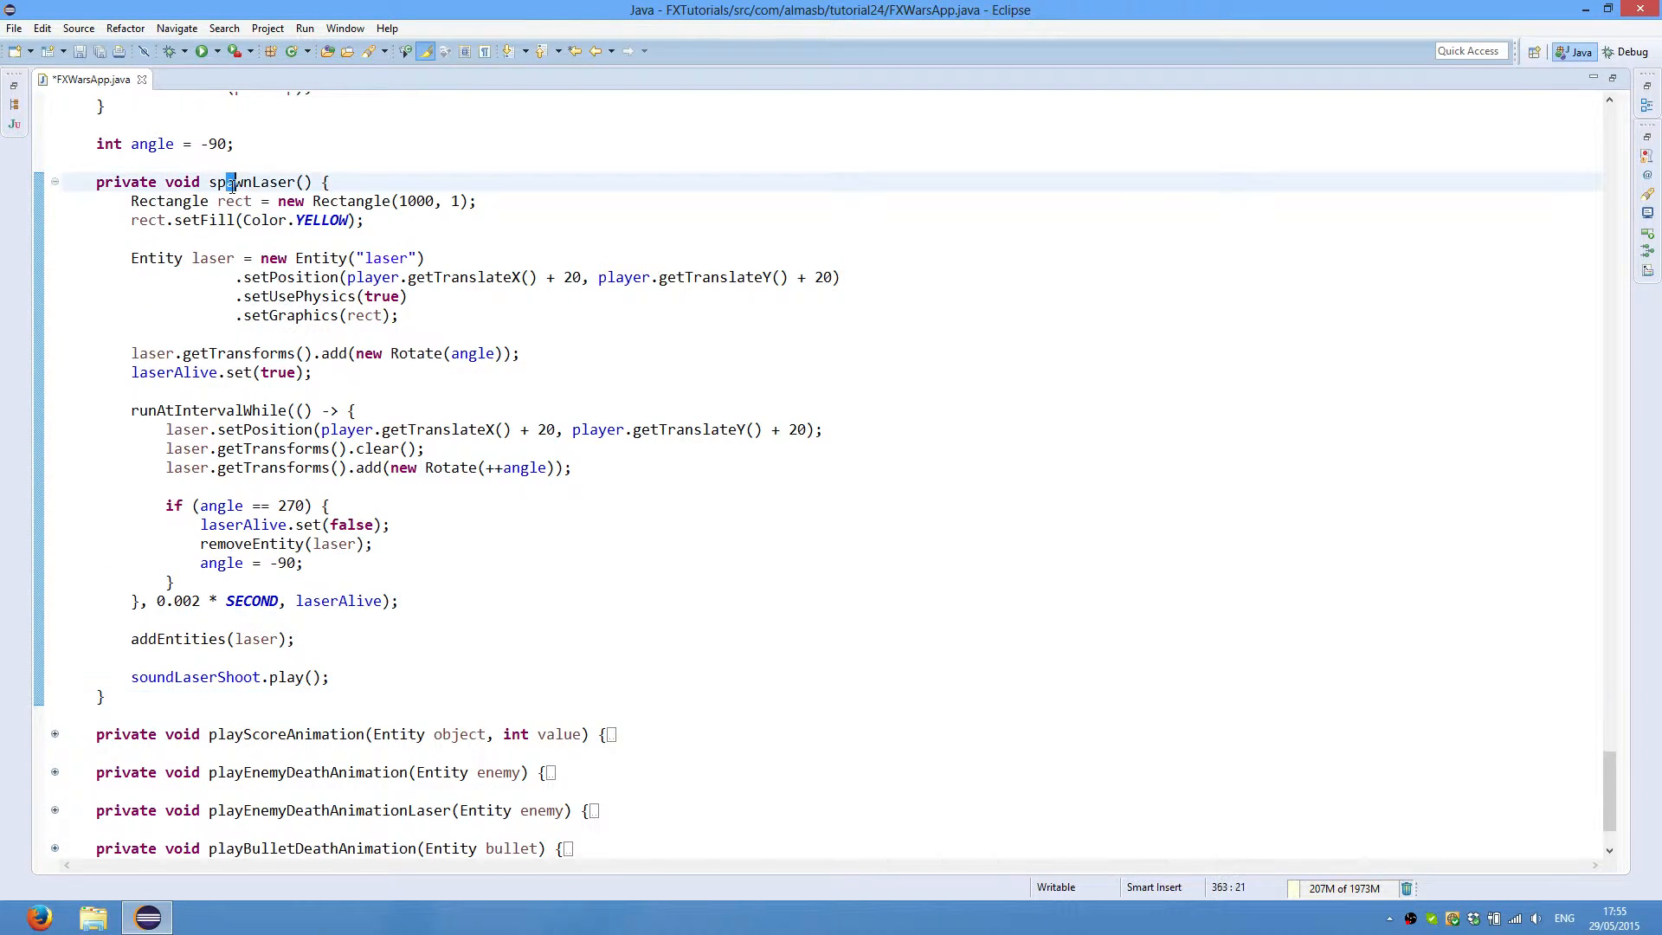
Step: Run the FXGL Wars game to see the score animation, then close it
{"action": "scroll", "scroll_direction": "down", "scroll_amount": 3}
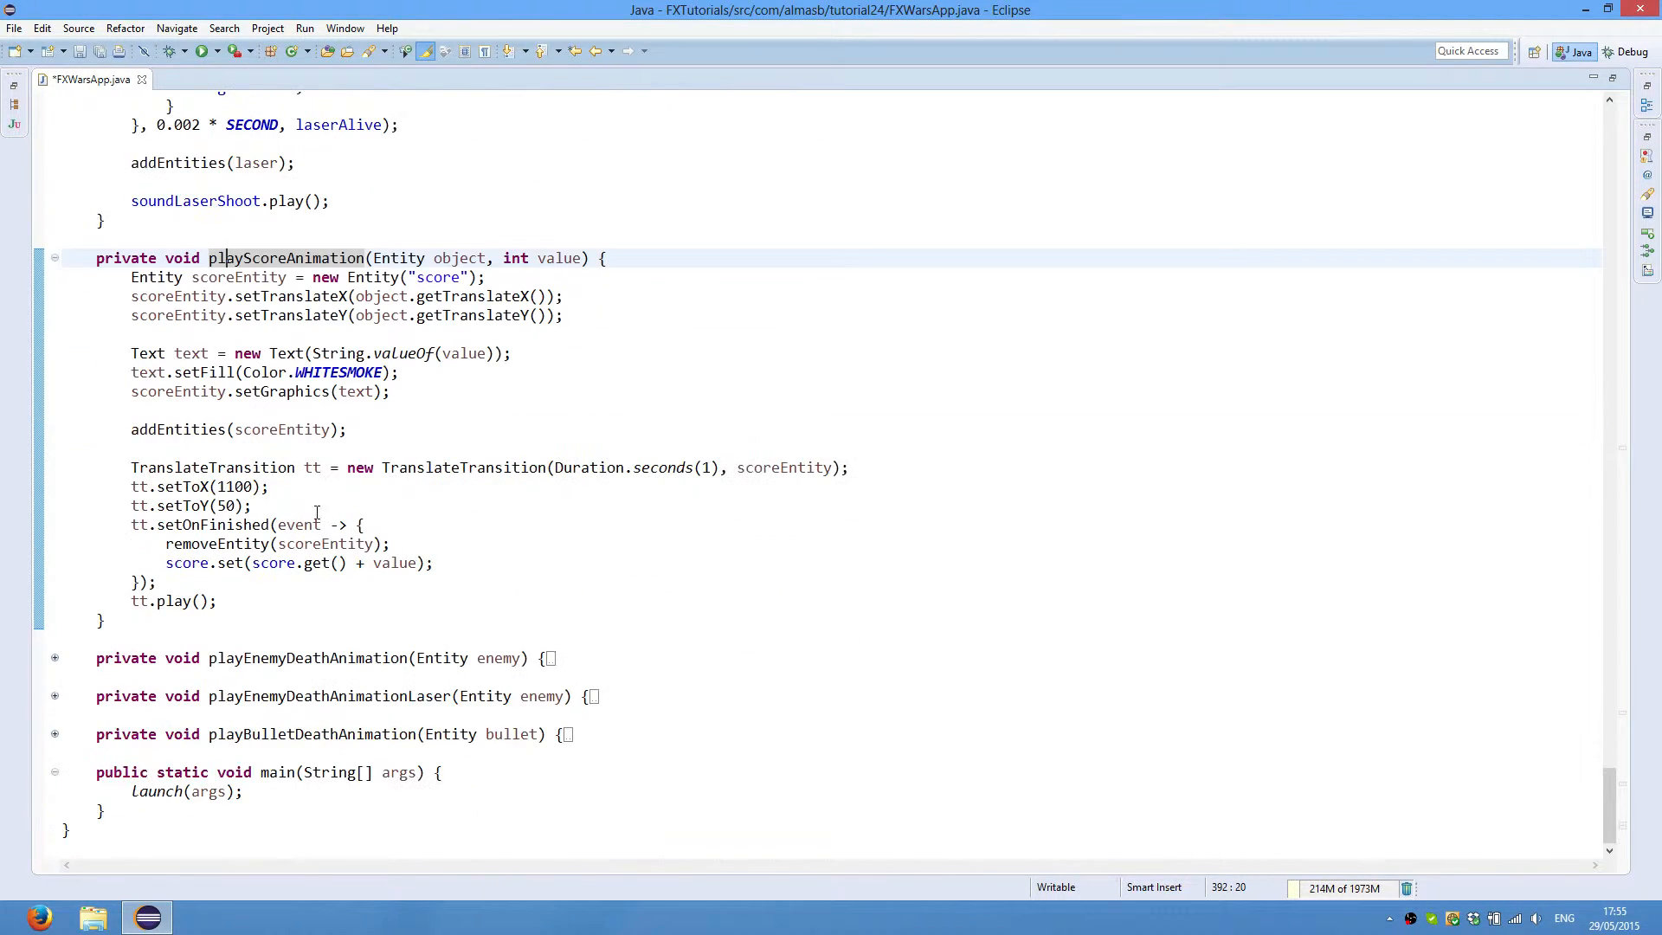
{"action": "mouse_move", "coordinate": [201, 50]}
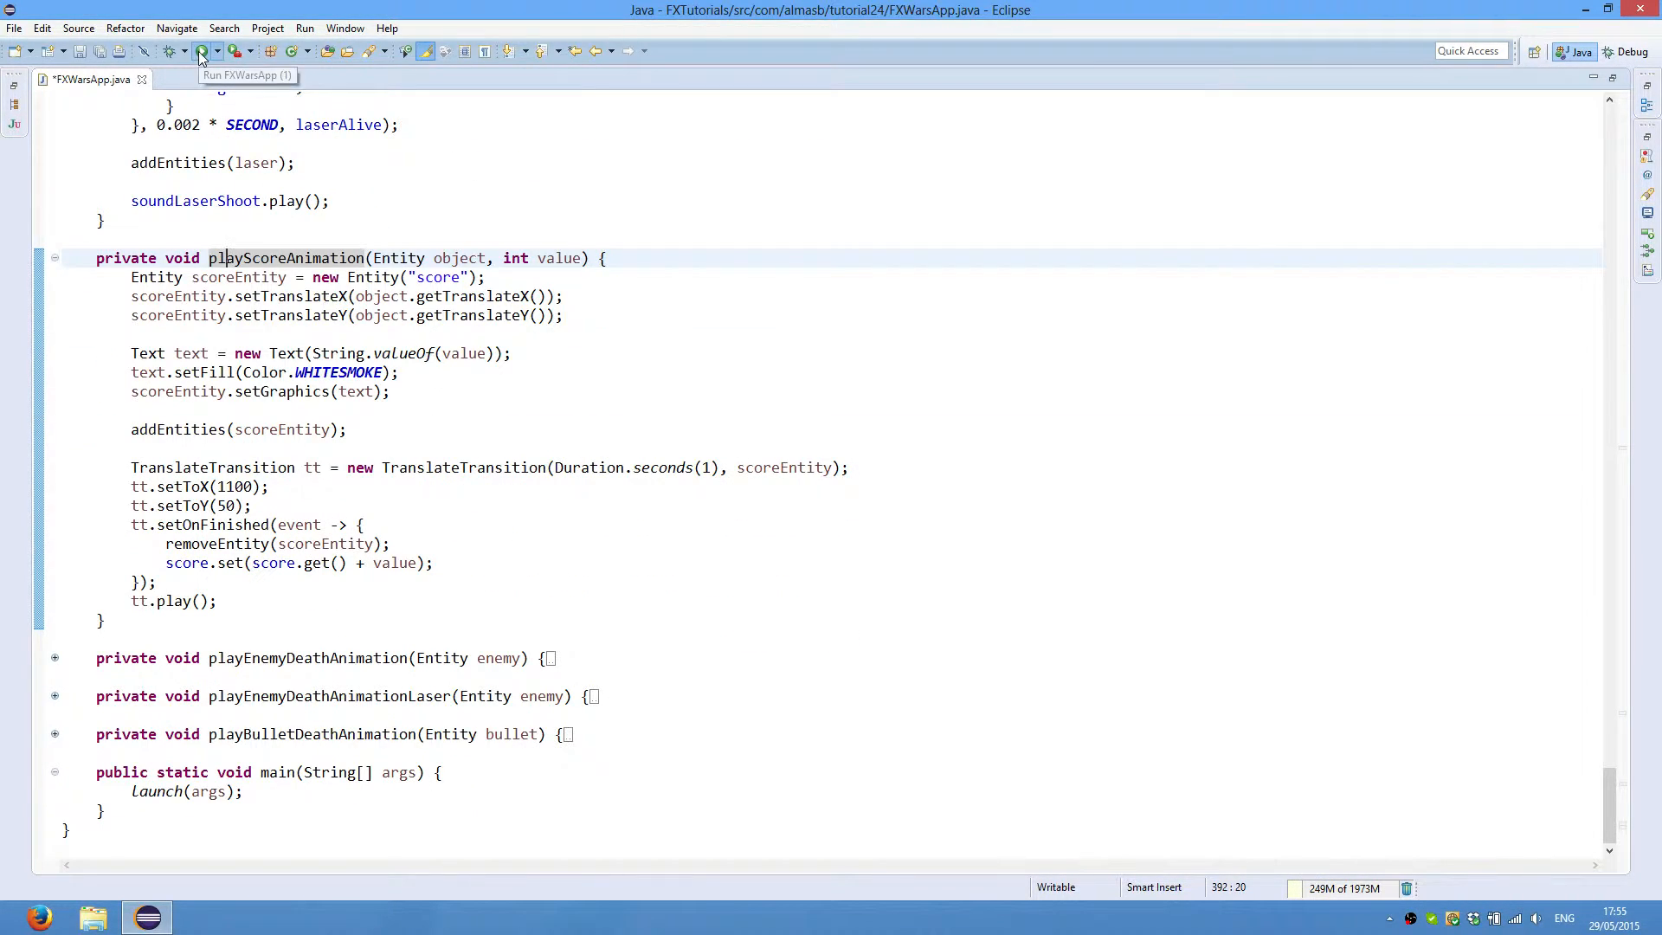
{"action": "left_click", "coordinate": [201, 50]}
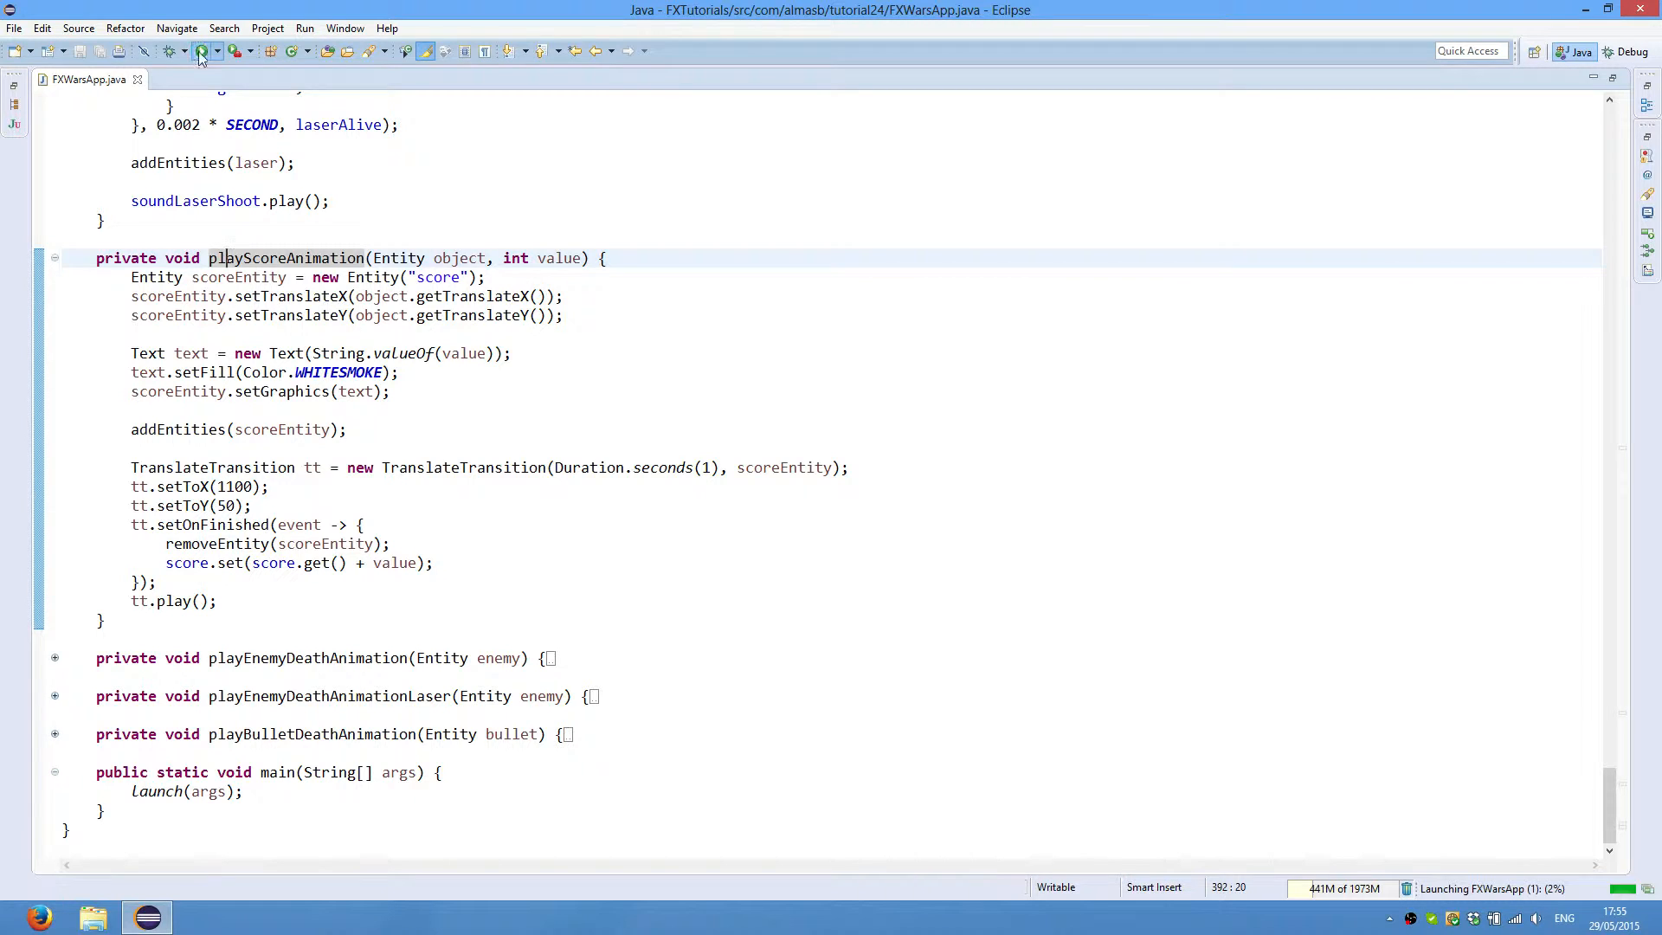
{"action": "left_click", "coordinate": [197, 50]}
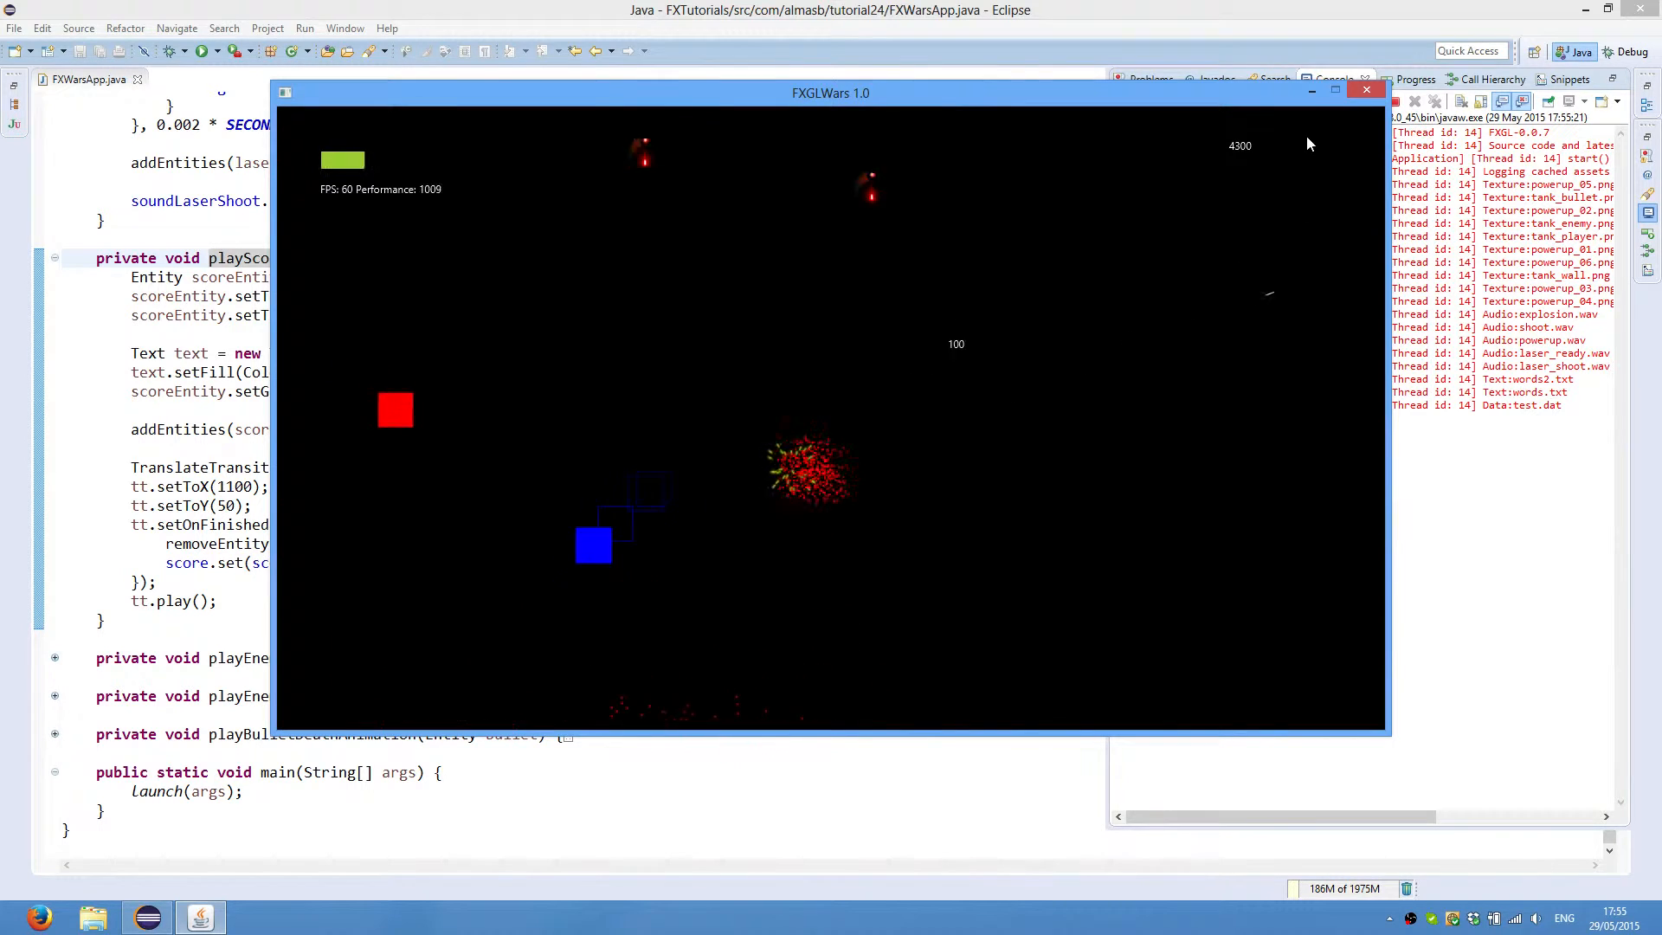
{"action": "left_click", "coordinate": [1366, 92]}
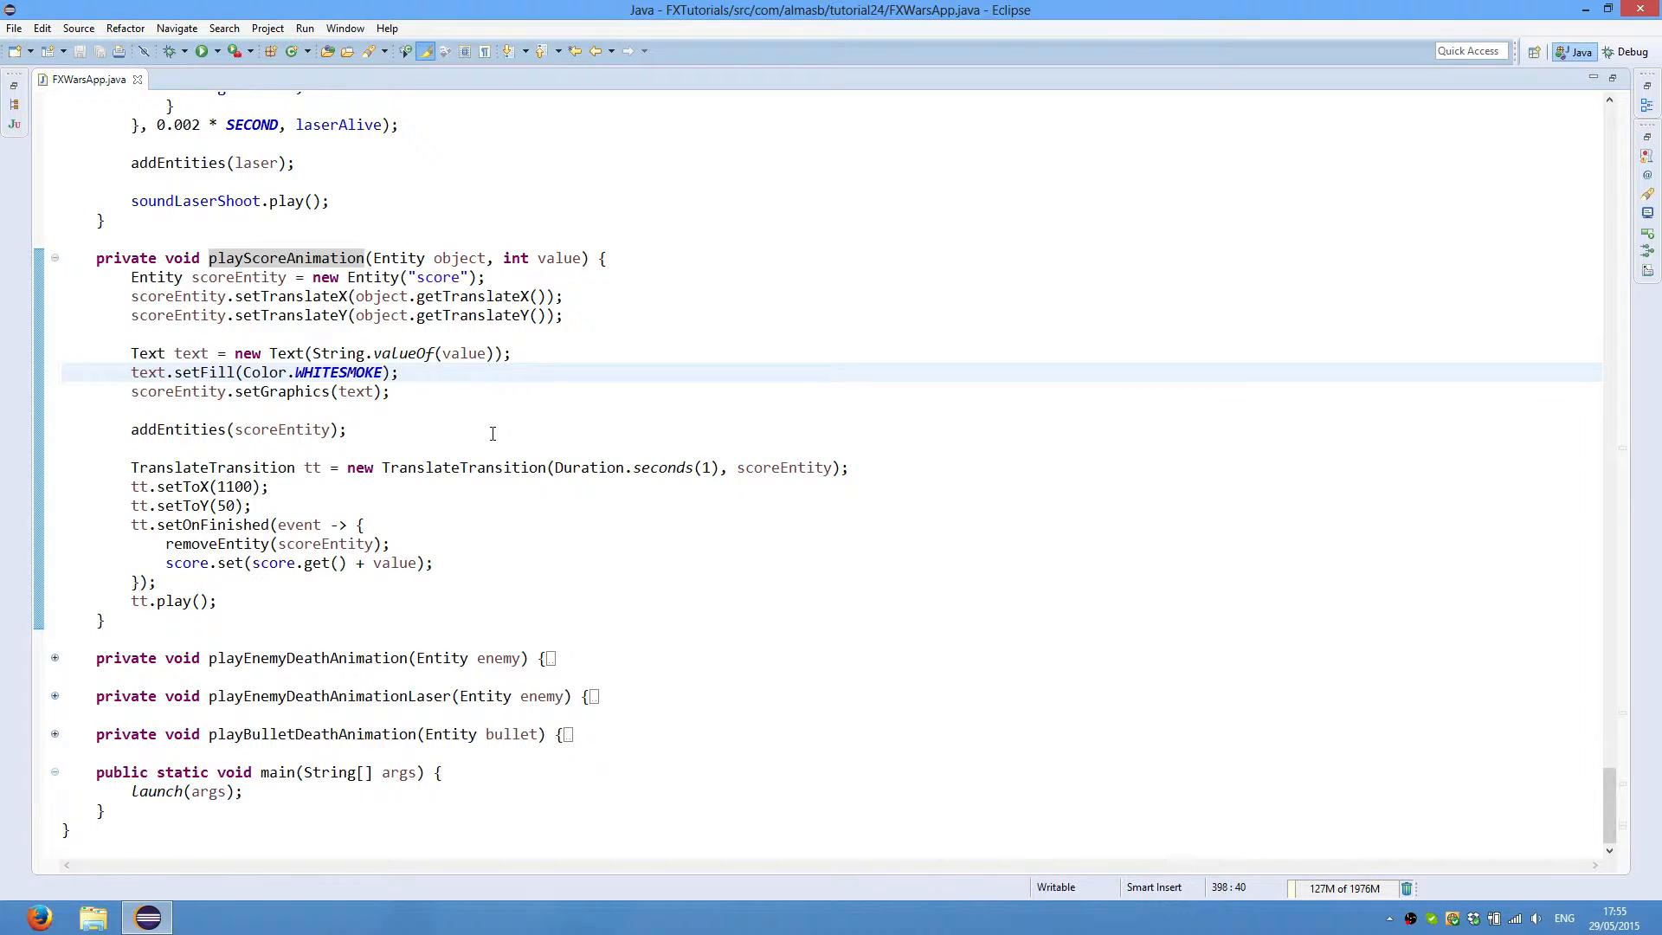
Step: Walk through playScoreAnimation: the scoreEntity Entity, setTranslateY, the Text built from String.valueOf(value) with WHITESMOKE fill
{"action": "left_click", "coordinate": [160, 277]}
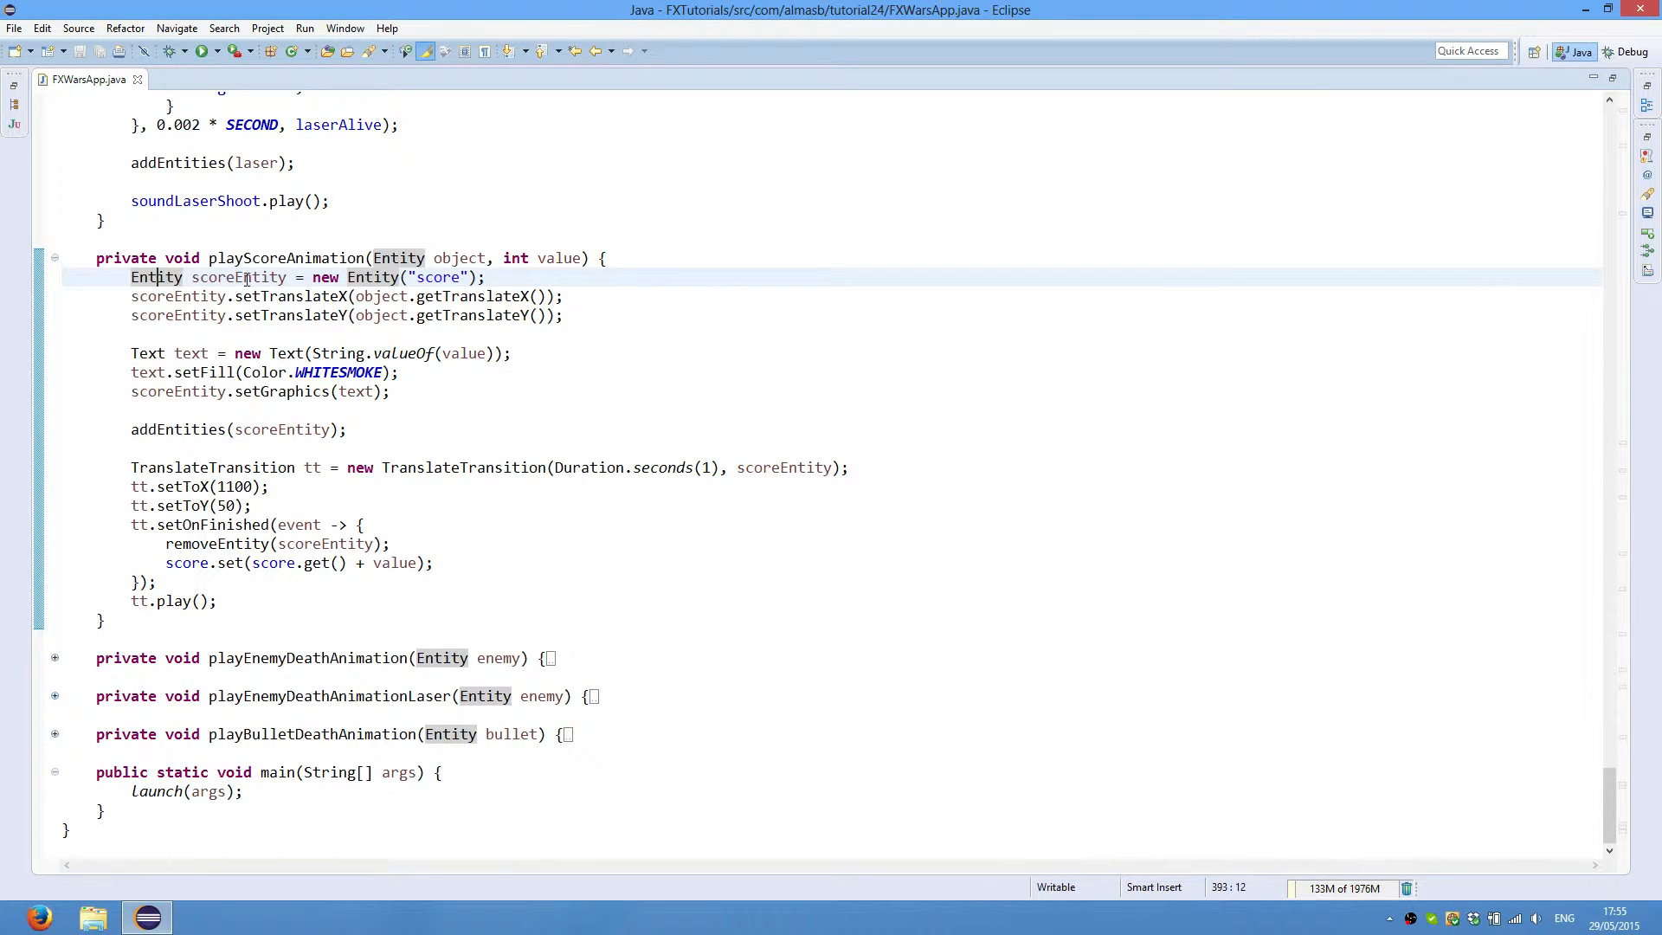
{"action": "double_click", "coordinate": [238, 277]}
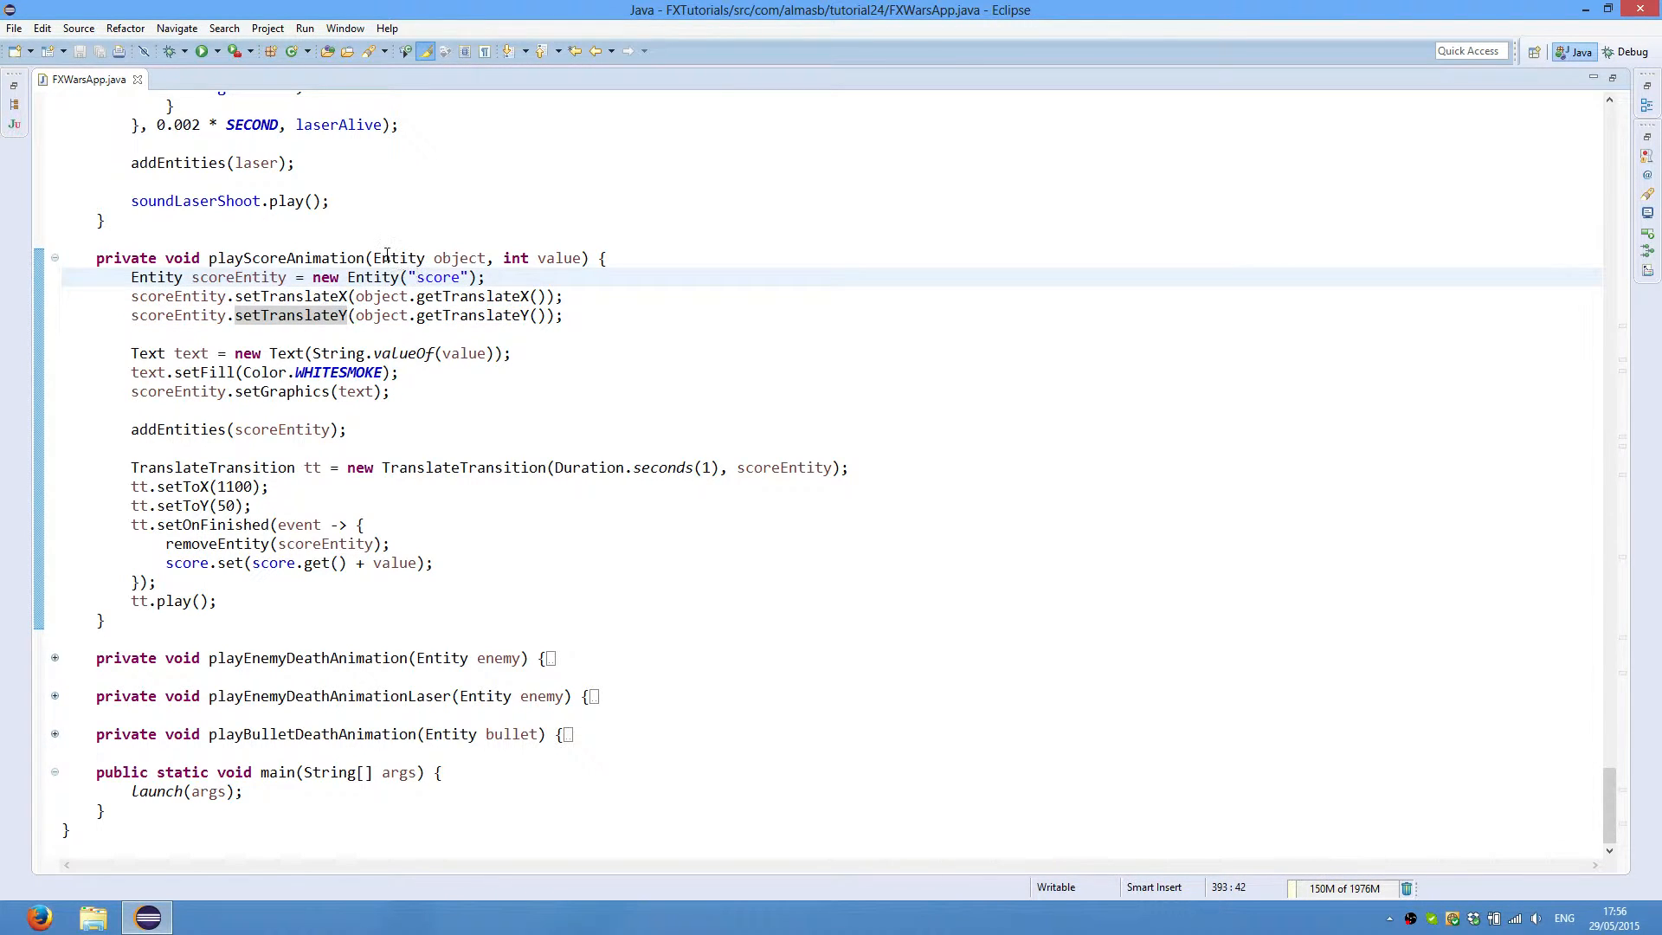
{"action": "double_click", "coordinate": [428, 258]}
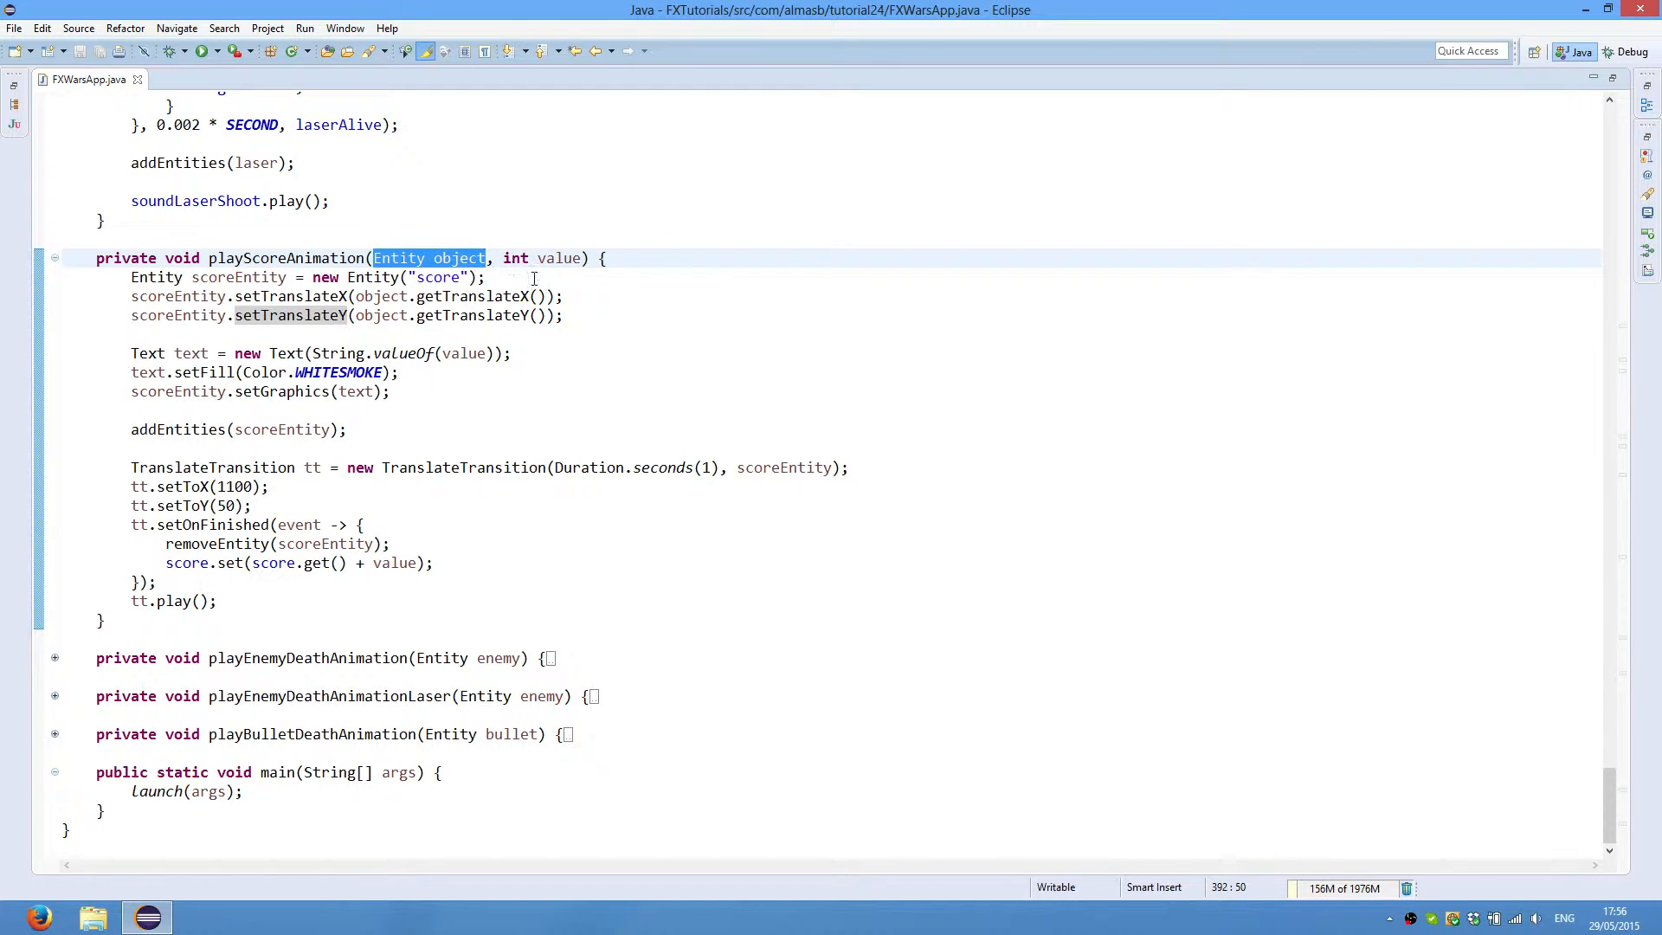
{"action": "left_click", "coordinate": [566, 316]}
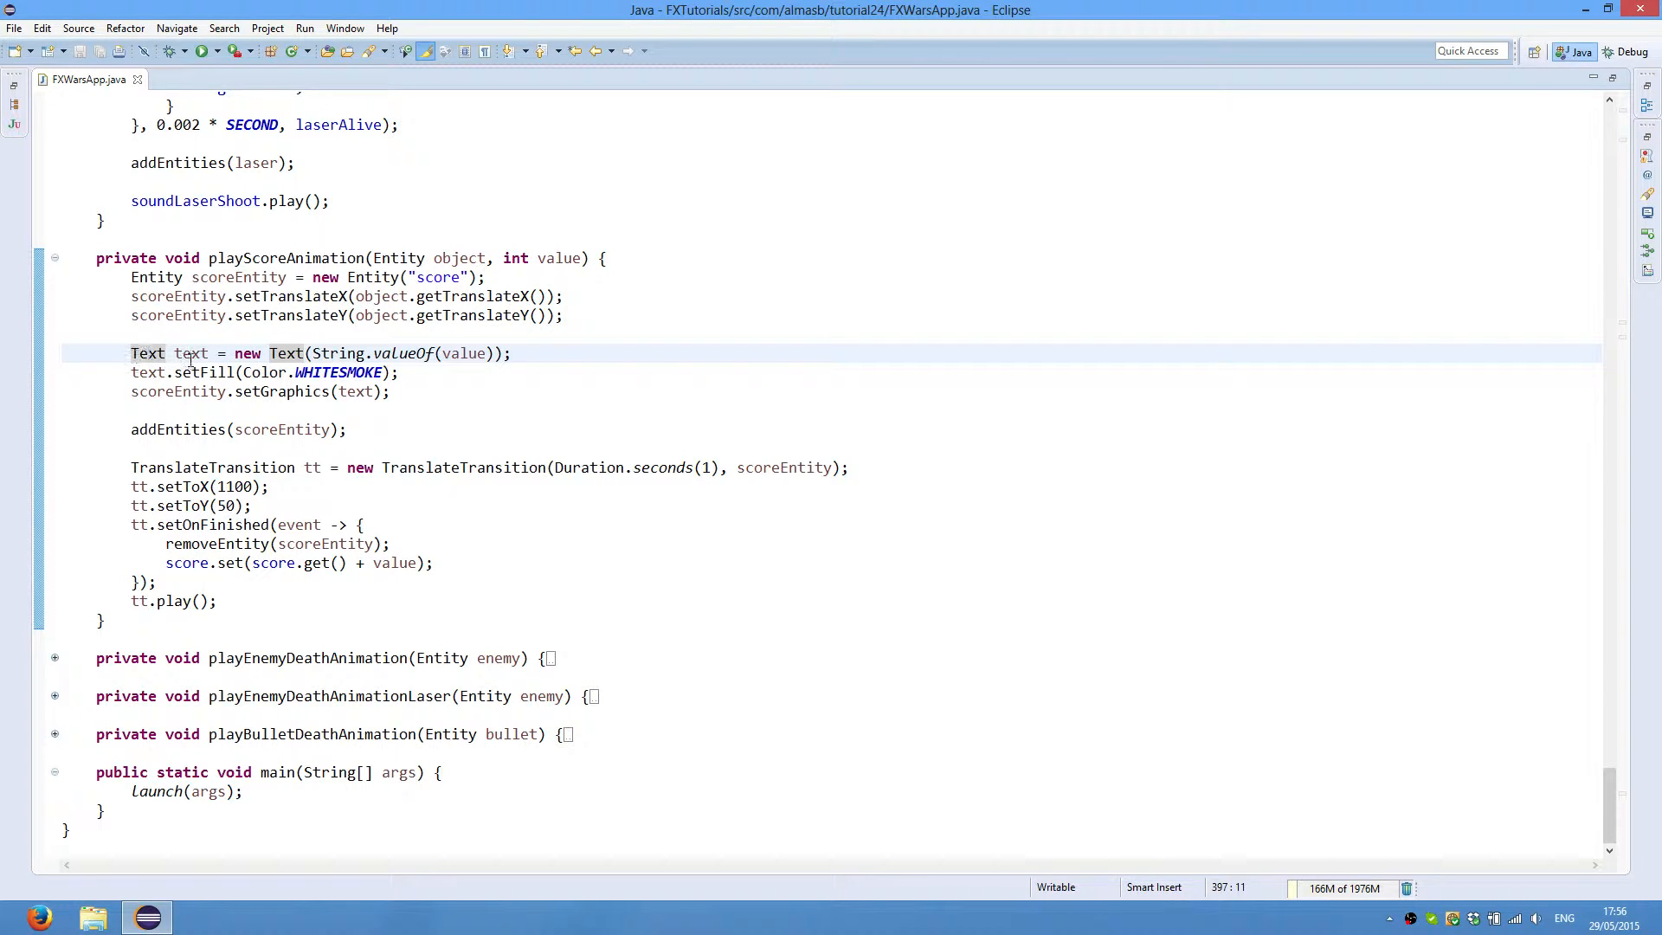
{"action": "double_click", "coordinate": [339, 353]}
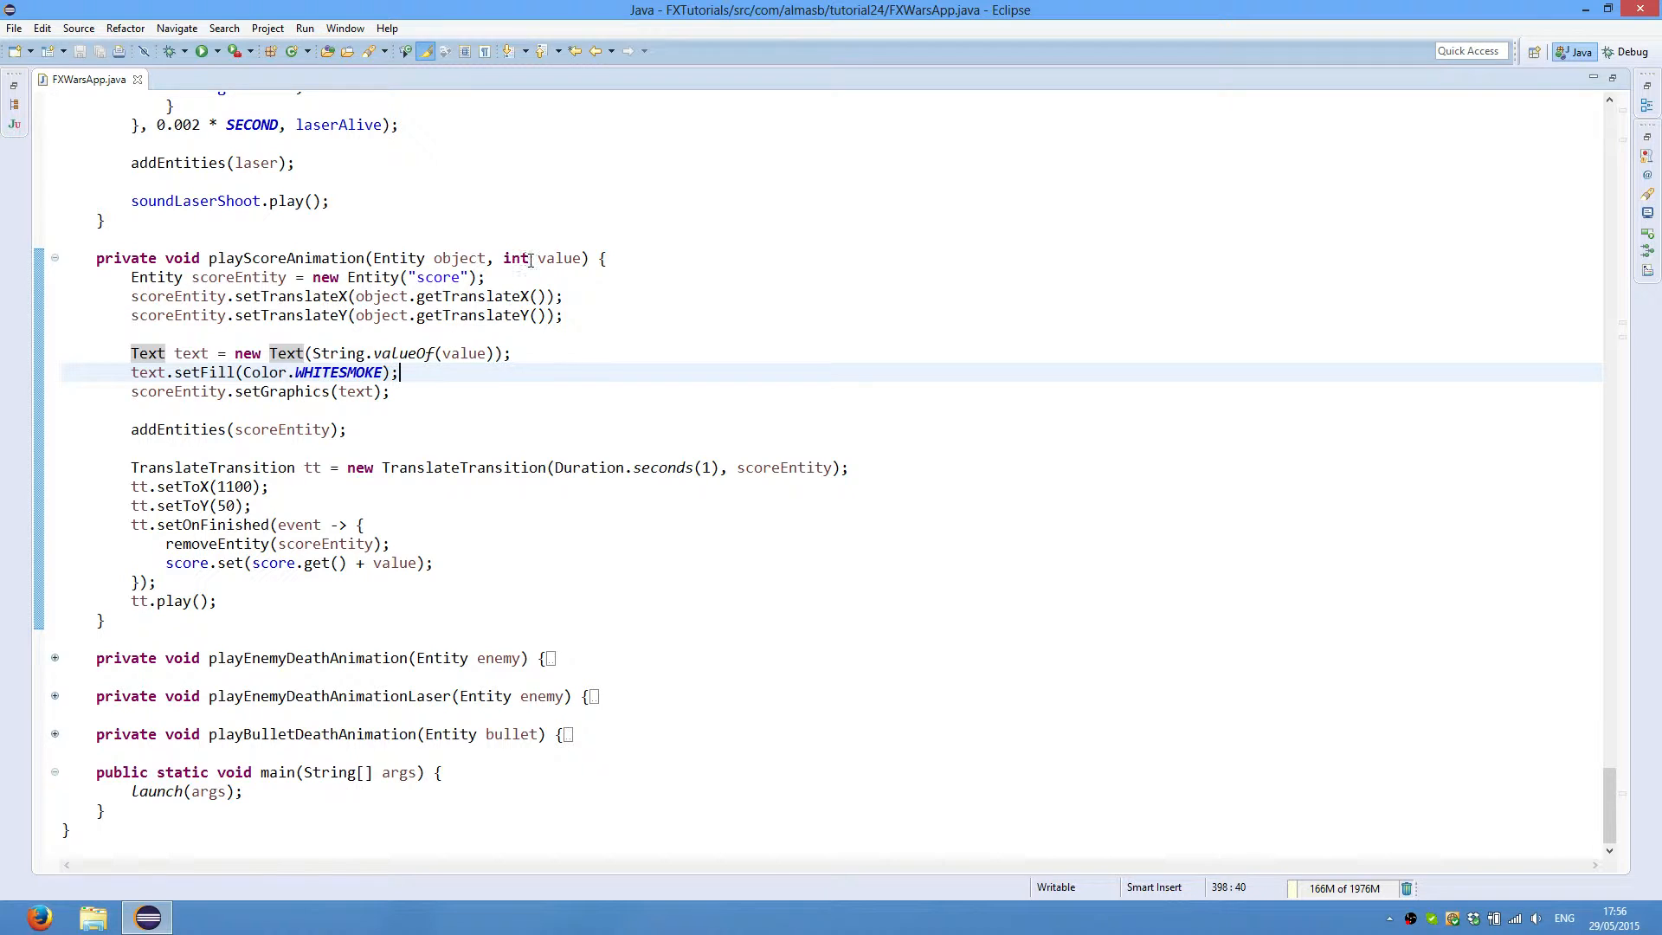
{"action": "double_click", "coordinate": [554, 258]}
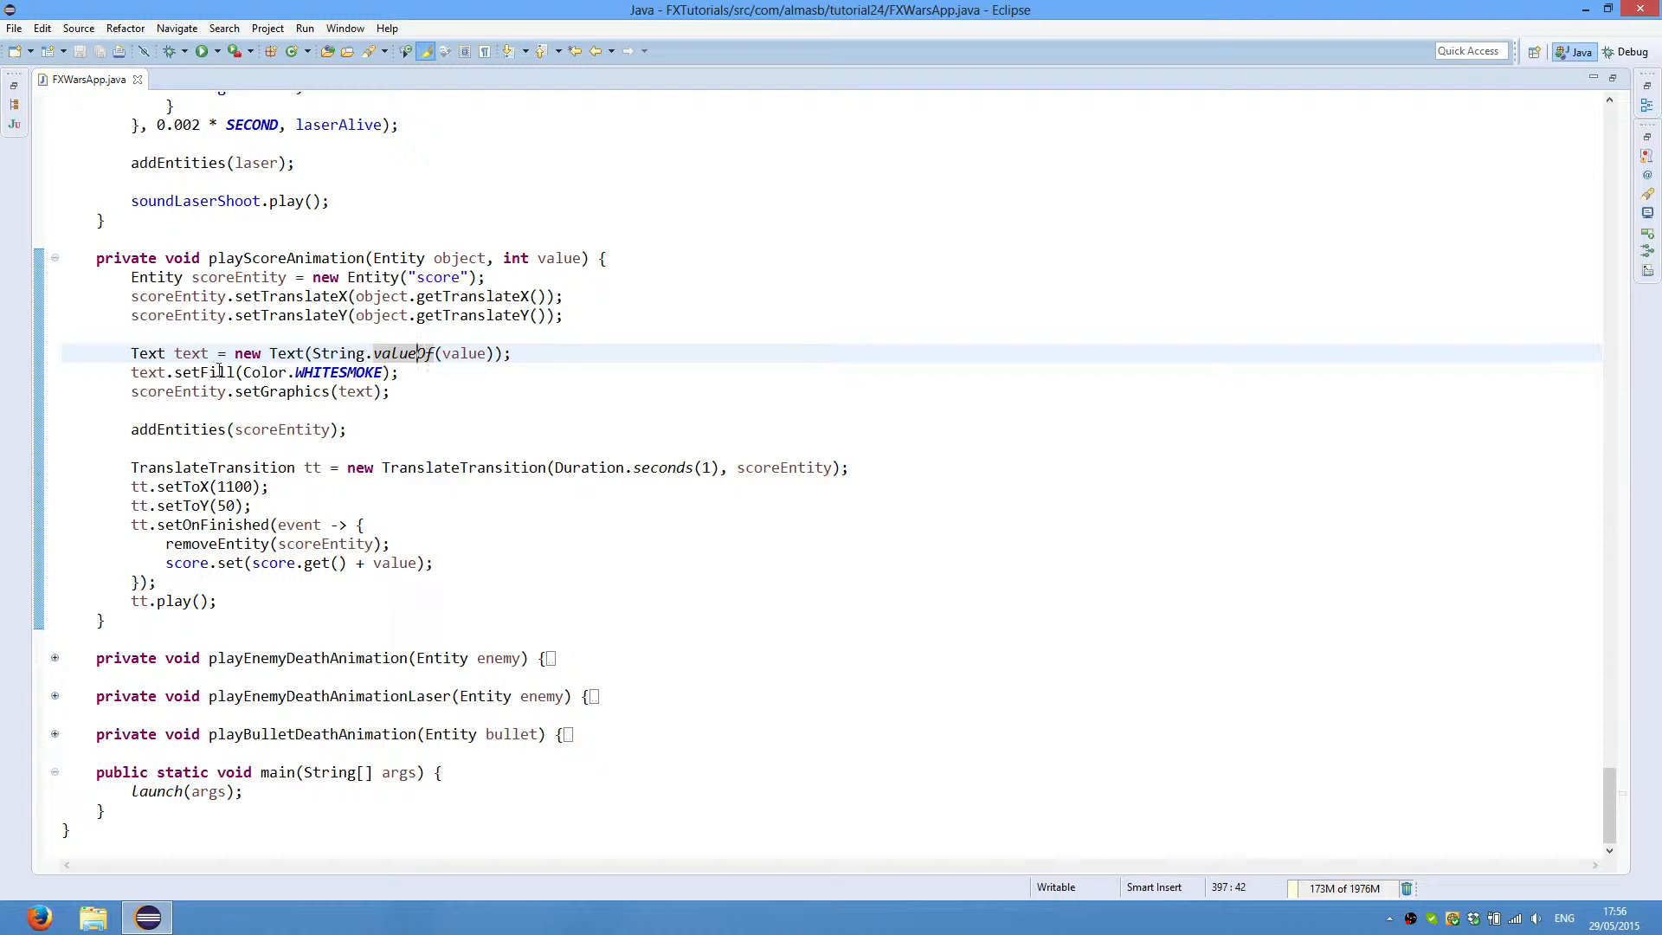
{"action": "left_click", "coordinate": [400, 372]}
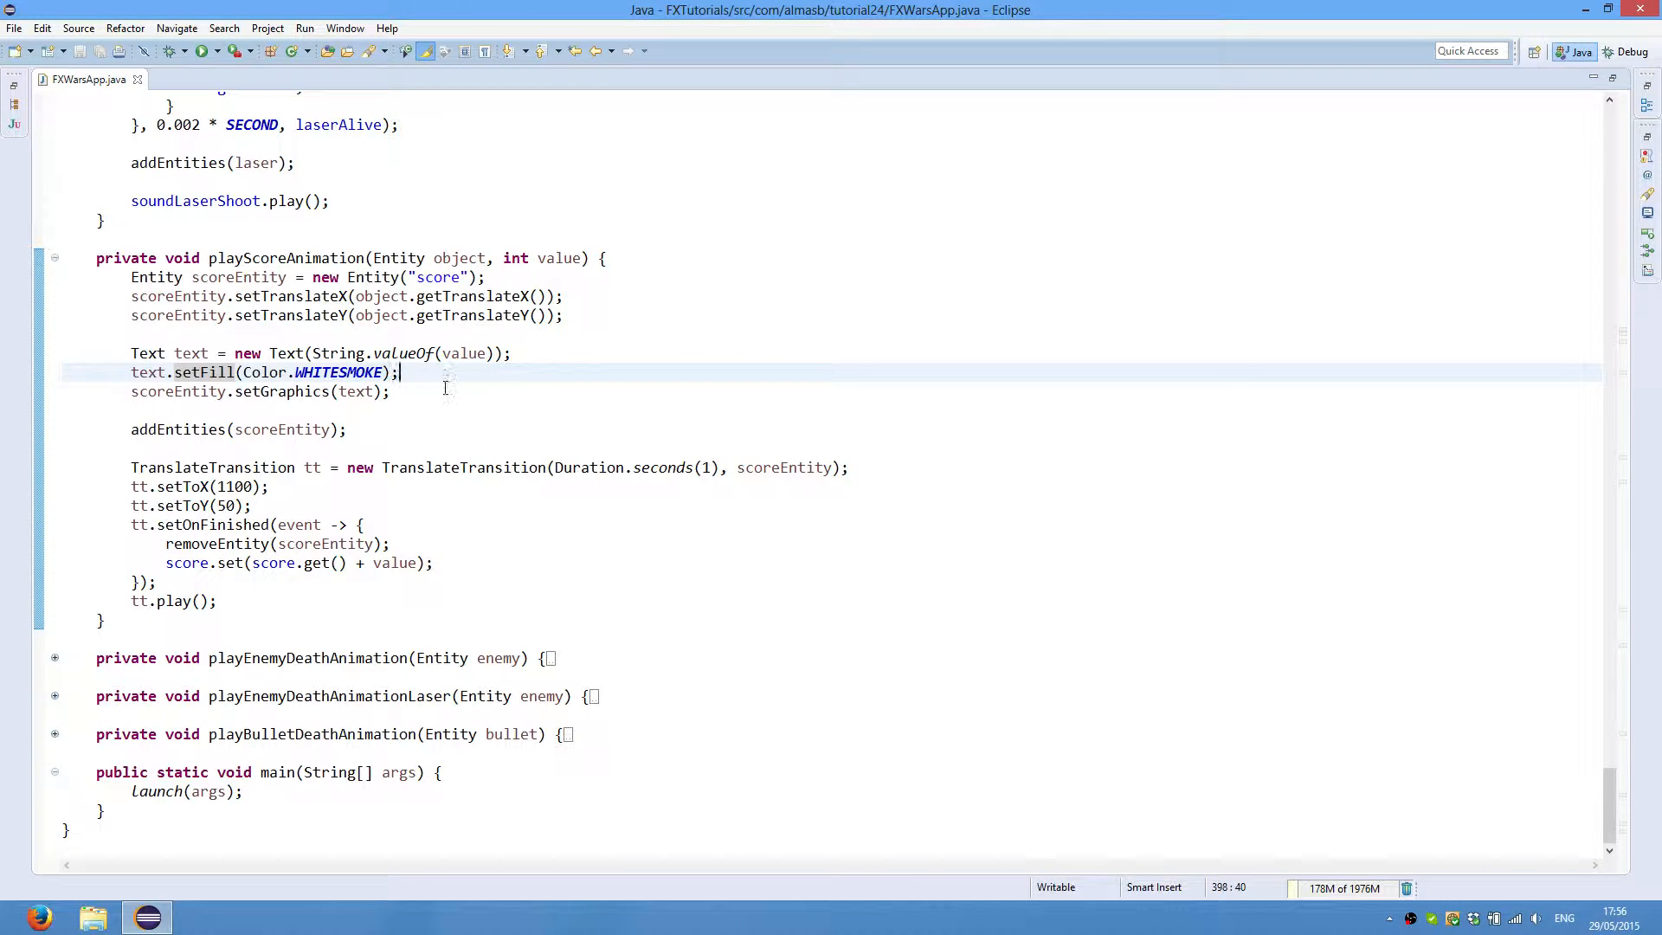
{"action": "left_click", "coordinate": [390, 391]}
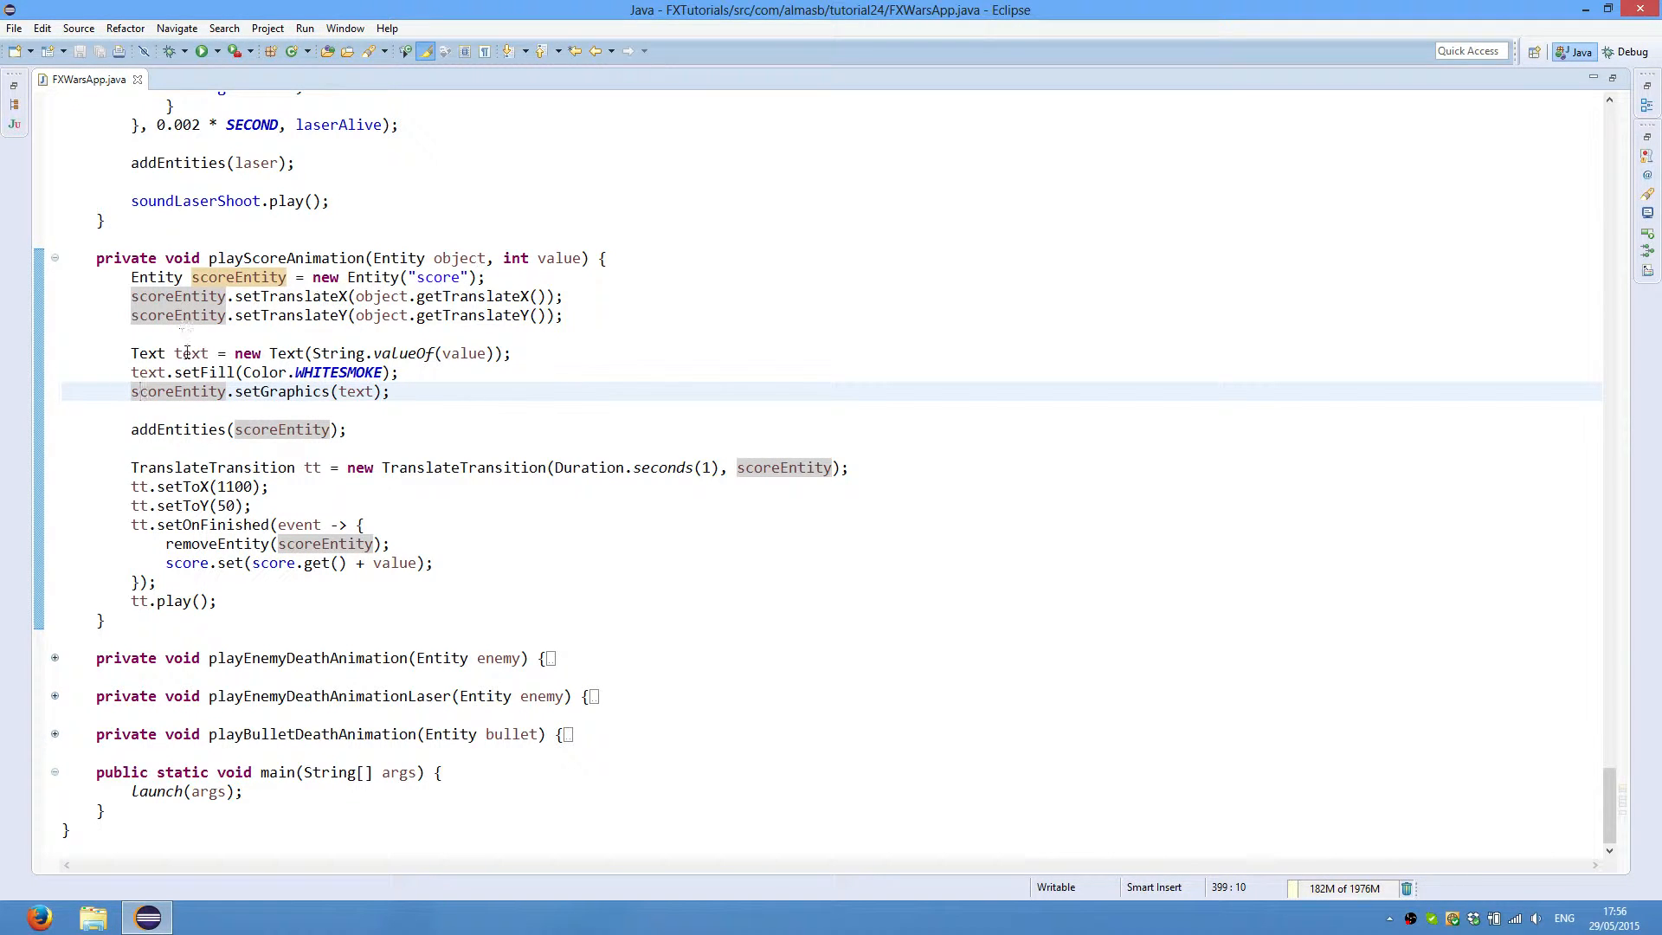
{"action": "double_click", "coordinate": [190, 353]}
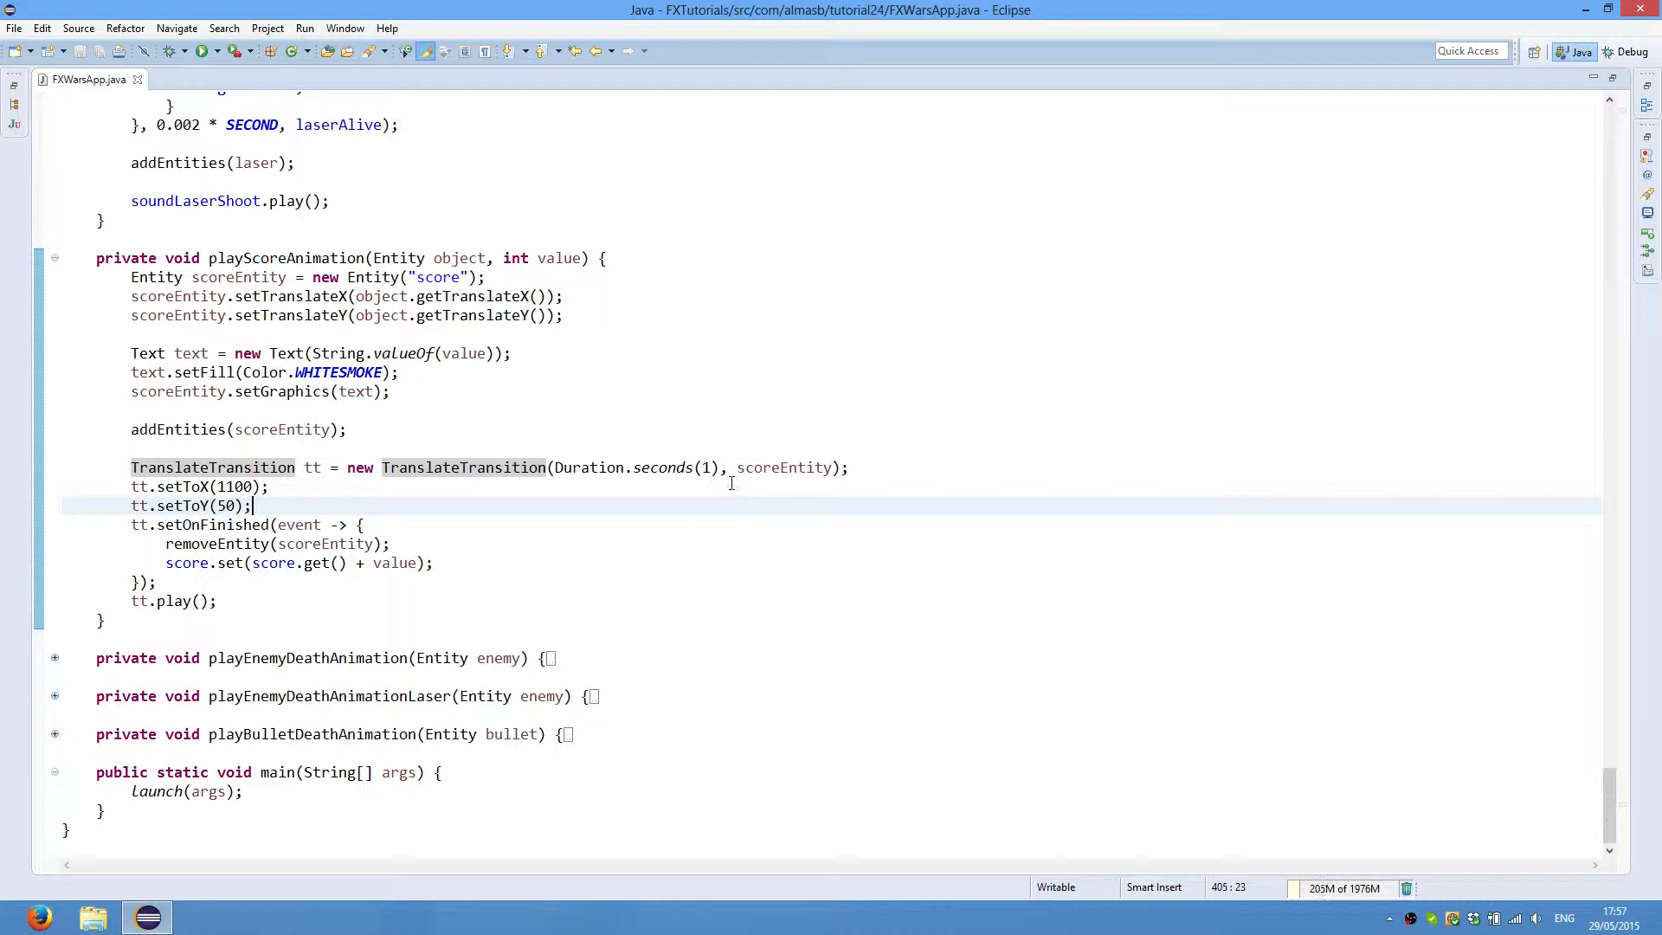
Step: Highlight the TranslateTransition on scoreEntity and the score text's 1100 and 50 target position lines
{"action": "double_click", "coordinate": [782, 468]}
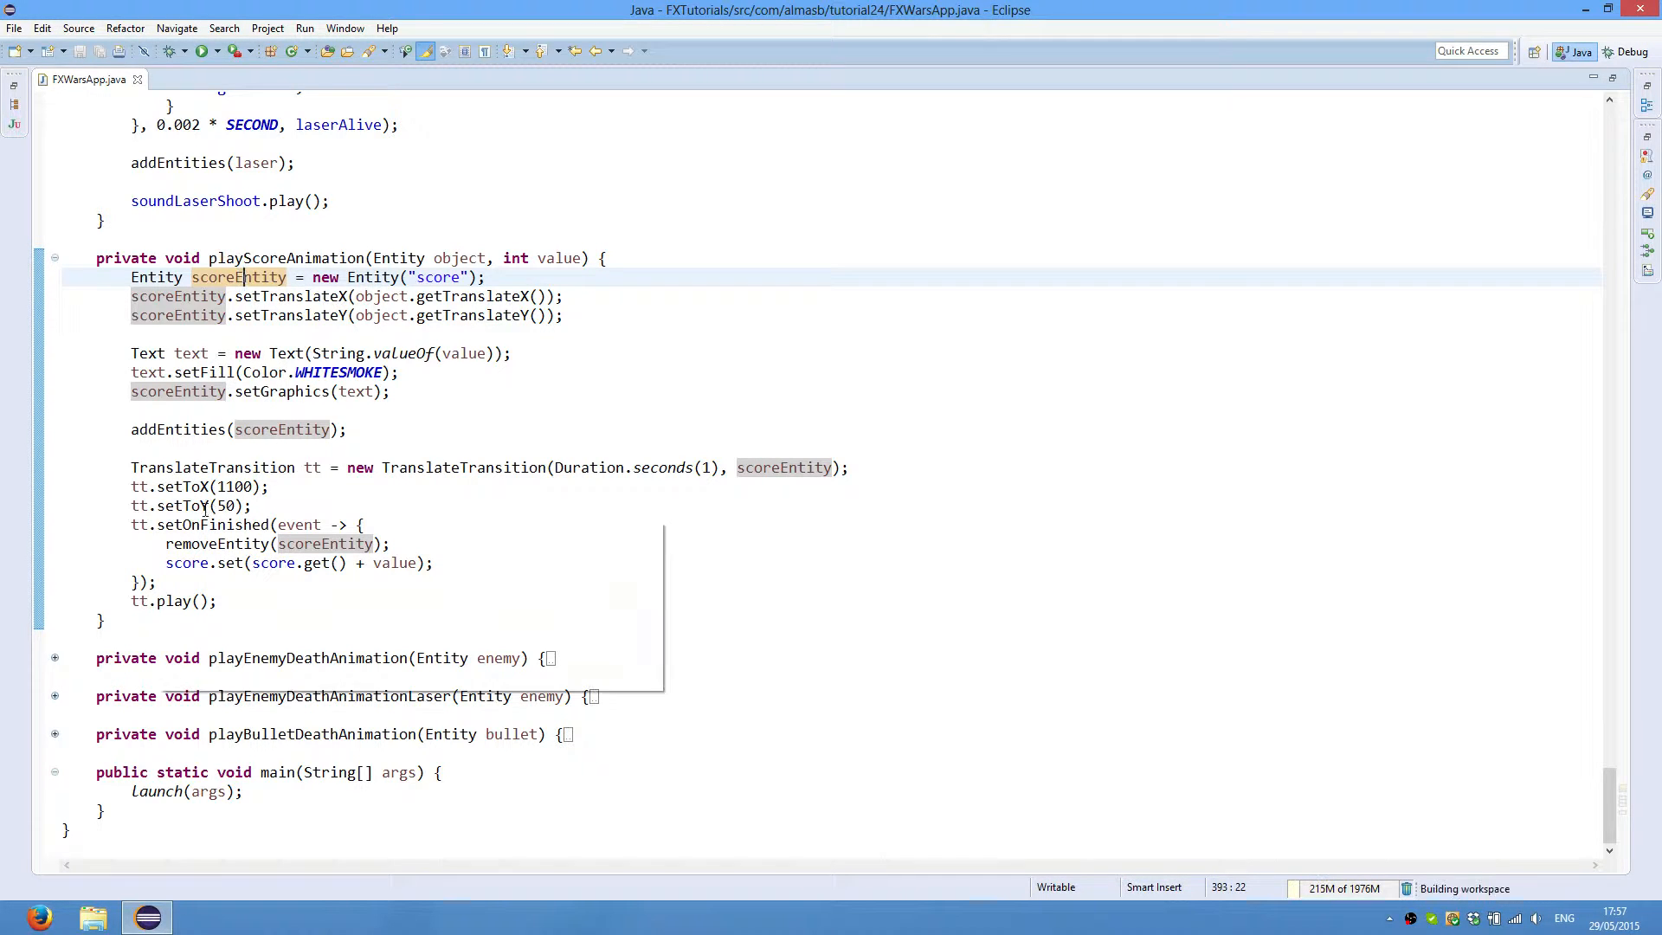
{"action": "double_click", "coordinate": [230, 486]}
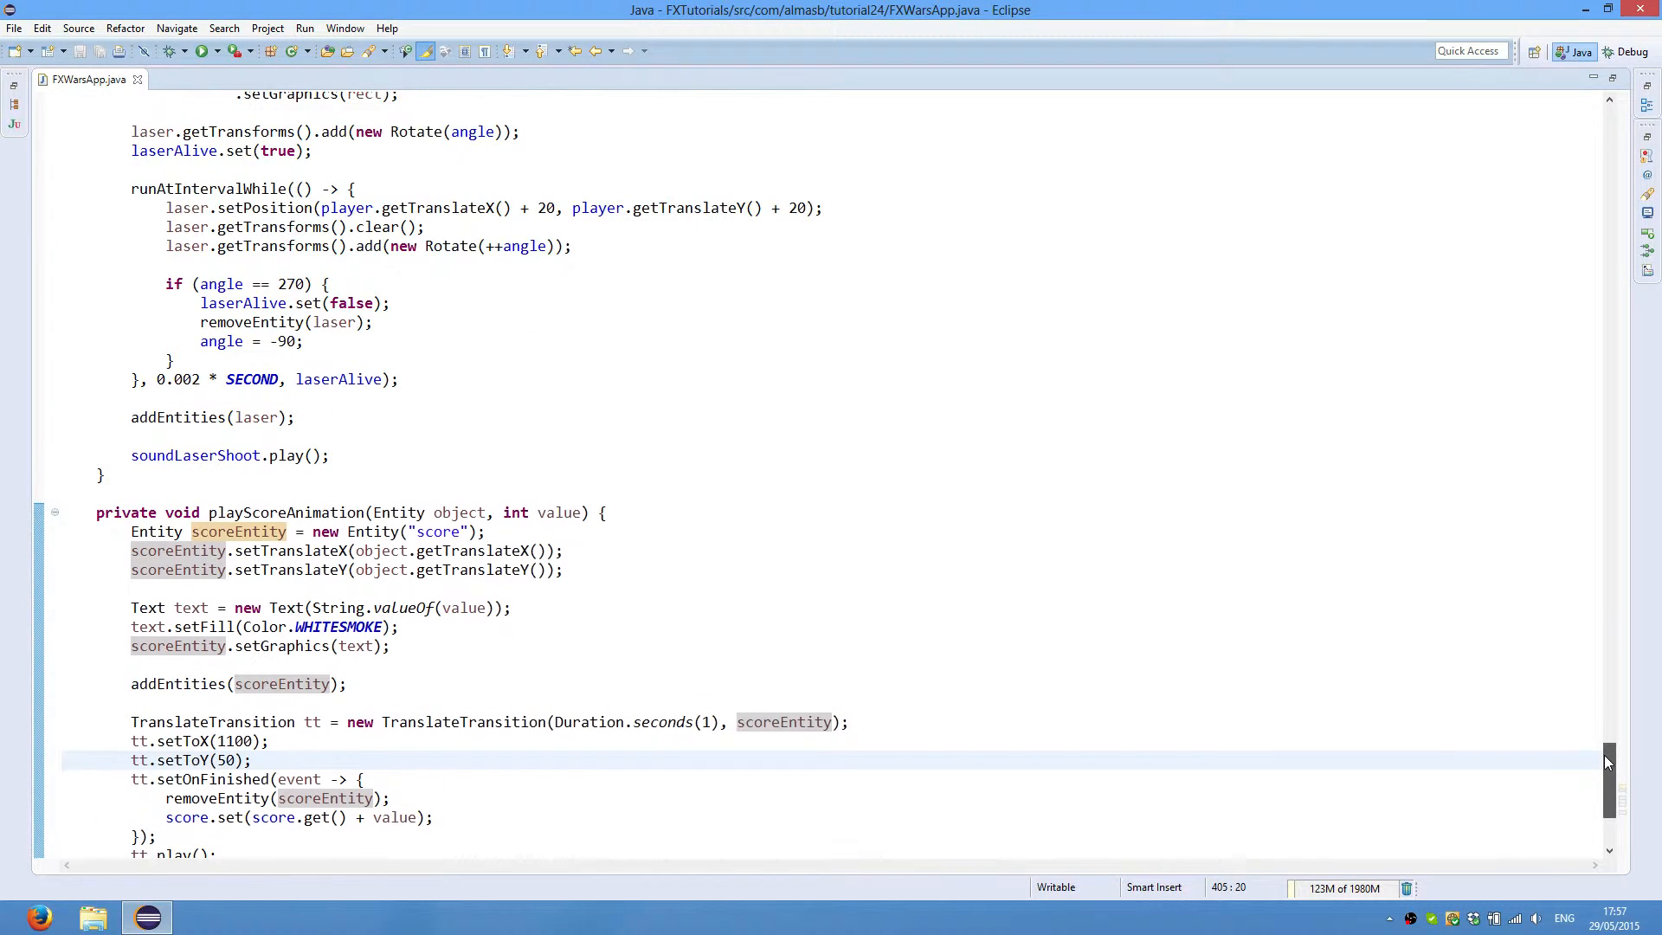
{"action": "scroll", "scroll_direction": "down", "scroll_amount": 3}
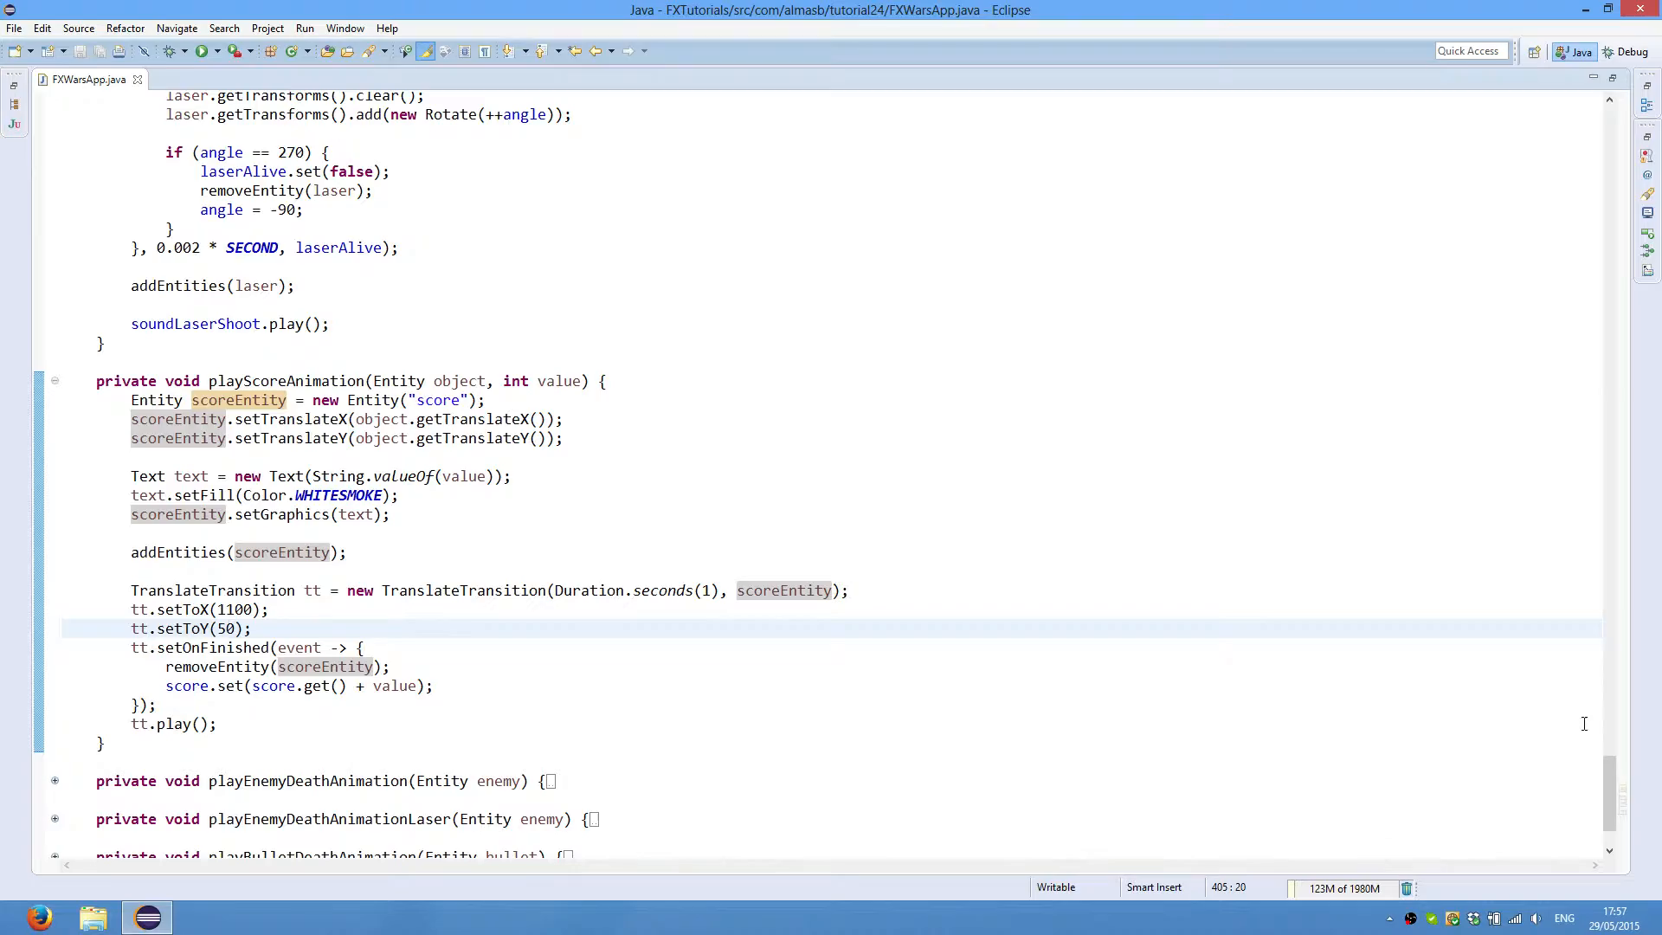
{"action": "scroll", "scroll_direction": "down", "scroll_amount": 3}
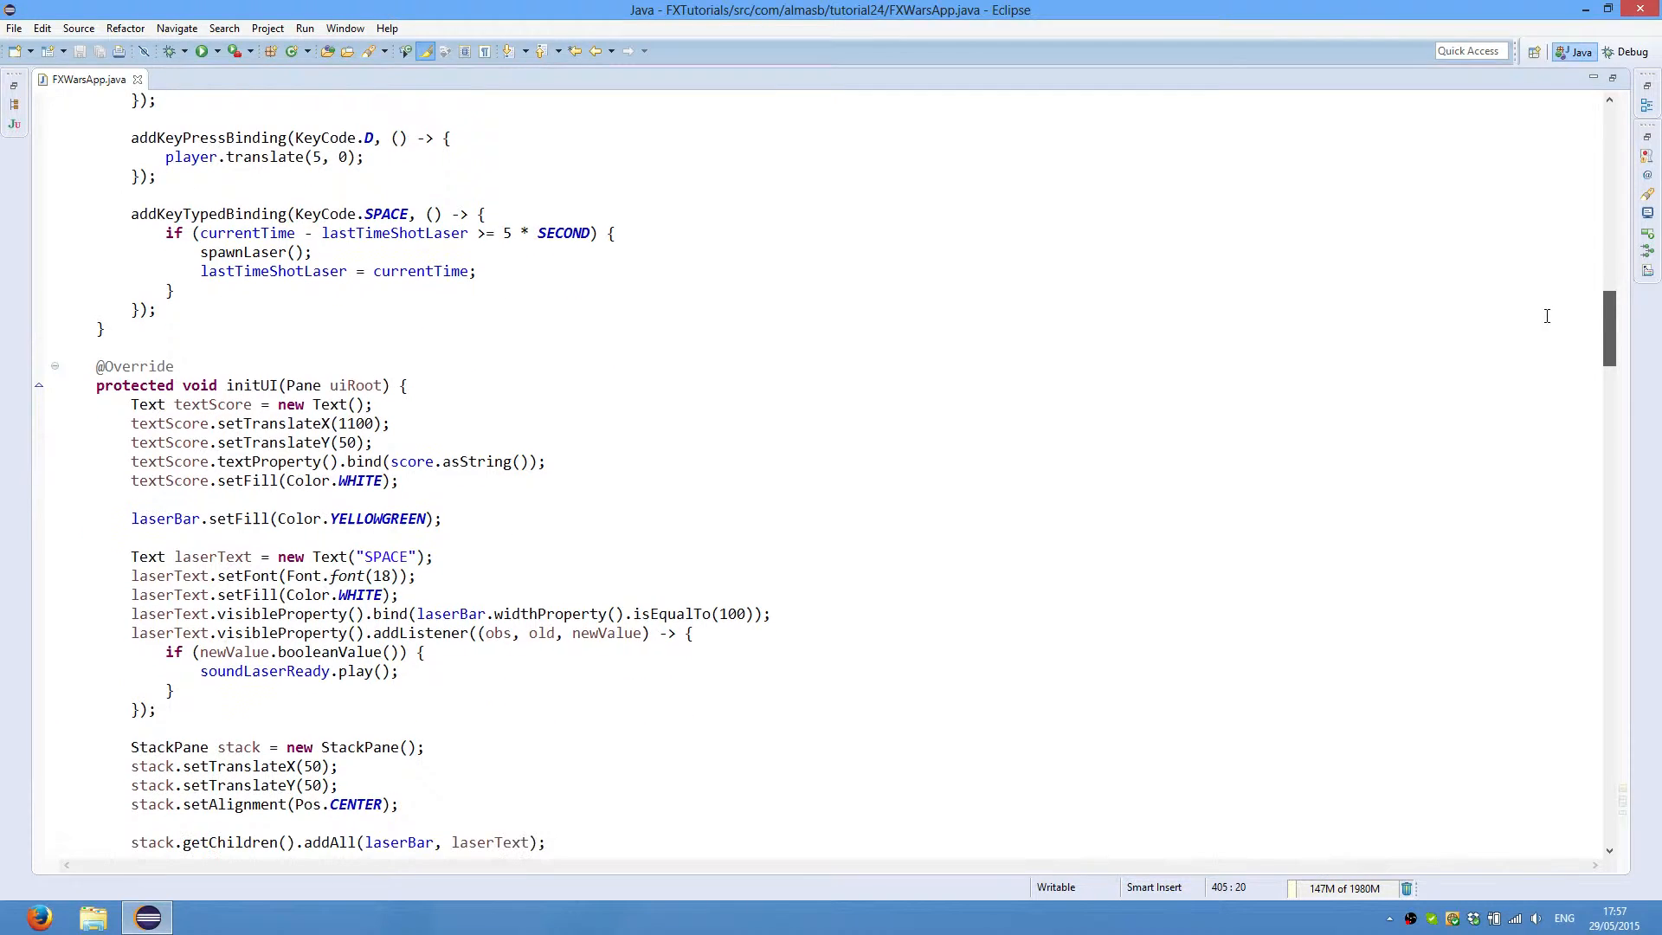
{"action": "left_click_drag", "start_coordinate": [130, 422], "coordinate": [370, 442]}
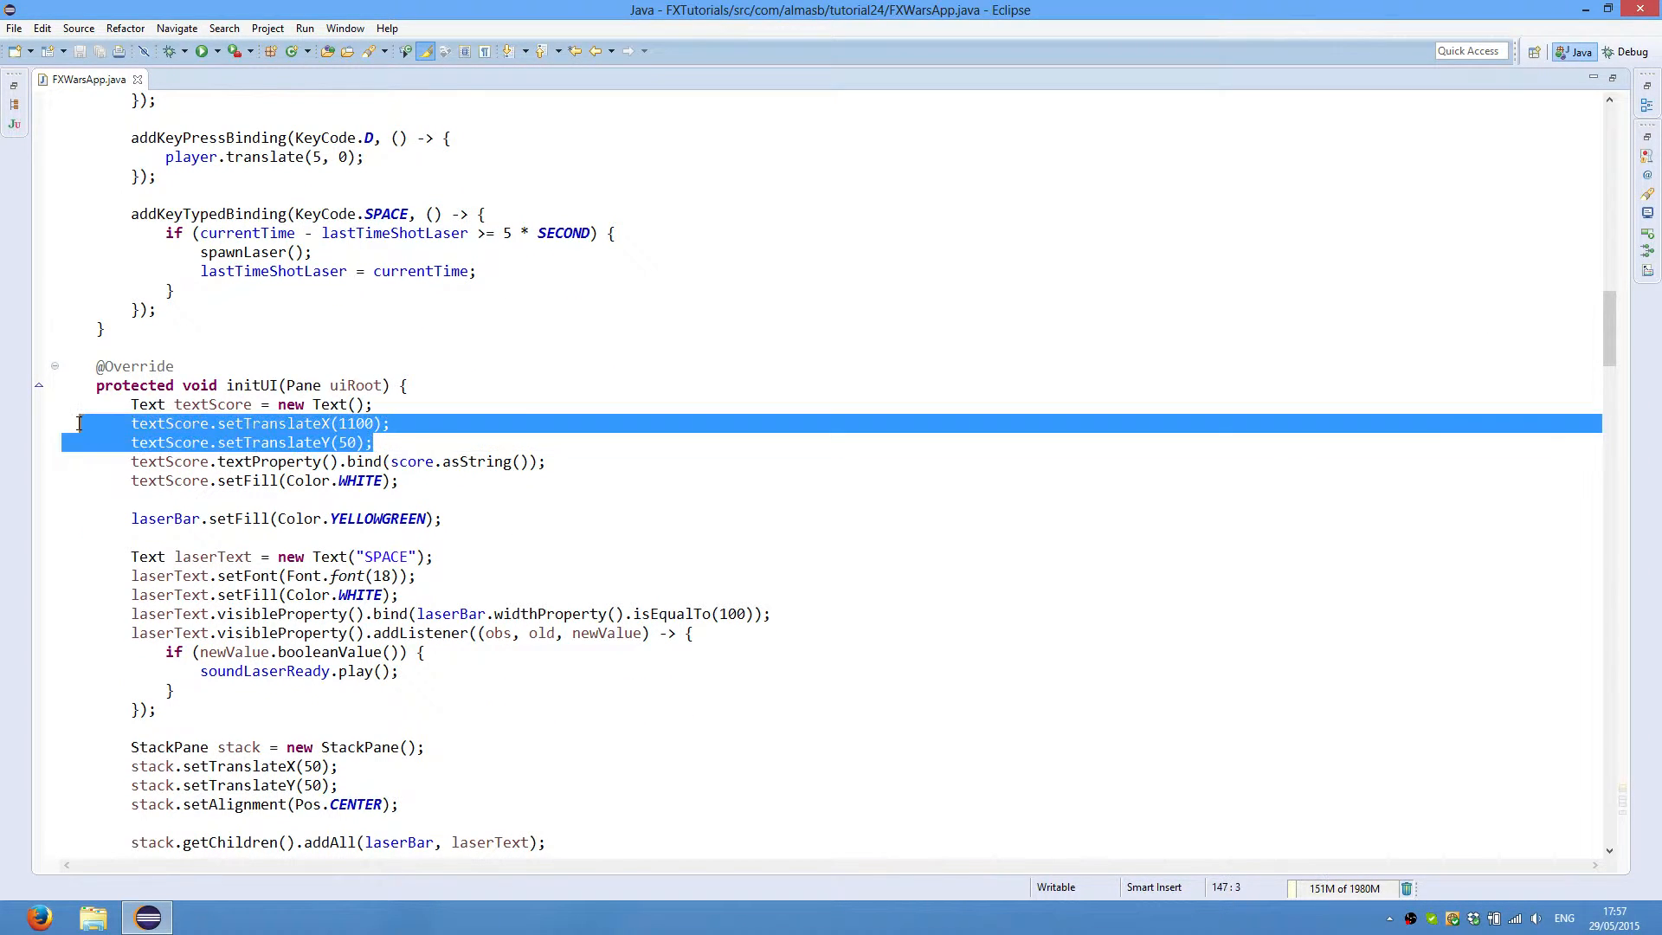
{"action": "left_click", "coordinate": [373, 441]}
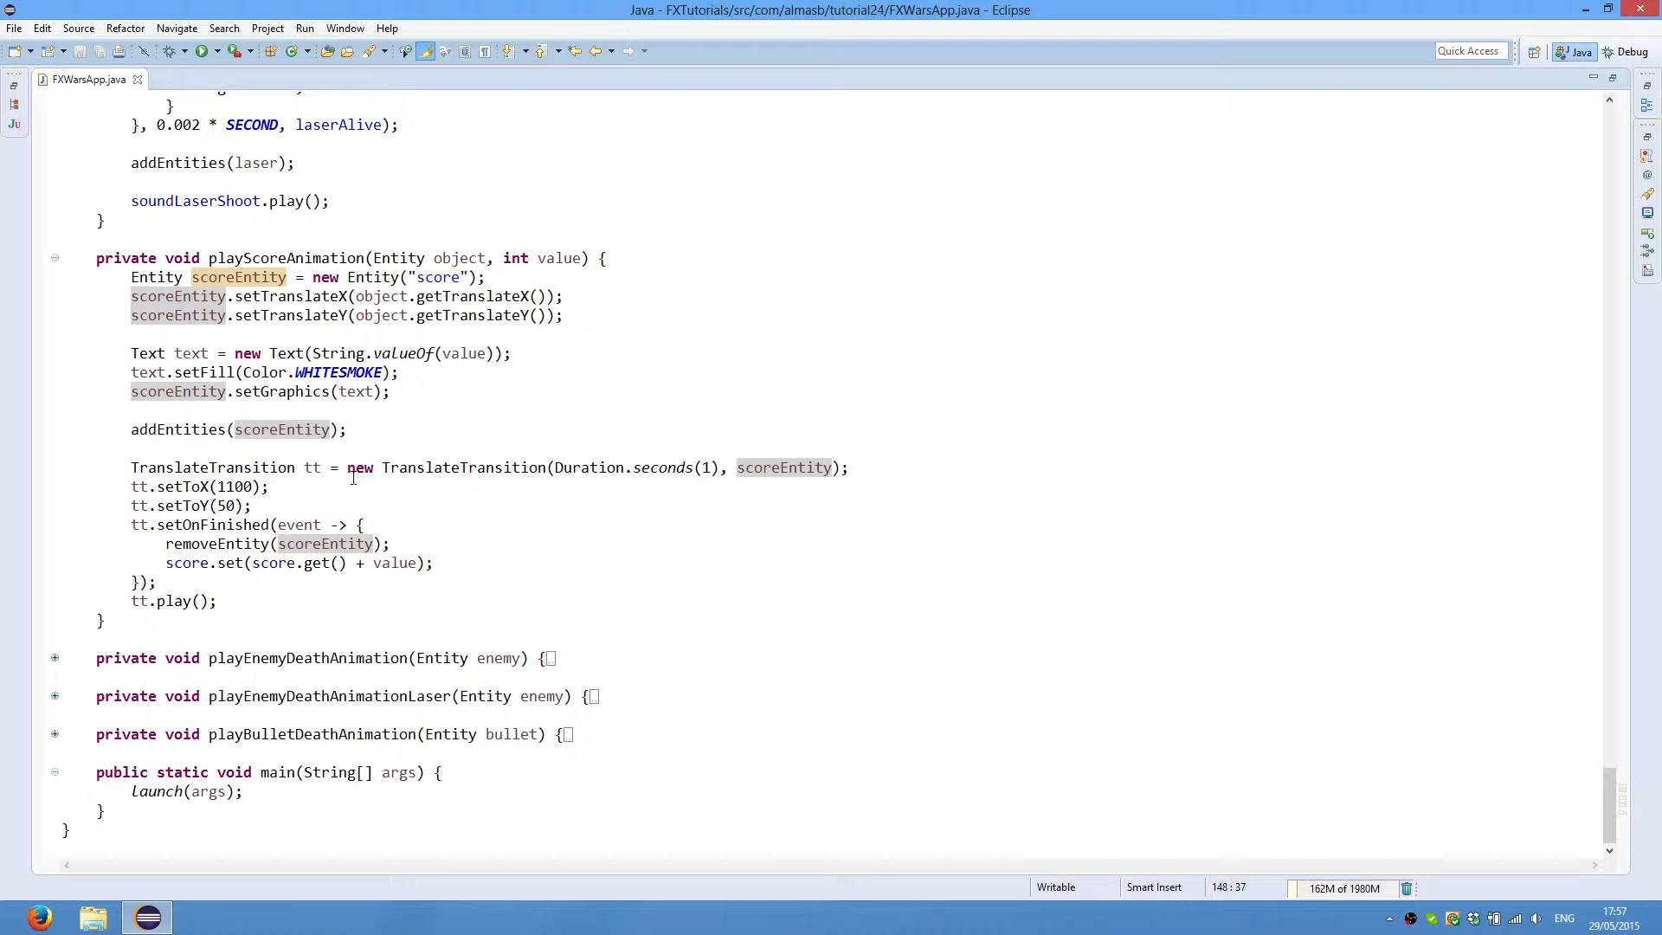
{"action": "mouse_move", "coordinate": [1459, 277]}
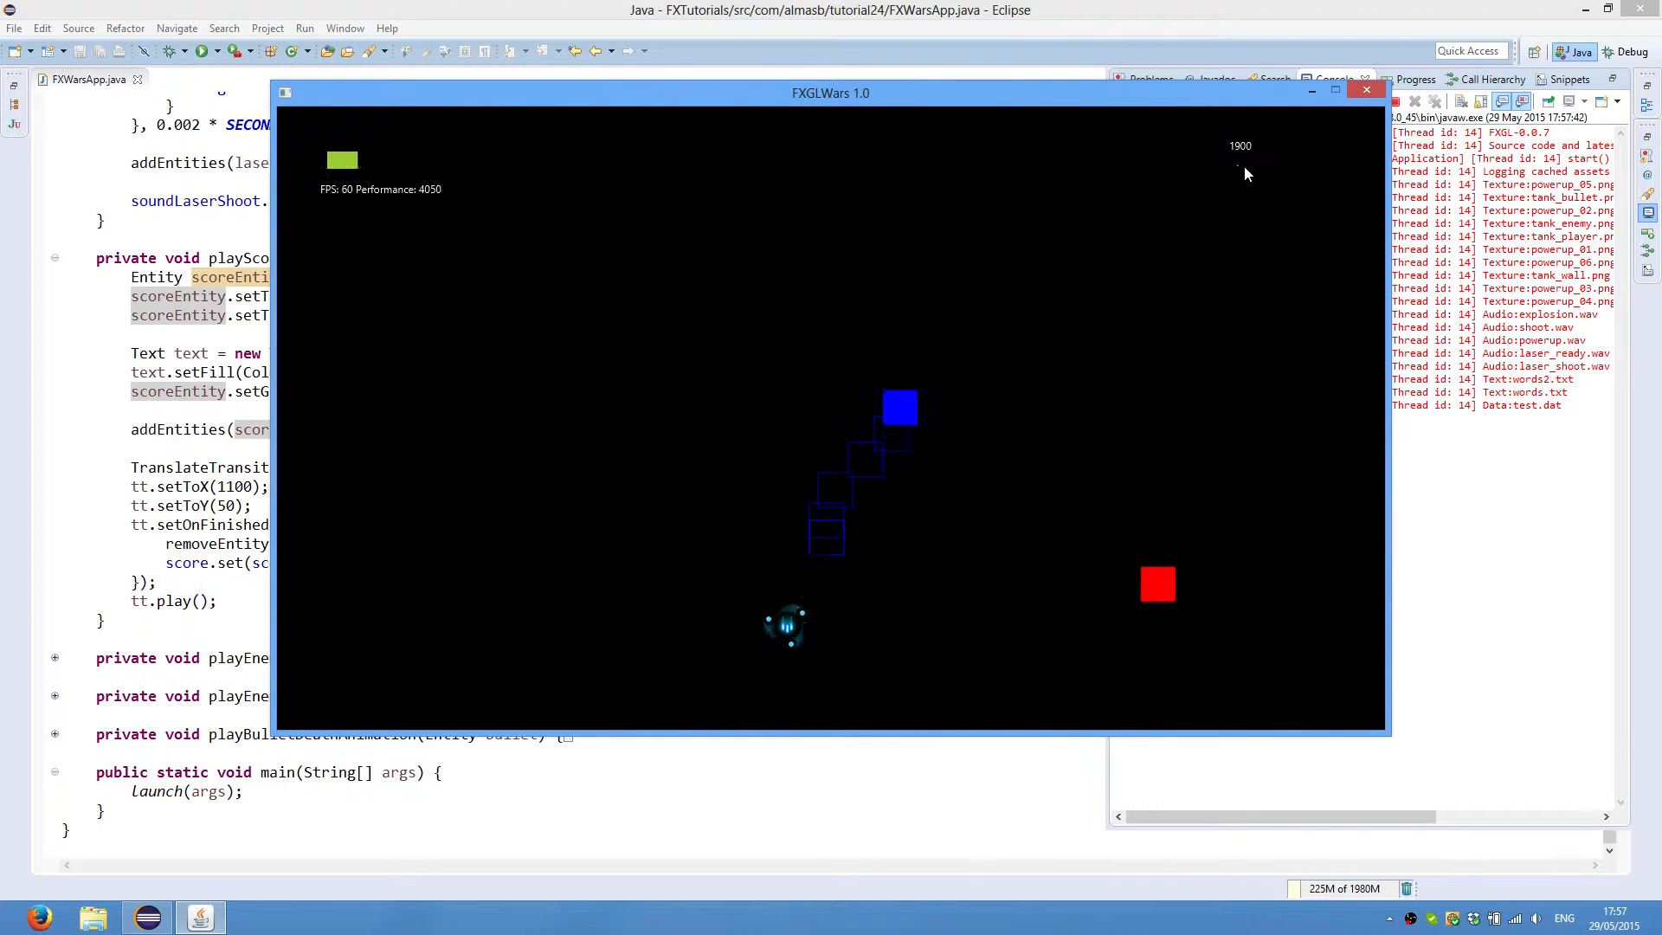
Step: Close the game again and point out the finish handler adding value to score and calling removeEntity
{"action": "left_click", "coordinate": [1366, 88]}
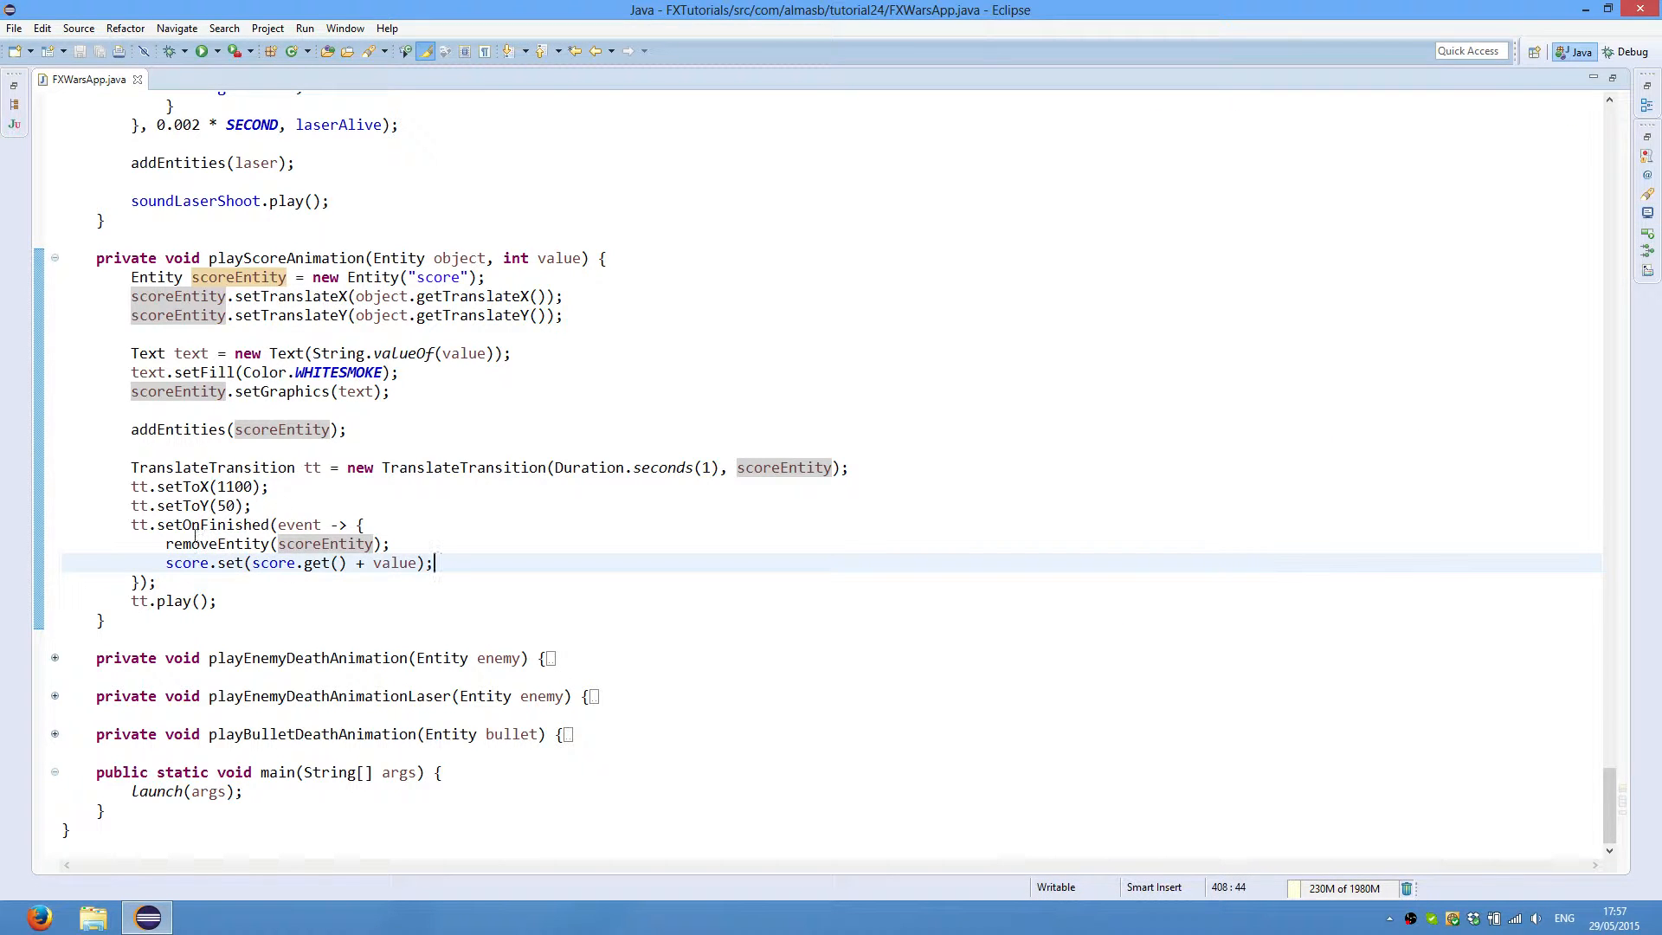
{"action": "triple_click", "coordinate": [298, 563]}
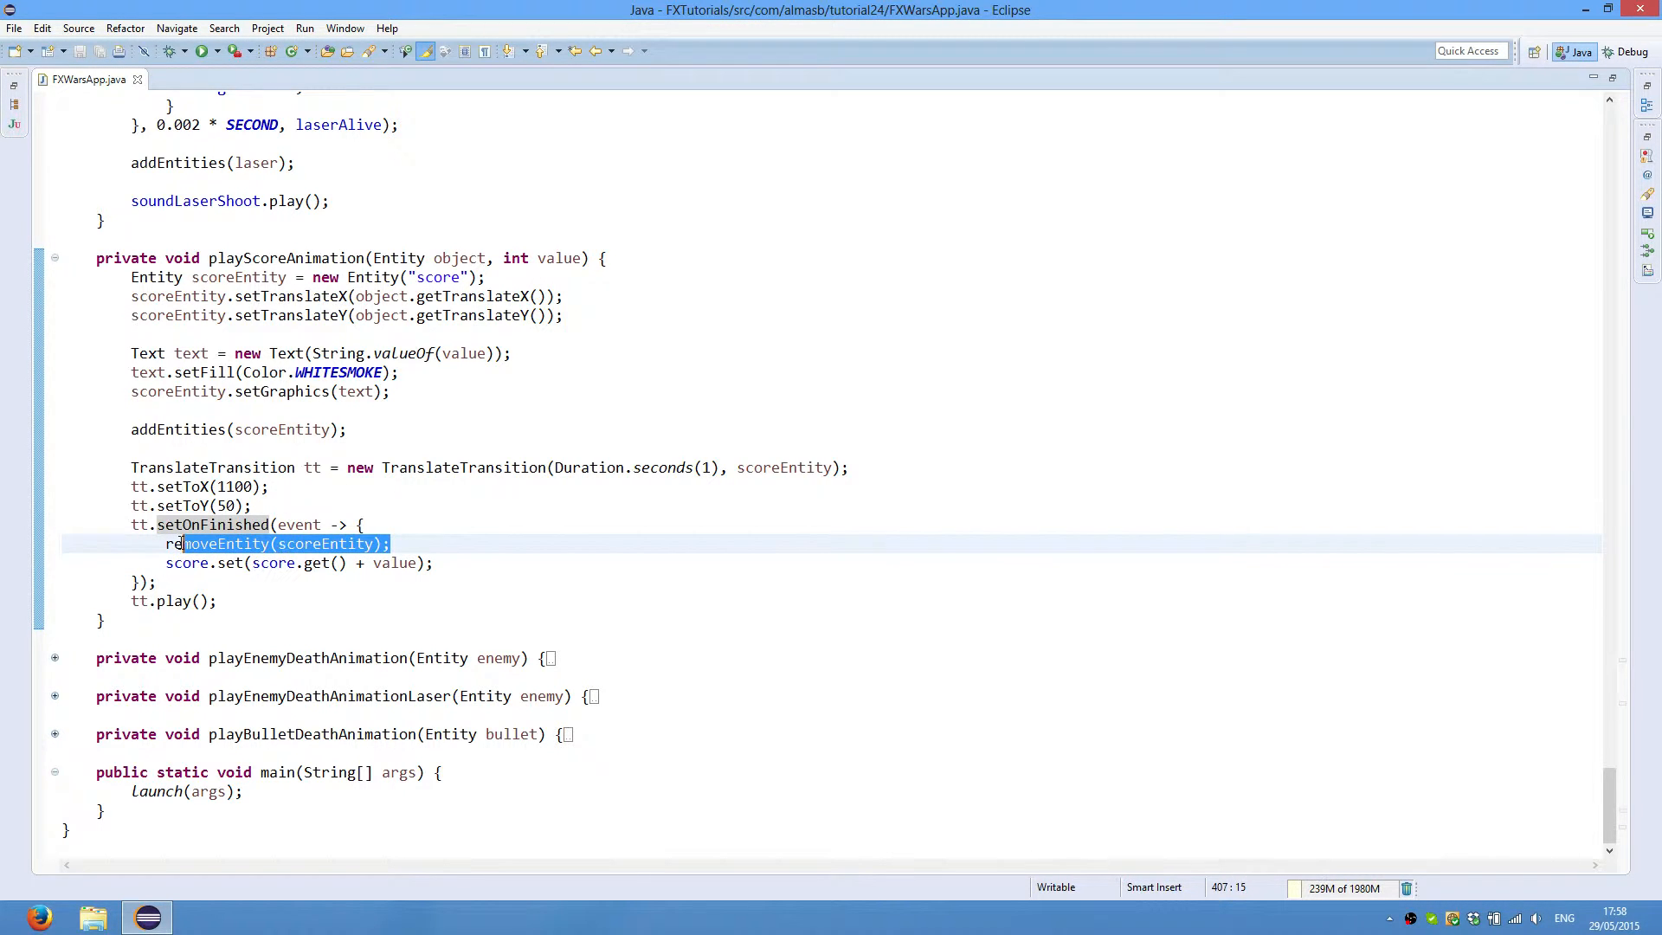
{"action": "left_click", "coordinate": [424, 544]}
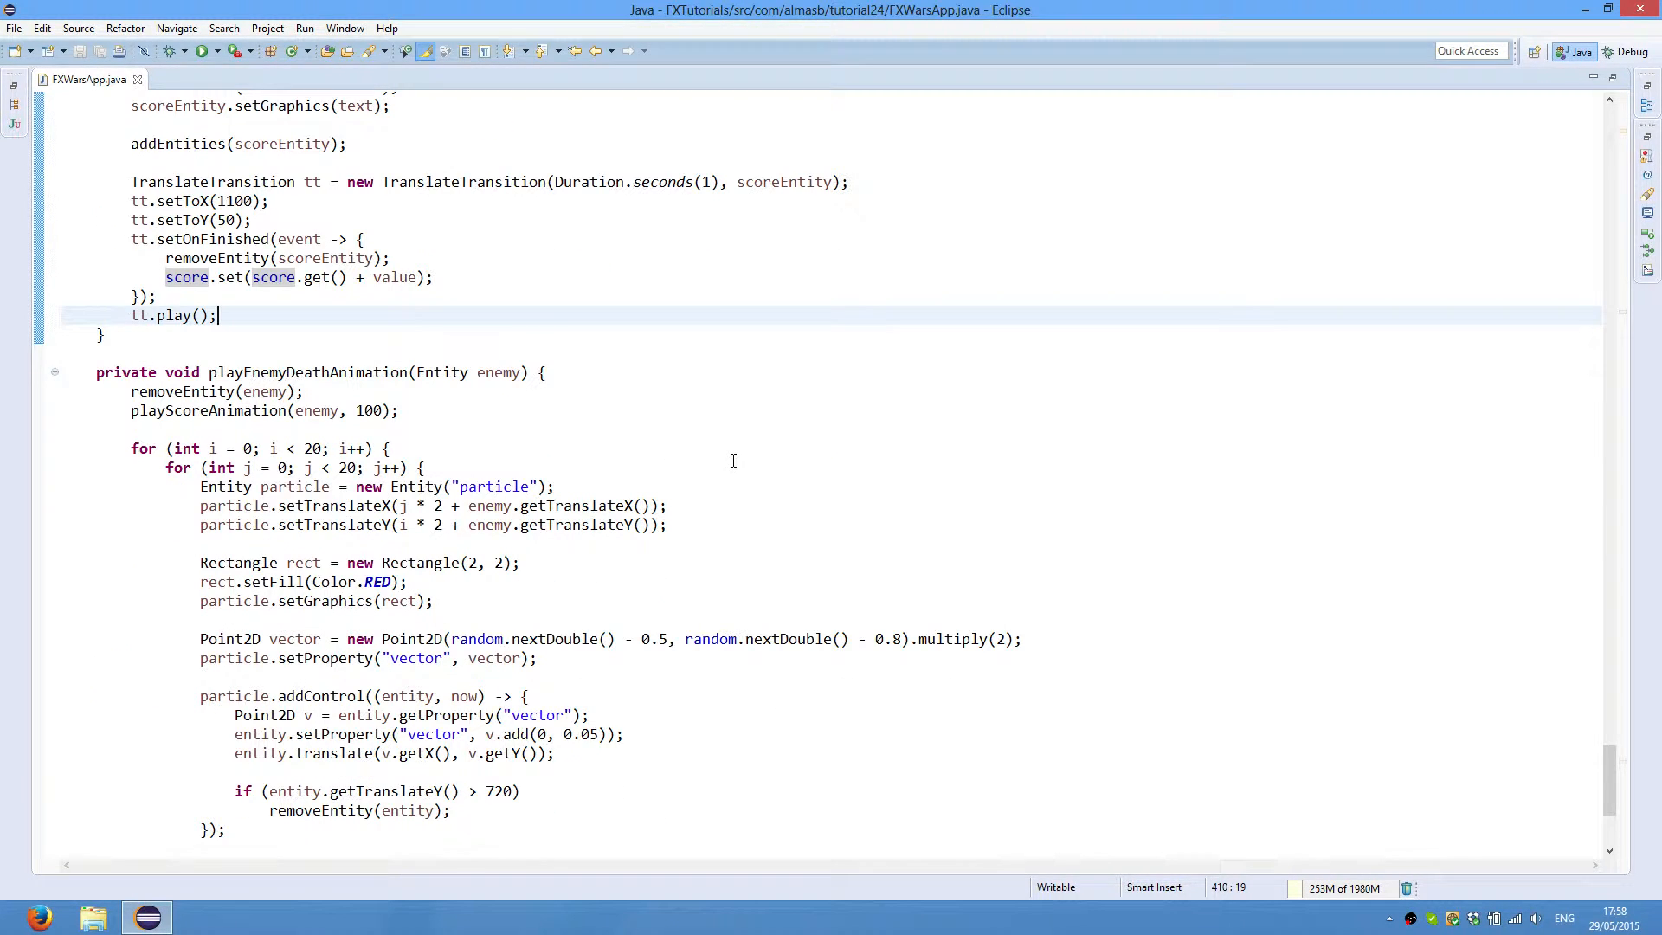
{"action": "scroll", "scroll_direction": "down", "scroll_amount": 3}
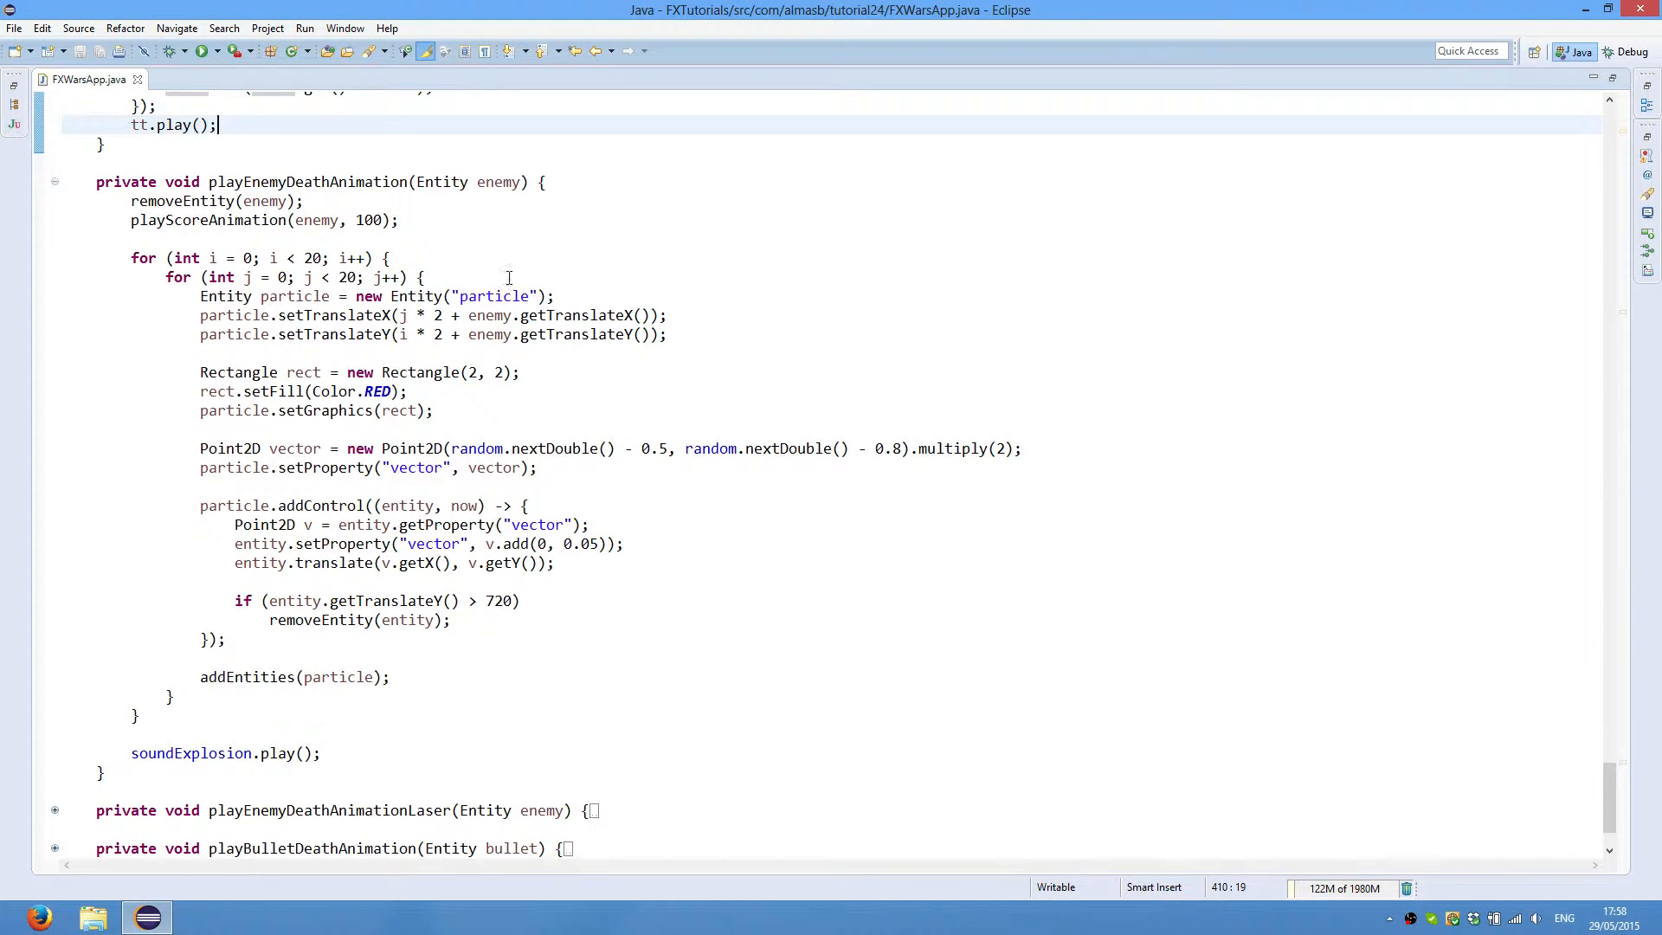
{"action": "scroll", "scroll_direction": "down", "scroll_amount": 3}
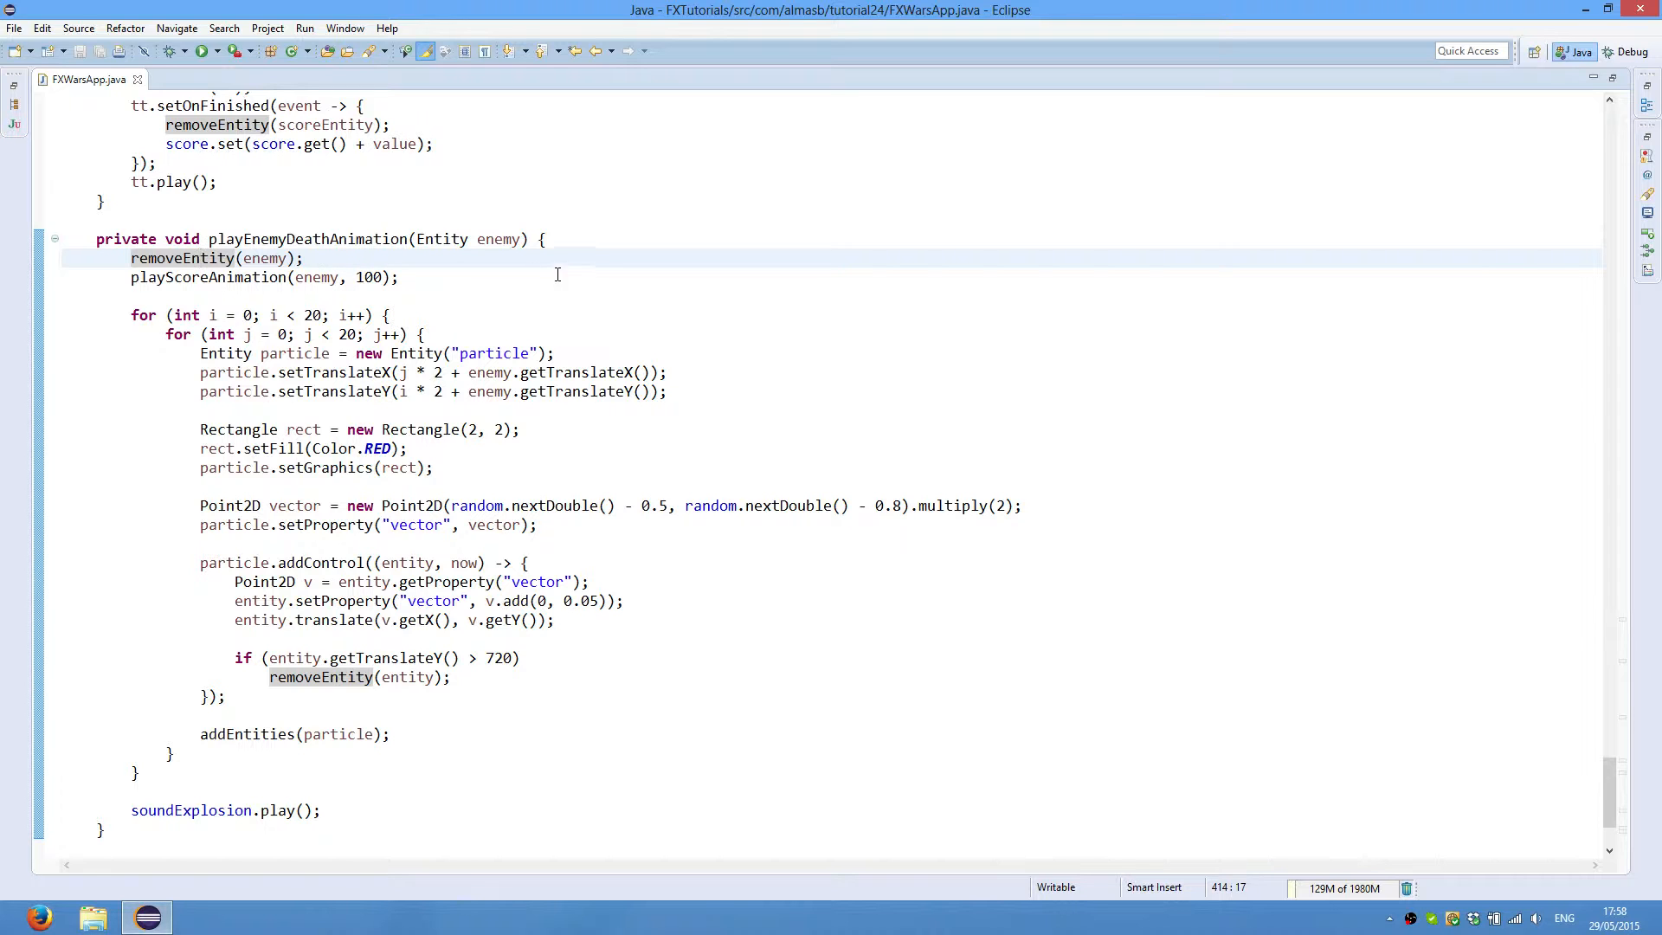
{"action": "left_click", "coordinate": [306, 258]}
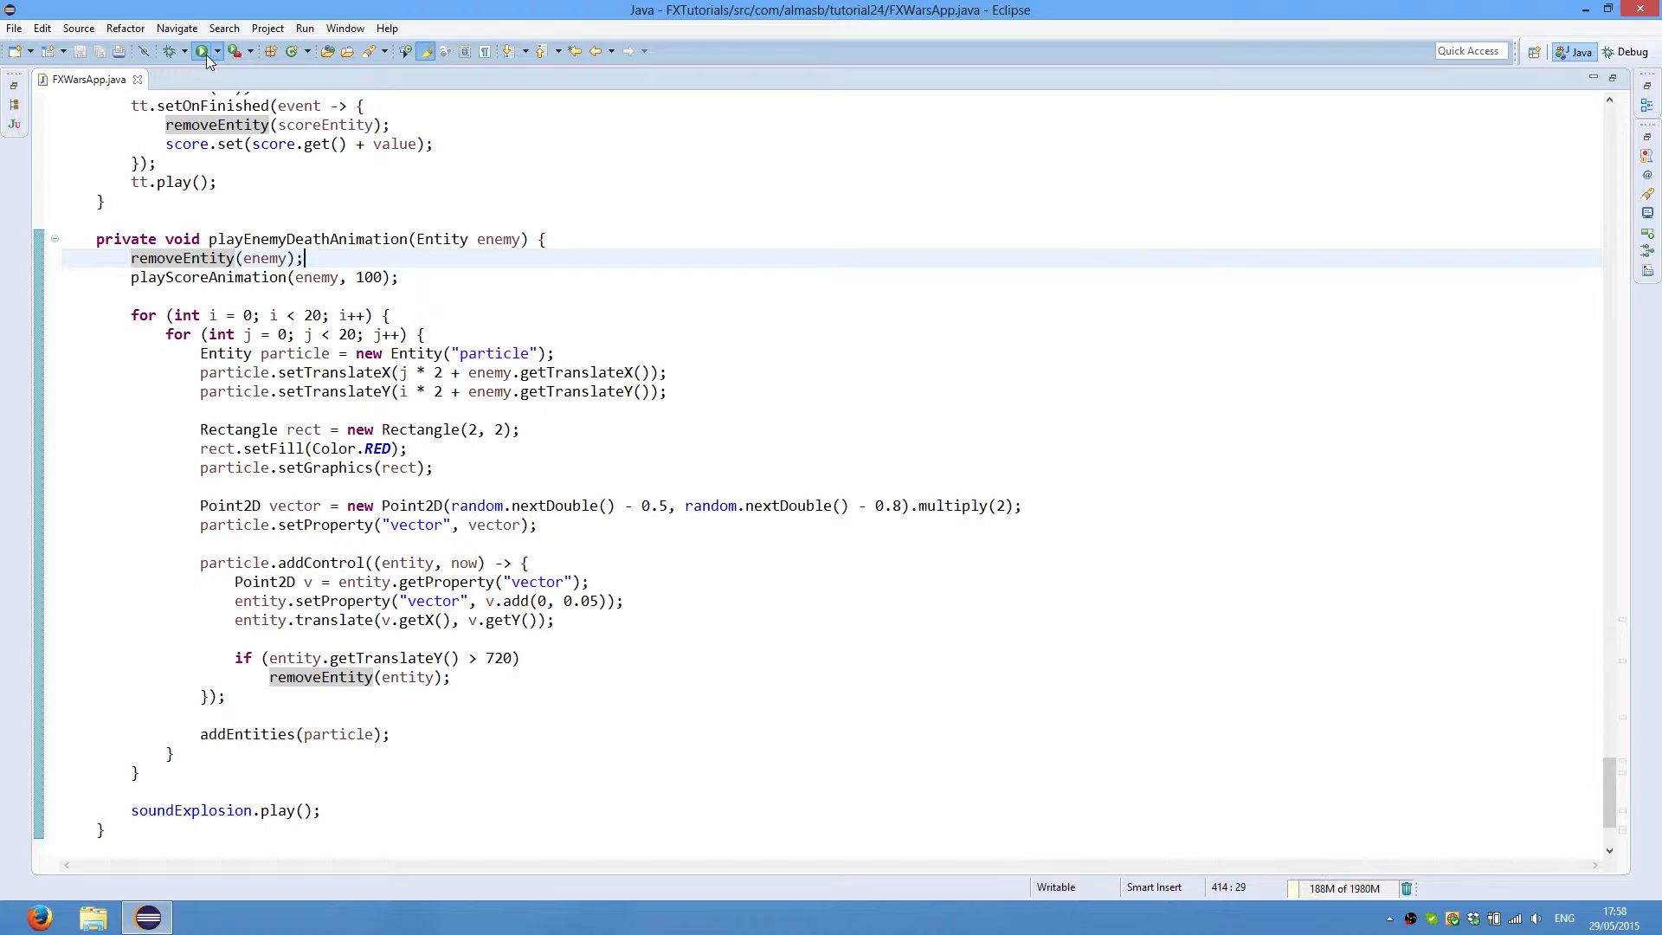
{"action": "left_click", "coordinate": [201, 50]}
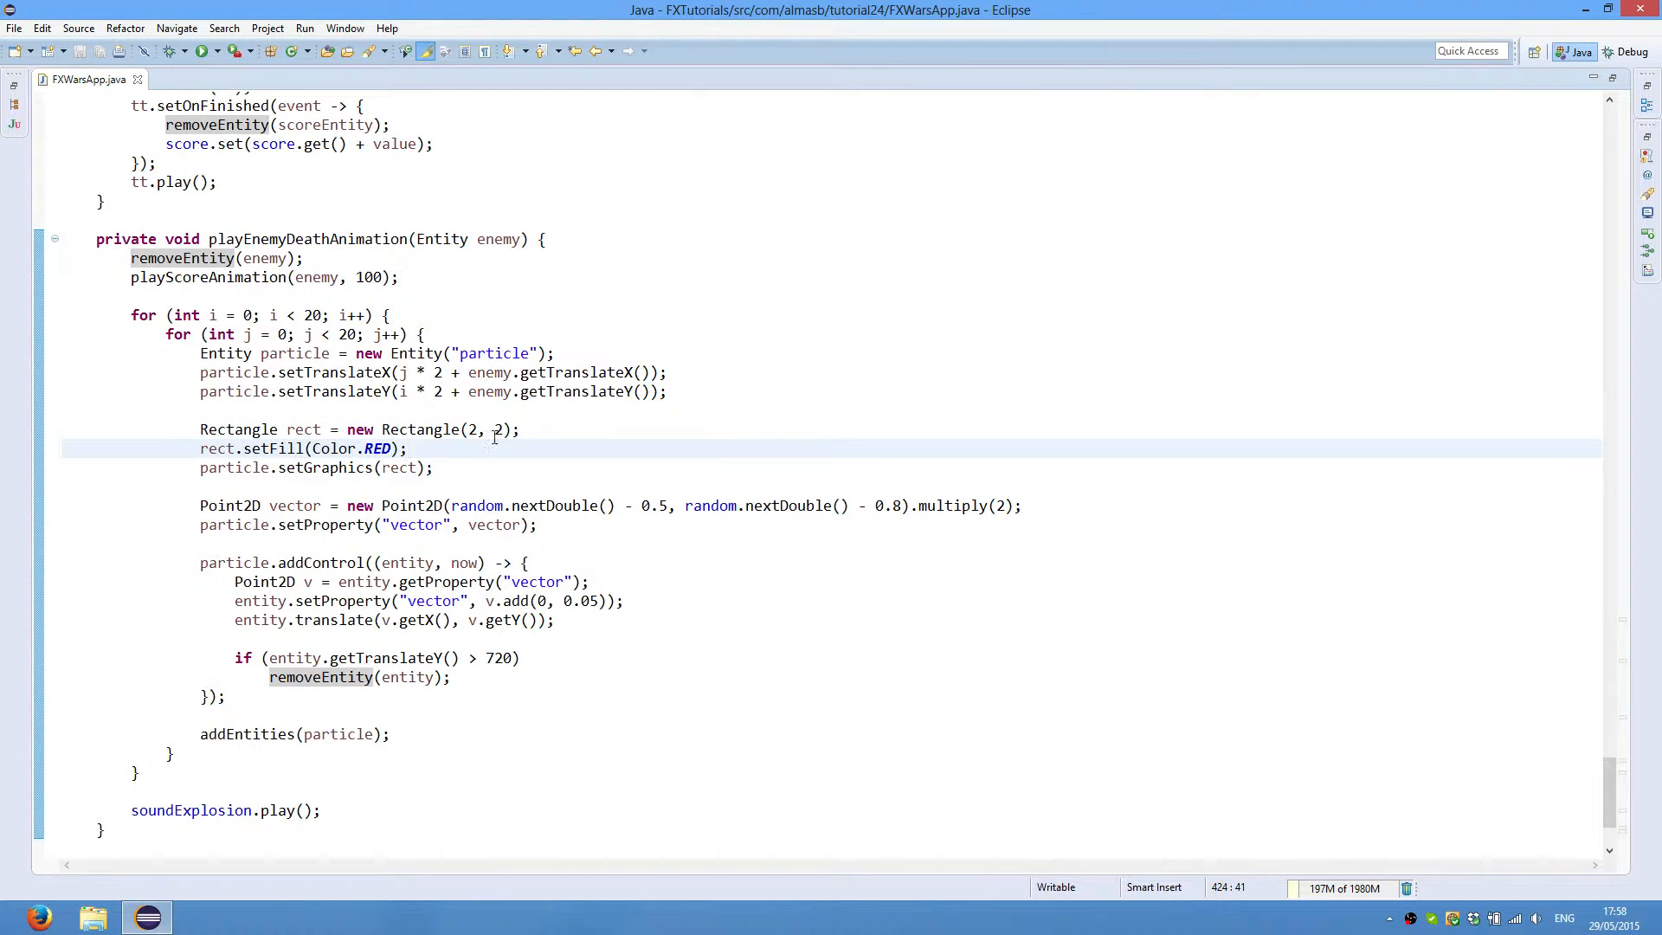
{"action": "double_click", "coordinate": [498, 429]}
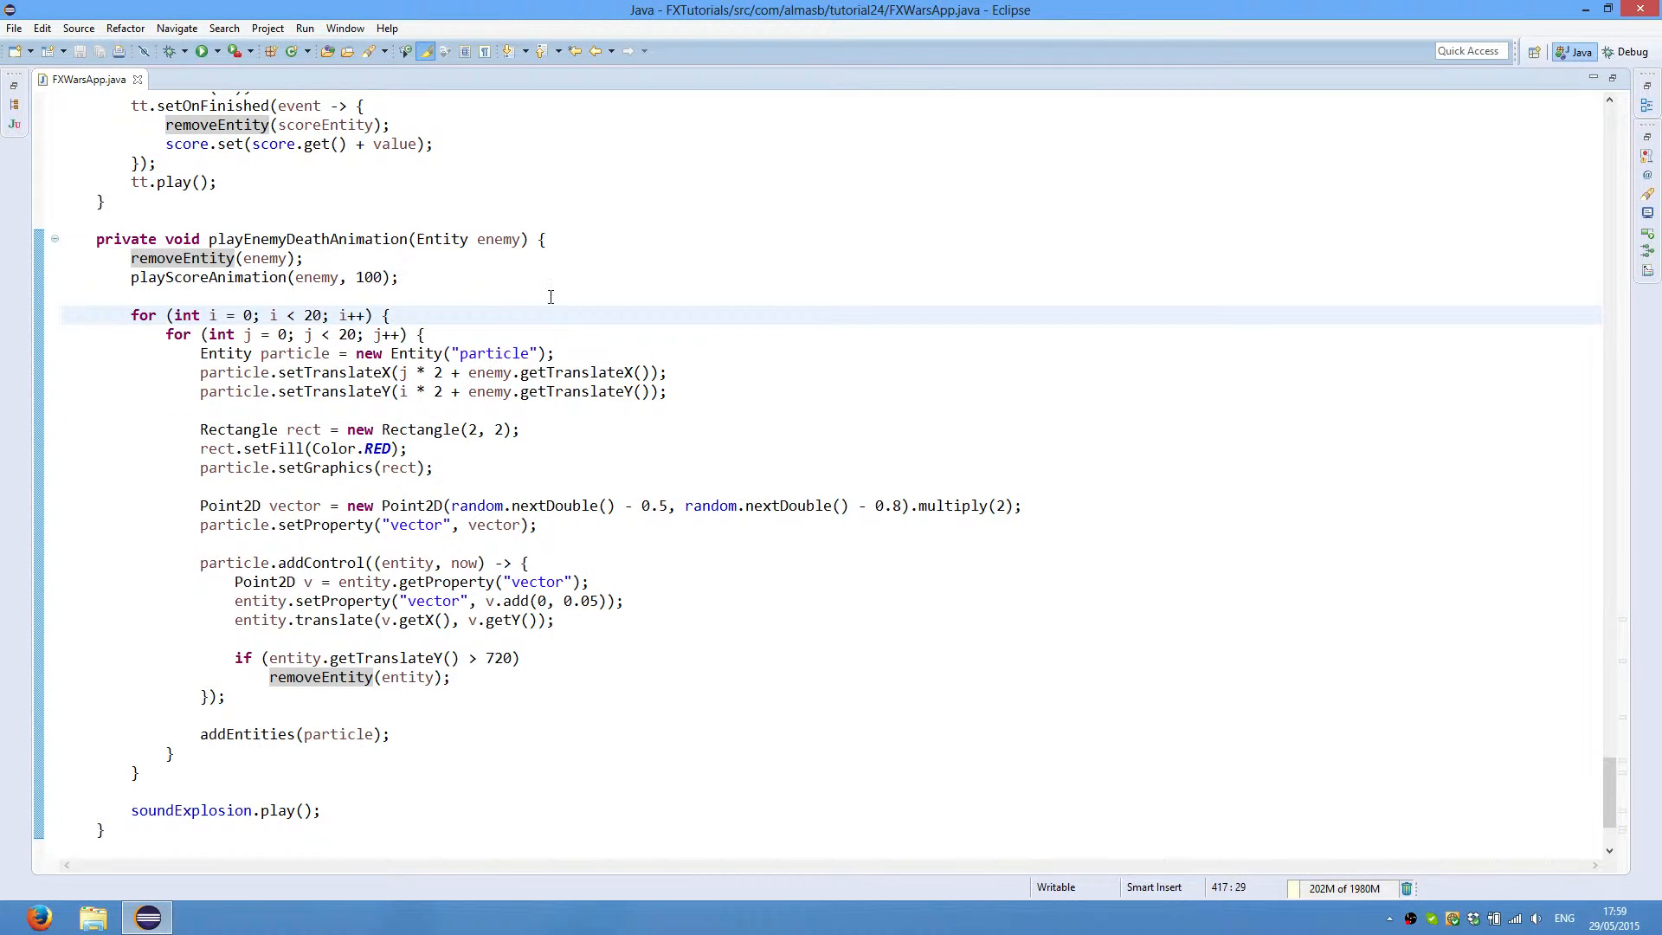
{"action": "mouse_move", "coordinate": [507, 436]}
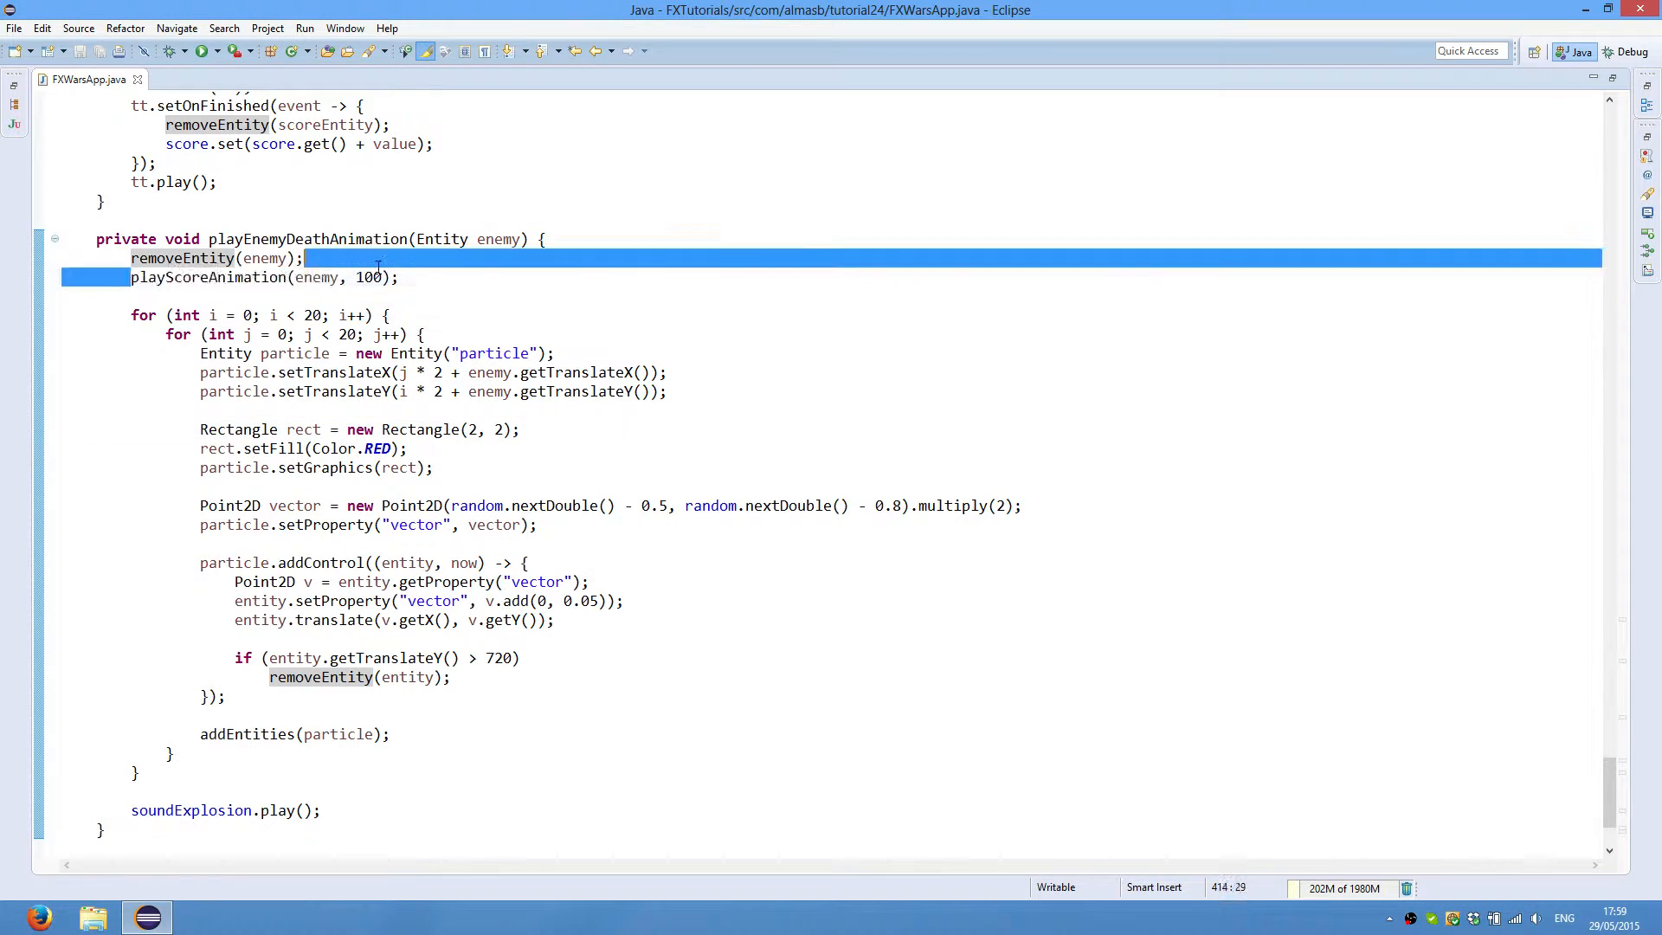
{"action": "left_click", "coordinate": [836, 588]}
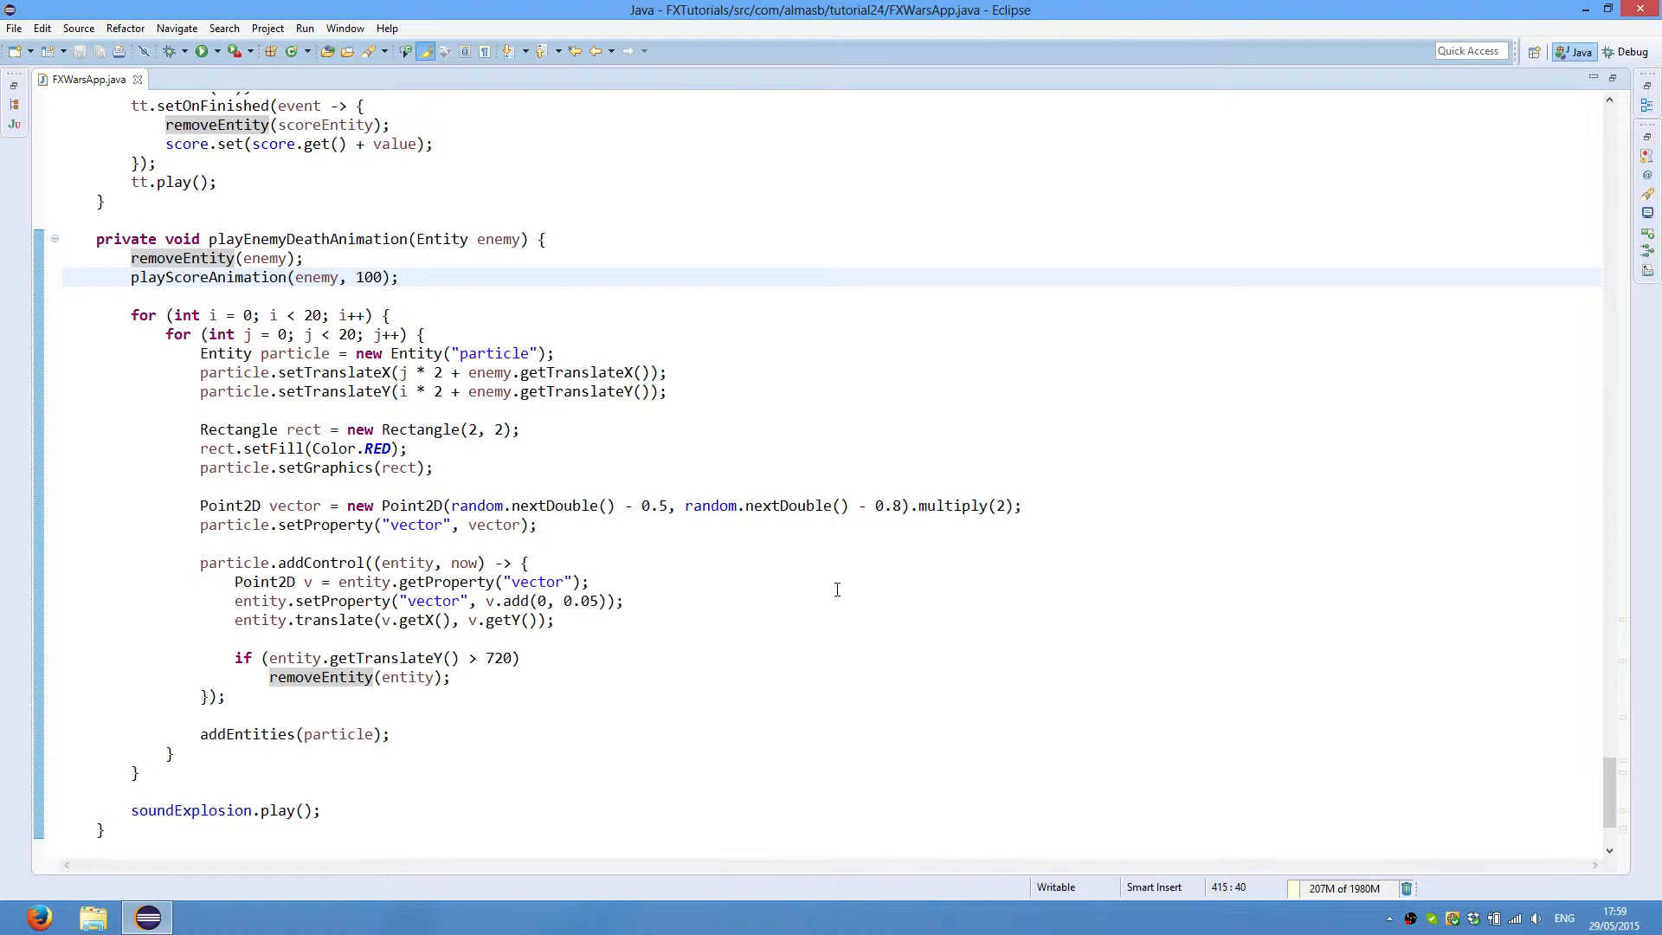
{"action": "mouse_move", "coordinate": [744, 367]}
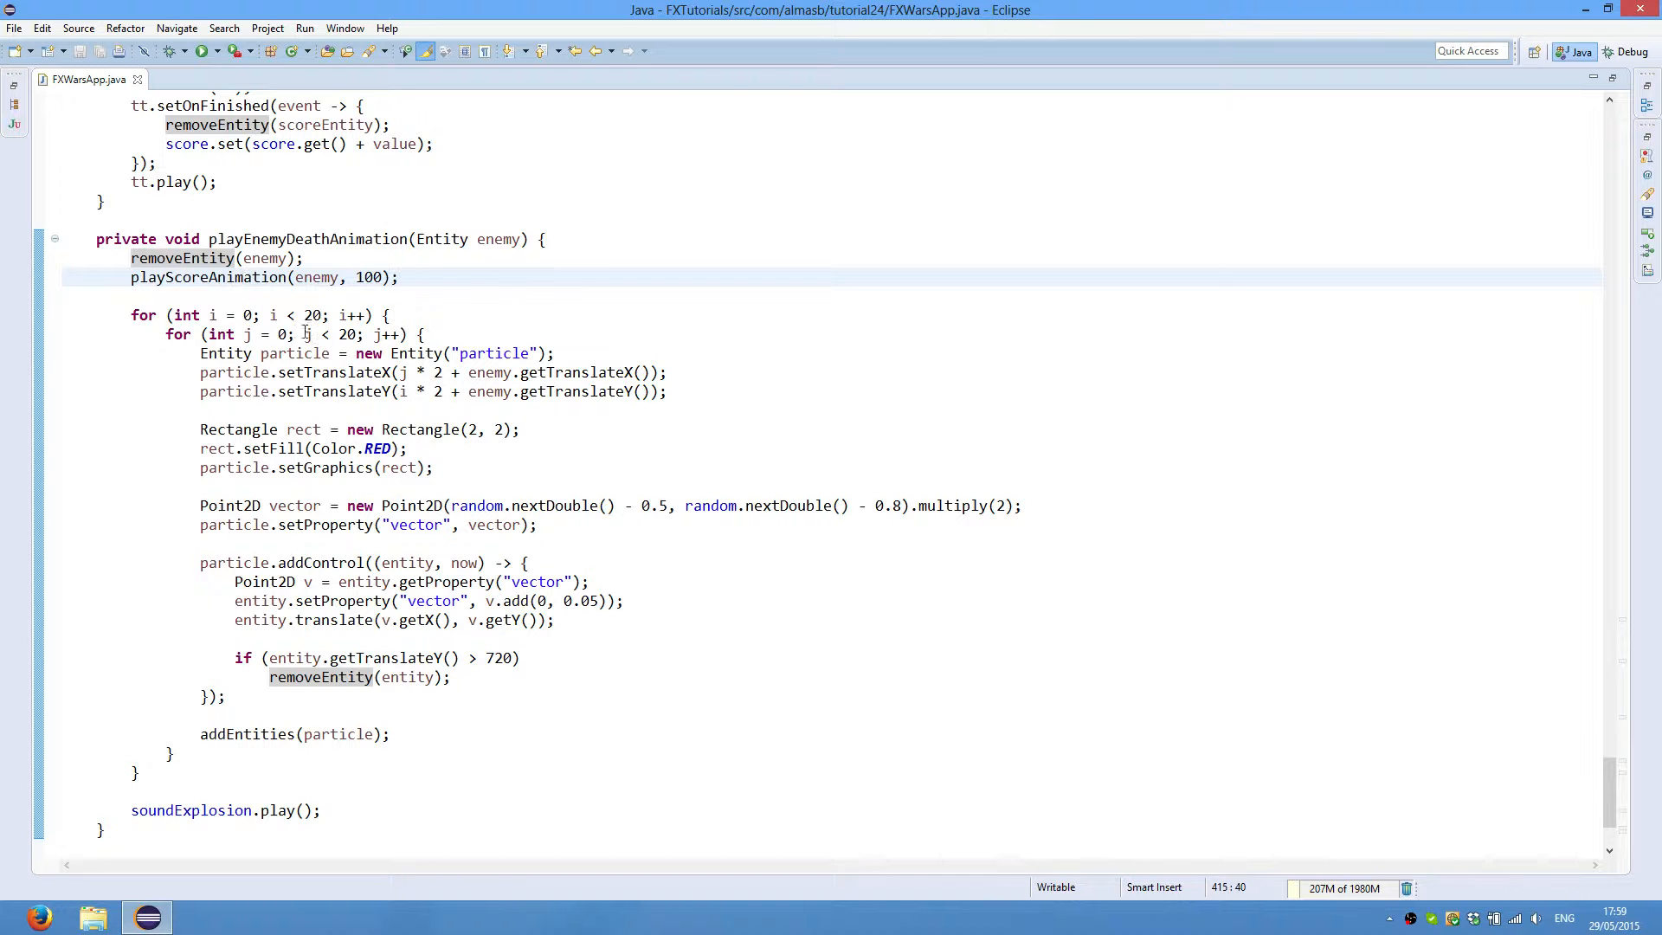
{"action": "scroll", "scroll_direction": "down", "scroll_amount": 3}
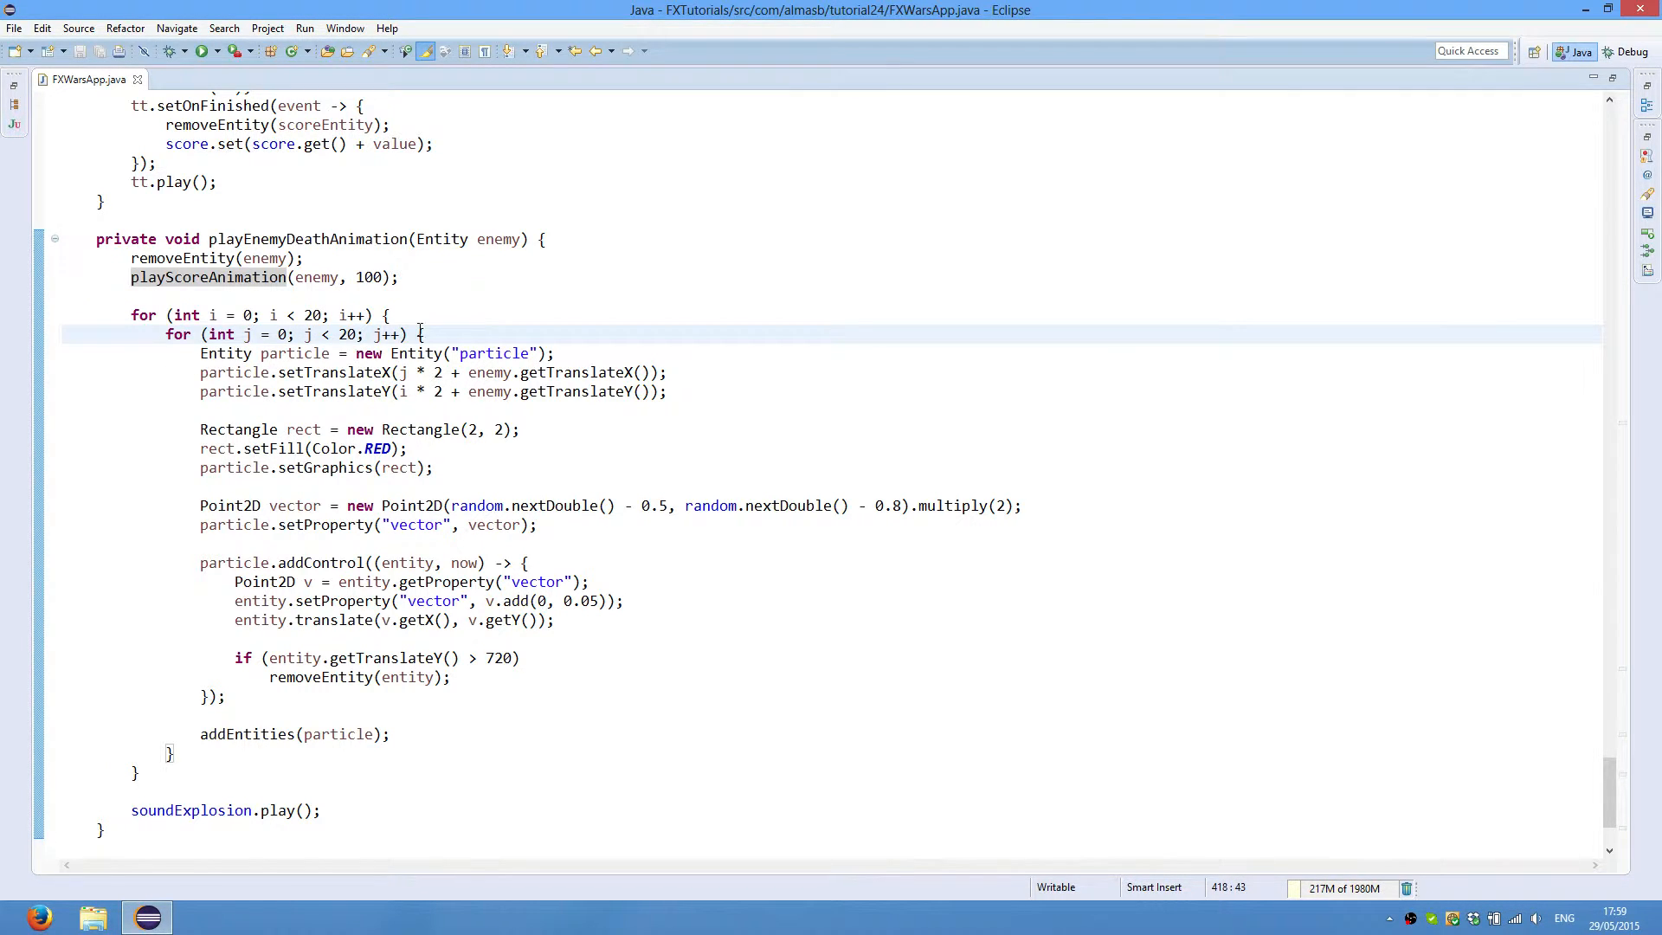
{"action": "mouse_move", "coordinate": [392, 372]}
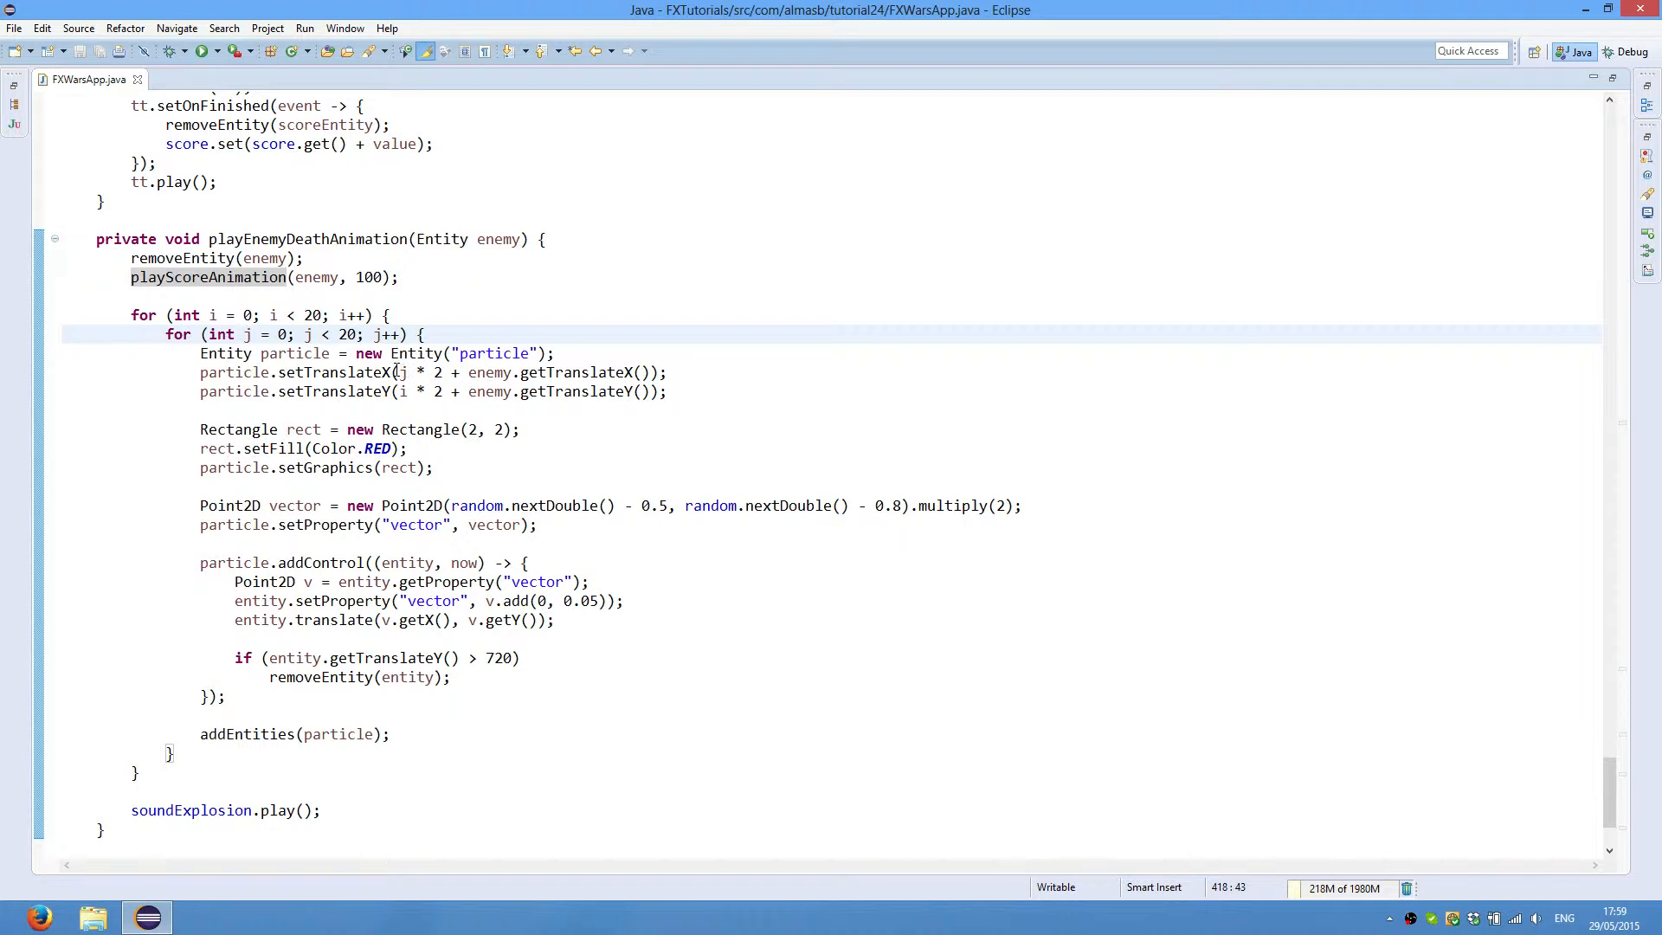
{"action": "left_click", "coordinate": [696, 392]}
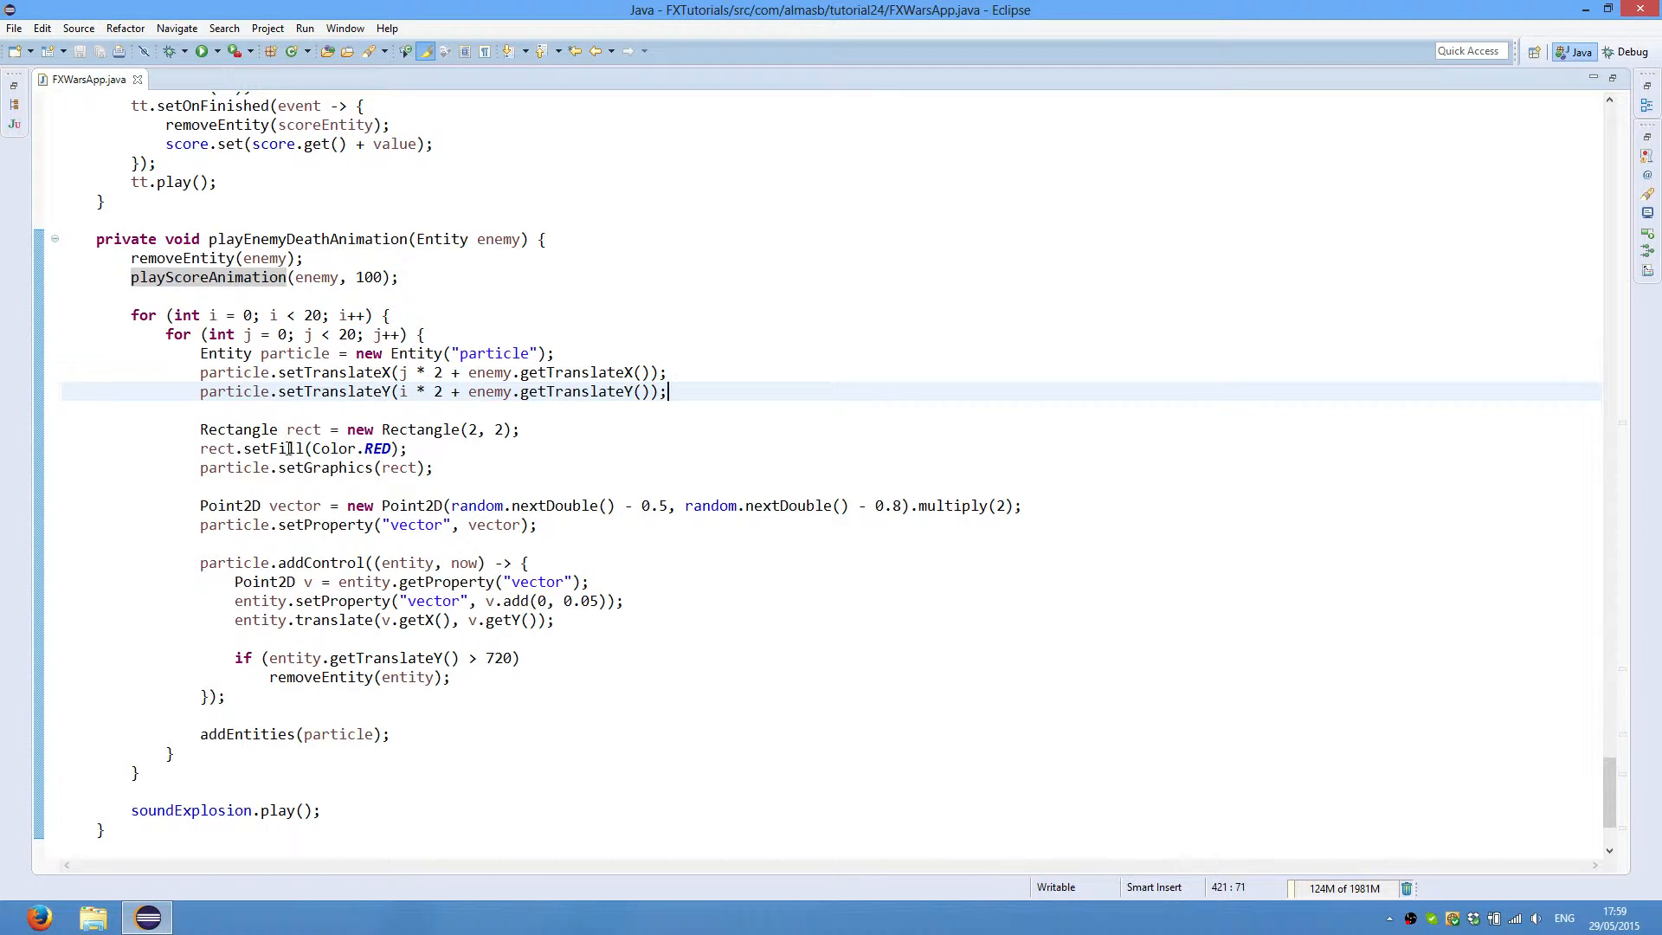
{"action": "left_click", "coordinate": [417, 447]}
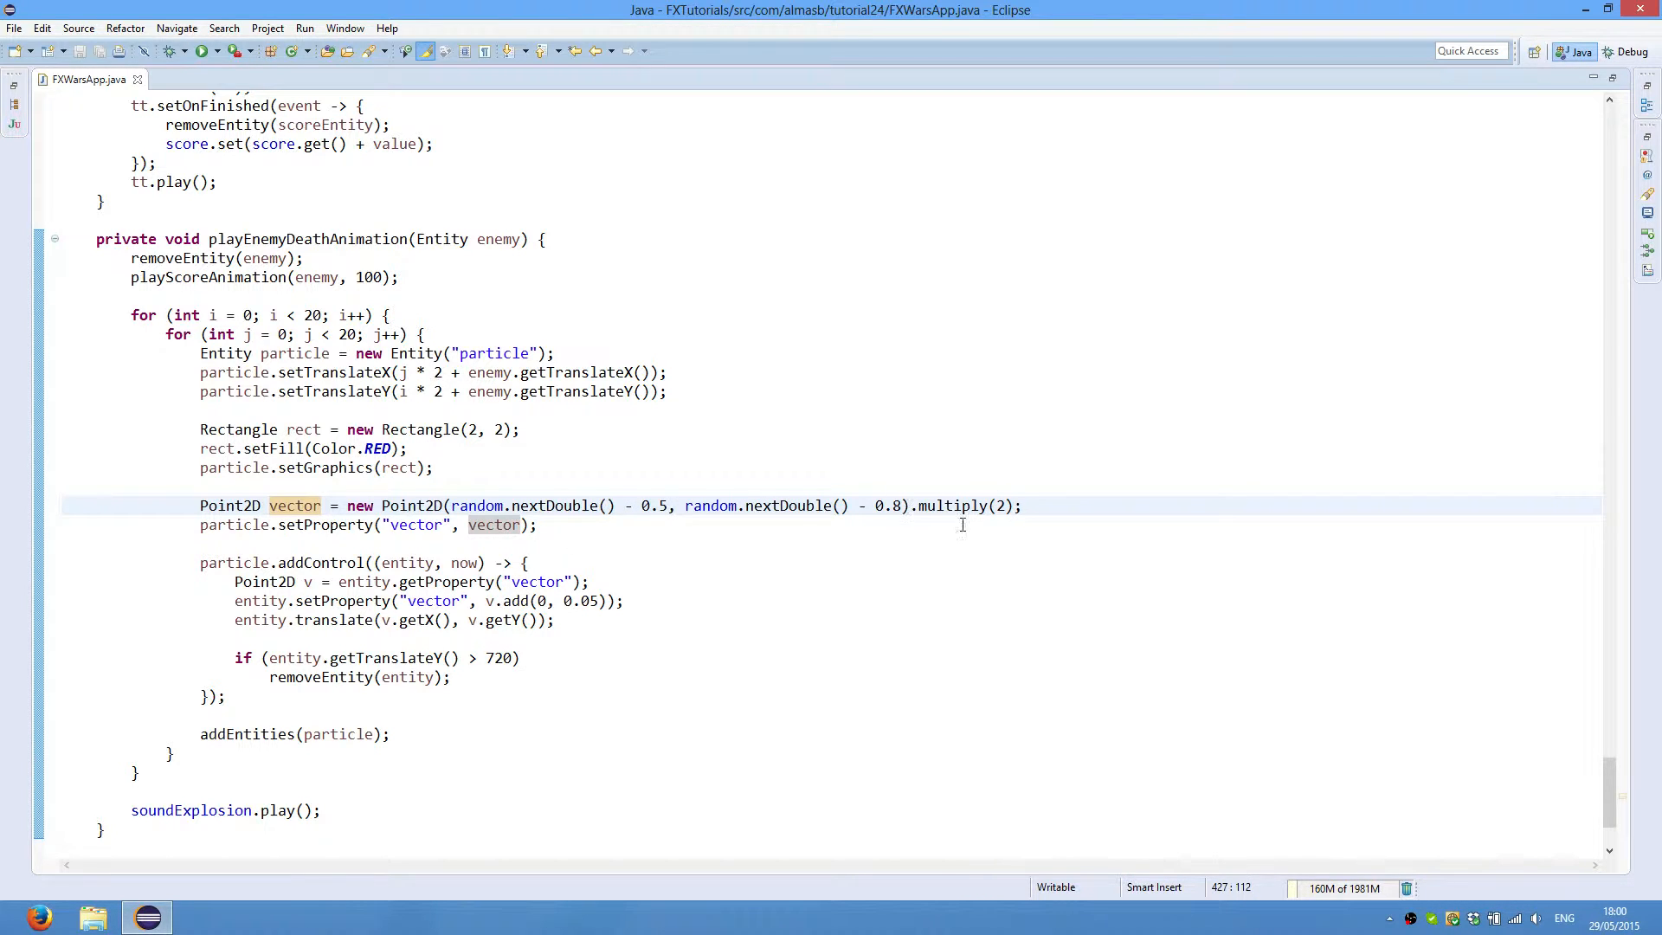
{"action": "left_click", "coordinate": [191, 524]}
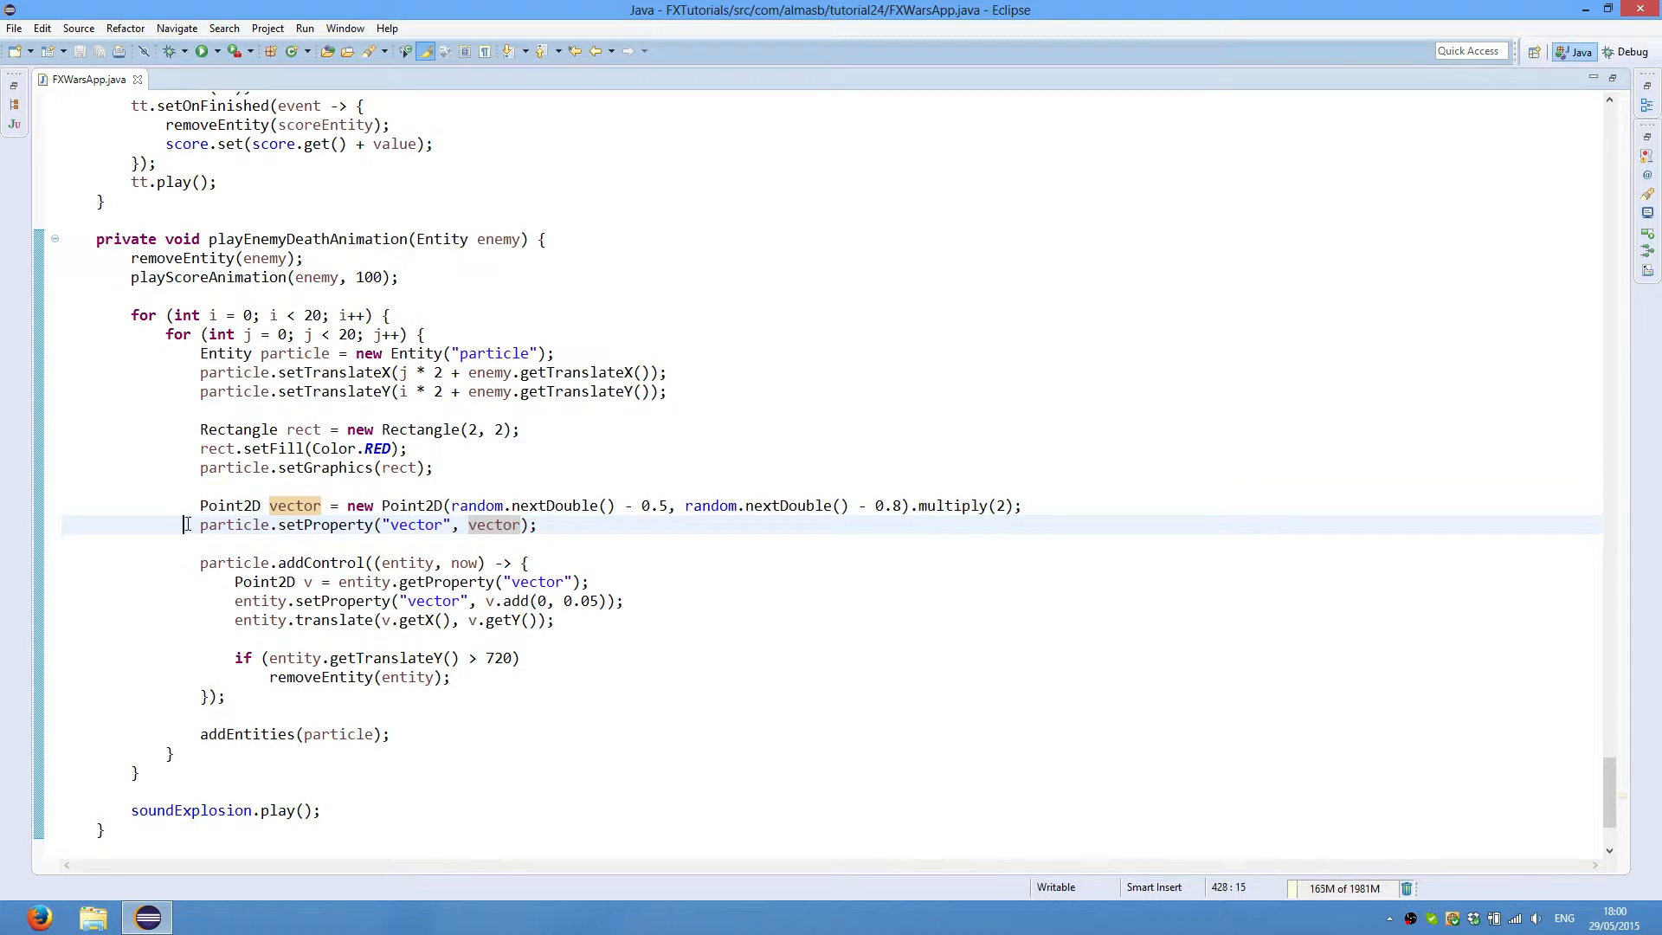
{"action": "left_click", "coordinate": [320, 523]}
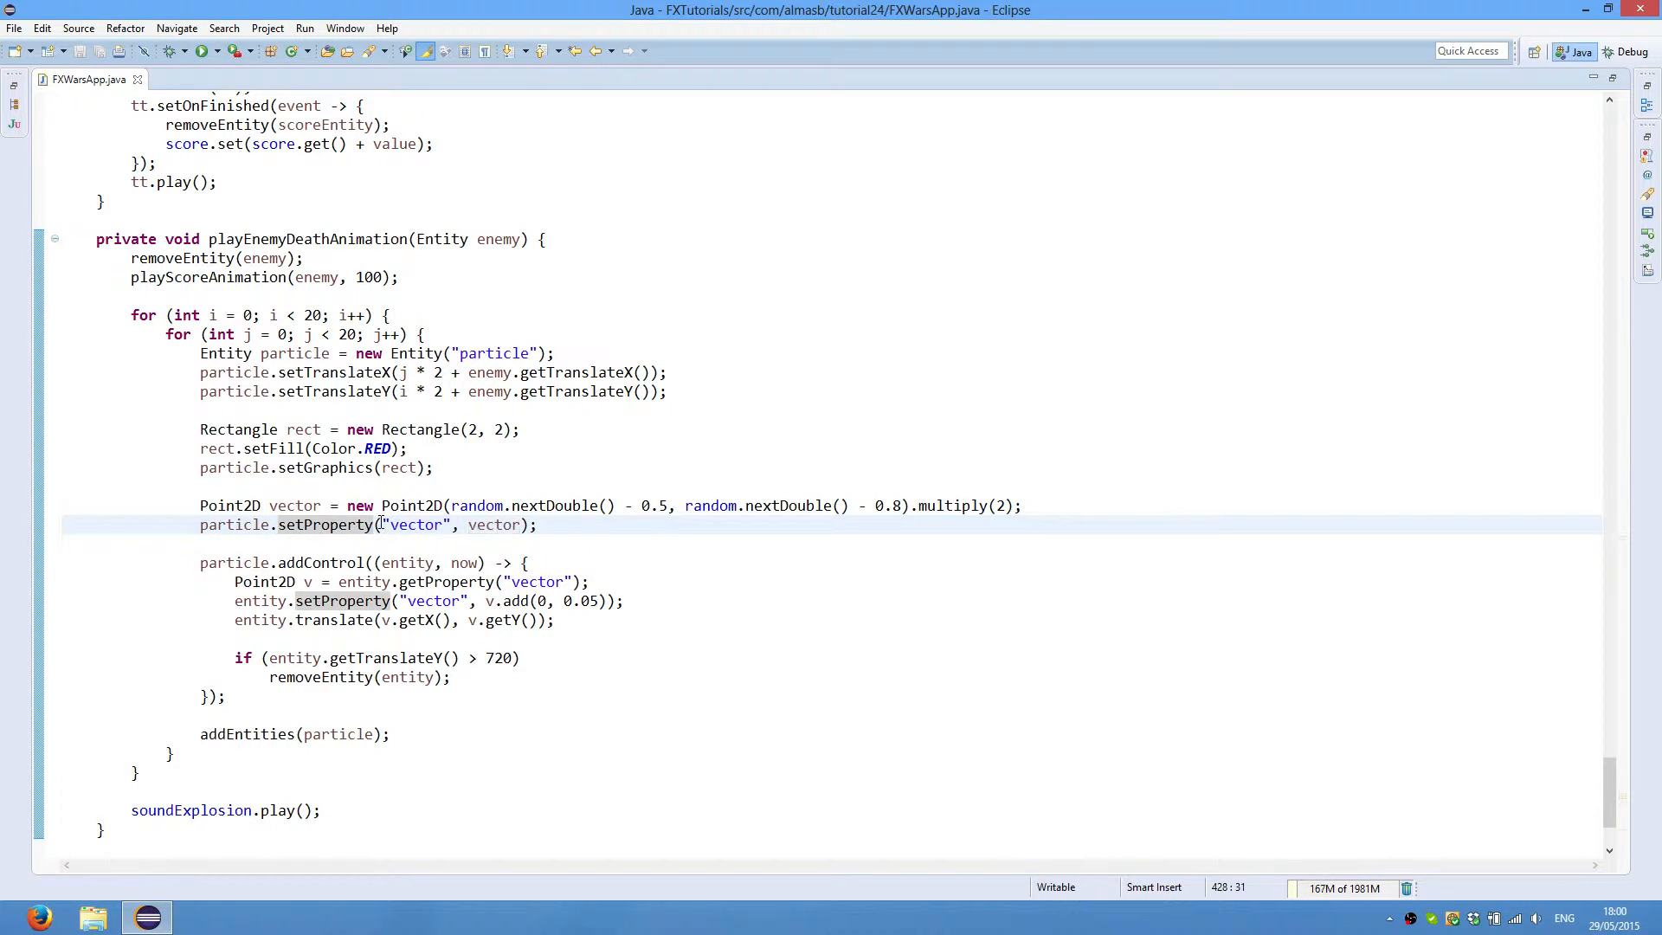
{"action": "double_click", "coordinate": [497, 525]}
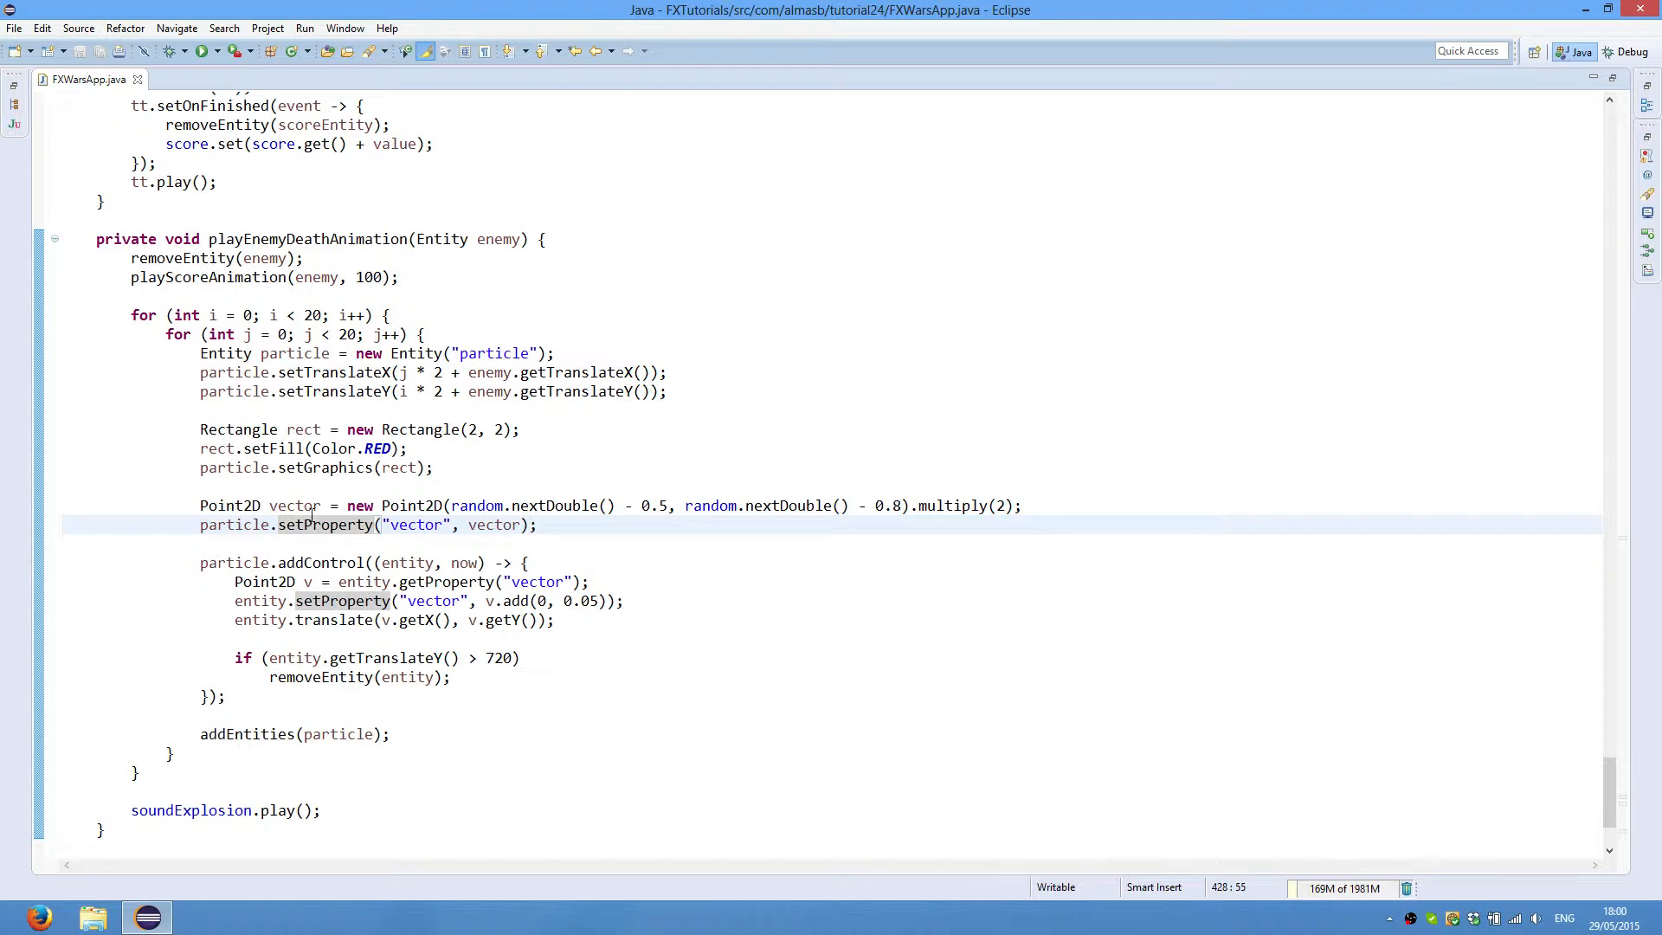
{"action": "double_click", "coordinate": [294, 506]}
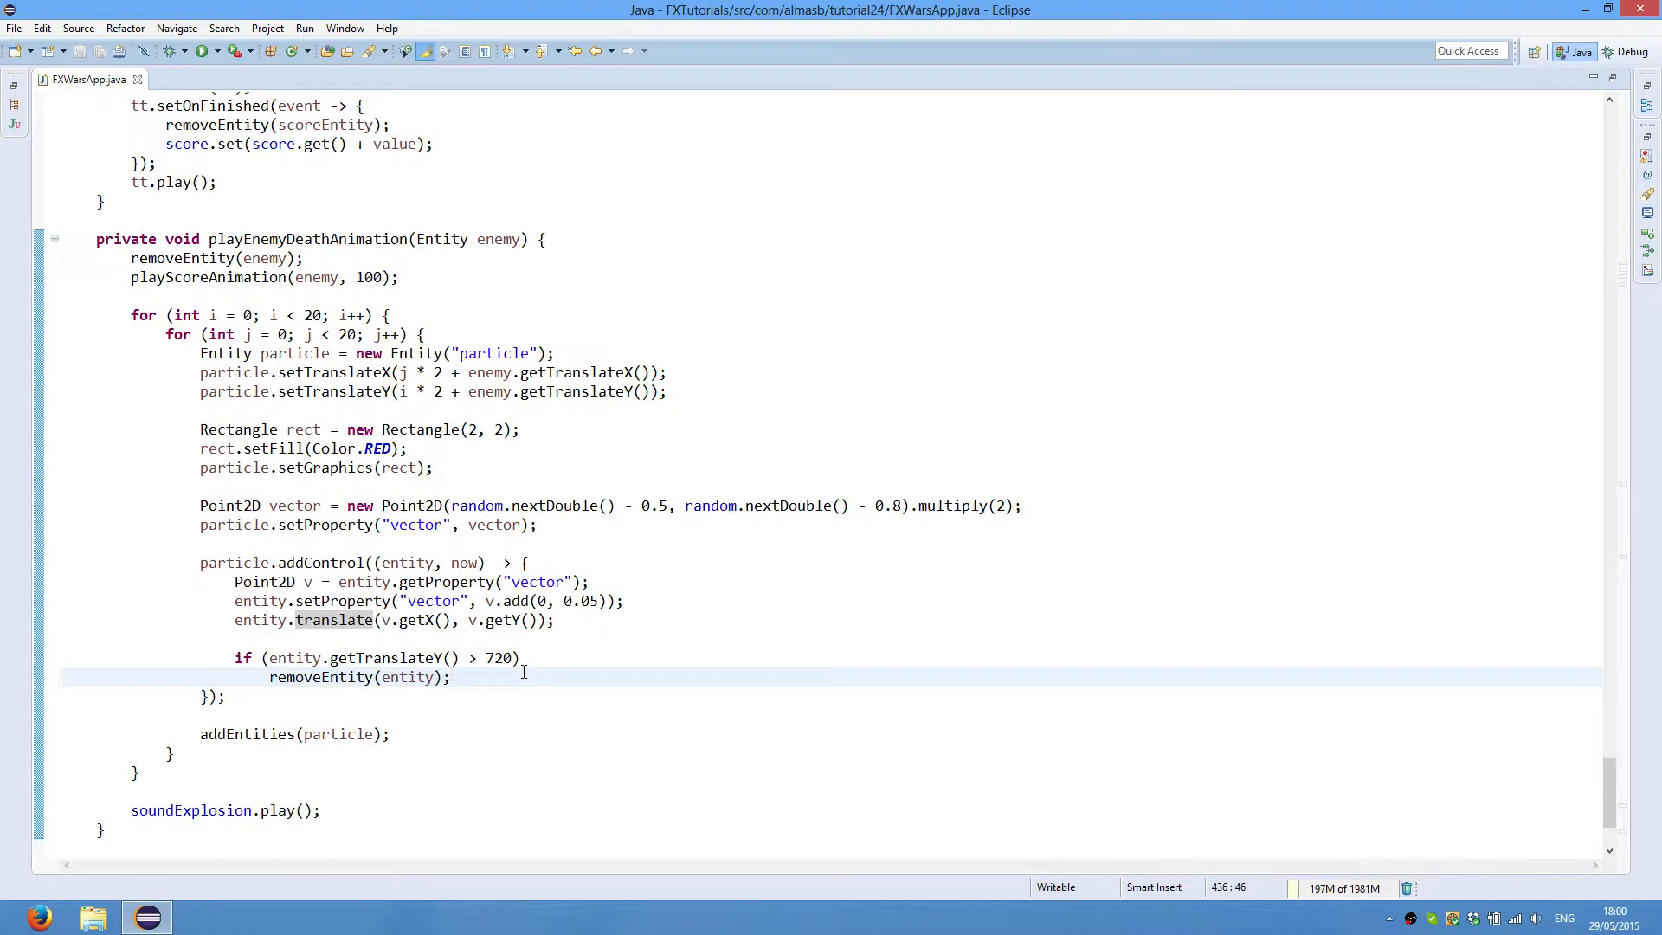
{"action": "left_click", "coordinate": [307, 505]}
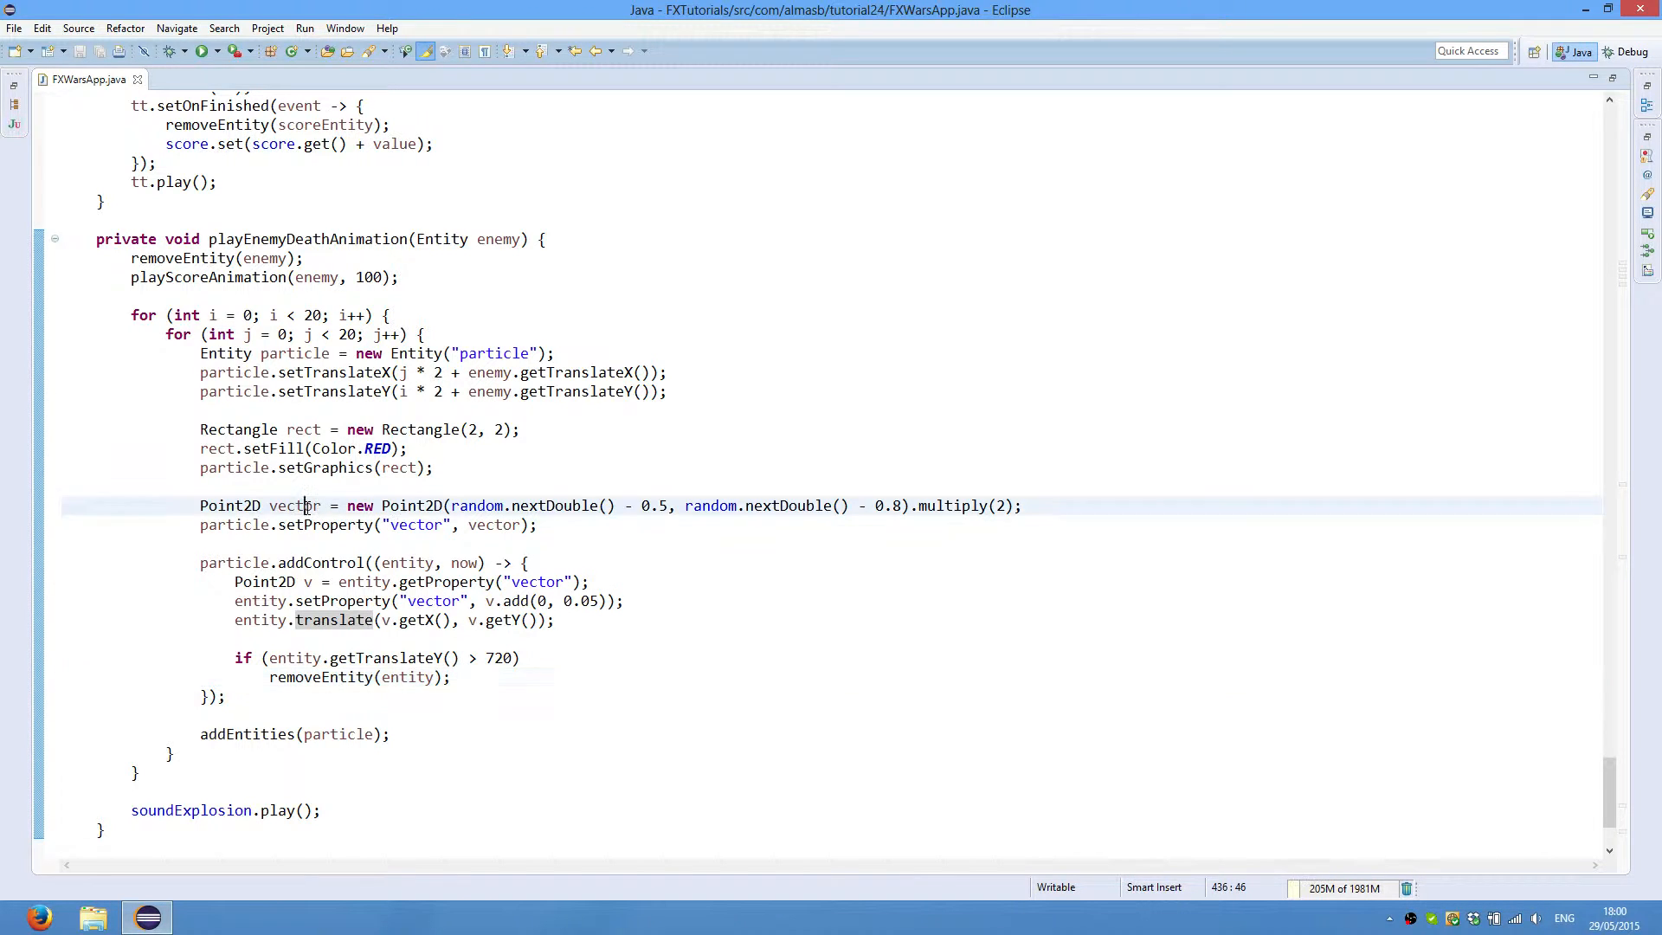
{"action": "double_click", "coordinate": [294, 503]}
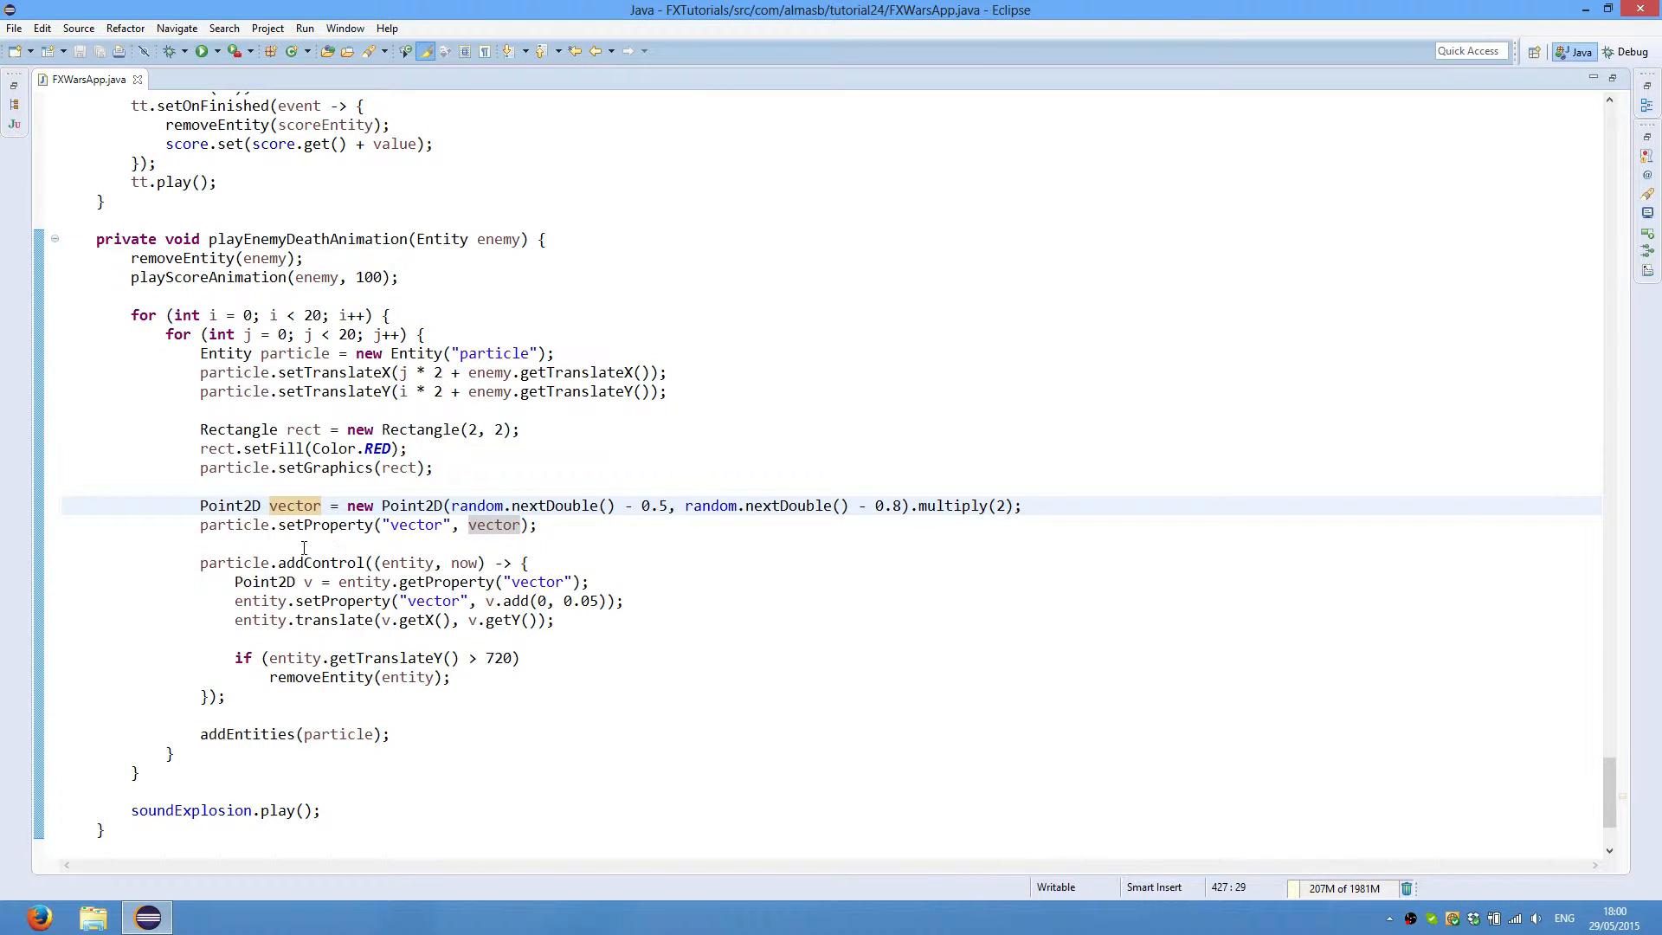
{"action": "left_click_drag", "start_coordinate": [233, 582], "coordinate": [507, 658]}
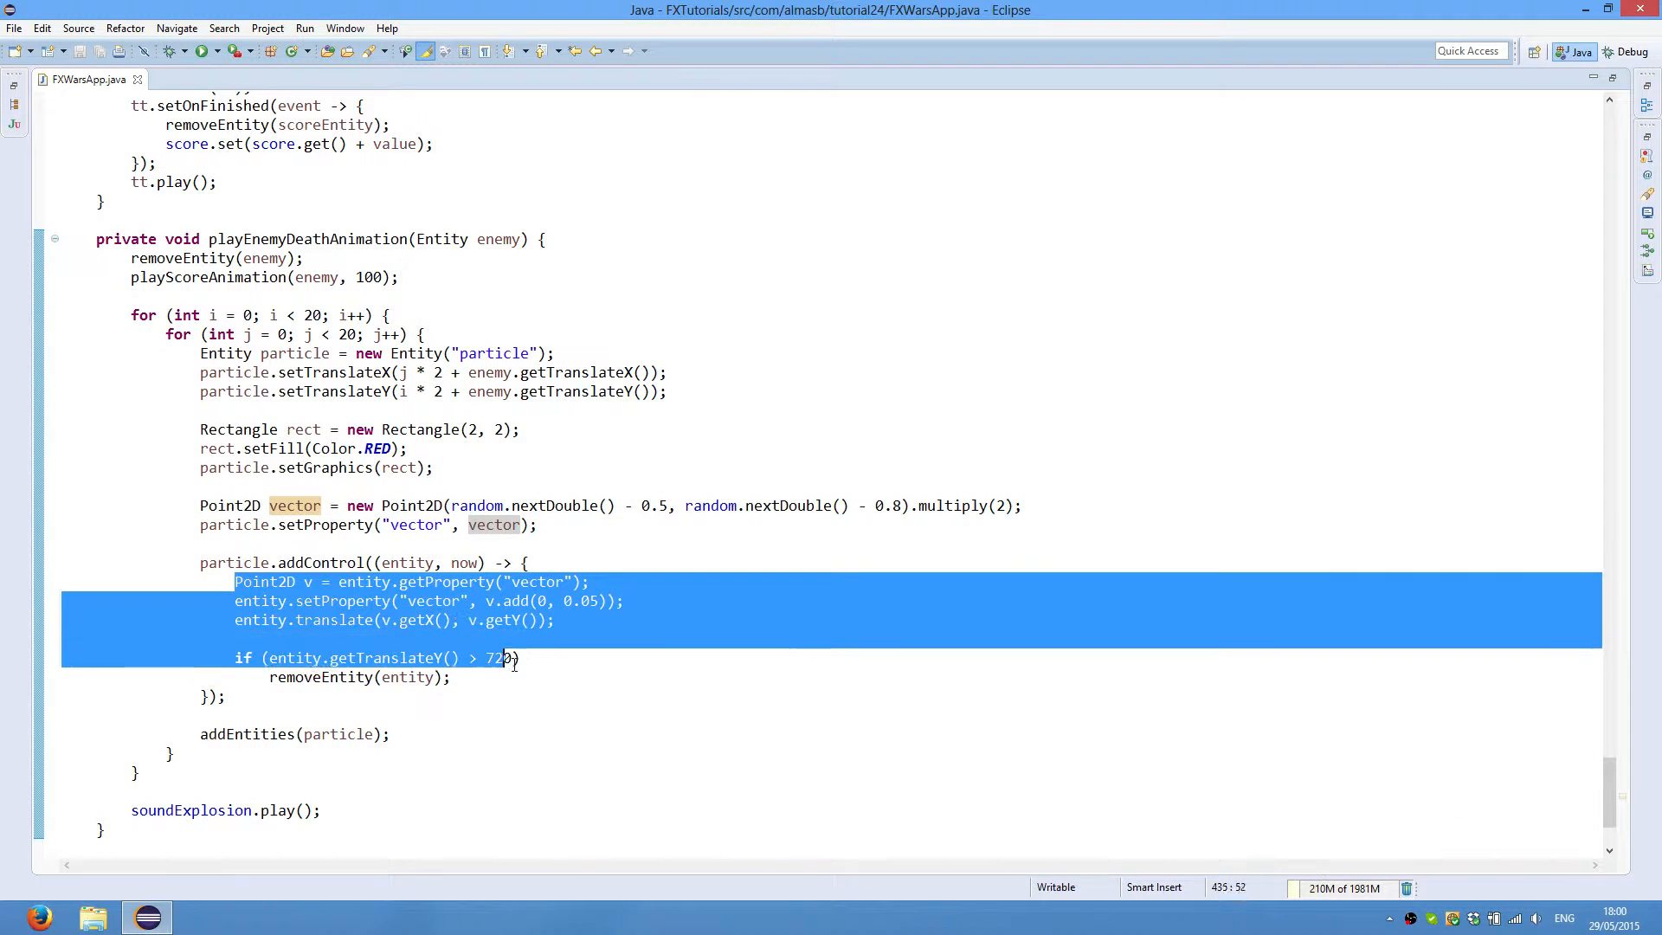
{"action": "left_click", "coordinate": [450, 676]}
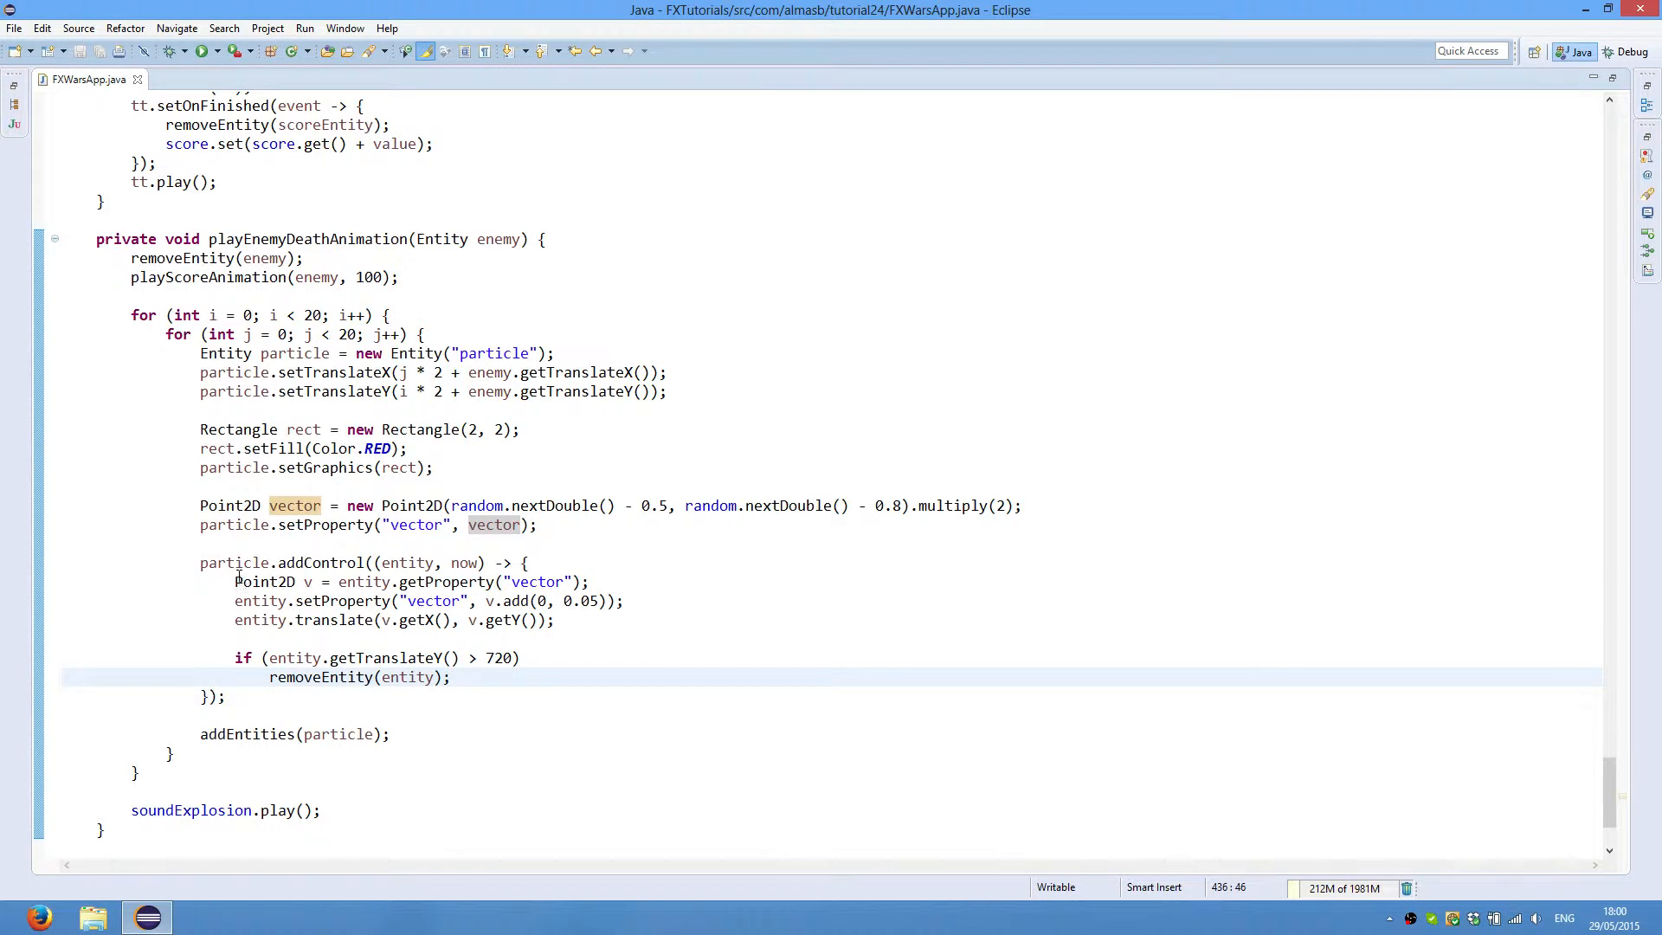
{"action": "left_click", "coordinate": [450, 677]}
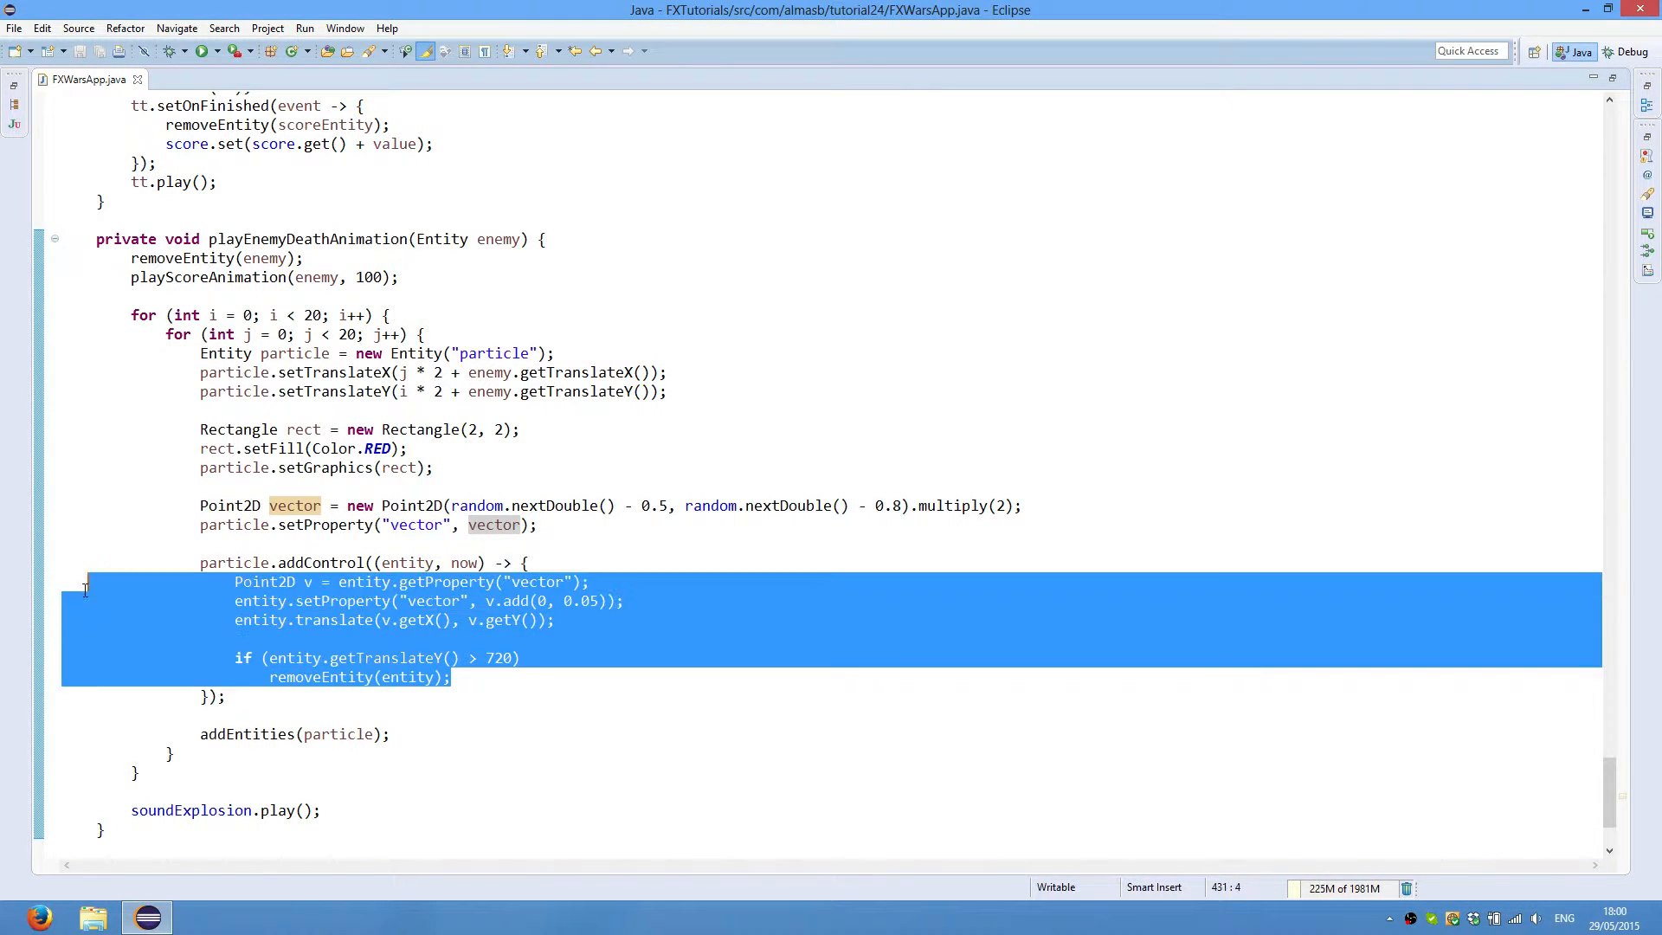
{"action": "left_click", "coordinate": [451, 677]}
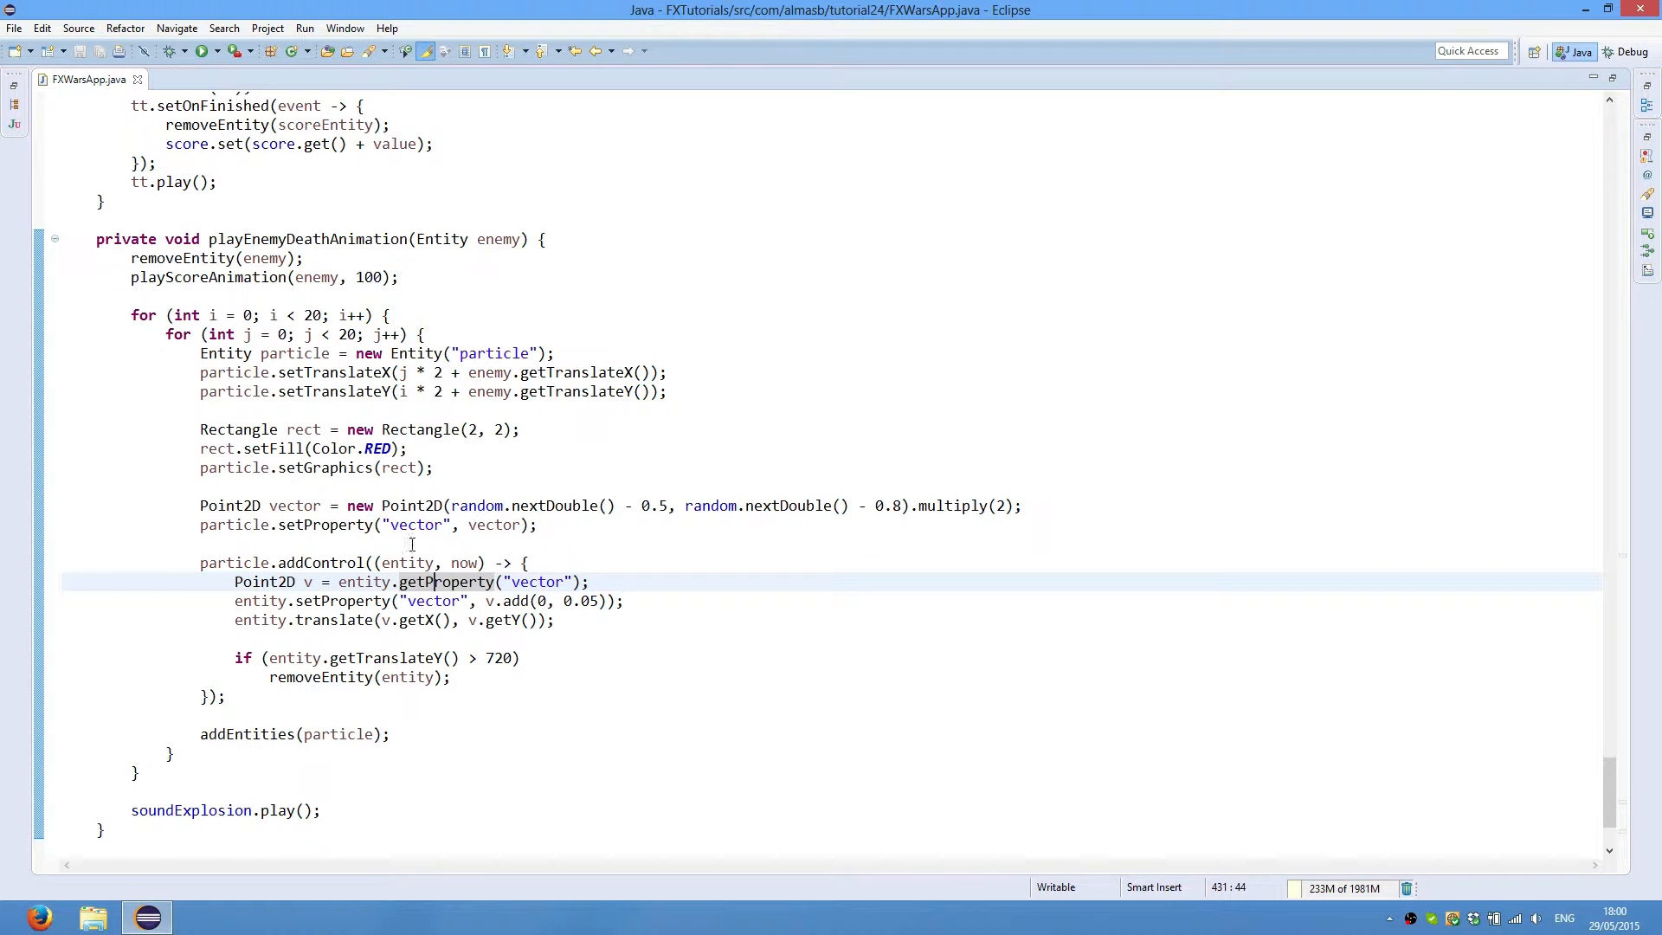
{"action": "double_click", "coordinate": [535, 582]}
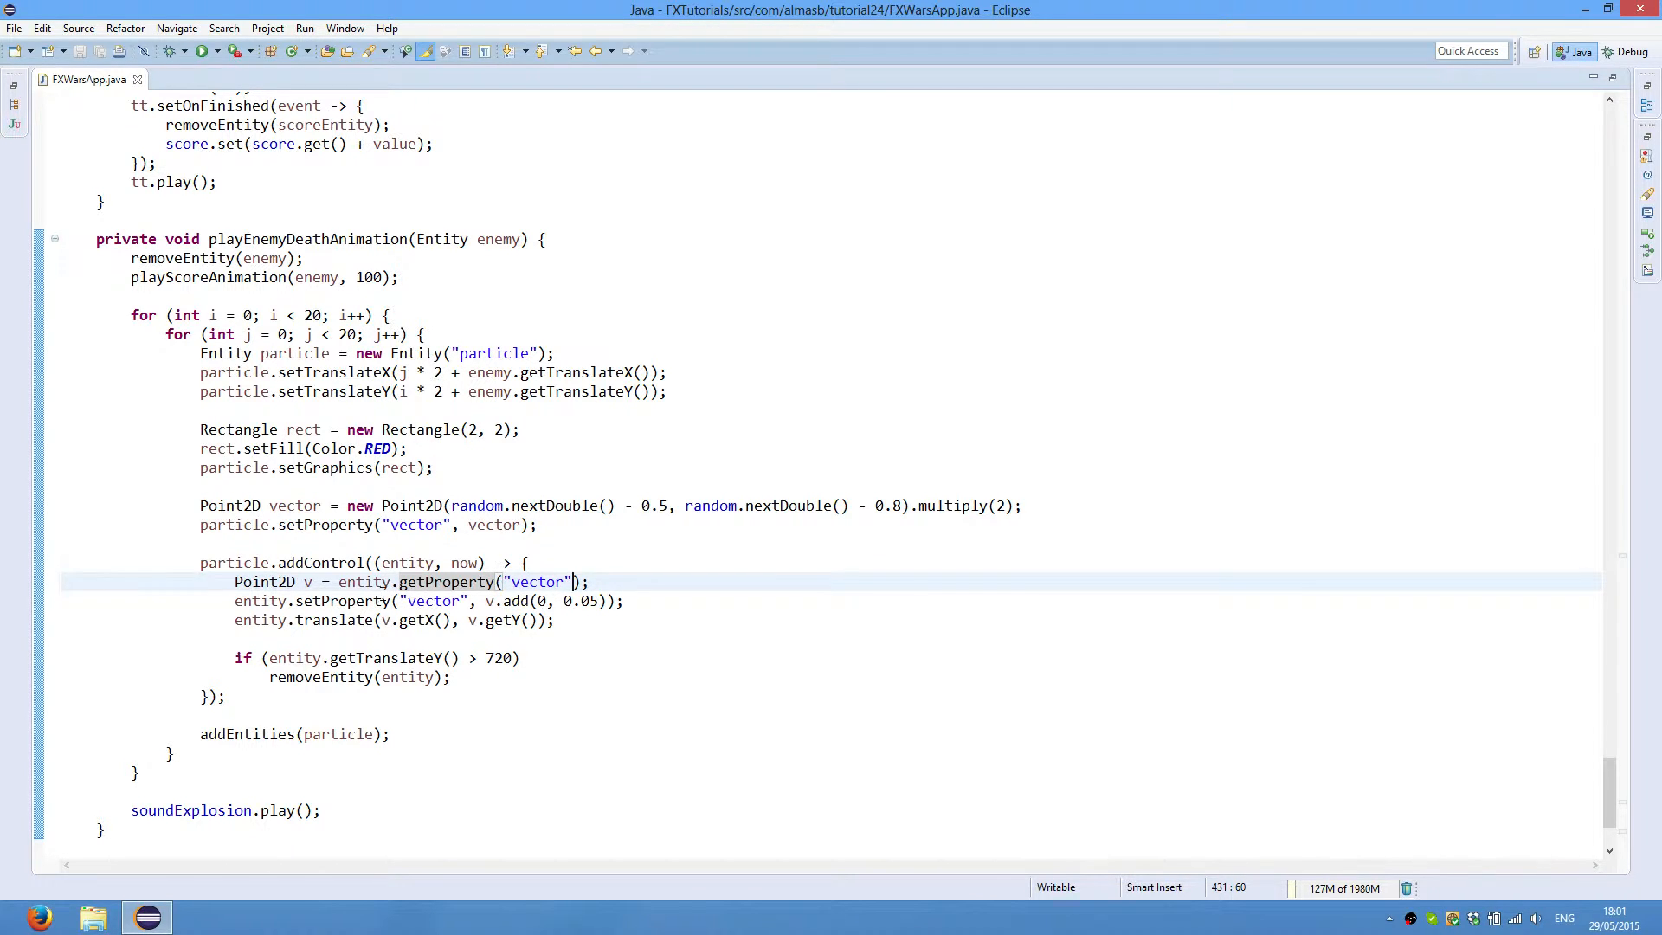
{"action": "double_click", "coordinate": [431, 601]}
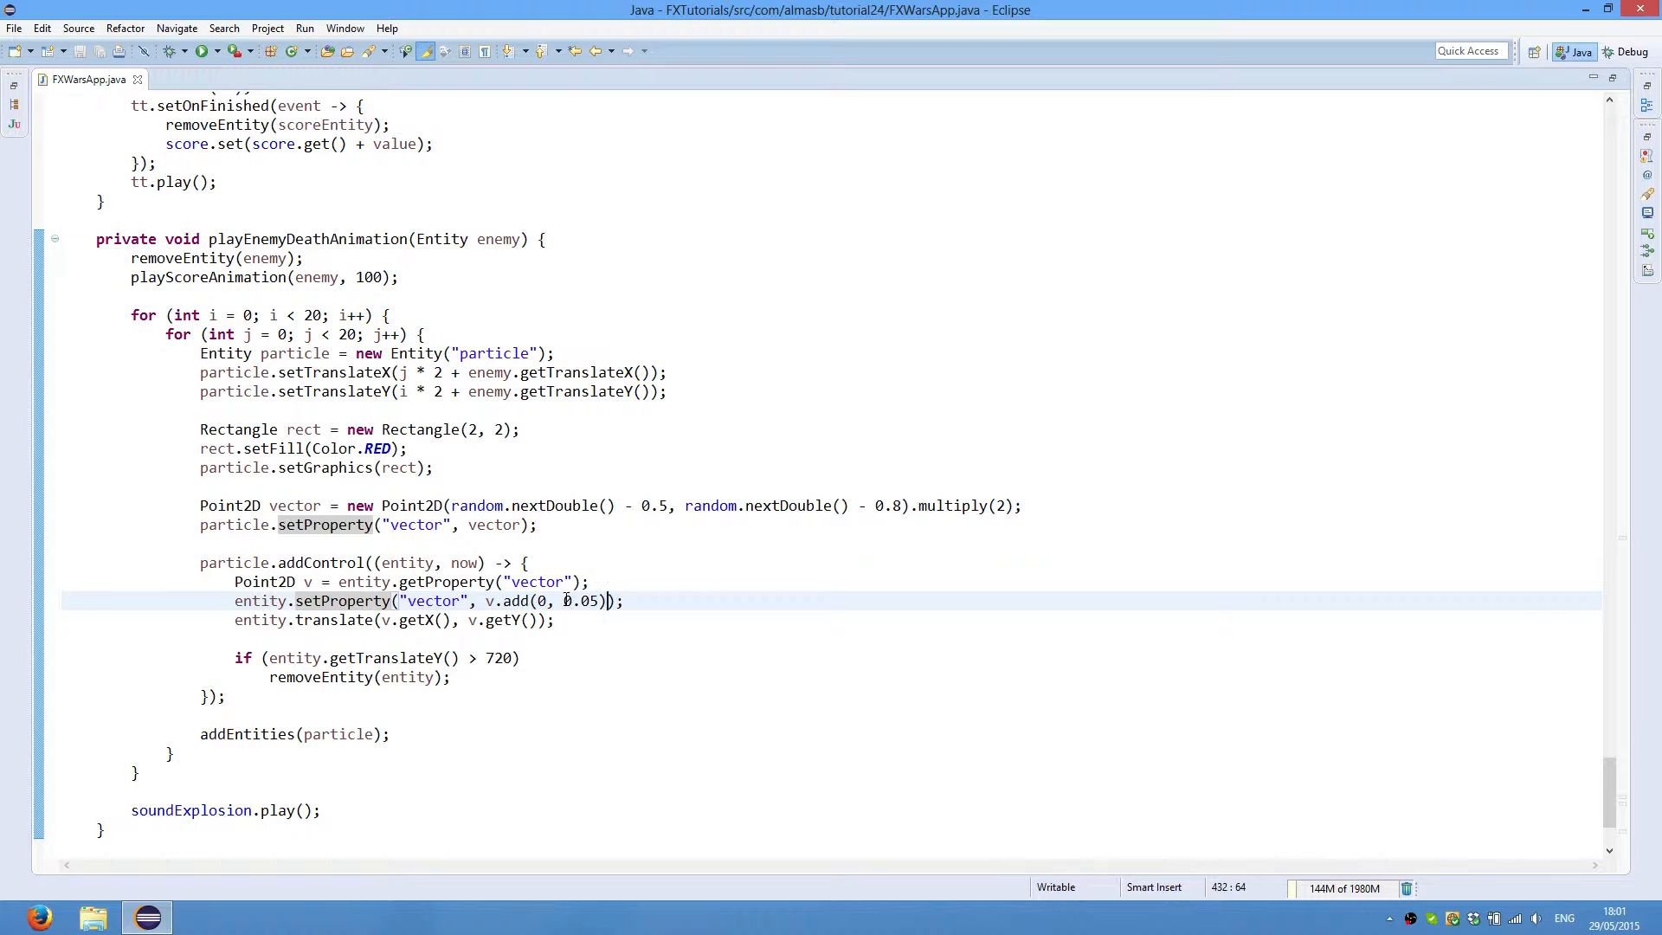
{"action": "double_click", "coordinate": [582, 601]}
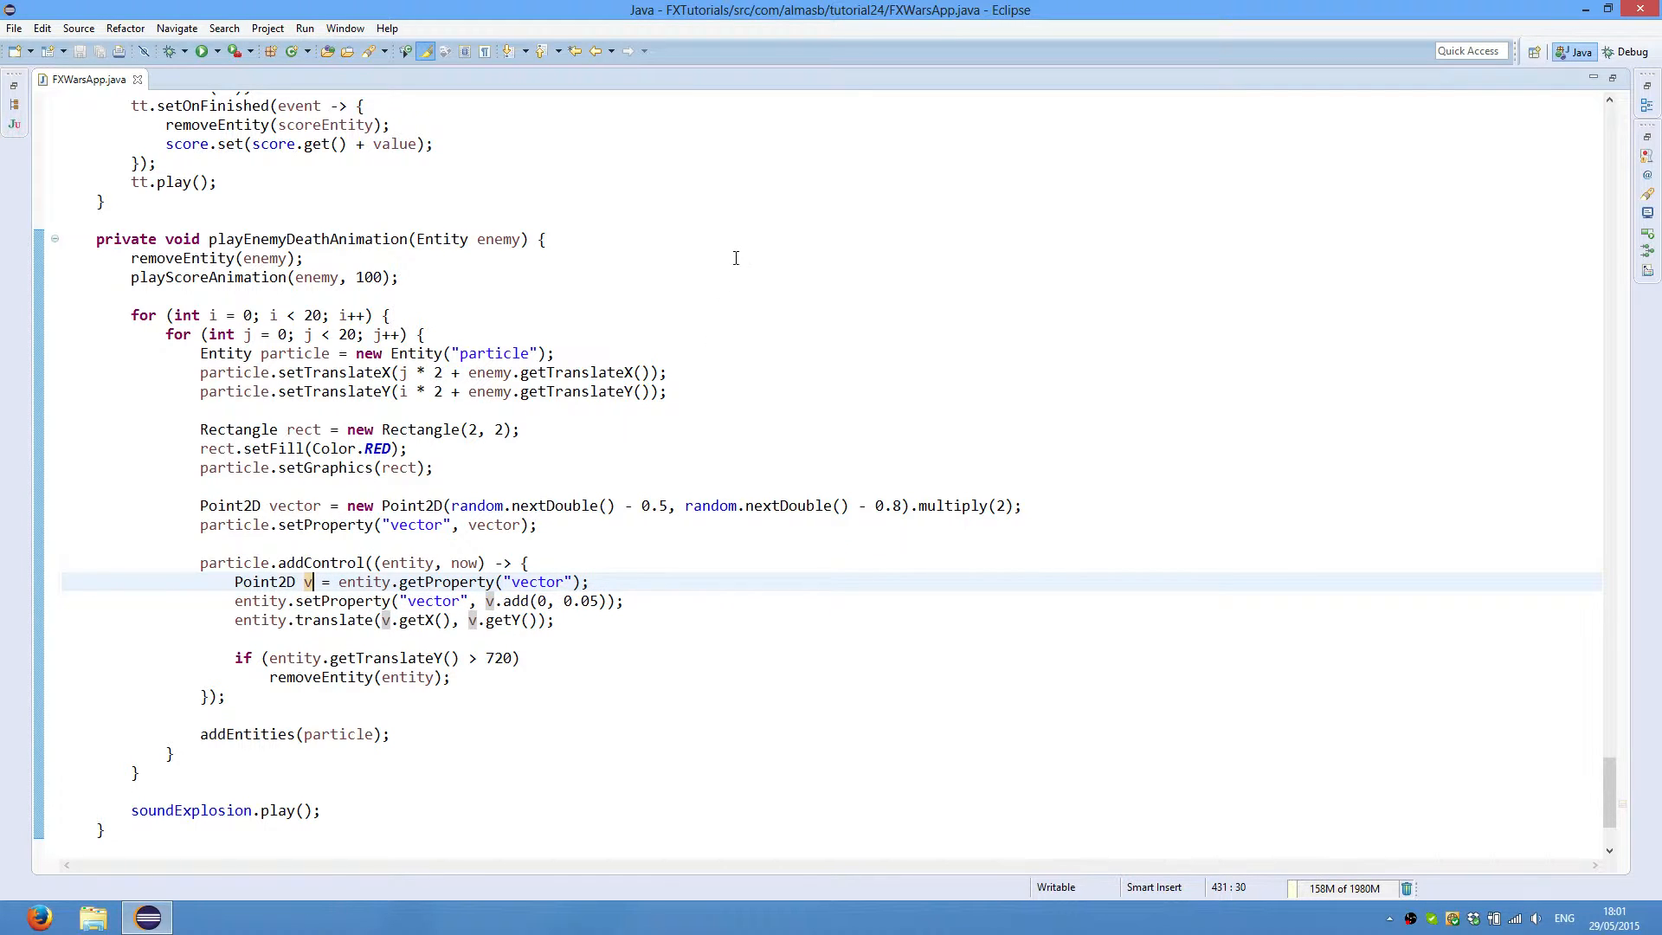
{"action": "mouse_move", "coordinate": [750, 529]}
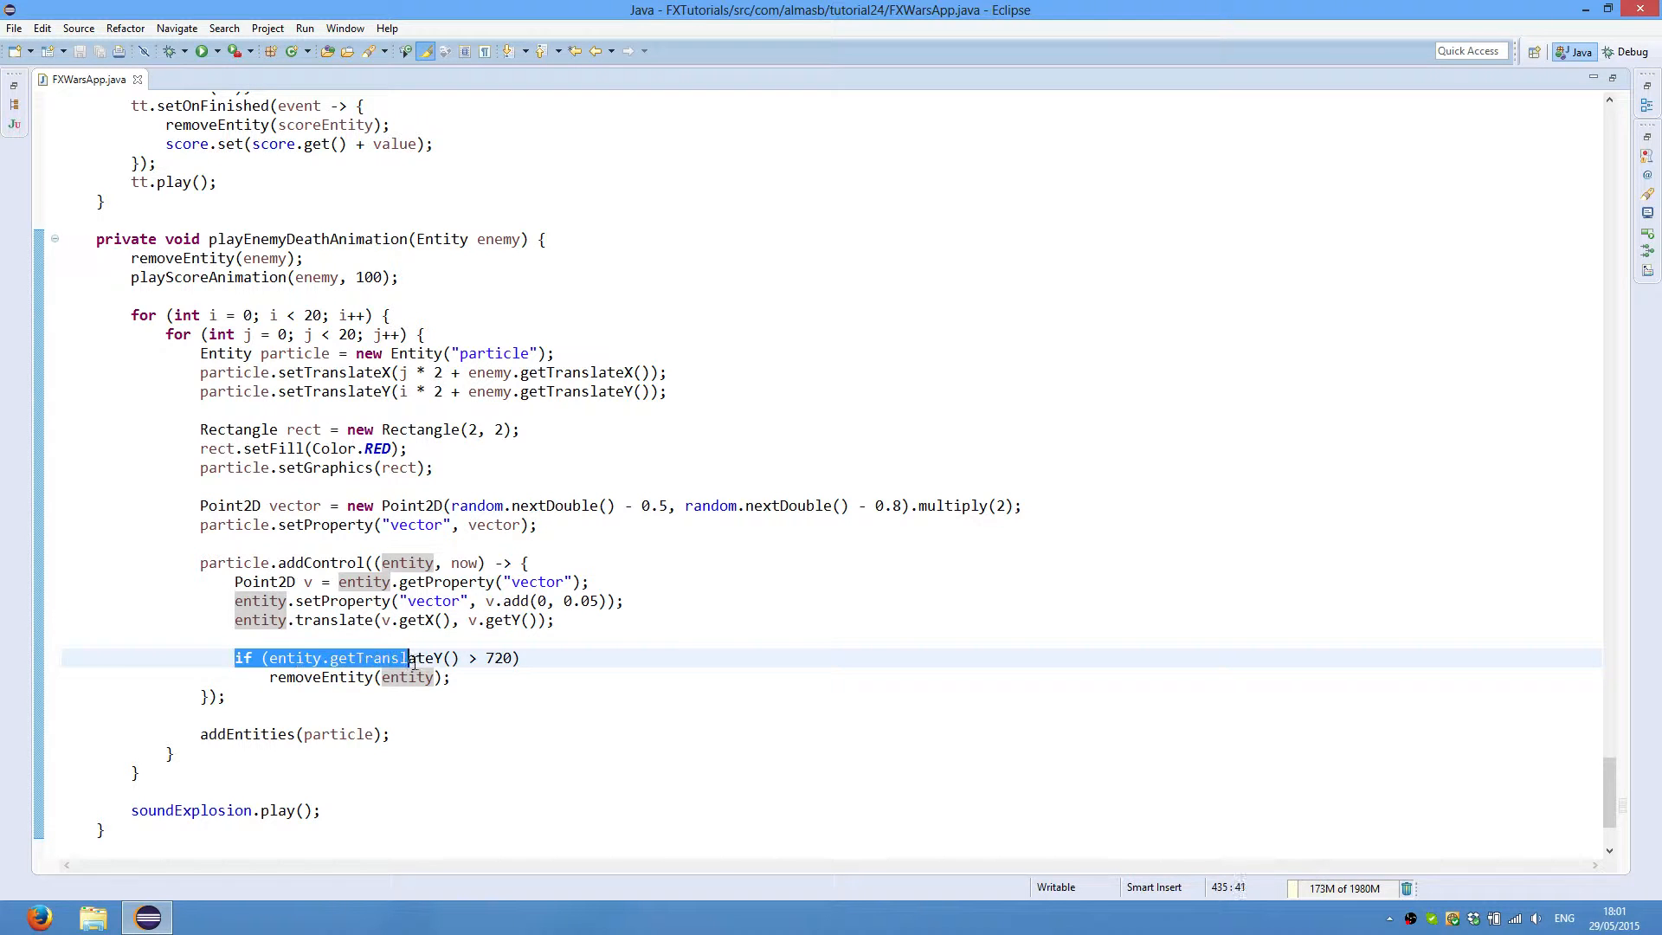
{"action": "left_click", "coordinate": [434, 676]}
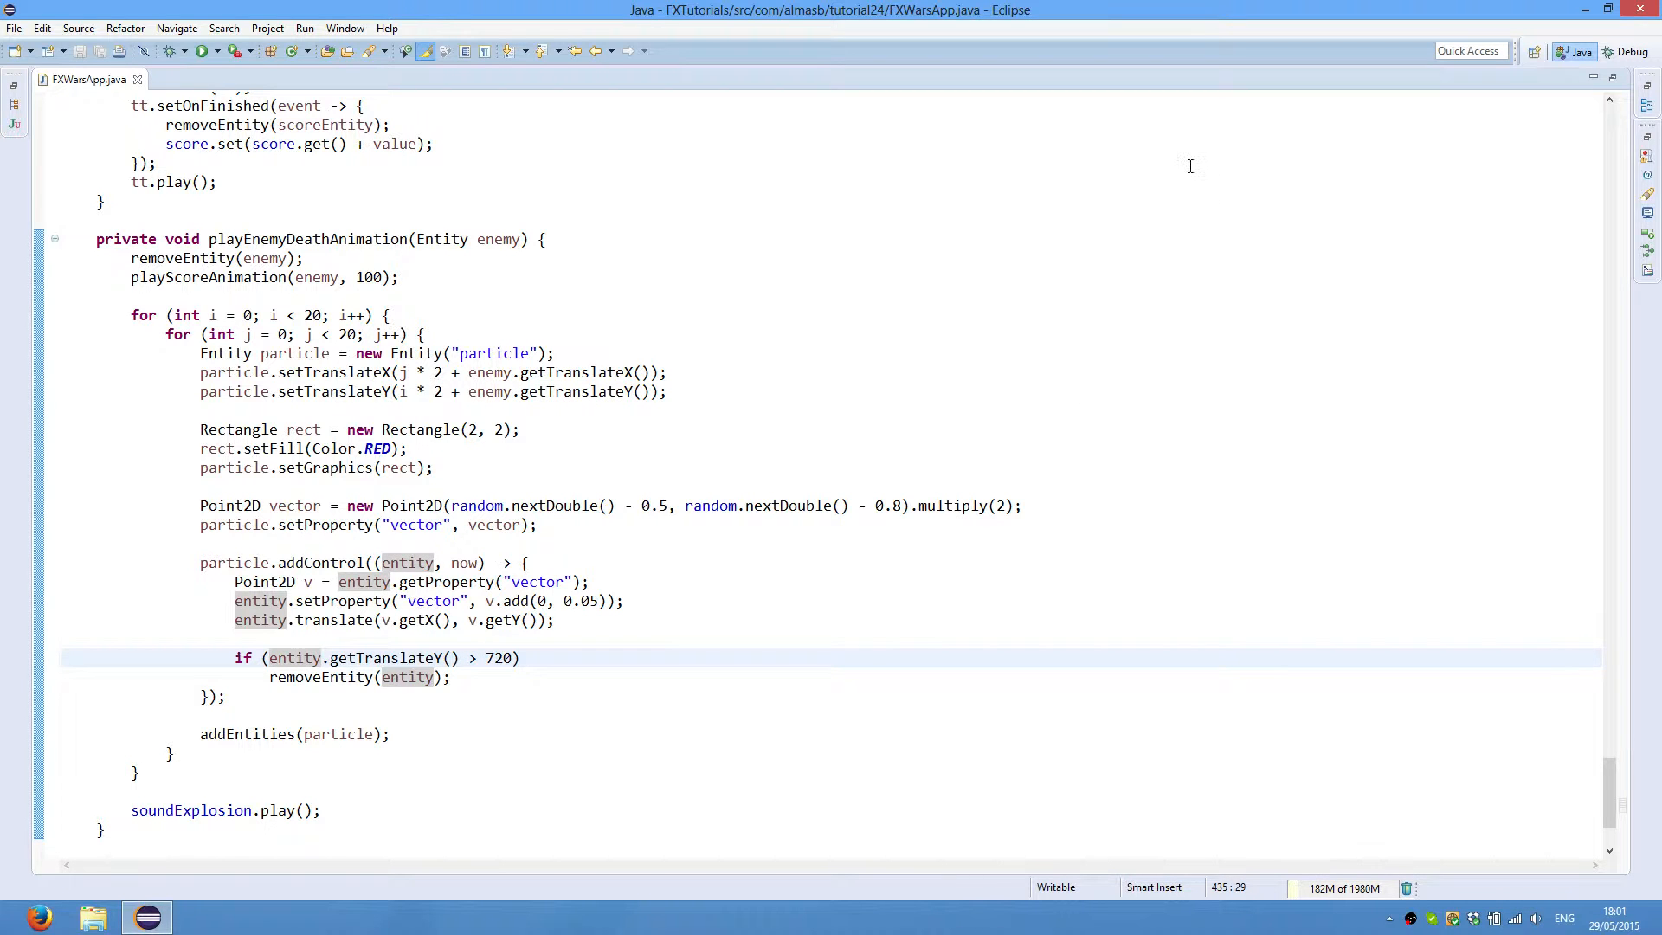
{"action": "mouse_move", "coordinate": [627, 600]}
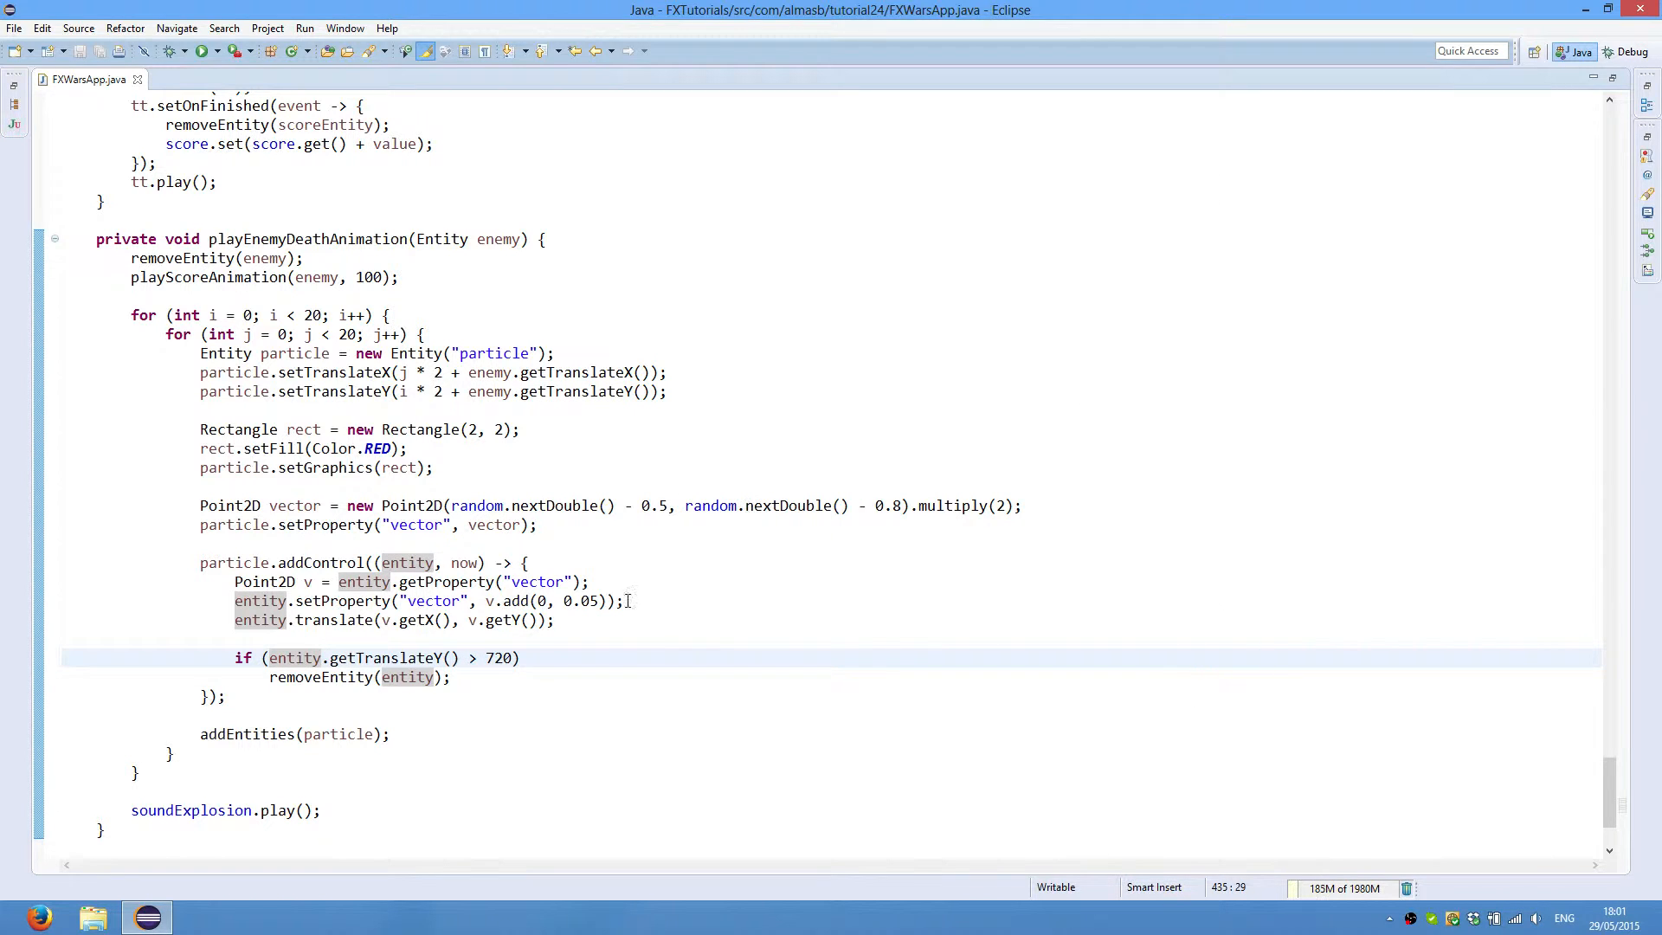
{"action": "left_click", "coordinate": [380, 620]}
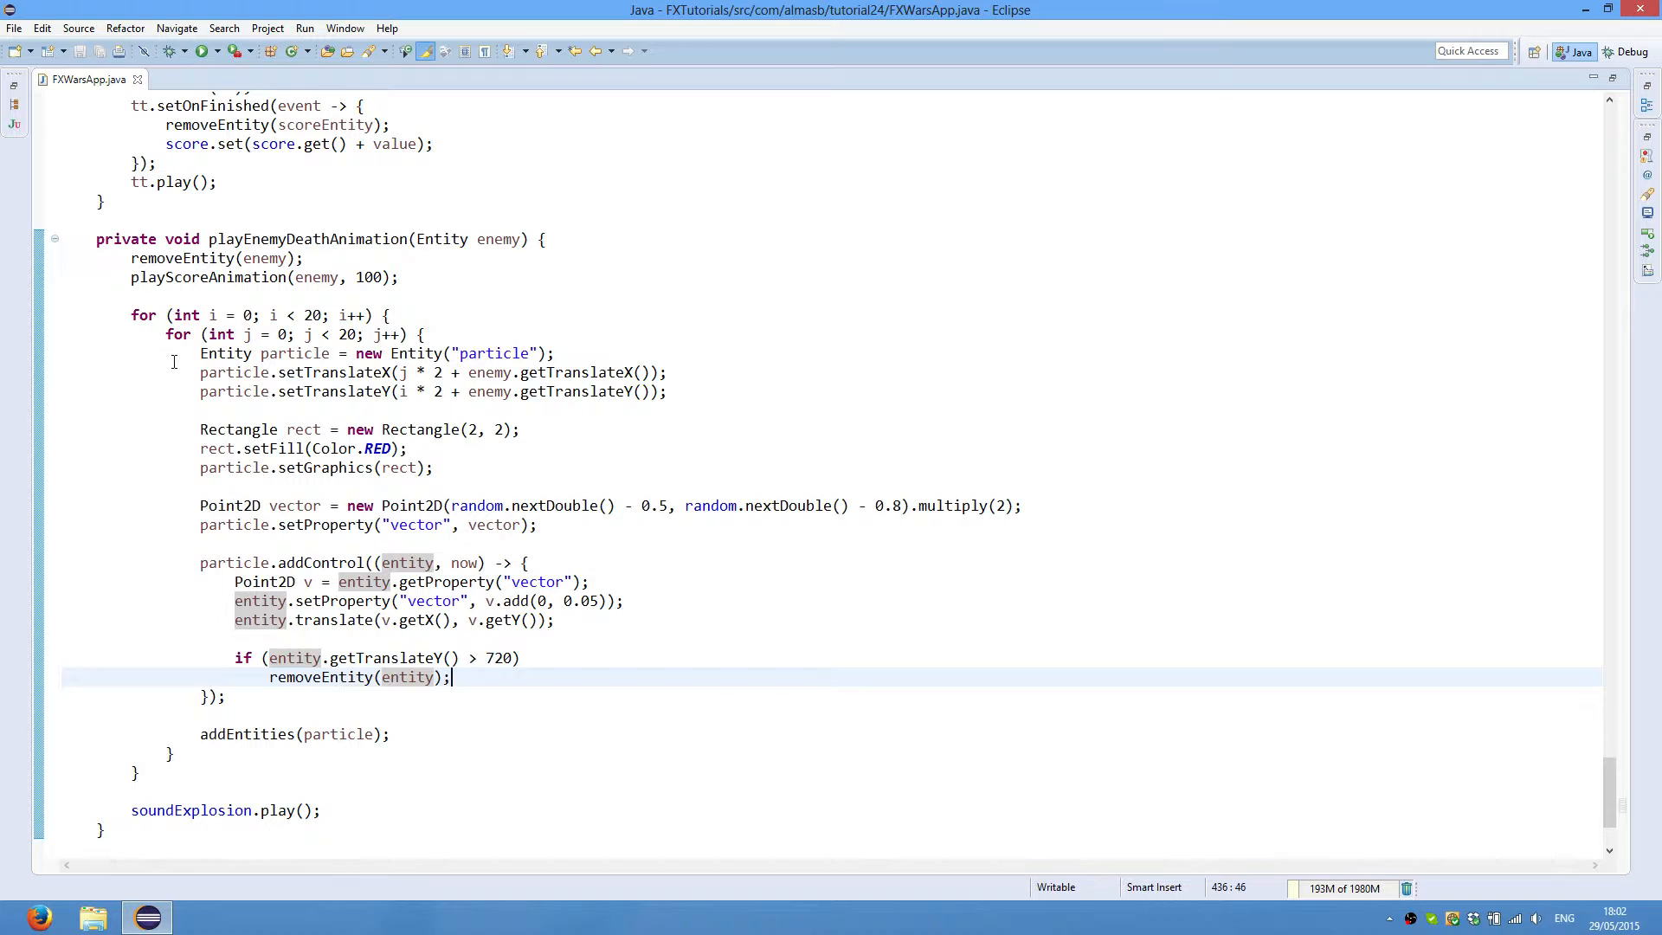
{"action": "left_click_drag", "start_coordinate": [199, 354], "coordinate": [223, 696]}
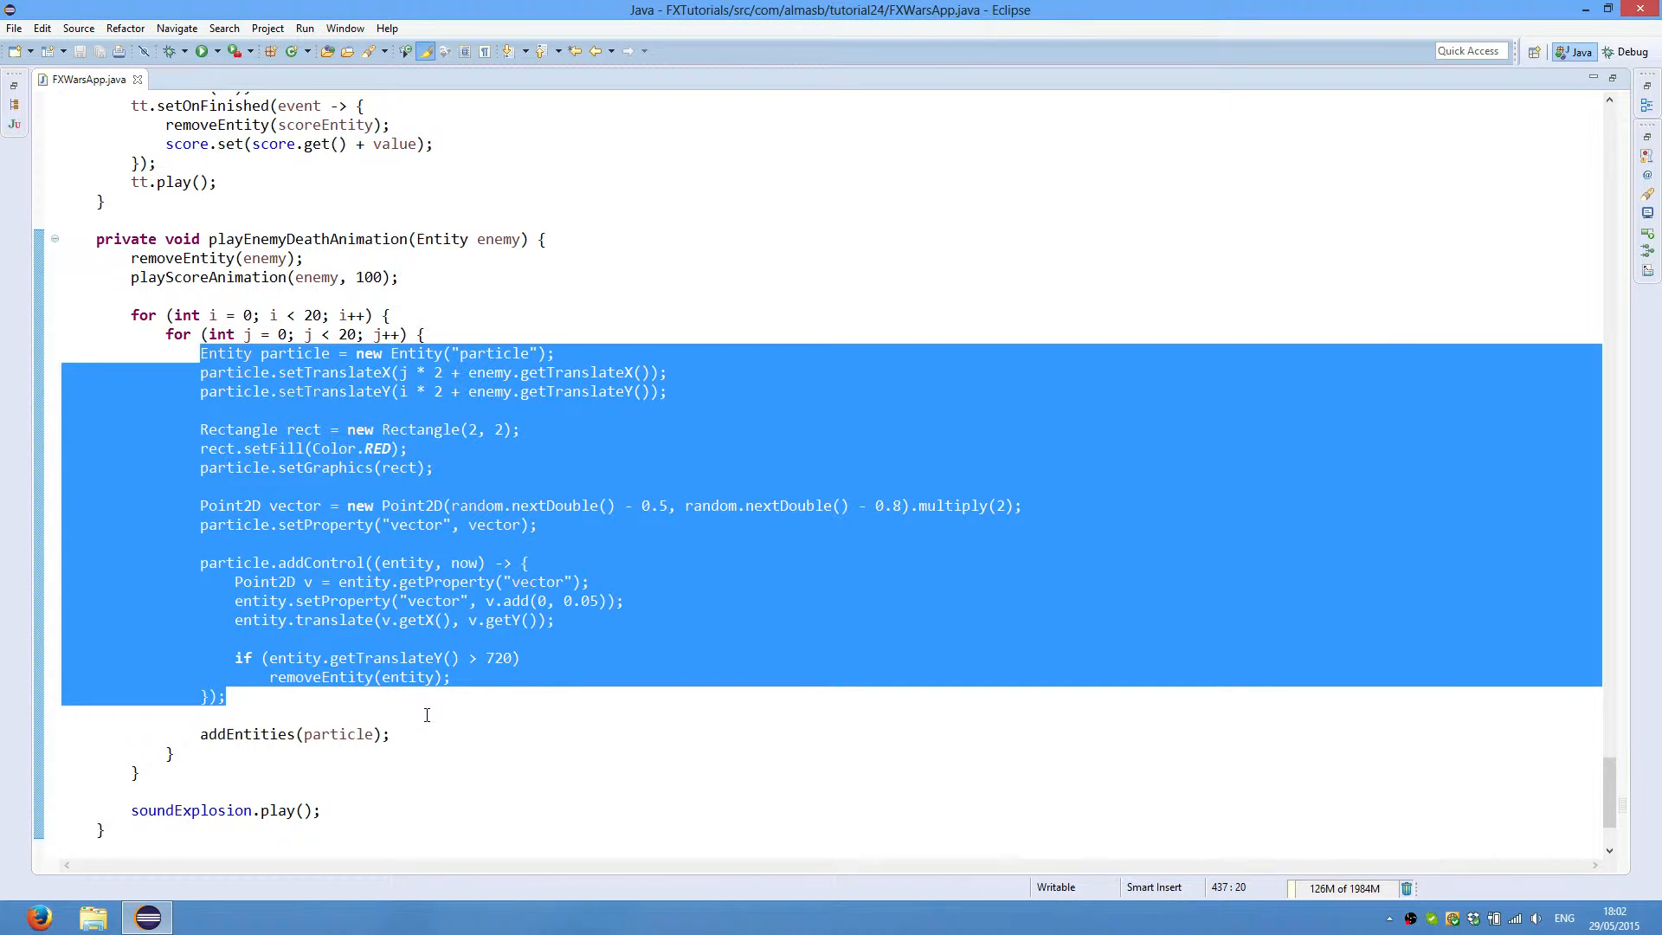
{"action": "left_click", "coordinate": [338, 734]}
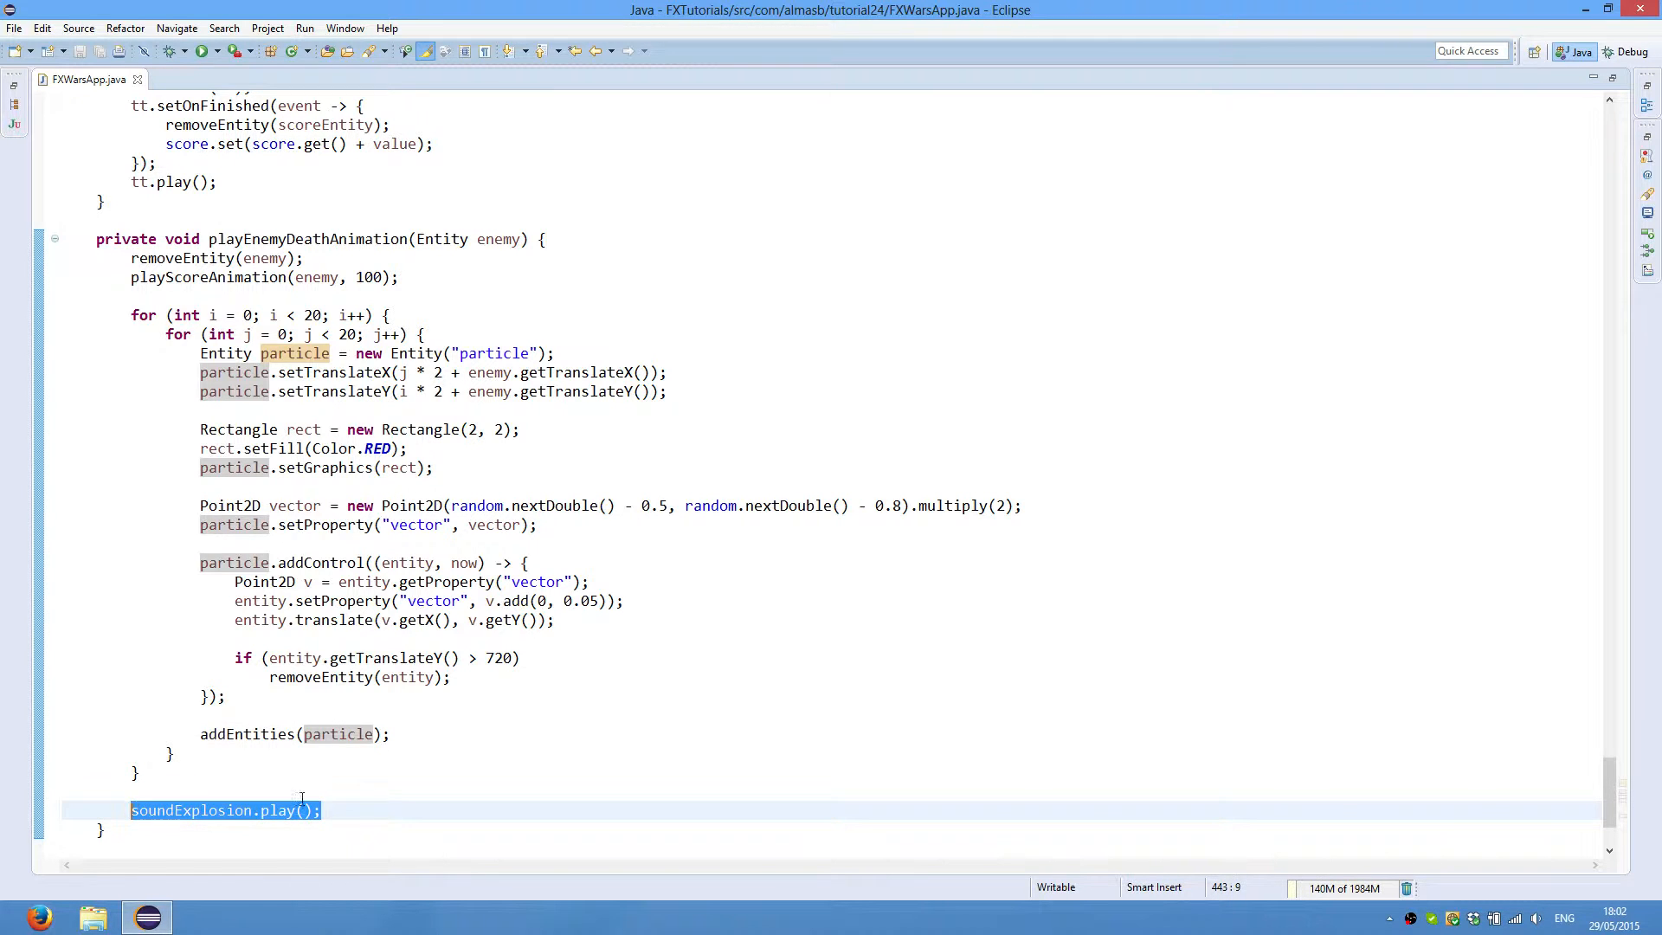
{"action": "left_click", "coordinate": [322, 810]}
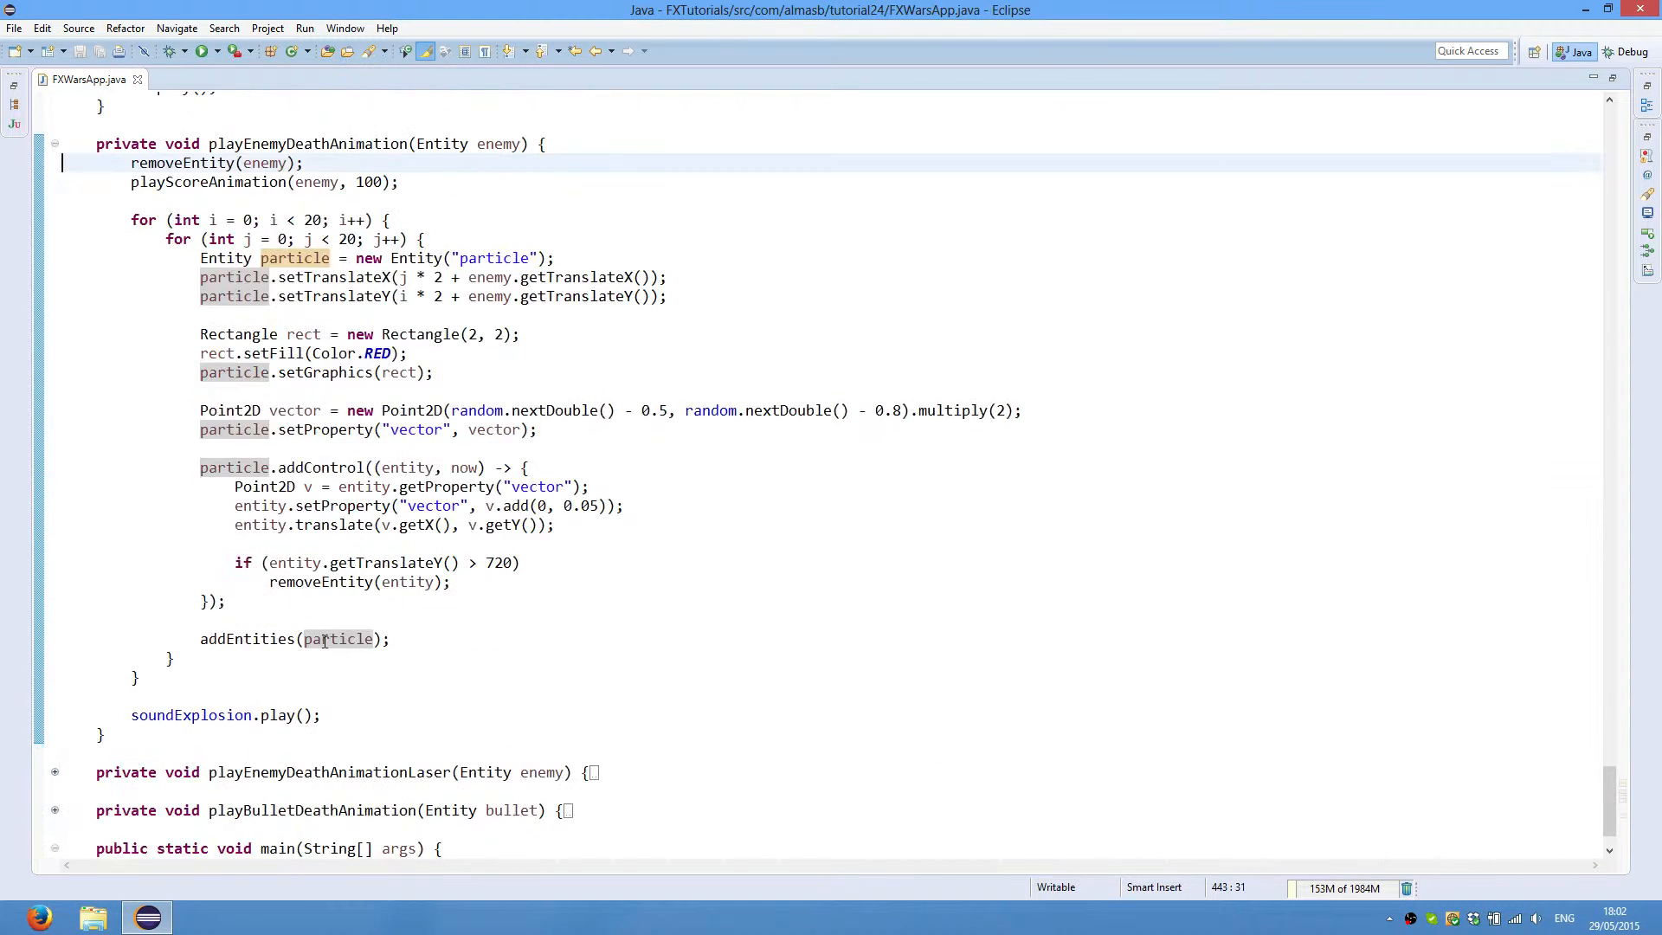
{"action": "scroll", "scroll_direction": "down", "scroll_amount": 3}
{"action": "type", "text": "enemy.setUsePhysics(false);"}
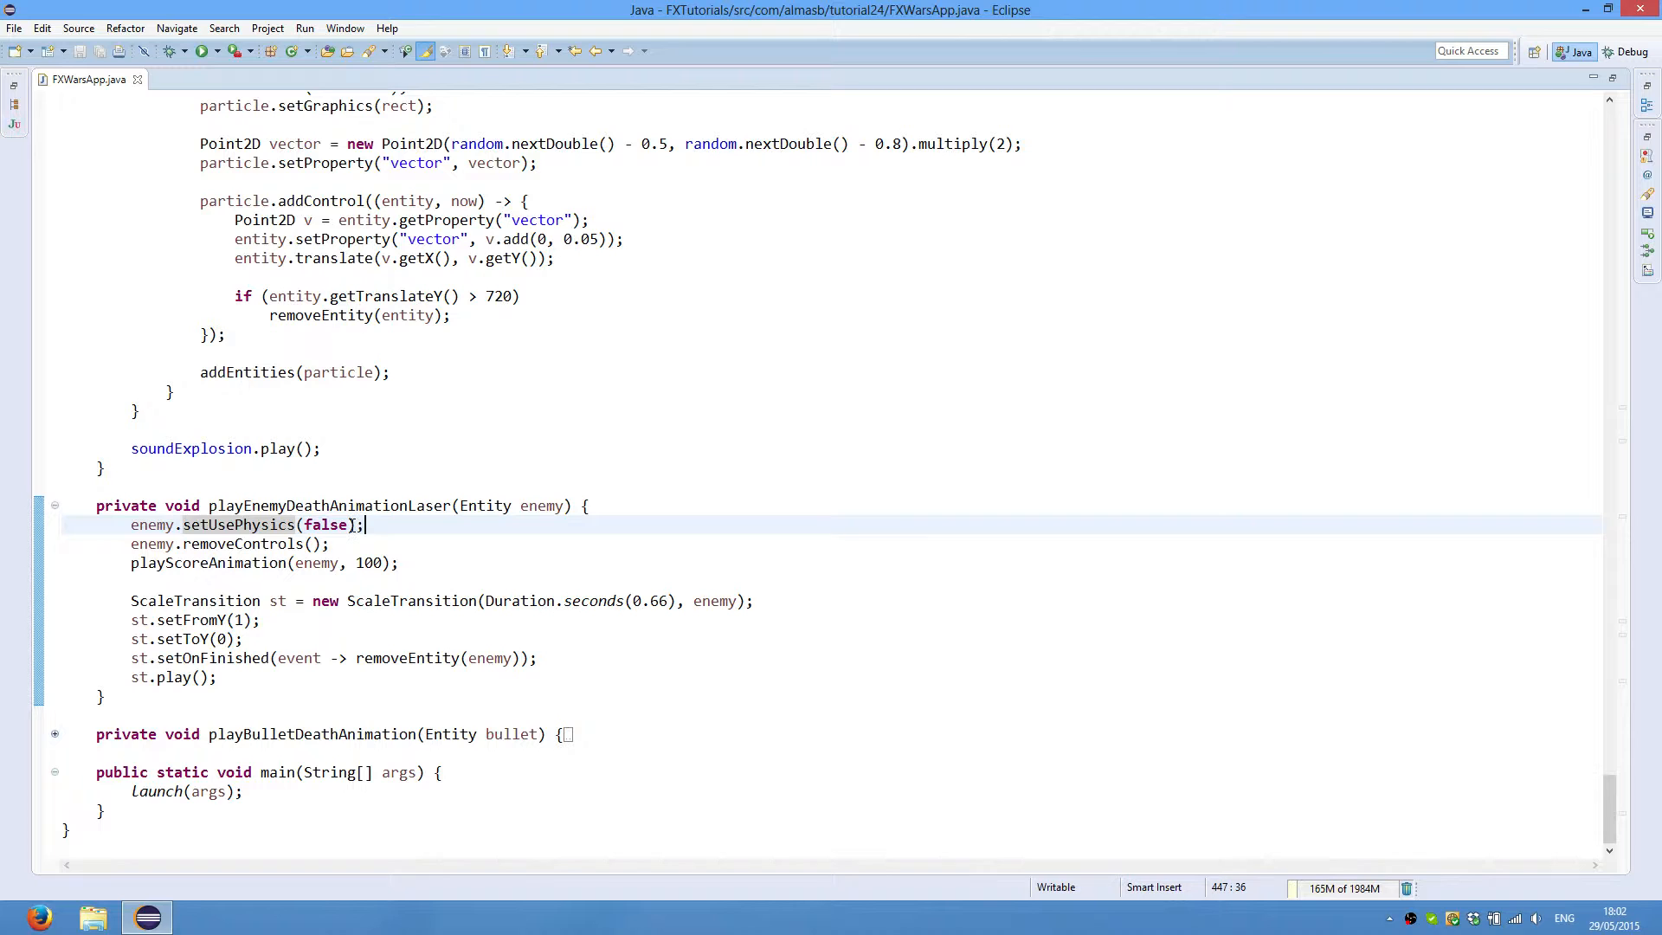
{"action": "double_click", "coordinate": [327, 524]}
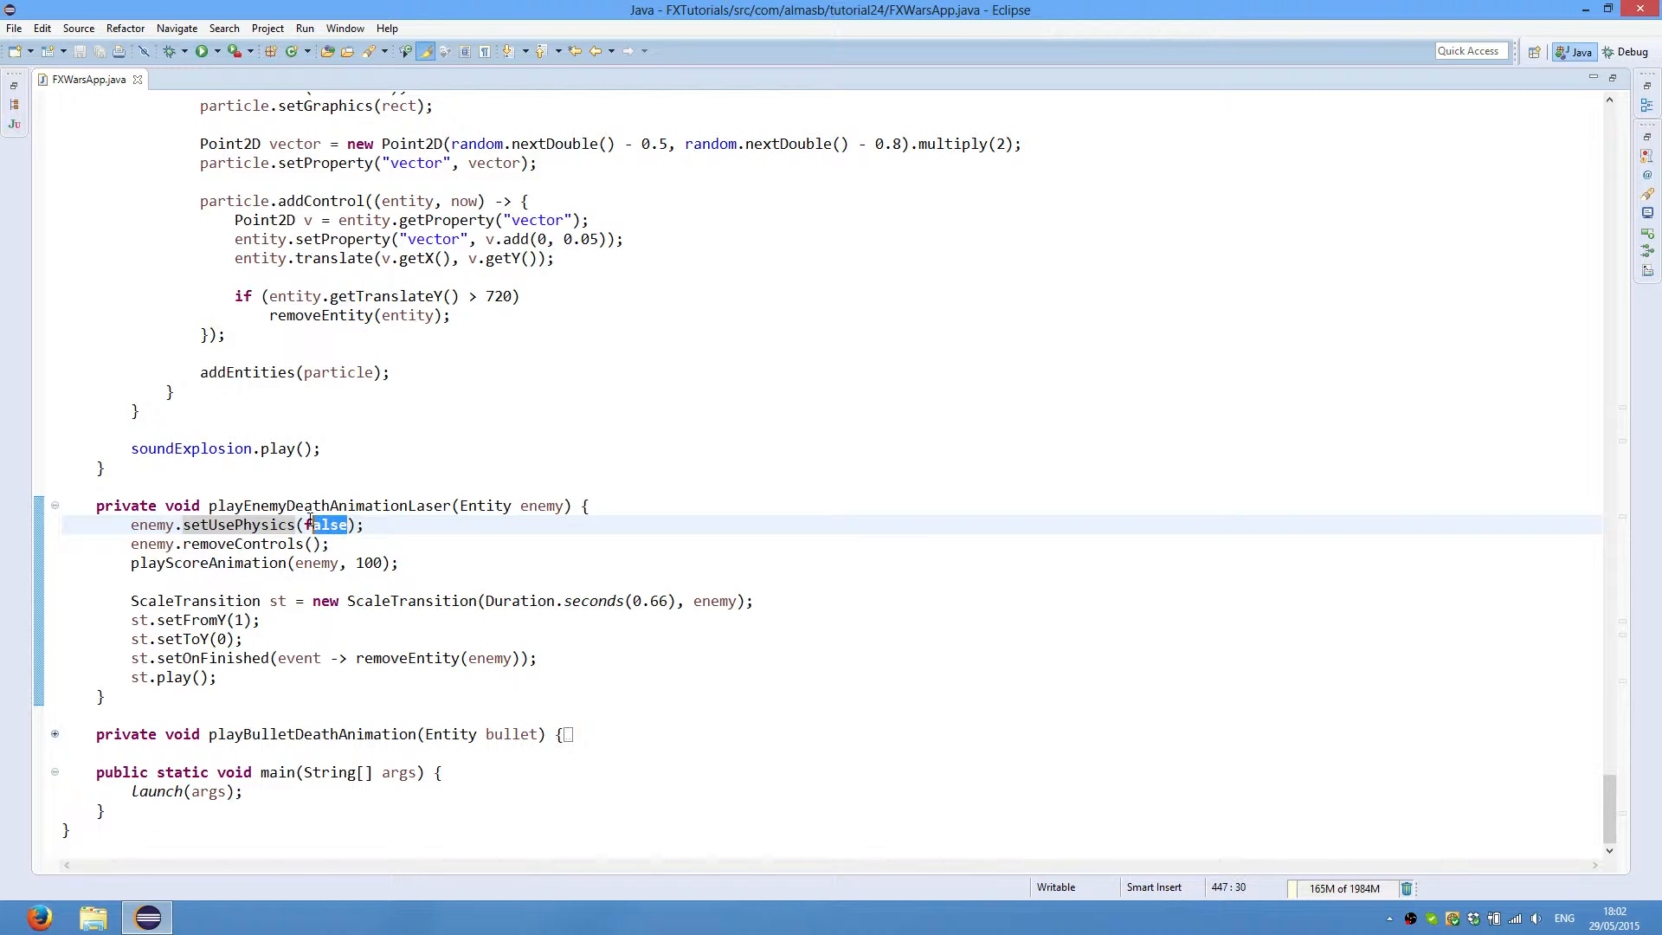
{"action": "left_click", "coordinate": [417, 525]}
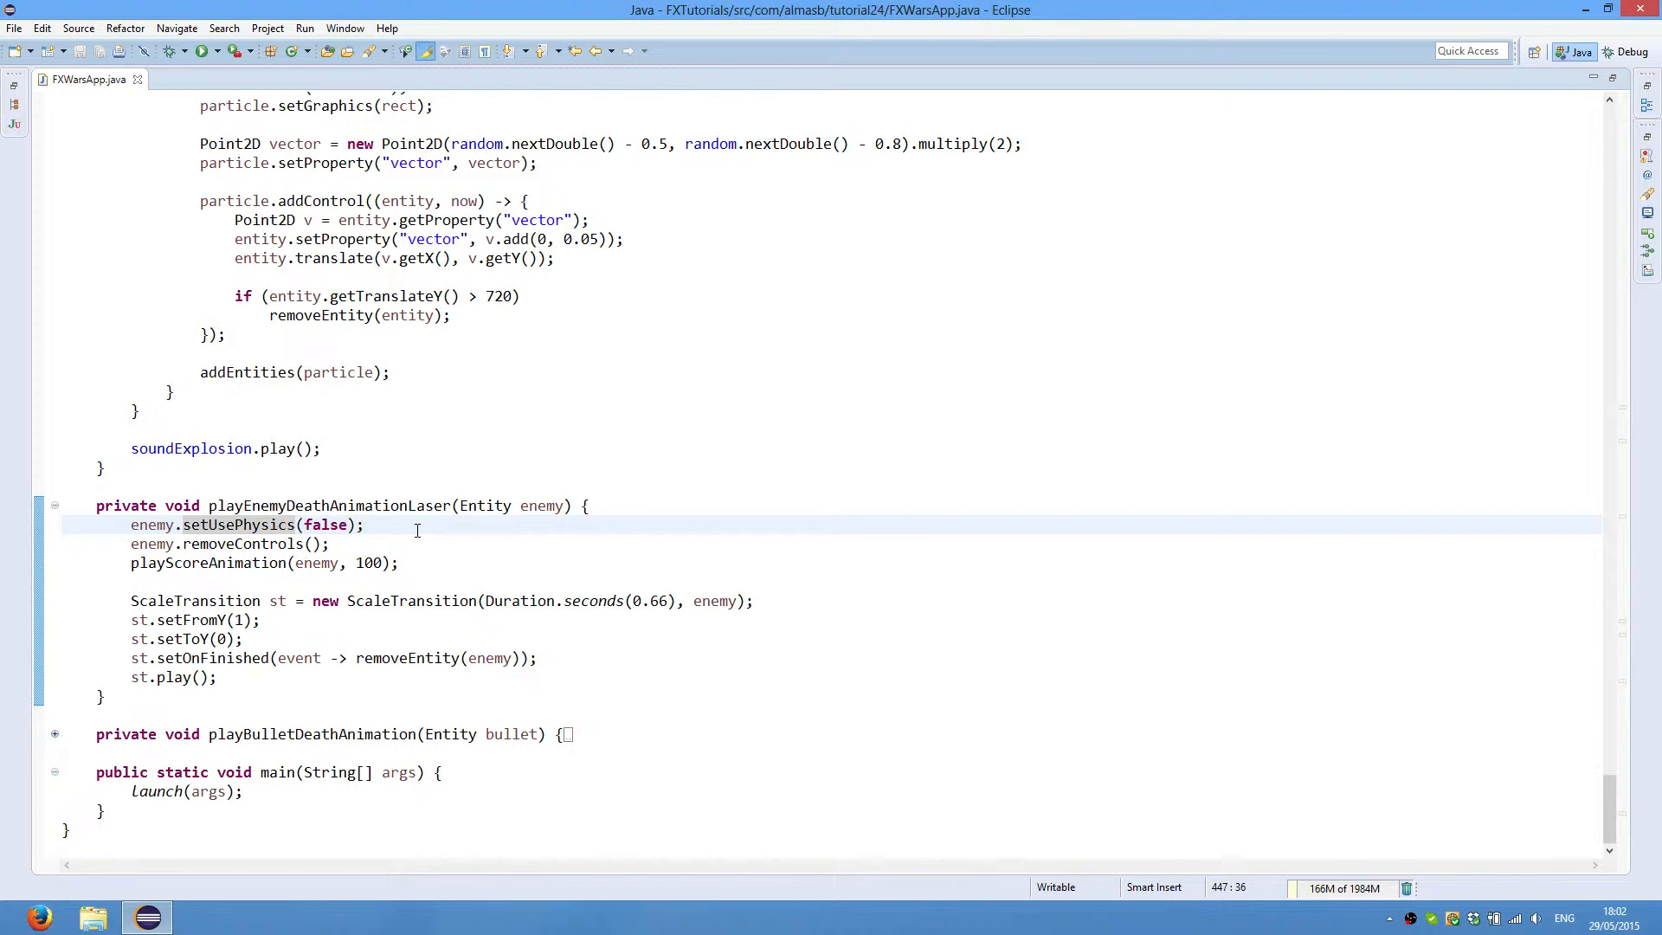
{"action": "double_click", "coordinate": [328, 525]}
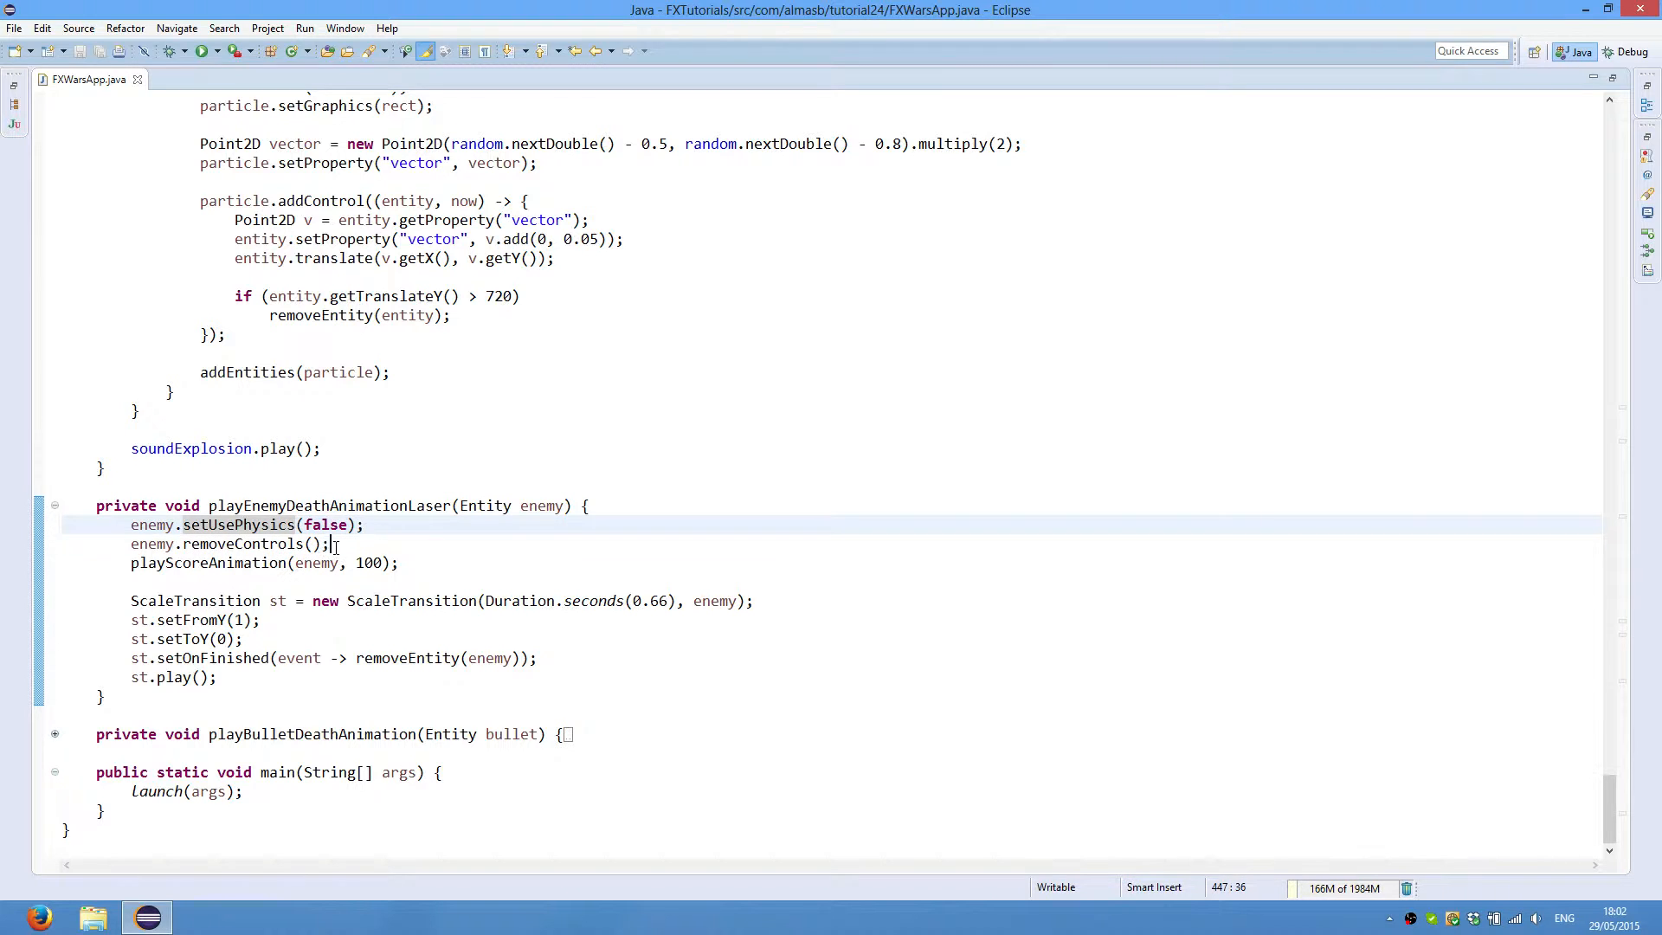
{"action": "double_click", "coordinate": [244, 544]}
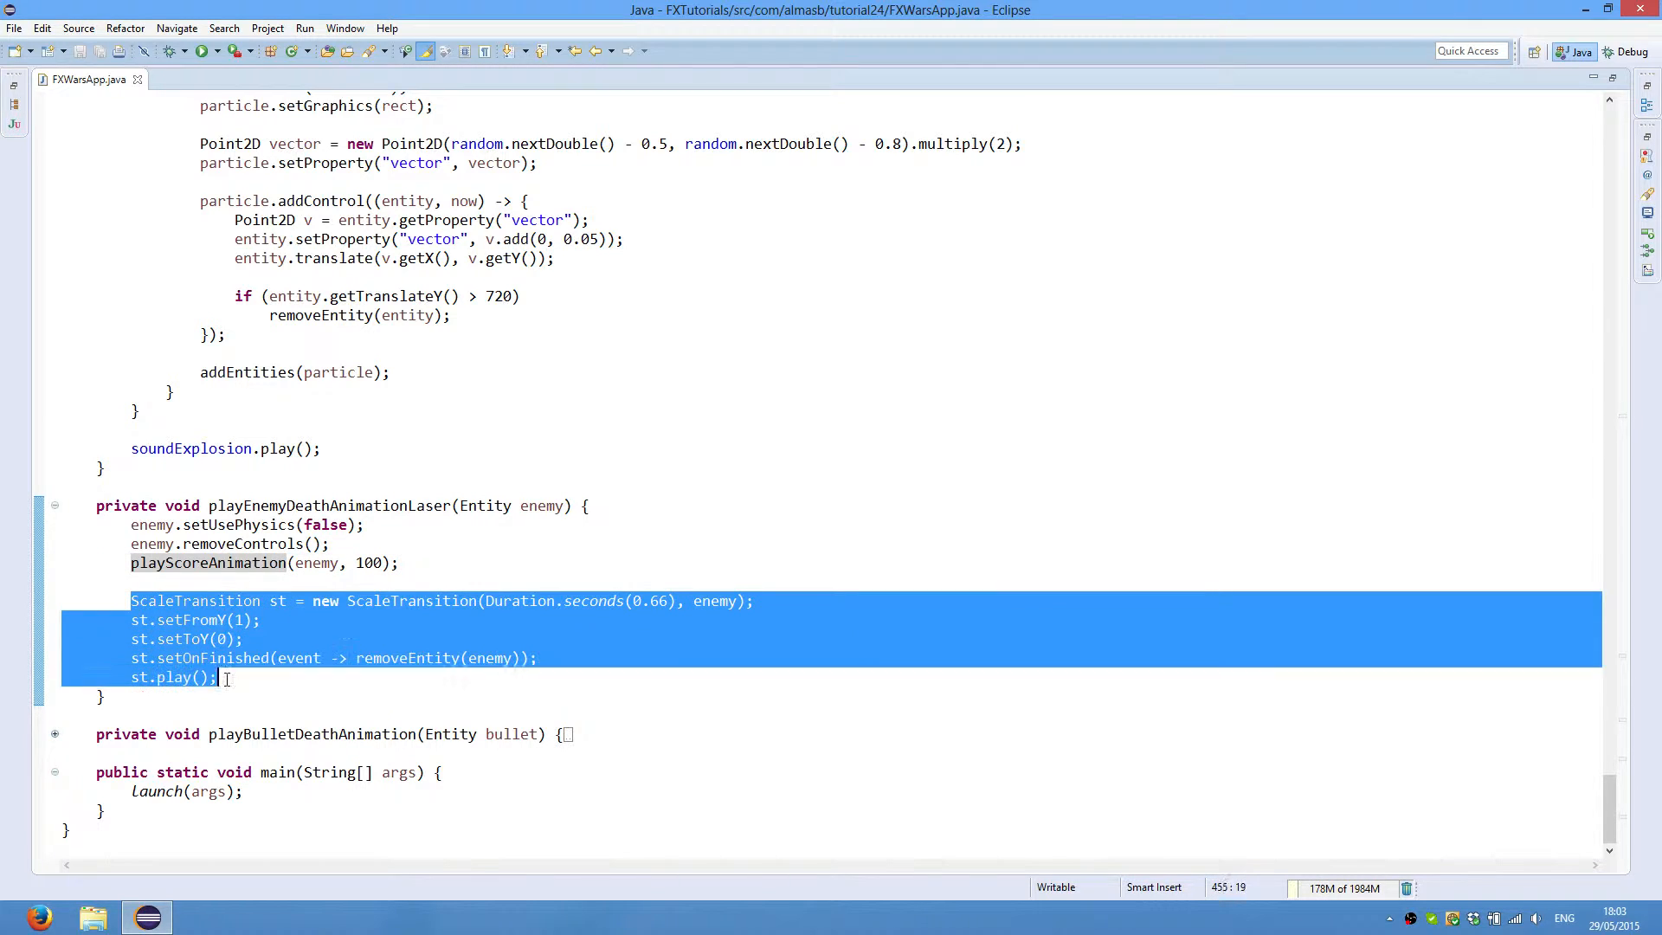
{"action": "left_click", "coordinate": [261, 620]}
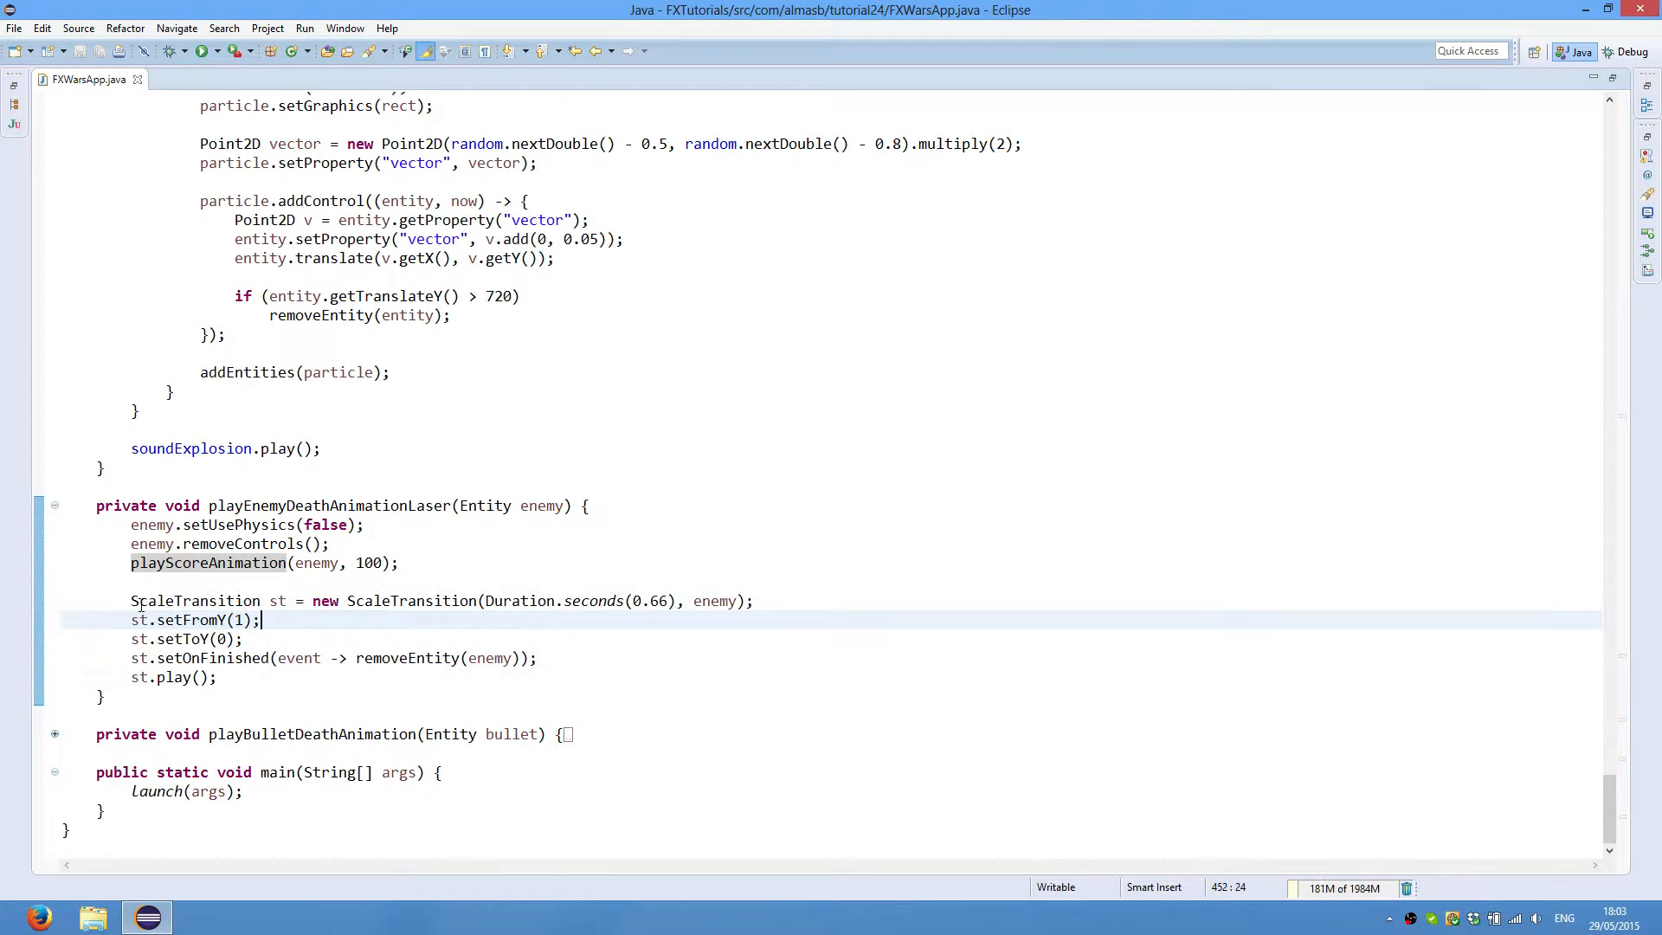
{"action": "left_click", "coordinate": [148, 601]}
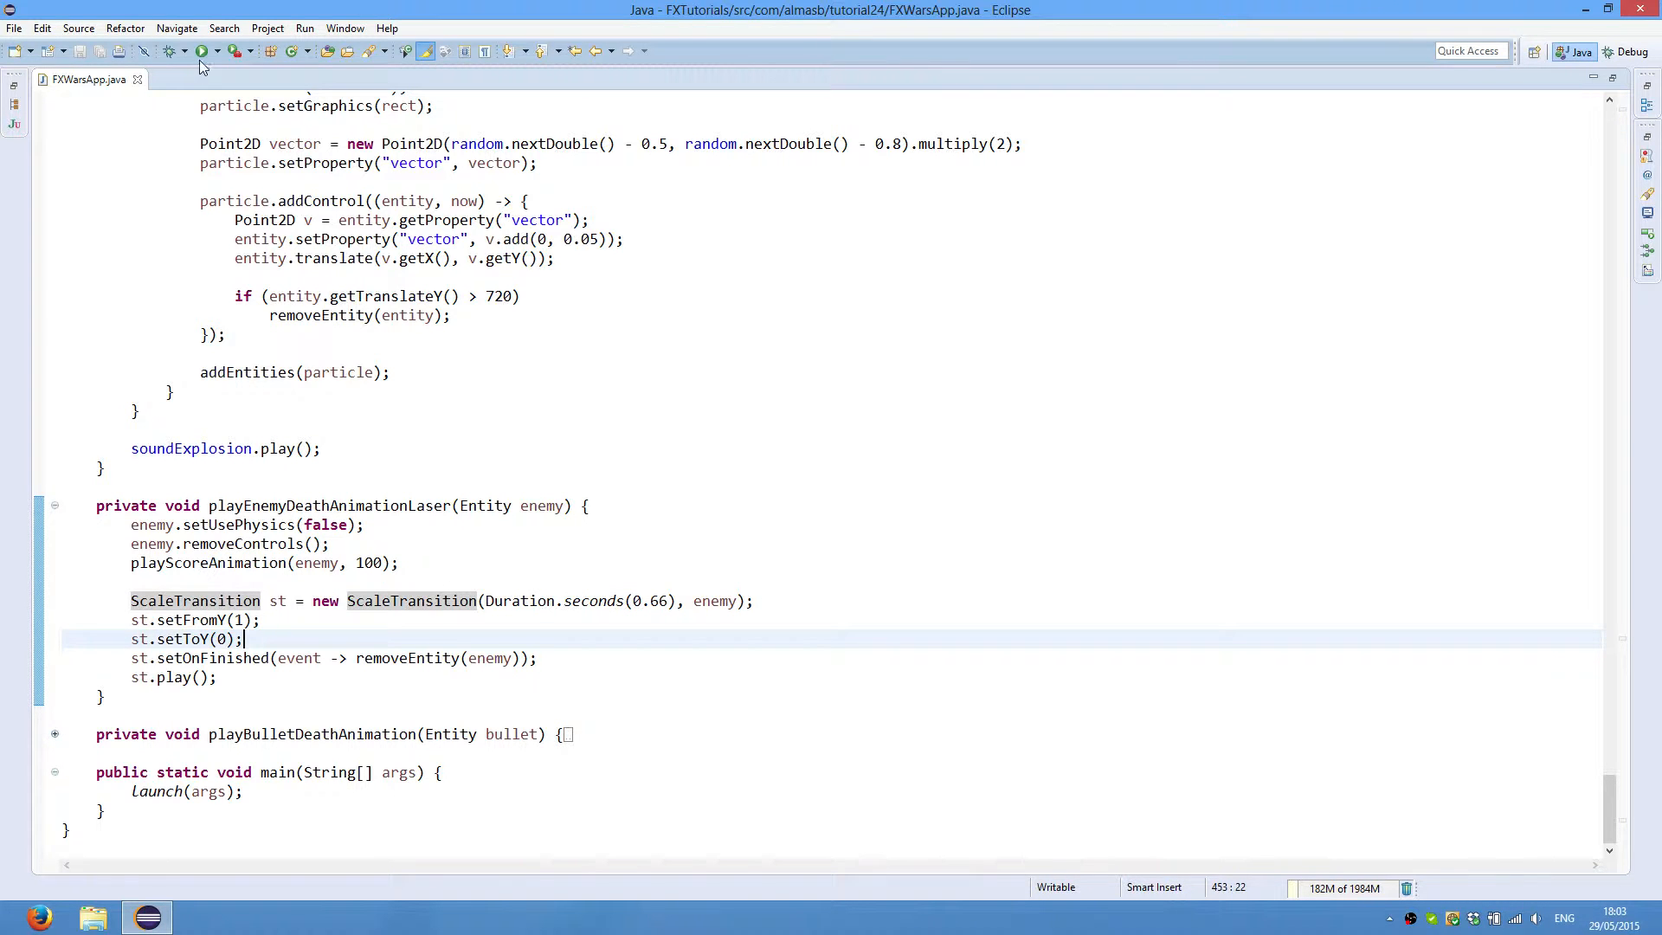
{"action": "left_click", "coordinate": [239, 620]}
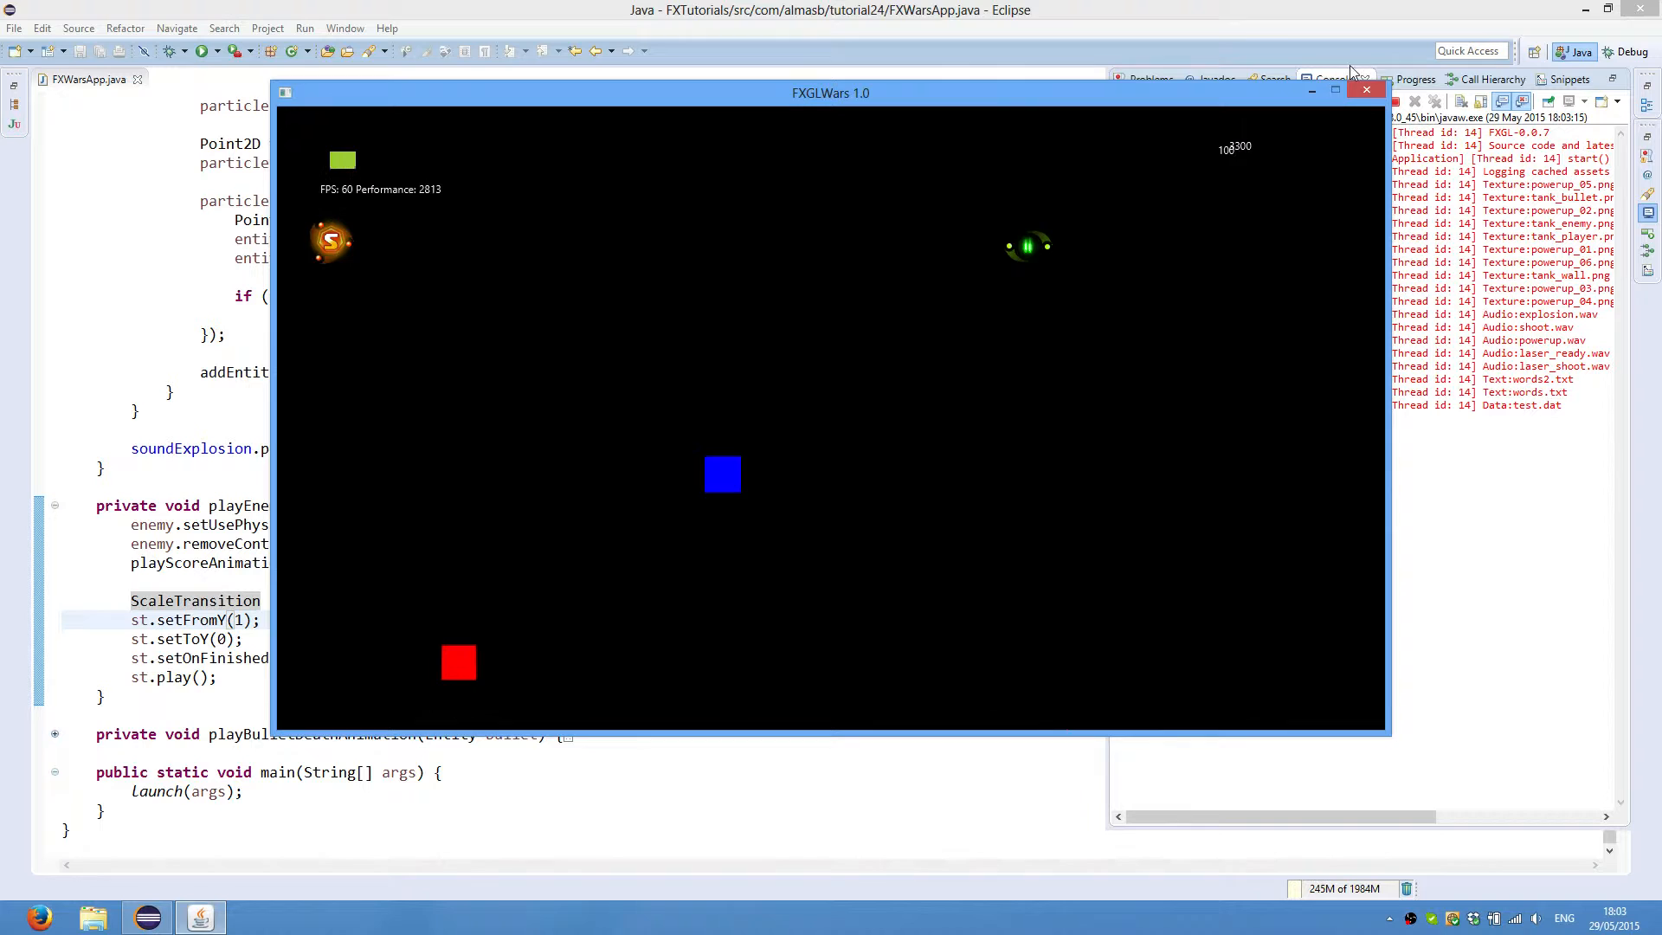
{"action": "left_click", "coordinate": [1366, 92]}
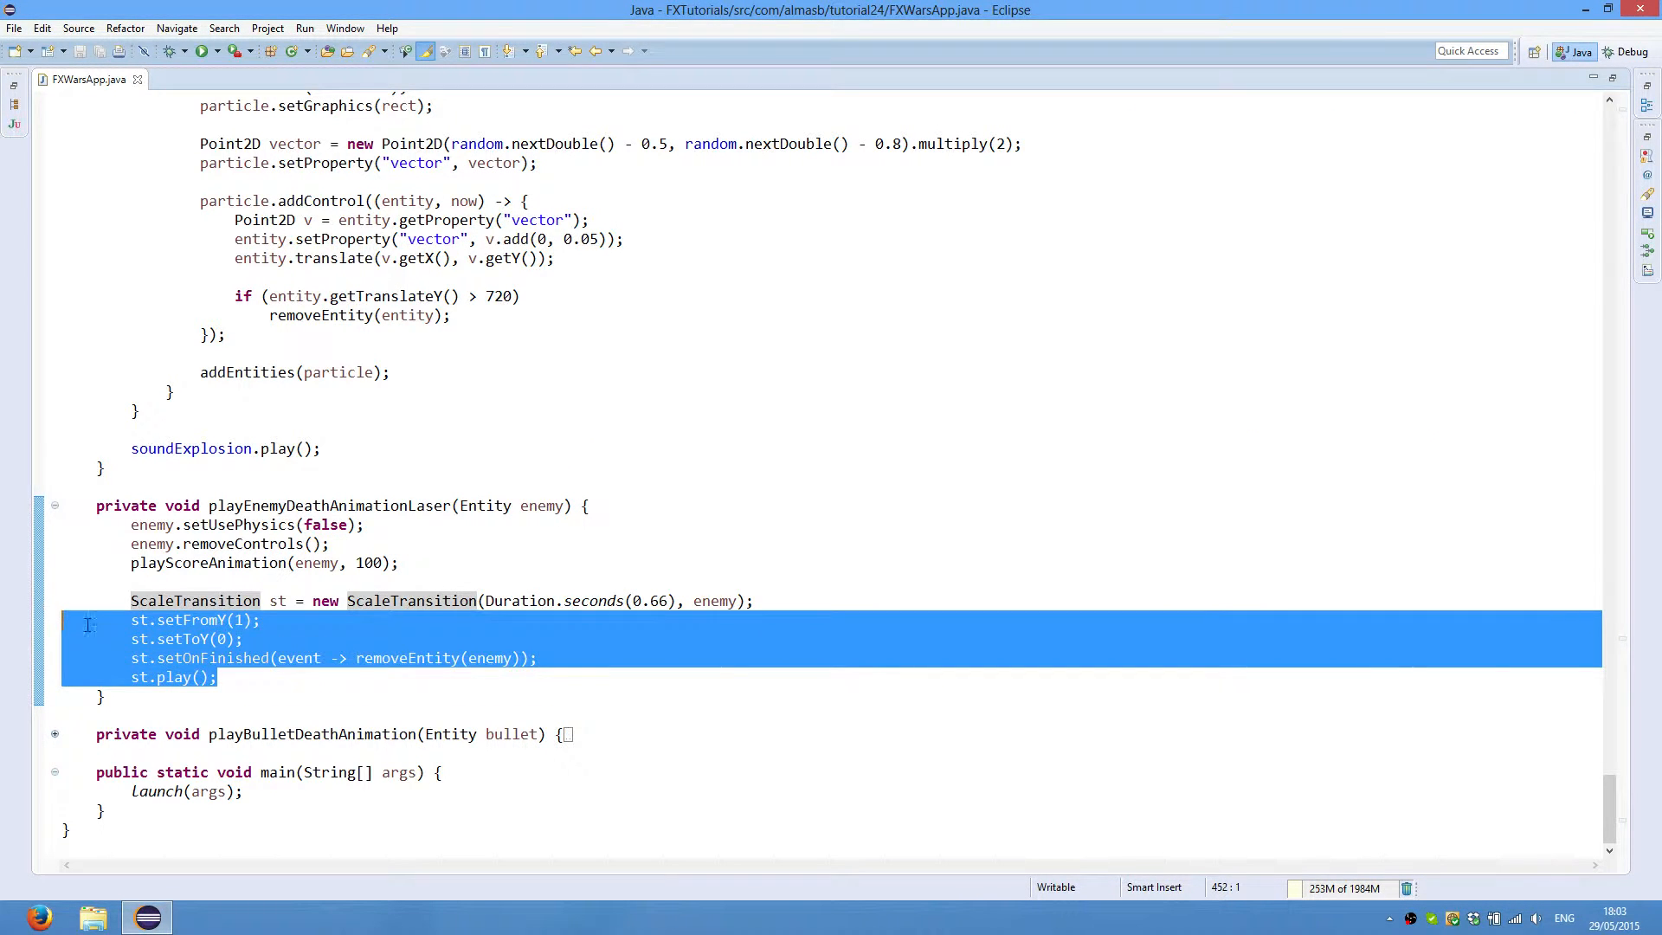
Step: Unfold playBulletDeathAnimation to reveal its glowing colored particle creation and fade-out code
{"action": "left_click", "coordinate": [243, 639]}
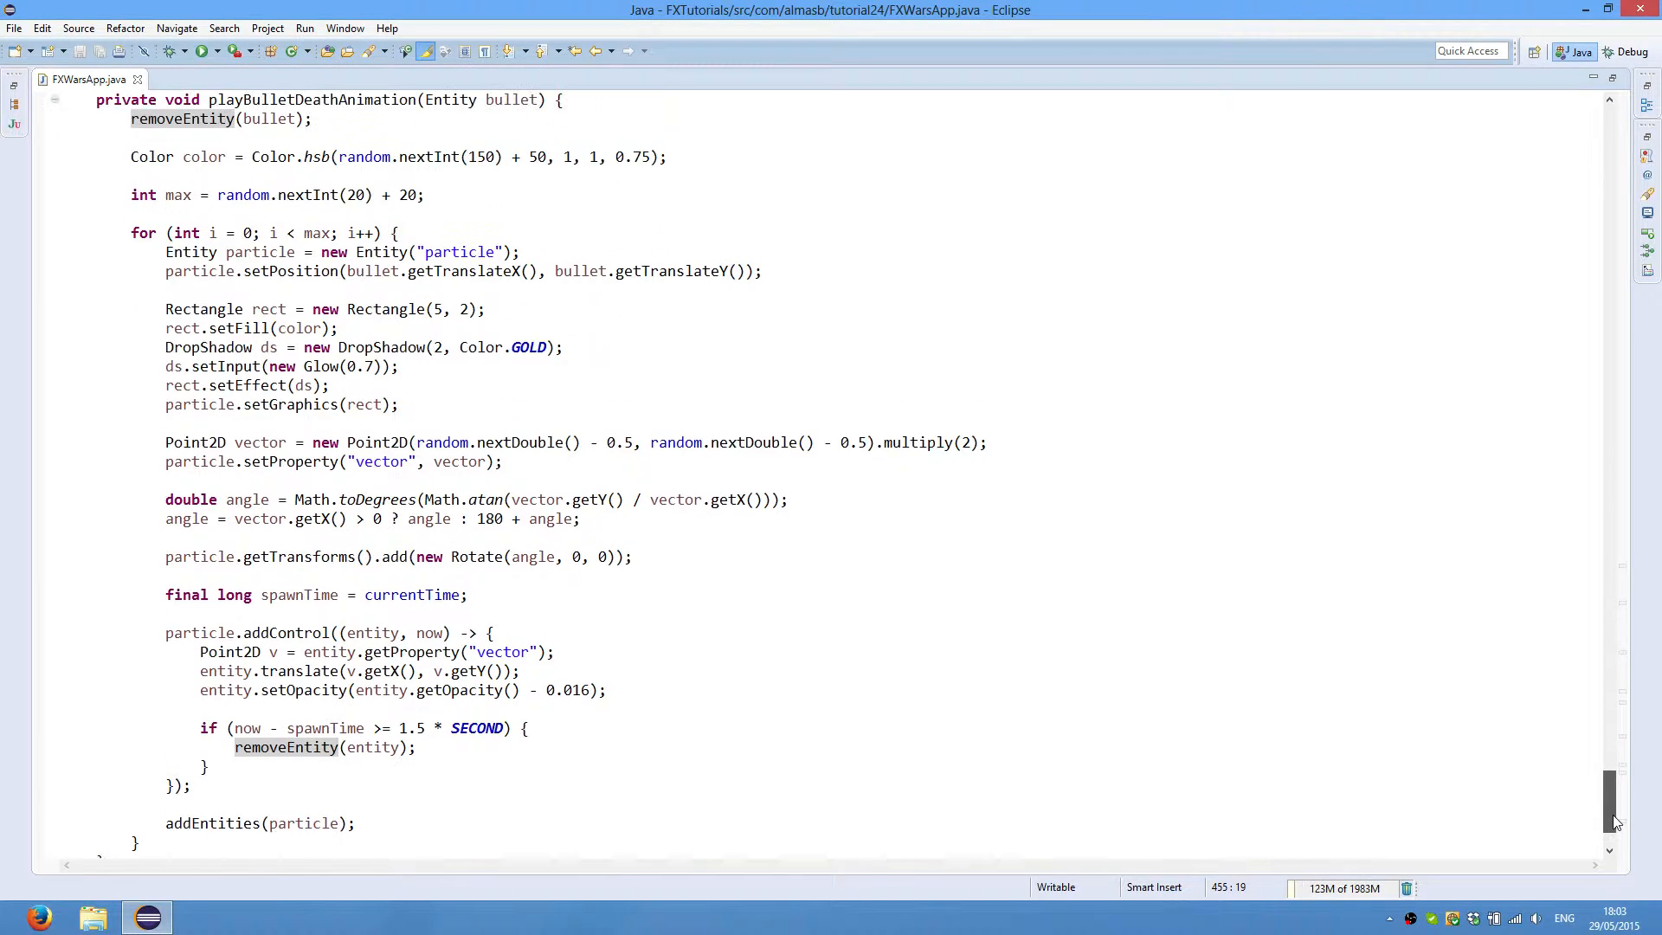
{"action": "scroll", "scroll_direction": "down", "scroll_amount": 3}
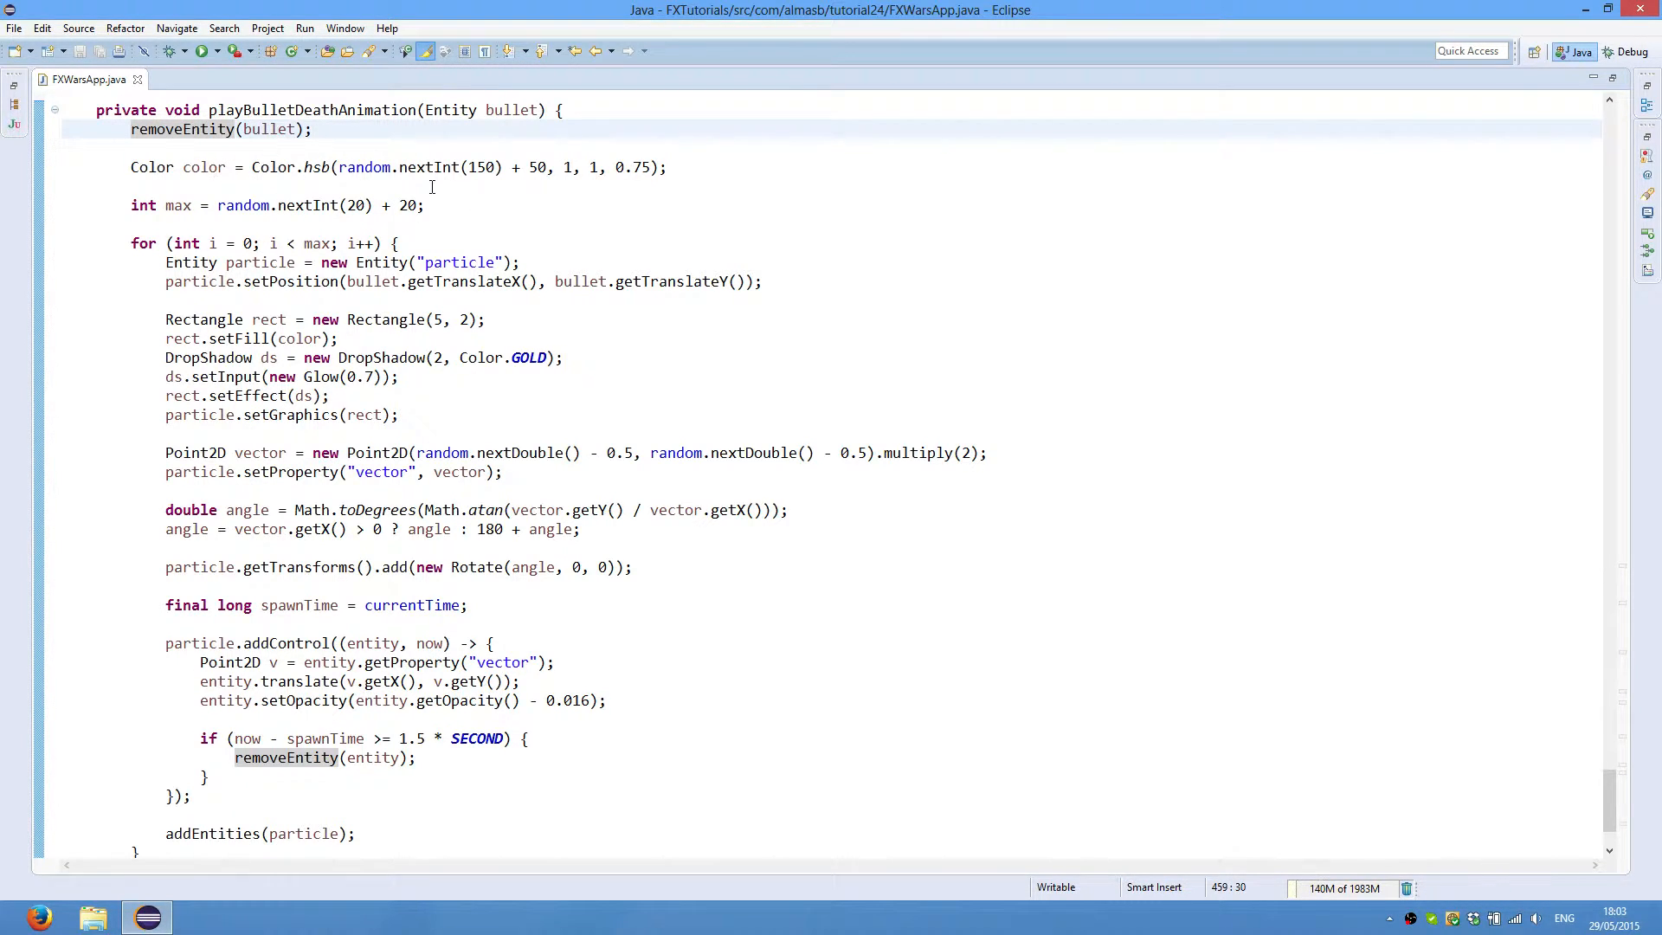
{"action": "left_click", "coordinate": [317, 166]}
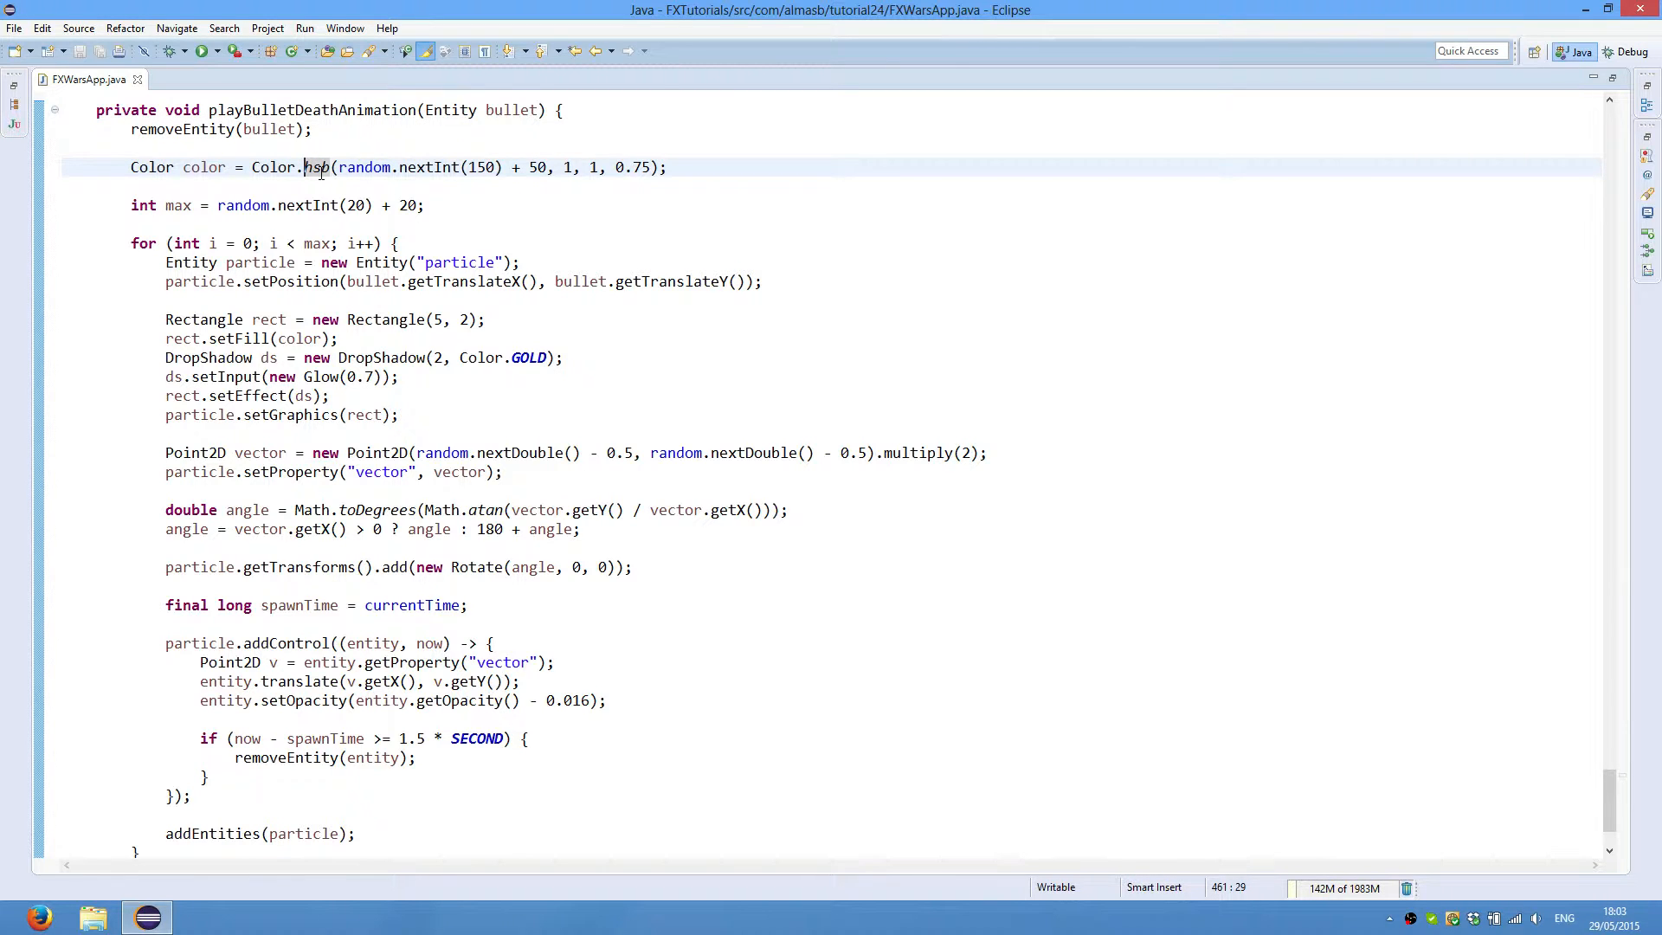
{"action": "mouse_move", "coordinate": [315, 167]}
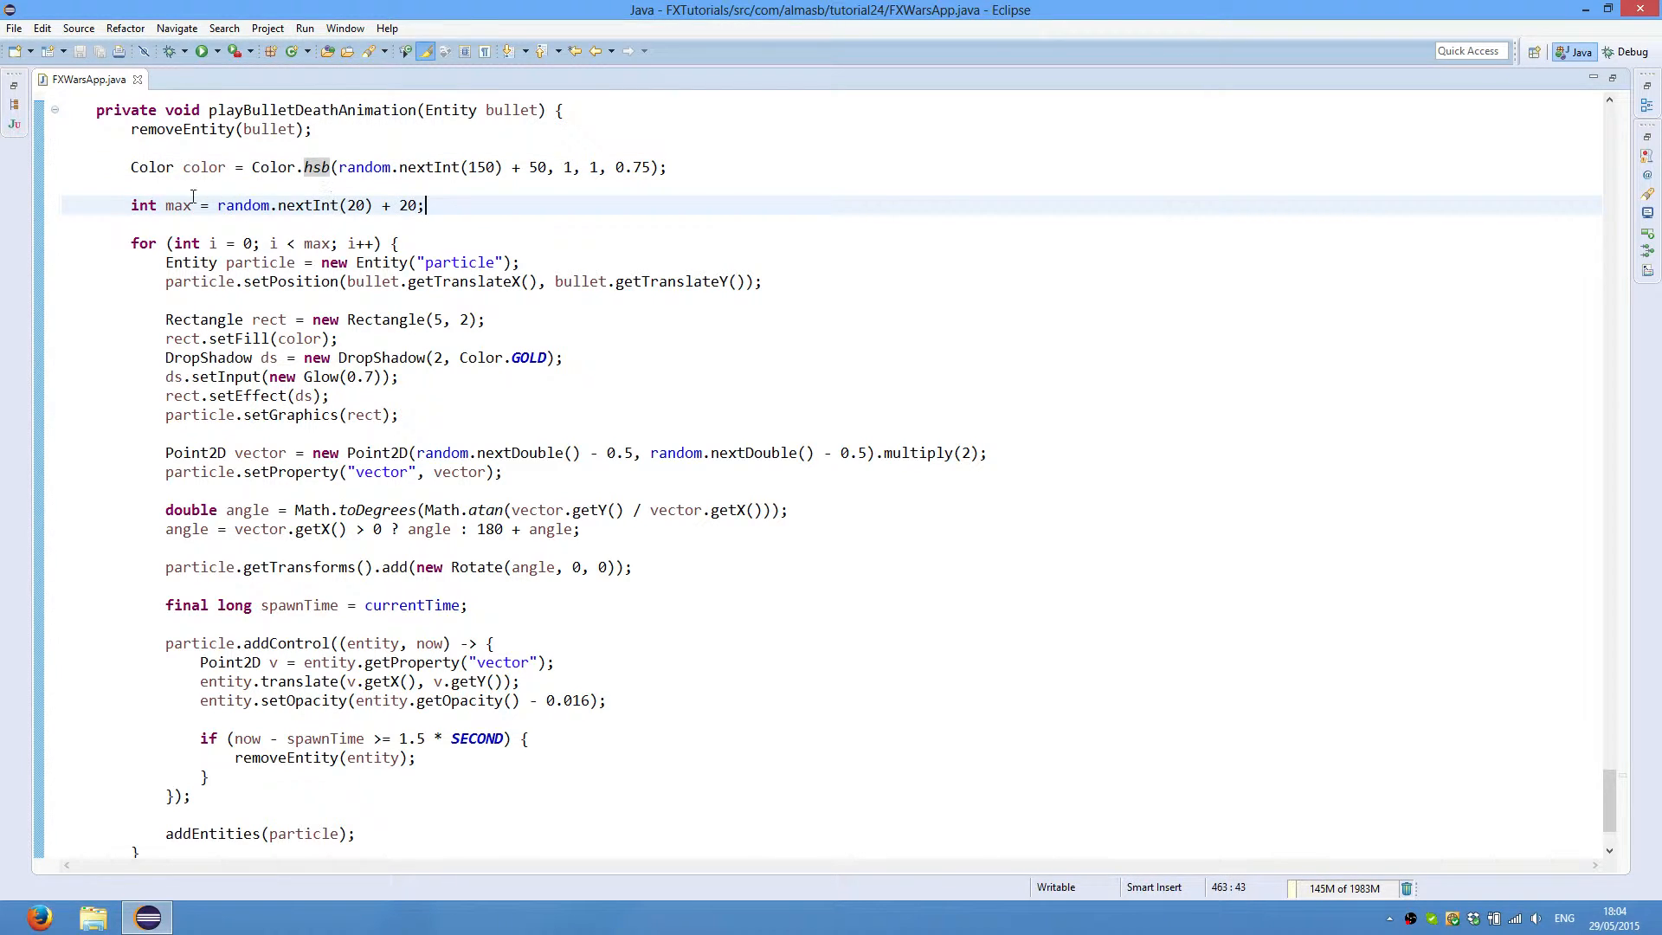
{"action": "double_click", "coordinate": [176, 204]}
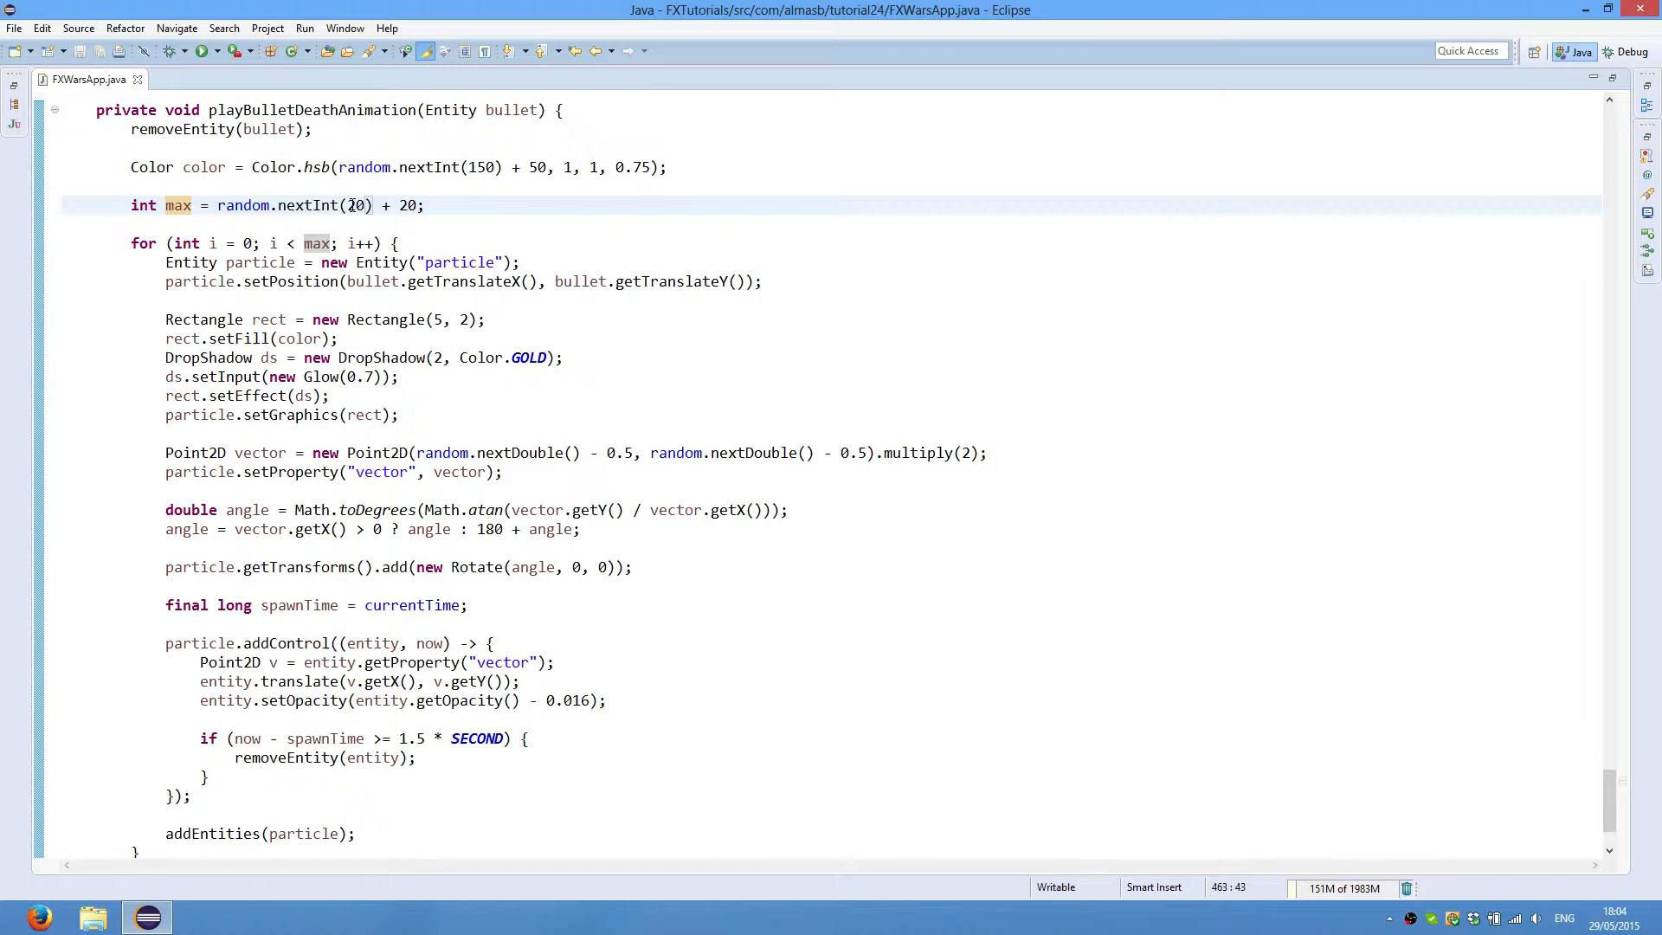
{"action": "double_click", "coordinate": [355, 204]}
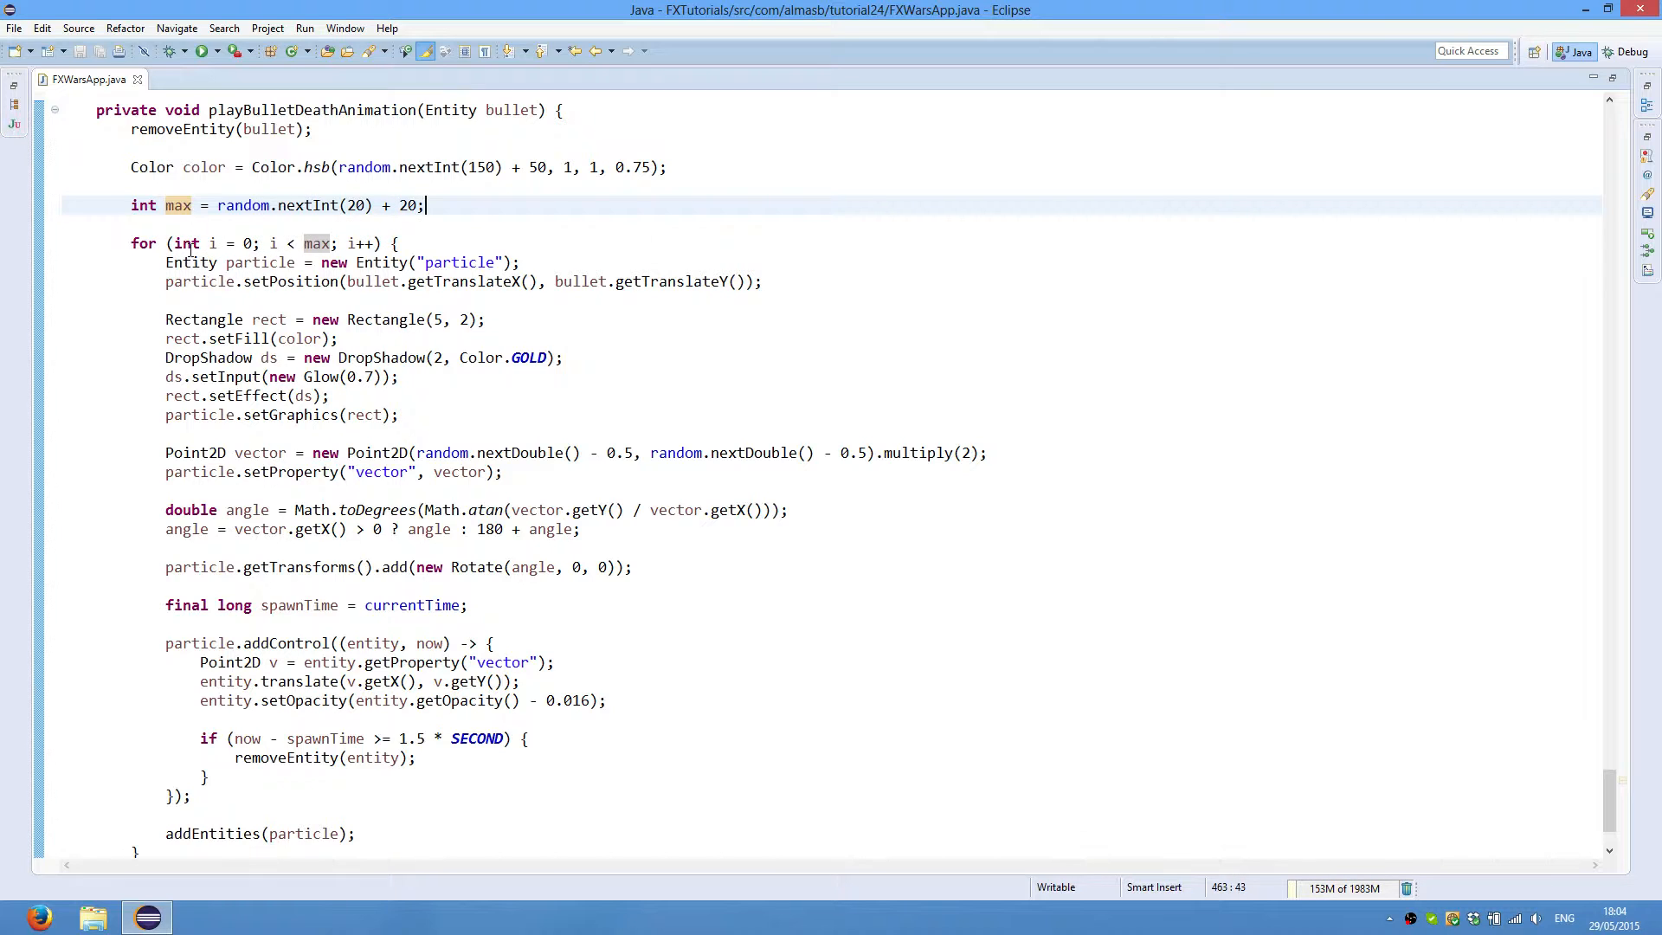
{"action": "double_click", "coordinate": [191, 261]}
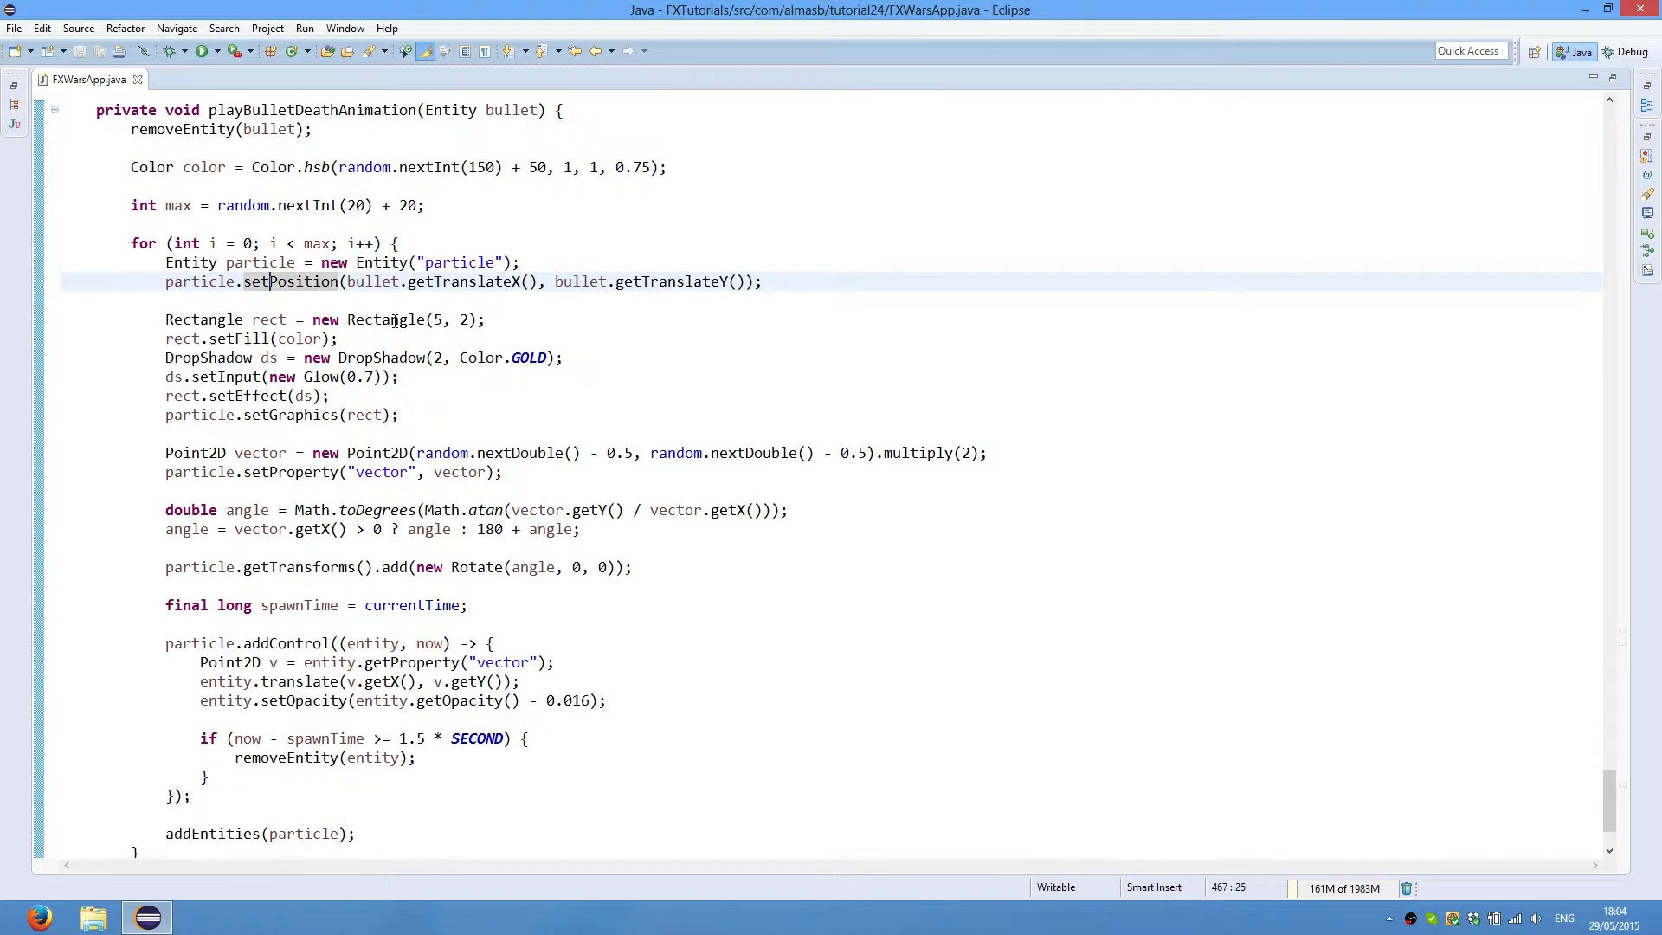
{"action": "left_click_drag", "start_coordinate": [166, 318], "coordinate": [339, 338]}
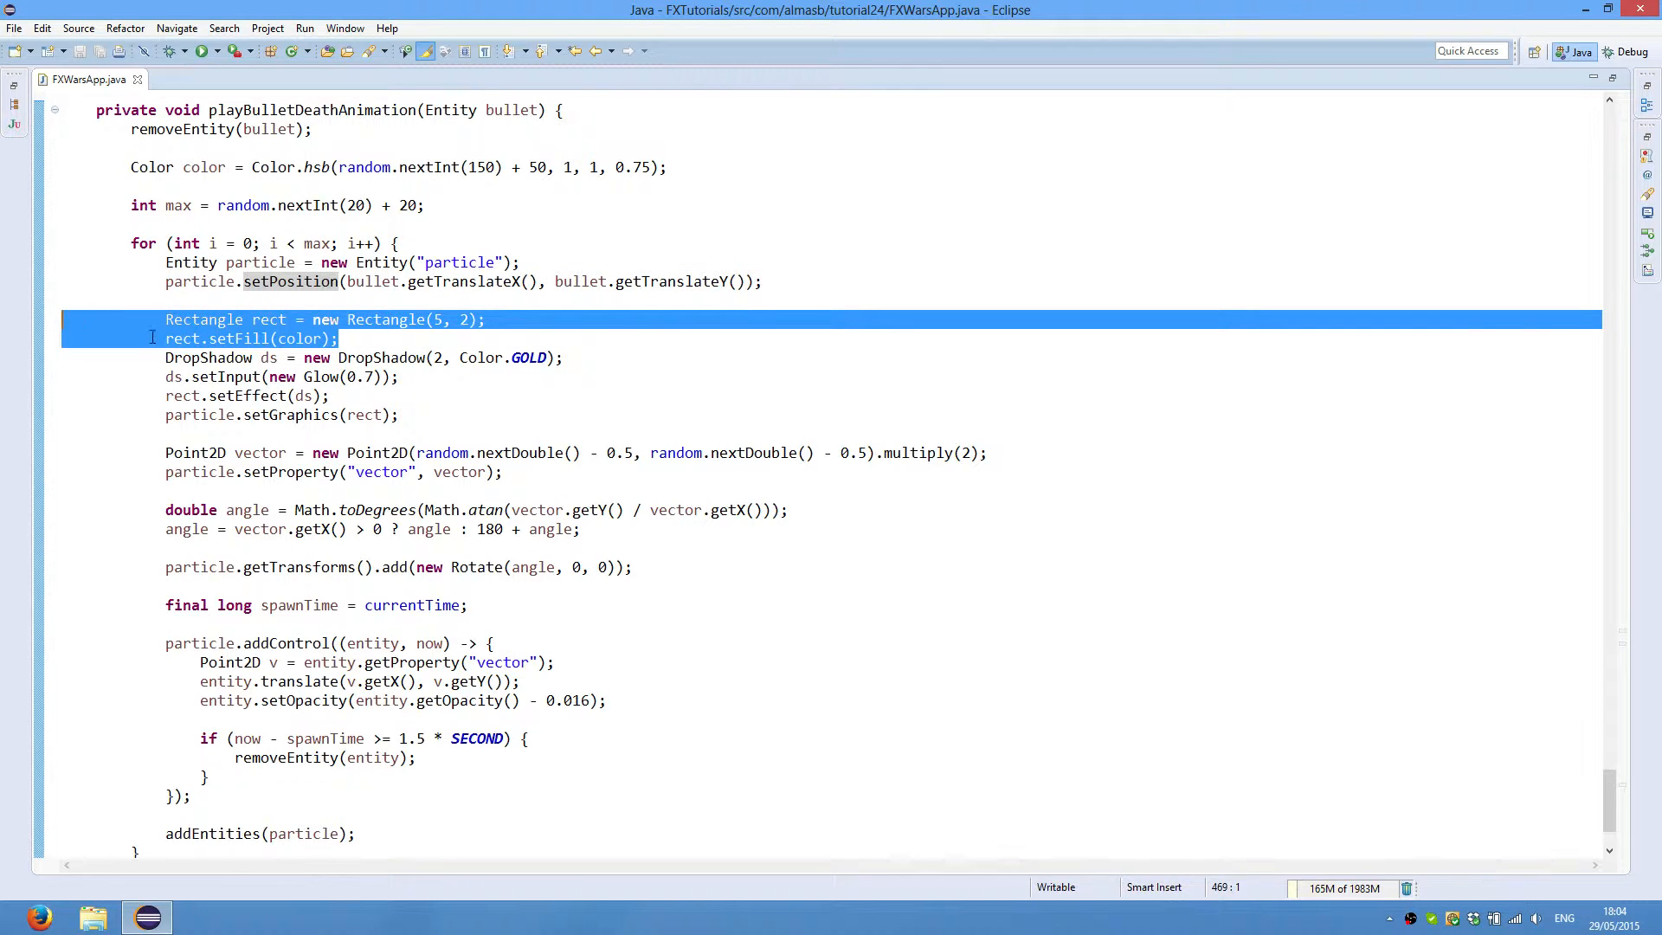
{"action": "left_click", "coordinate": [339, 338]}
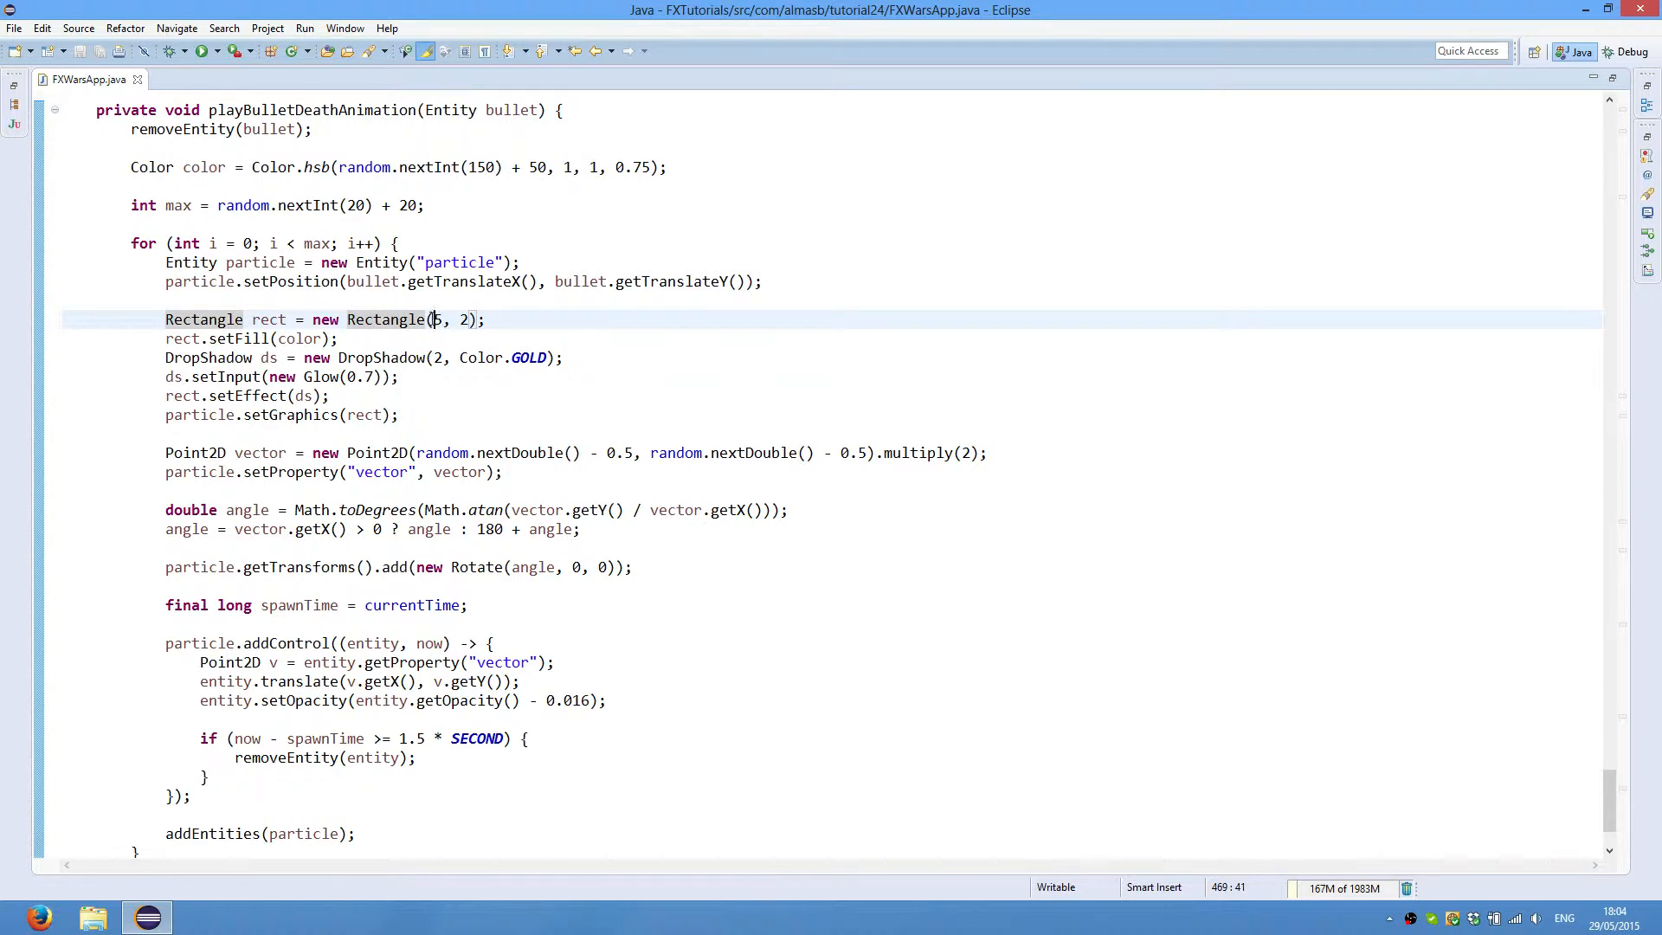
{"action": "double_click", "coordinate": [460, 318]}
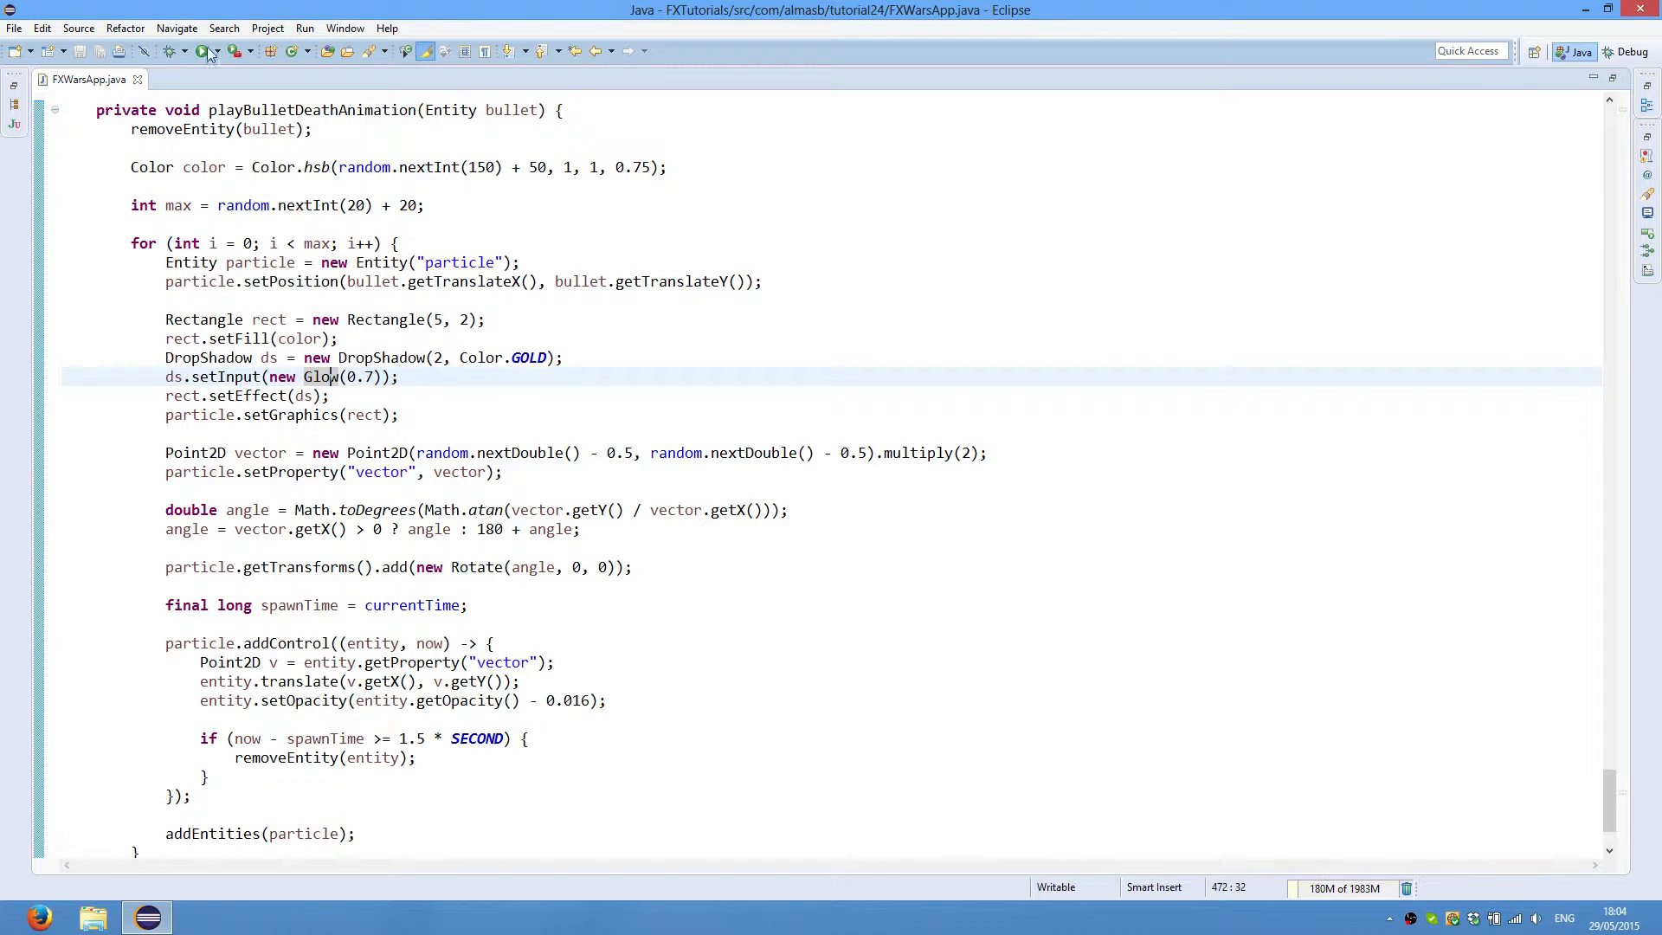
{"action": "left_click", "coordinate": [169, 50]}
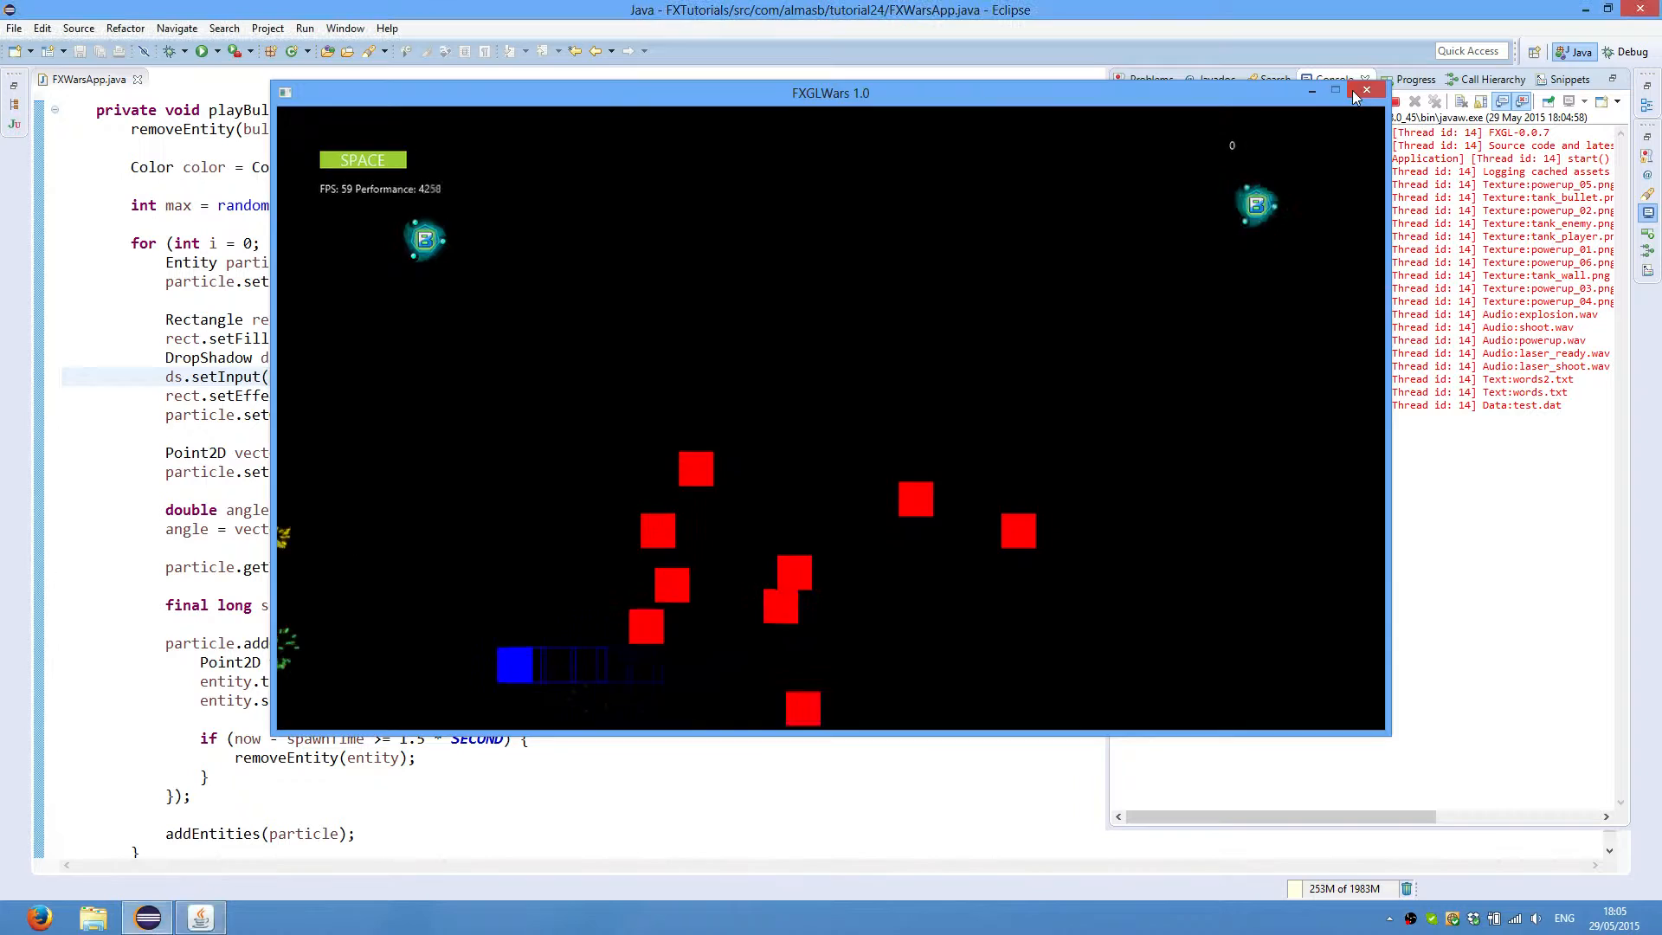
{"action": "left_click", "coordinate": [1366, 92]}
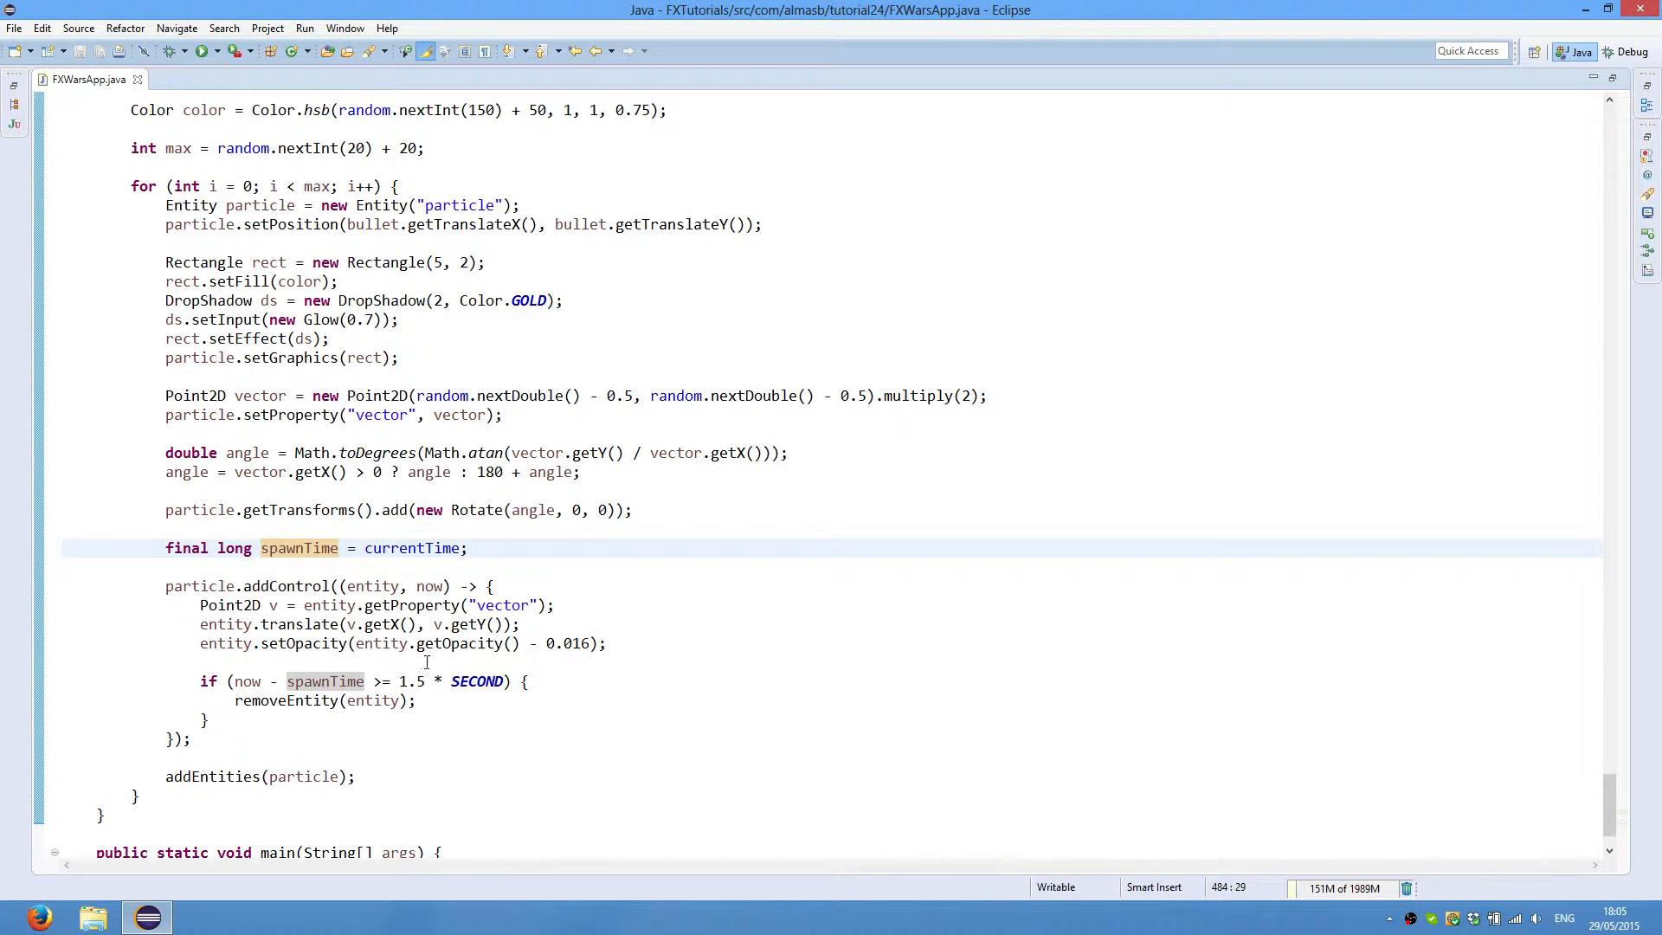
{"action": "left_click", "coordinate": [244, 682]}
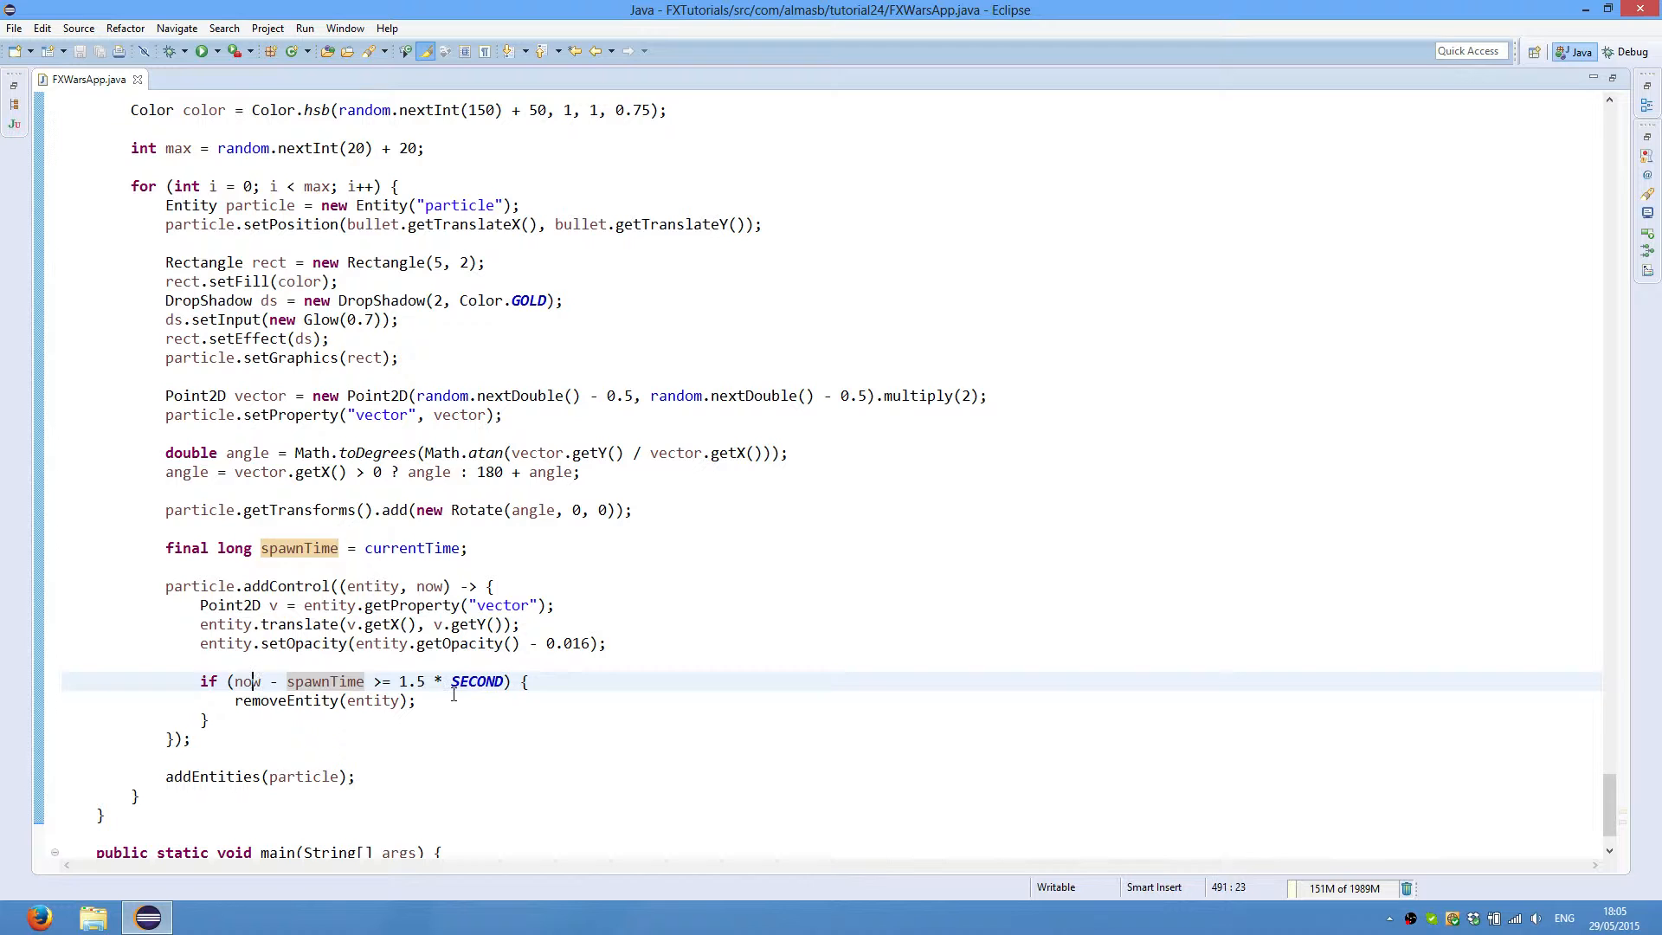
{"action": "double_click", "coordinate": [247, 682]}
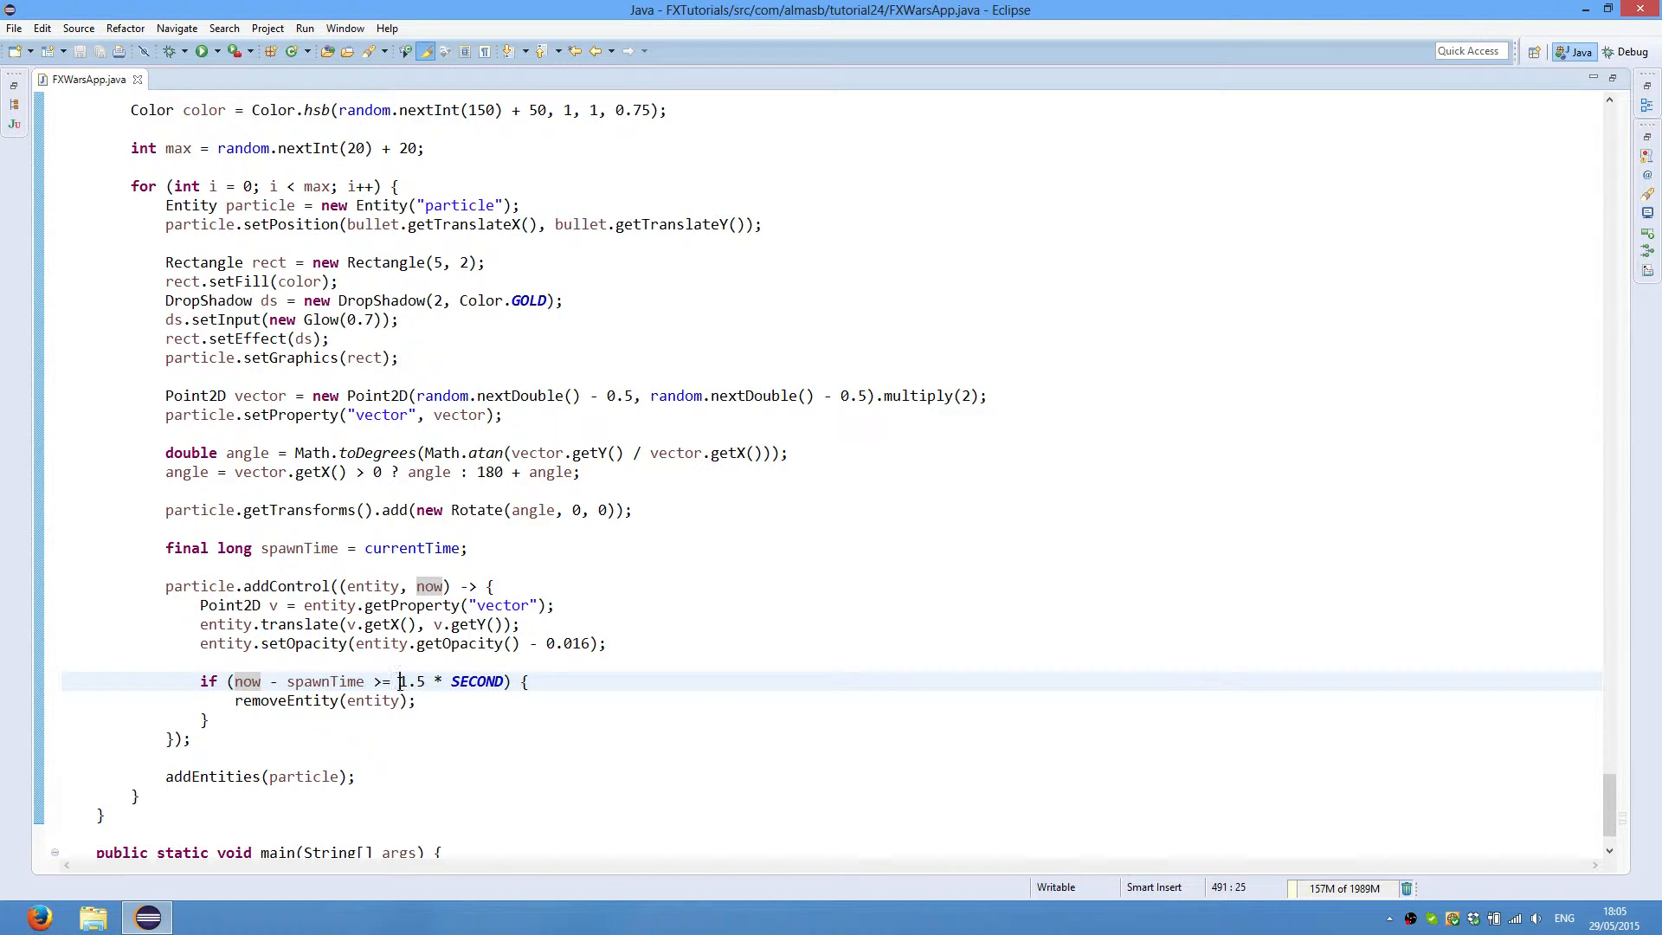
{"action": "double_click", "coordinate": [478, 680]}
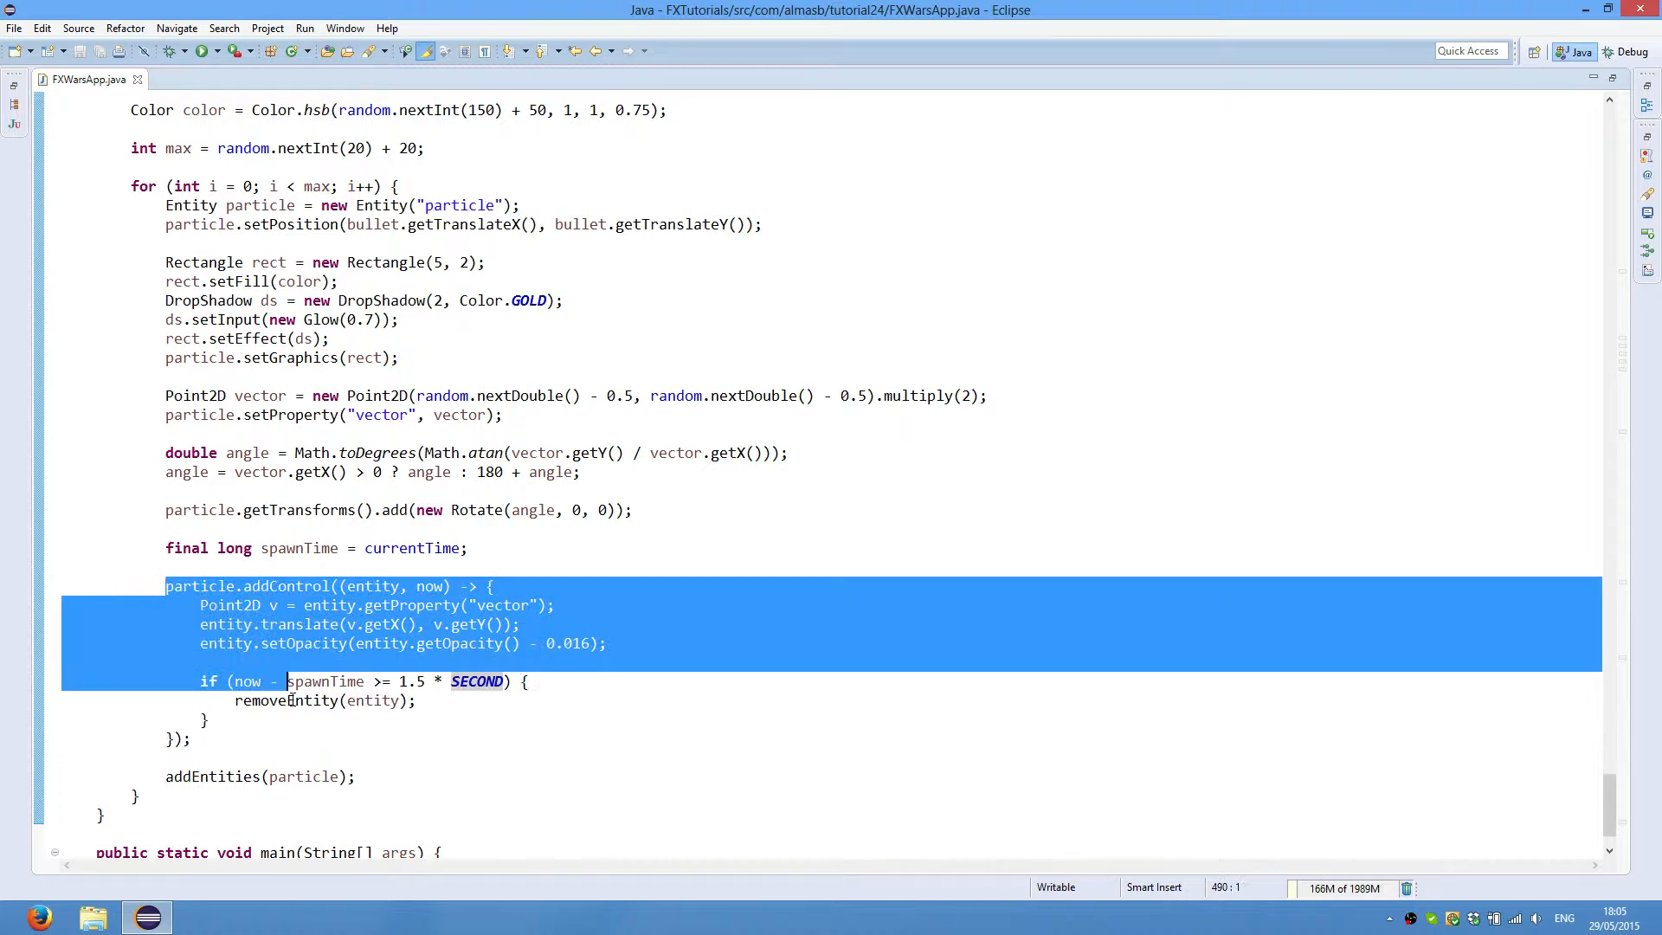
{"action": "left_click", "coordinate": [60, 757]}
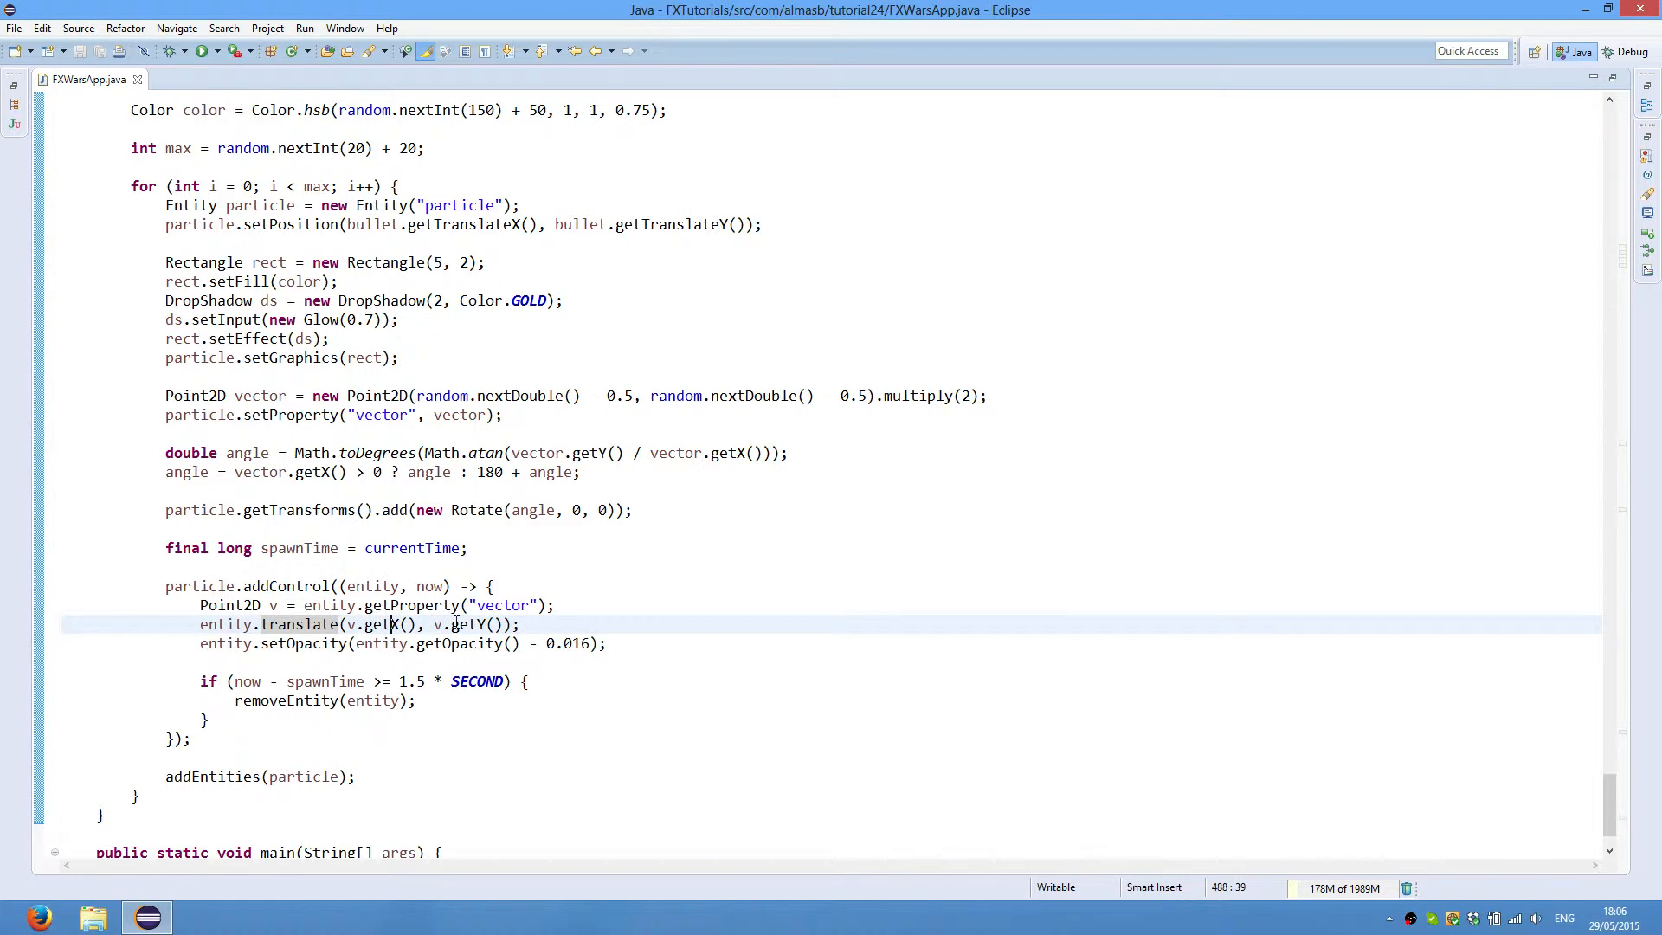
{"action": "mouse_move", "coordinate": [381, 623]}
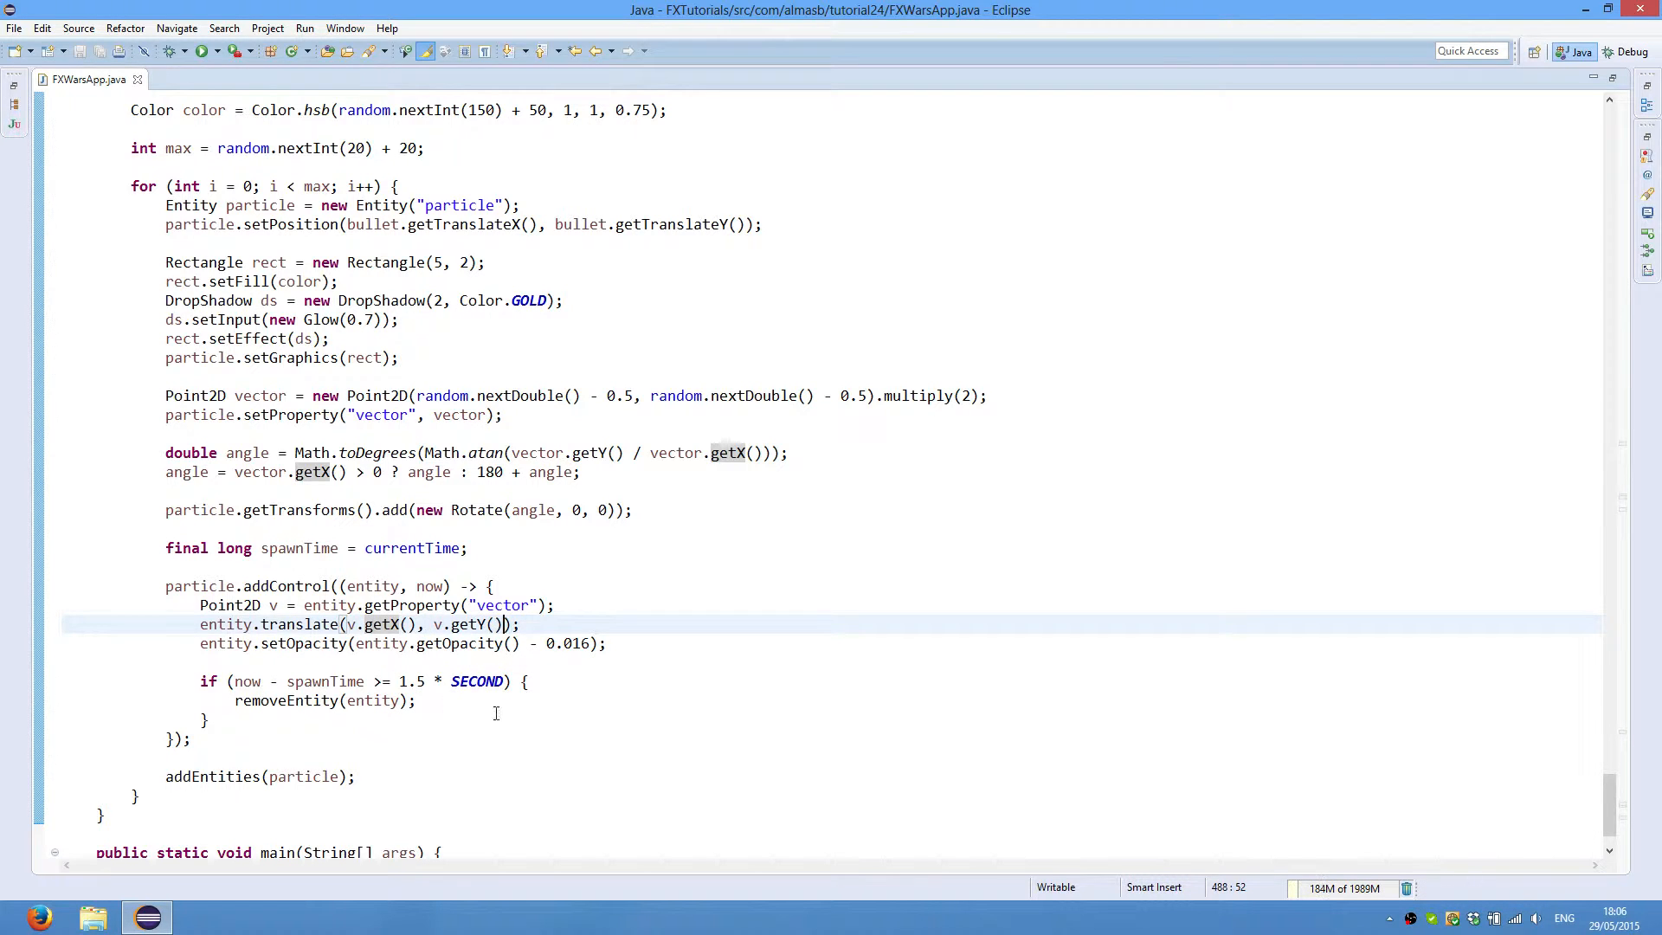
{"action": "mouse_move", "coordinate": [579, 608]}
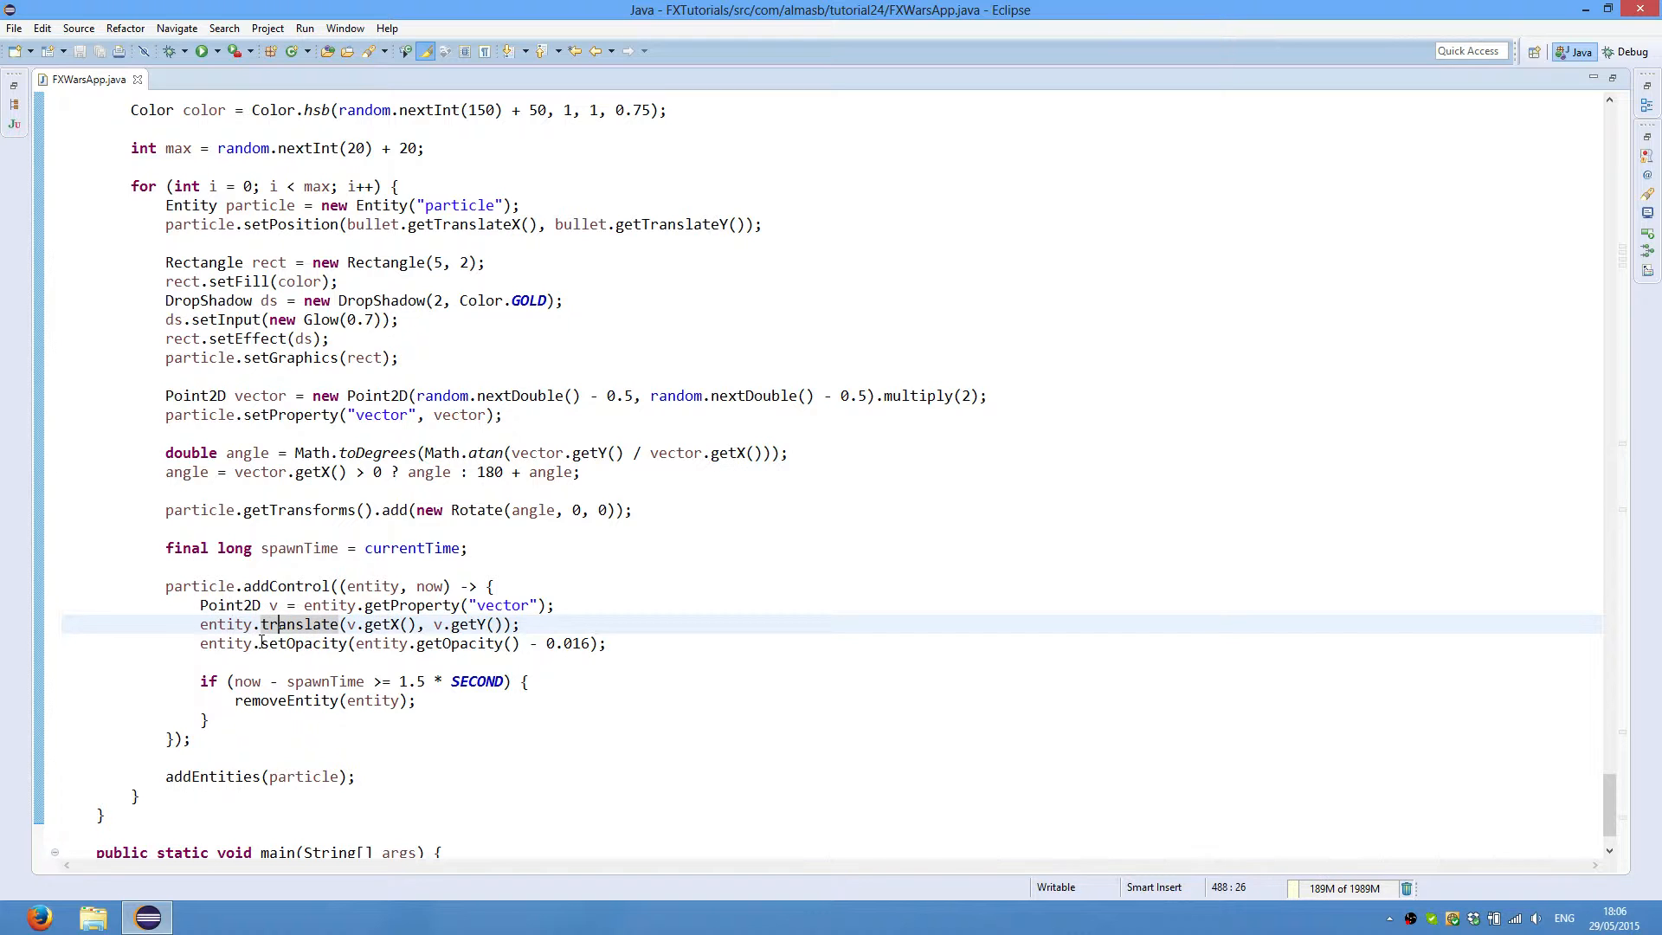
{"action": "double_click", "coordinate": [301, 644]}
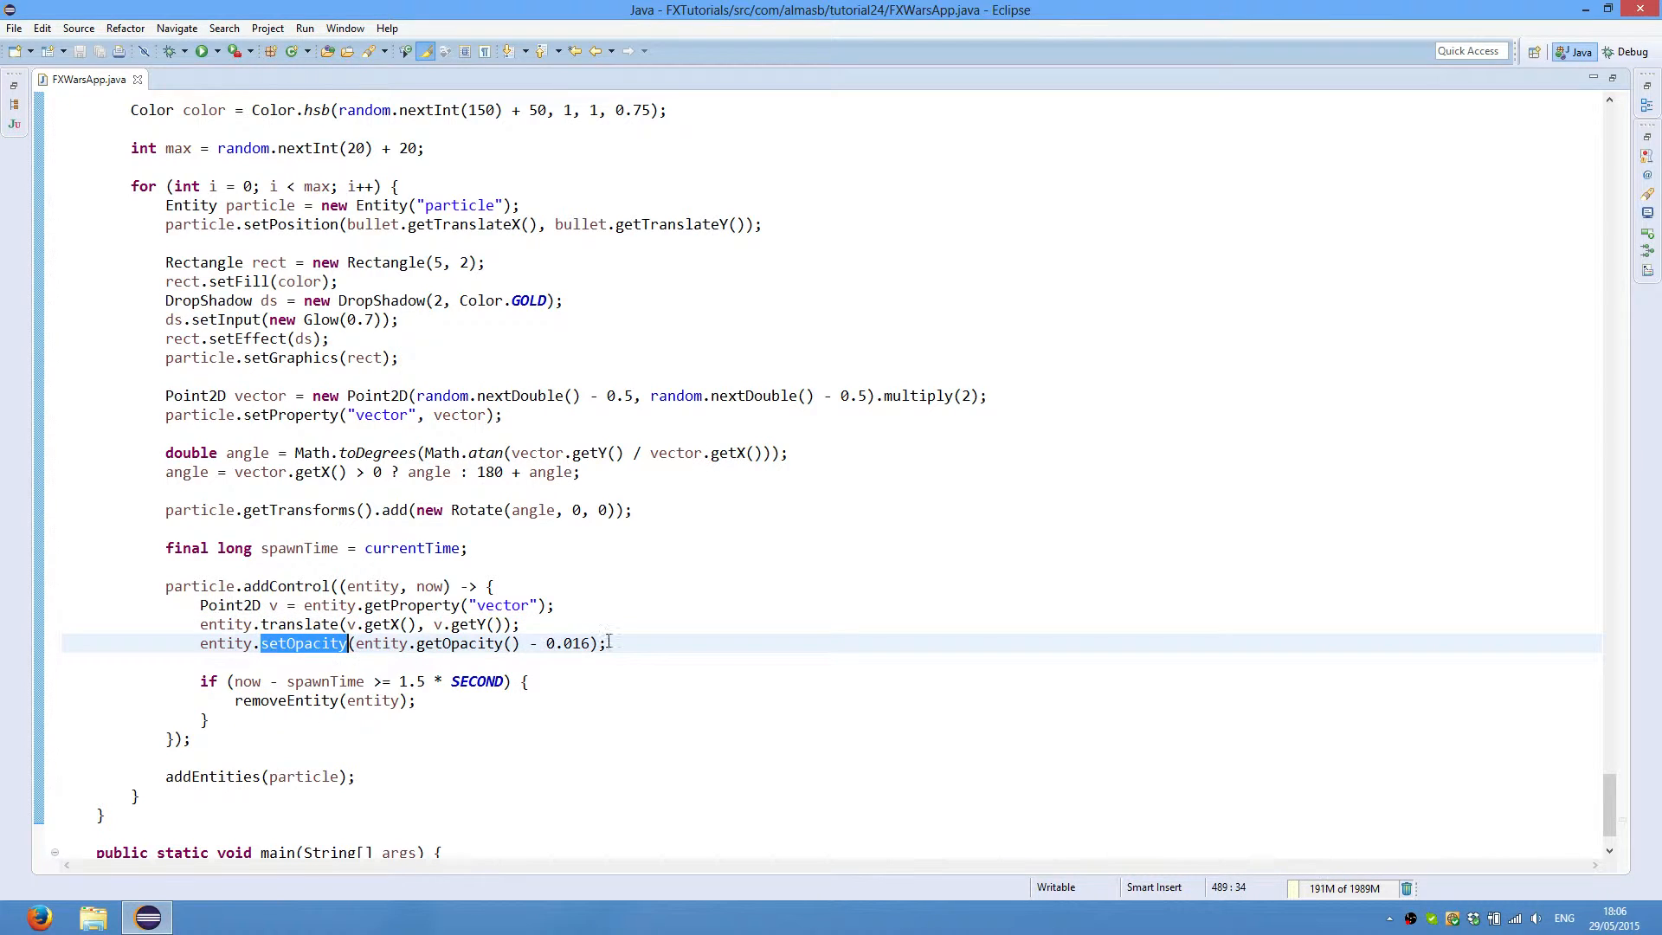
{"action": "left_click", "coordinate": [626, 644]}
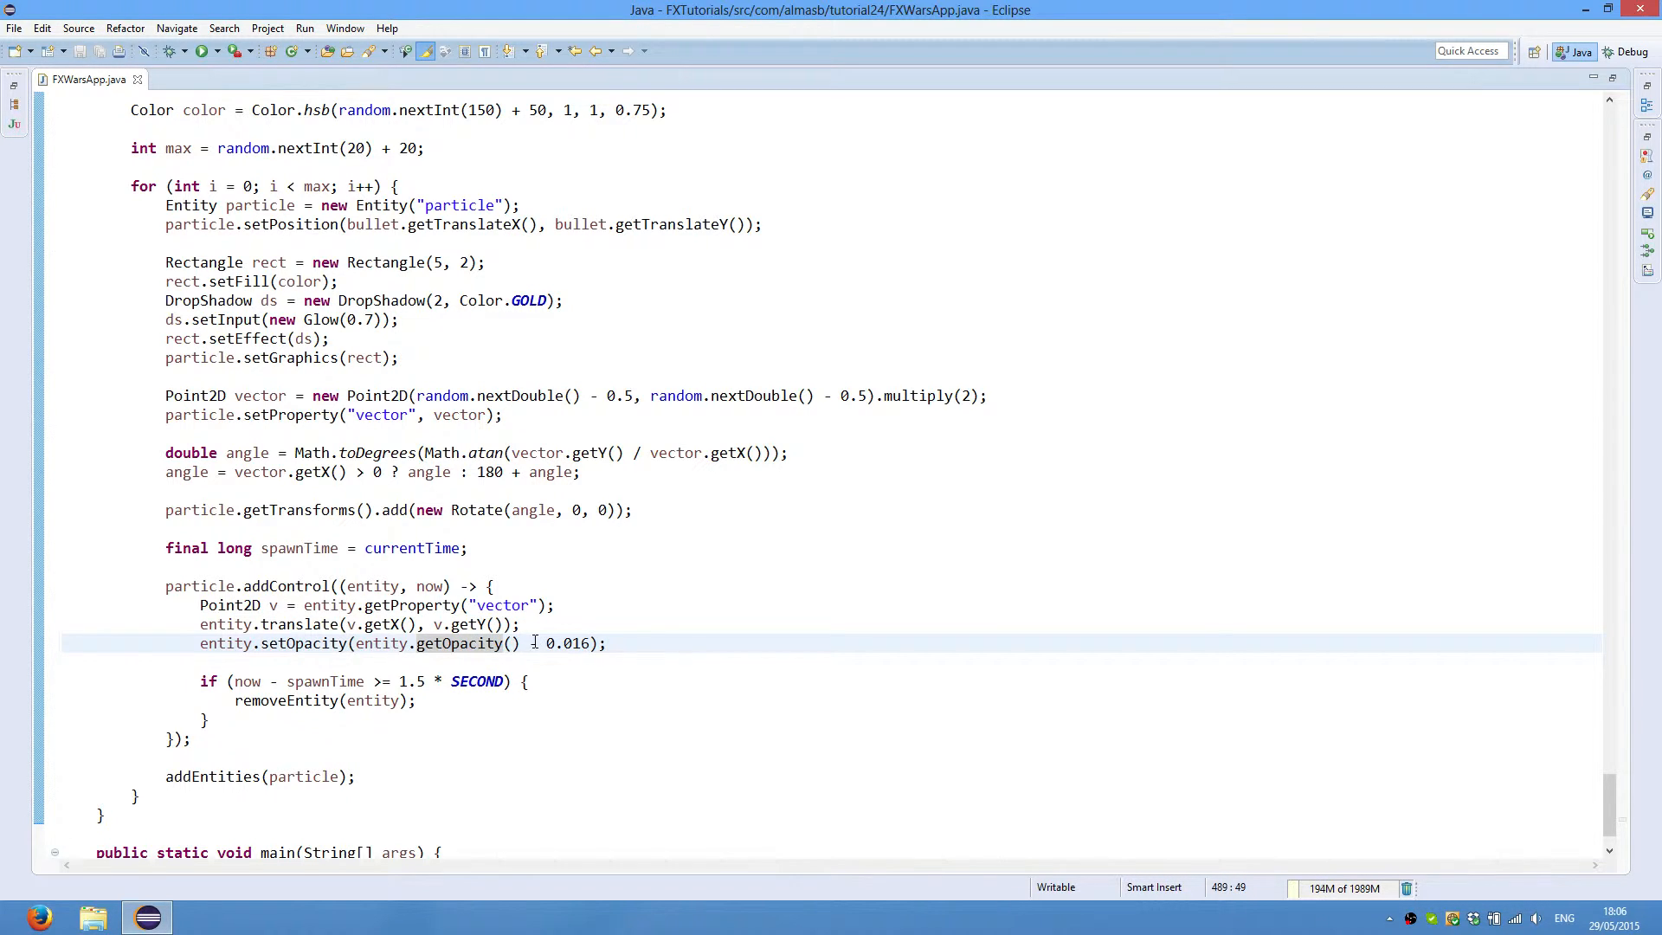
{"action": "type", "text": "-"}
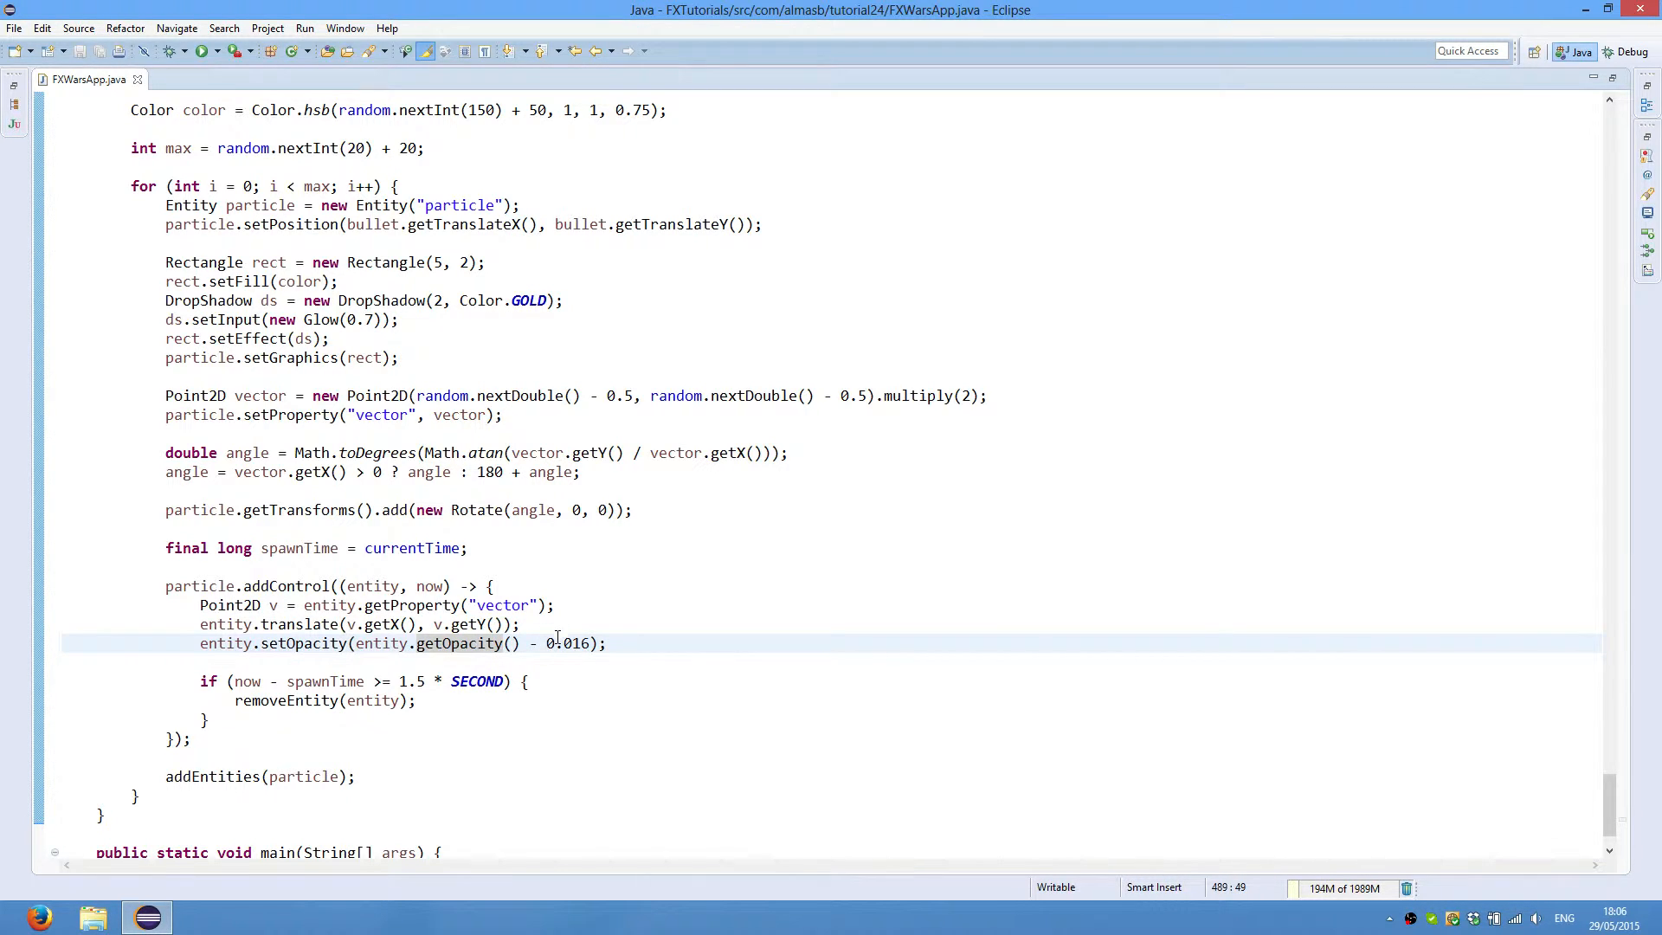
{"action": "double_click", "coordinate": [567, 644]}
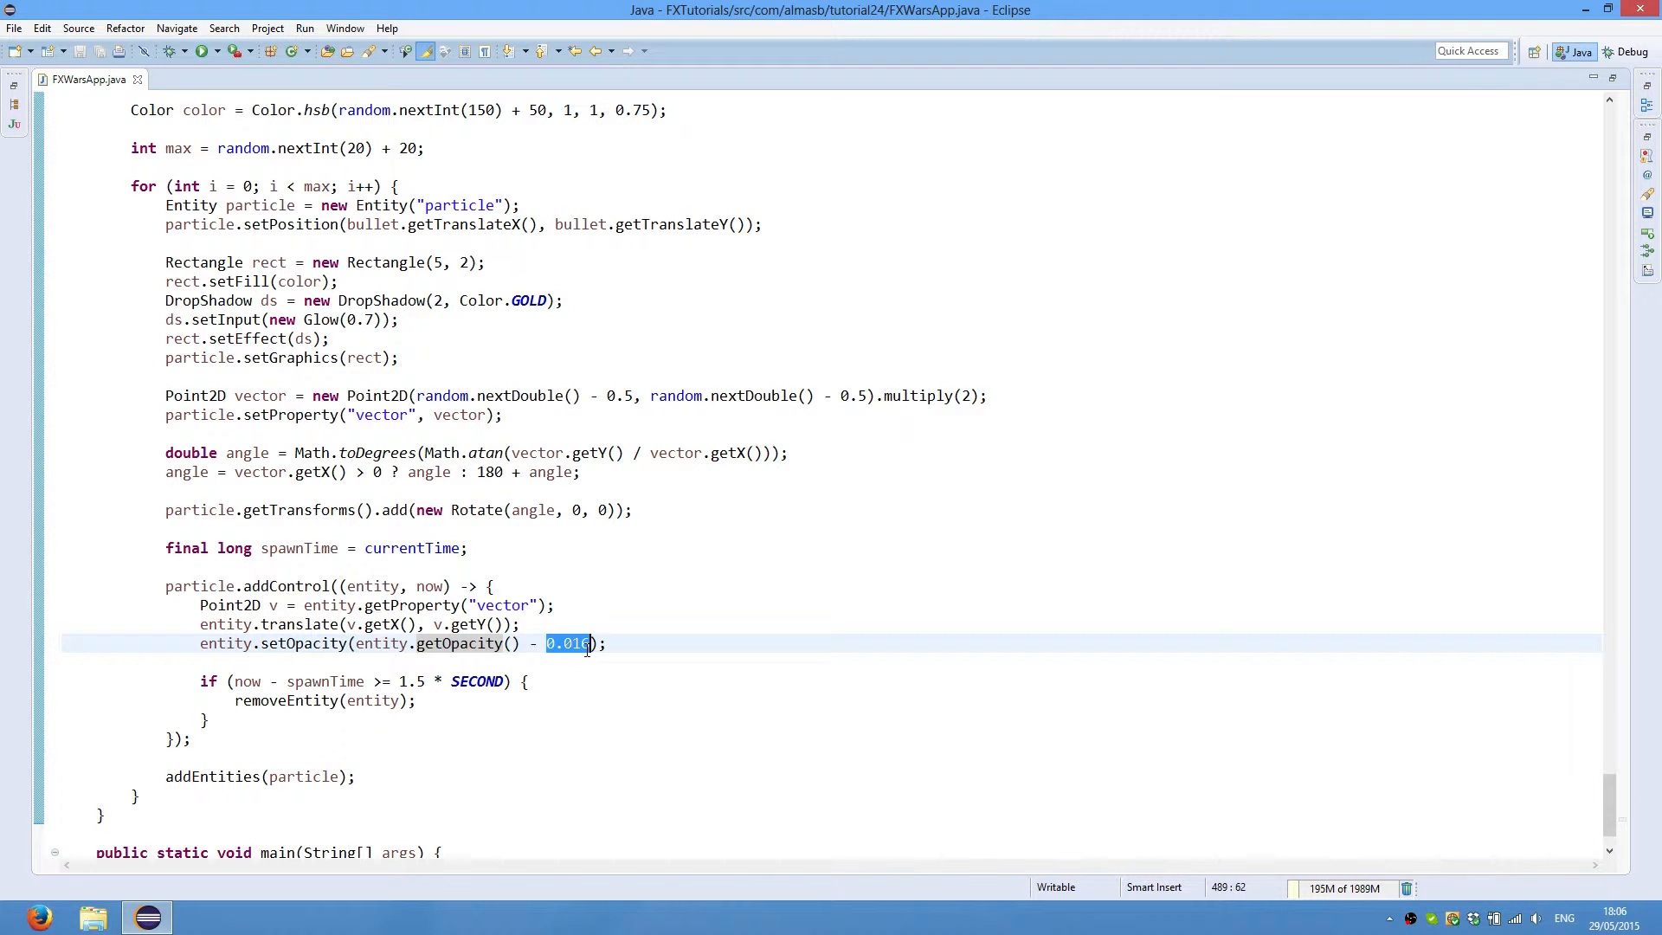
{"action": "left_click", "coordinate": [602, 644]}
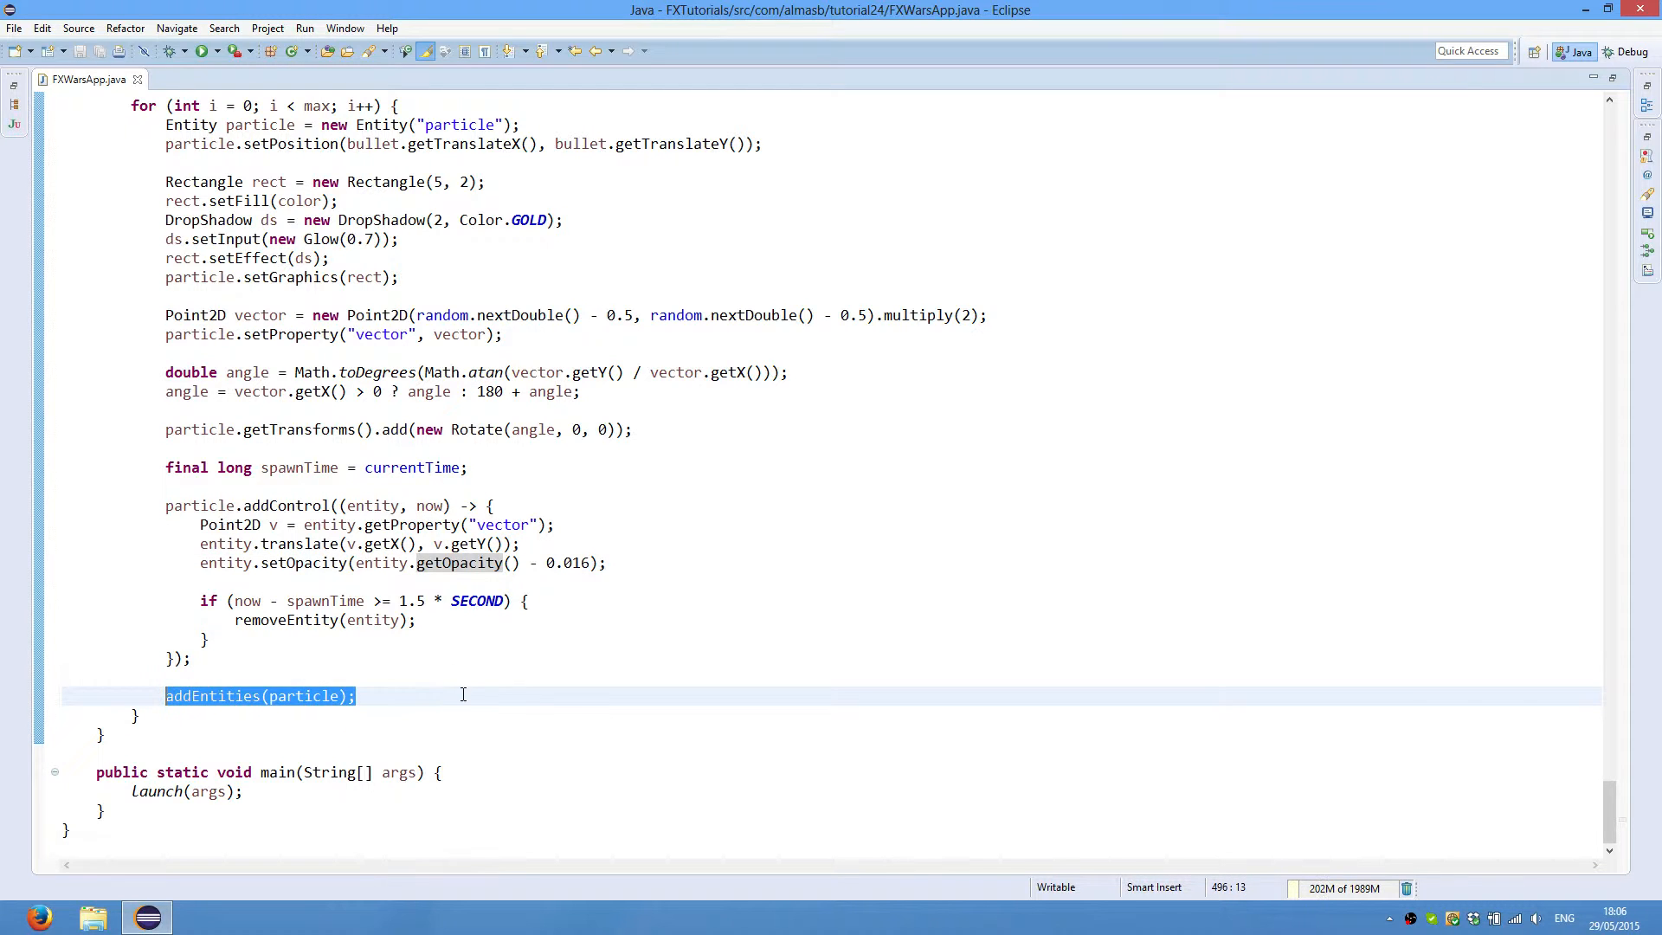
{"action": "left_click", "coordinate": [329, 696]}
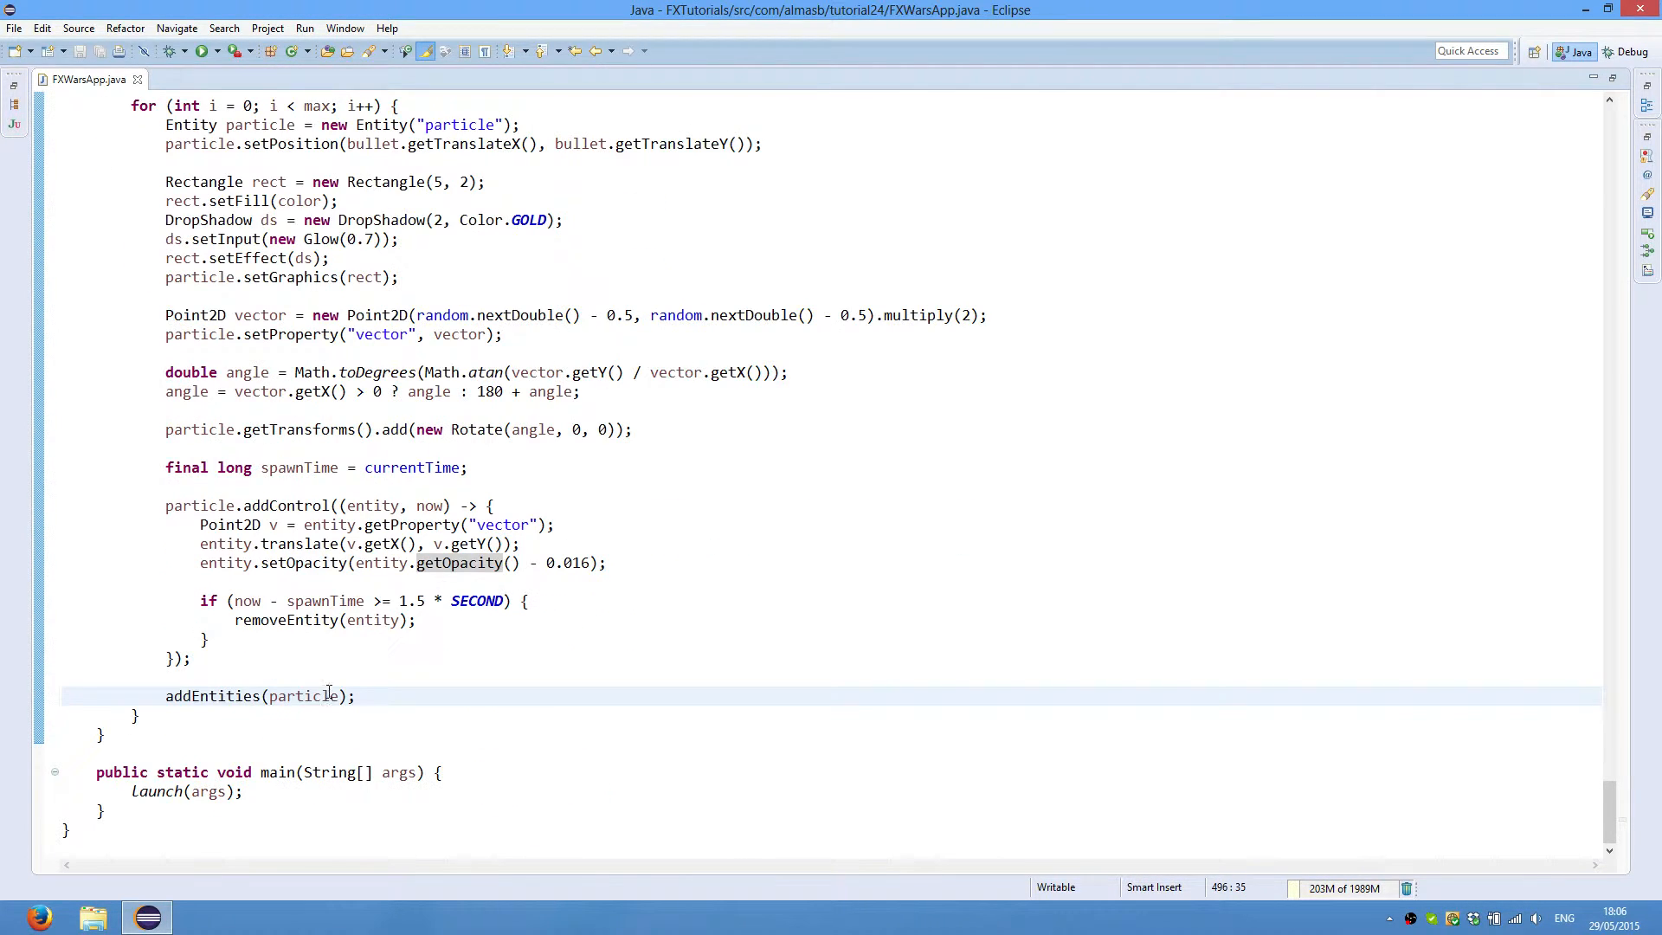
{"action": "mouse_move", "coordinate": [424, 682]}
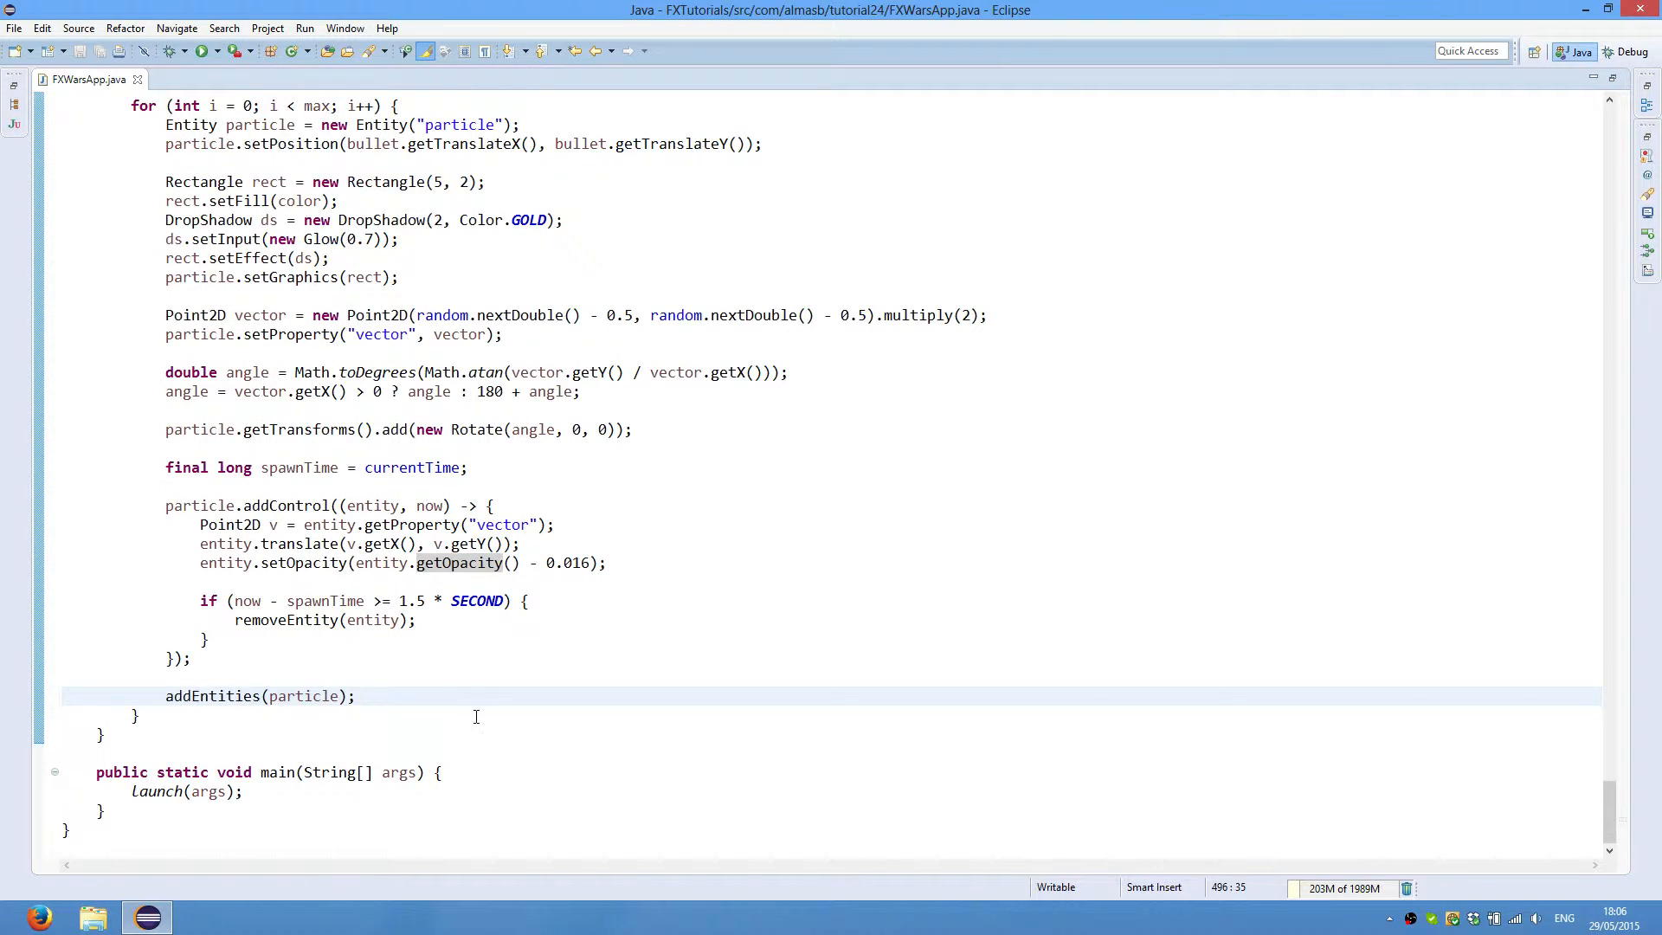
{"action": "left_click", "coordinate": [355, 696]}
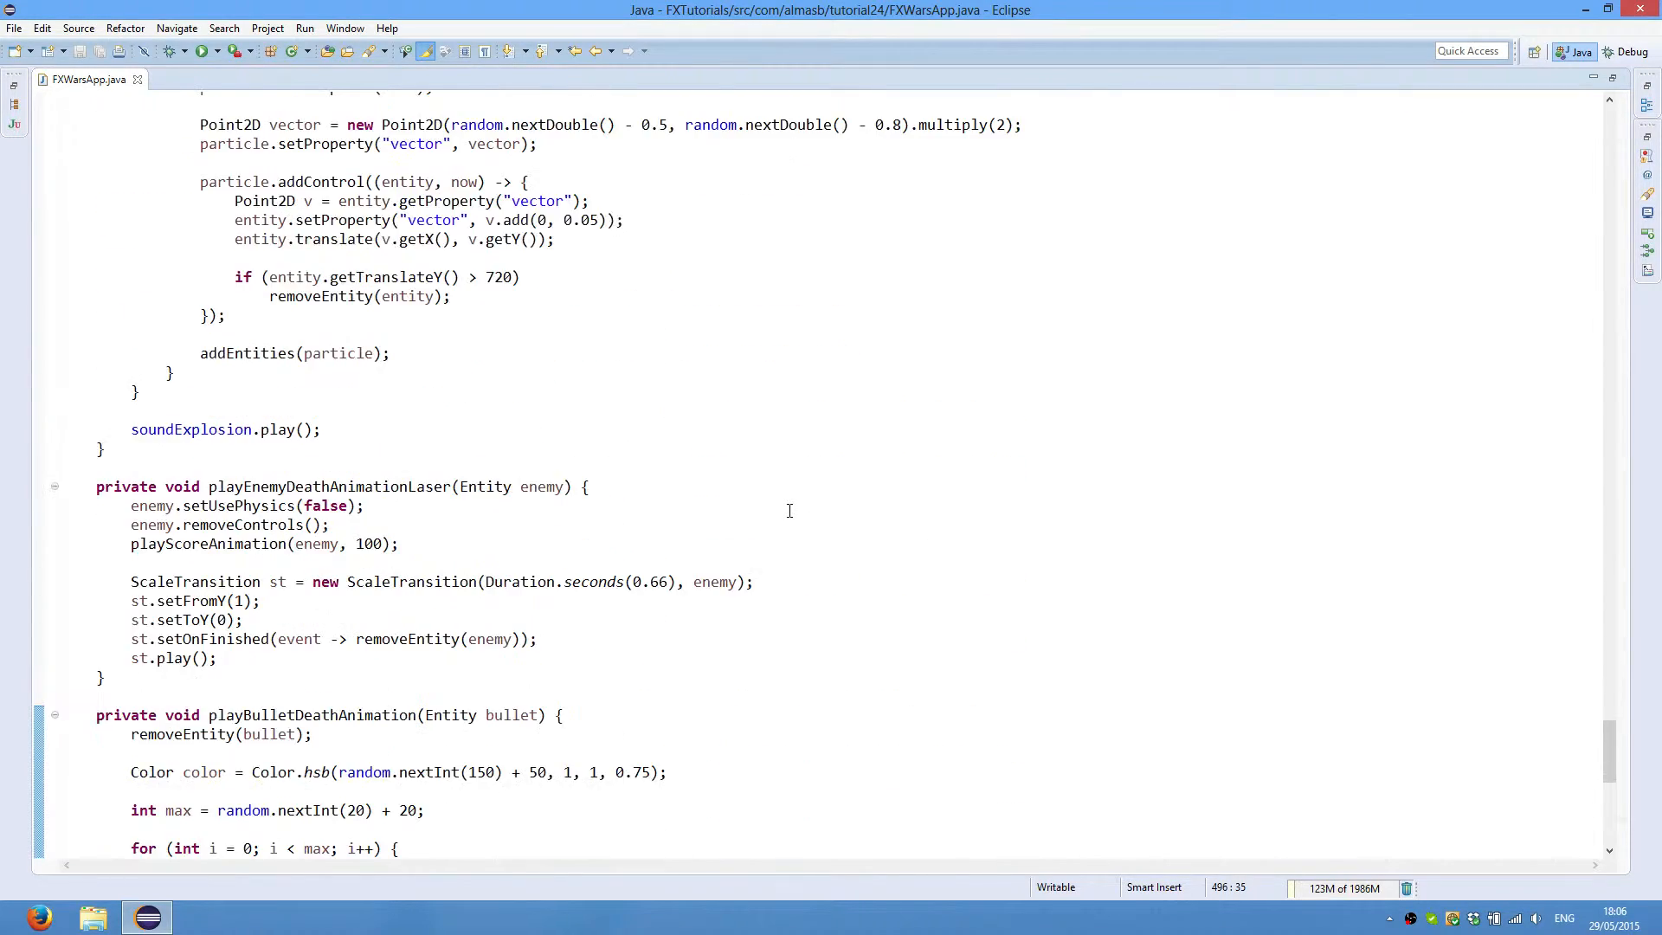
{"action": "scroll", "scroll_direction": "down", "scroll_amount": 3}
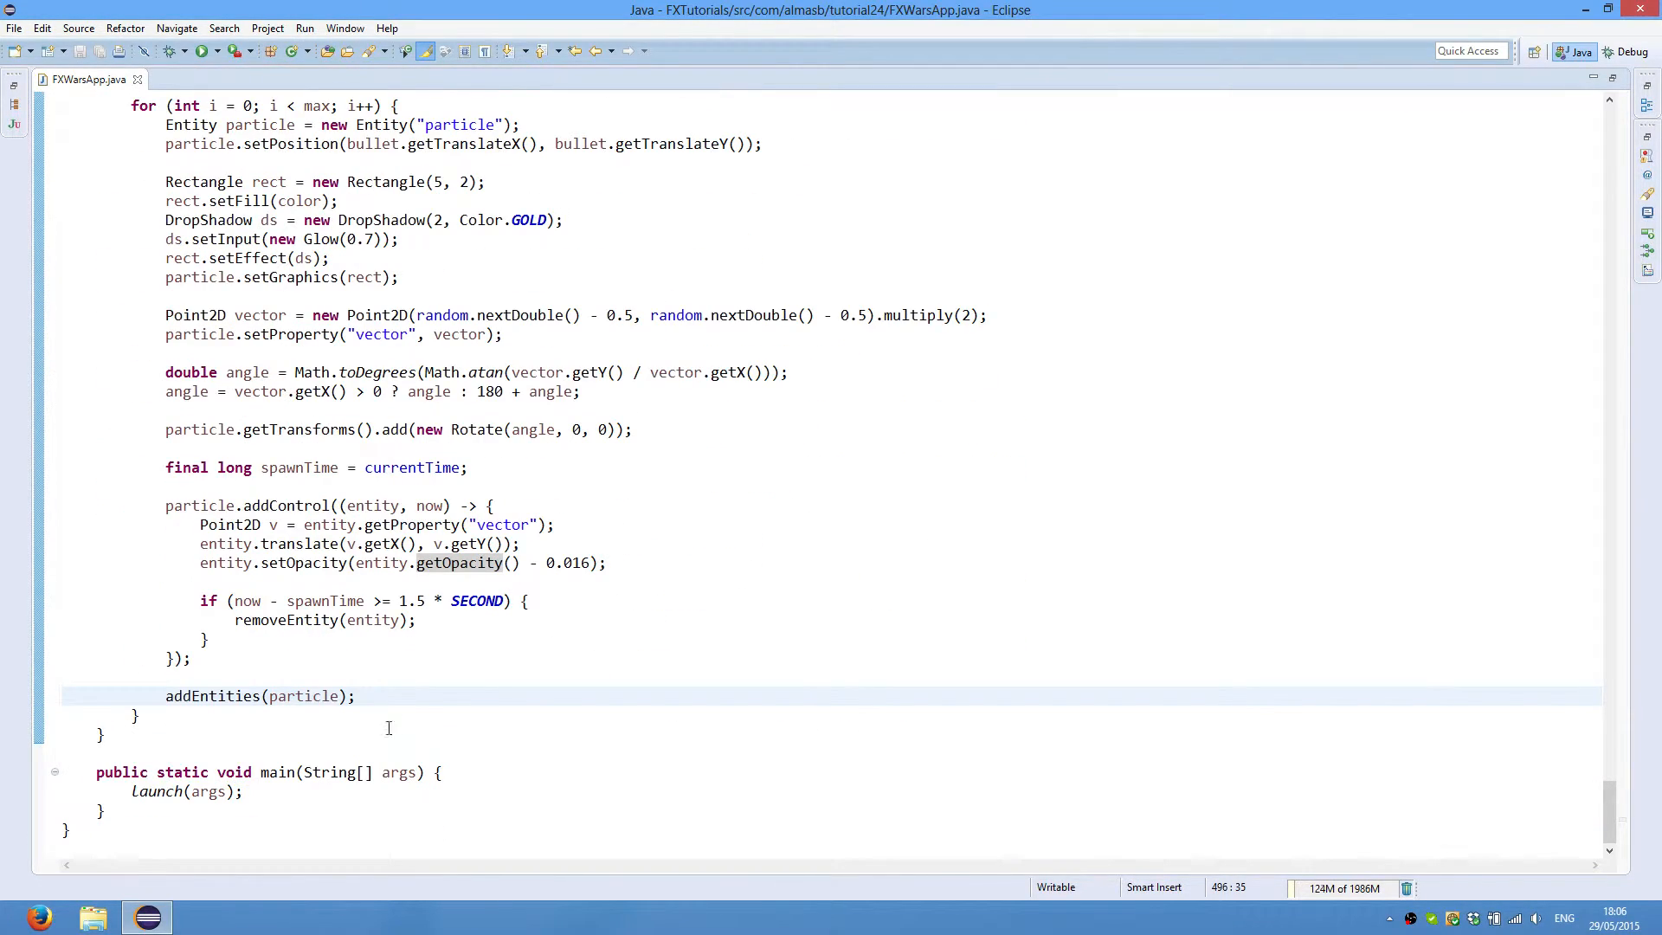